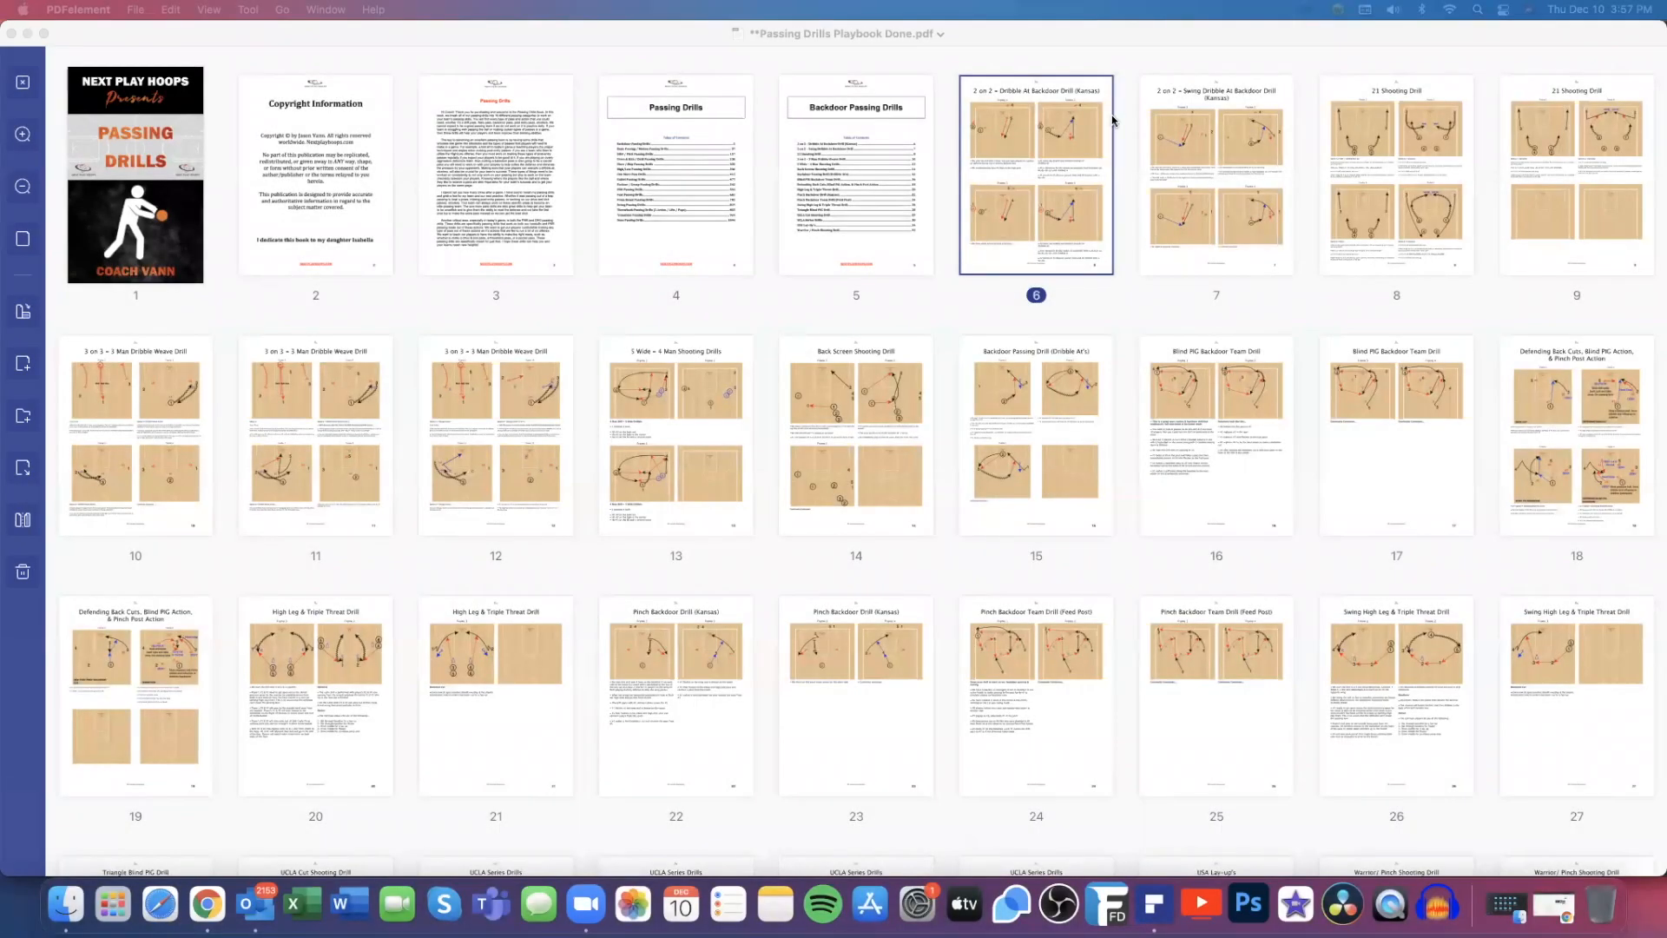
mouse_move(1012, 146)
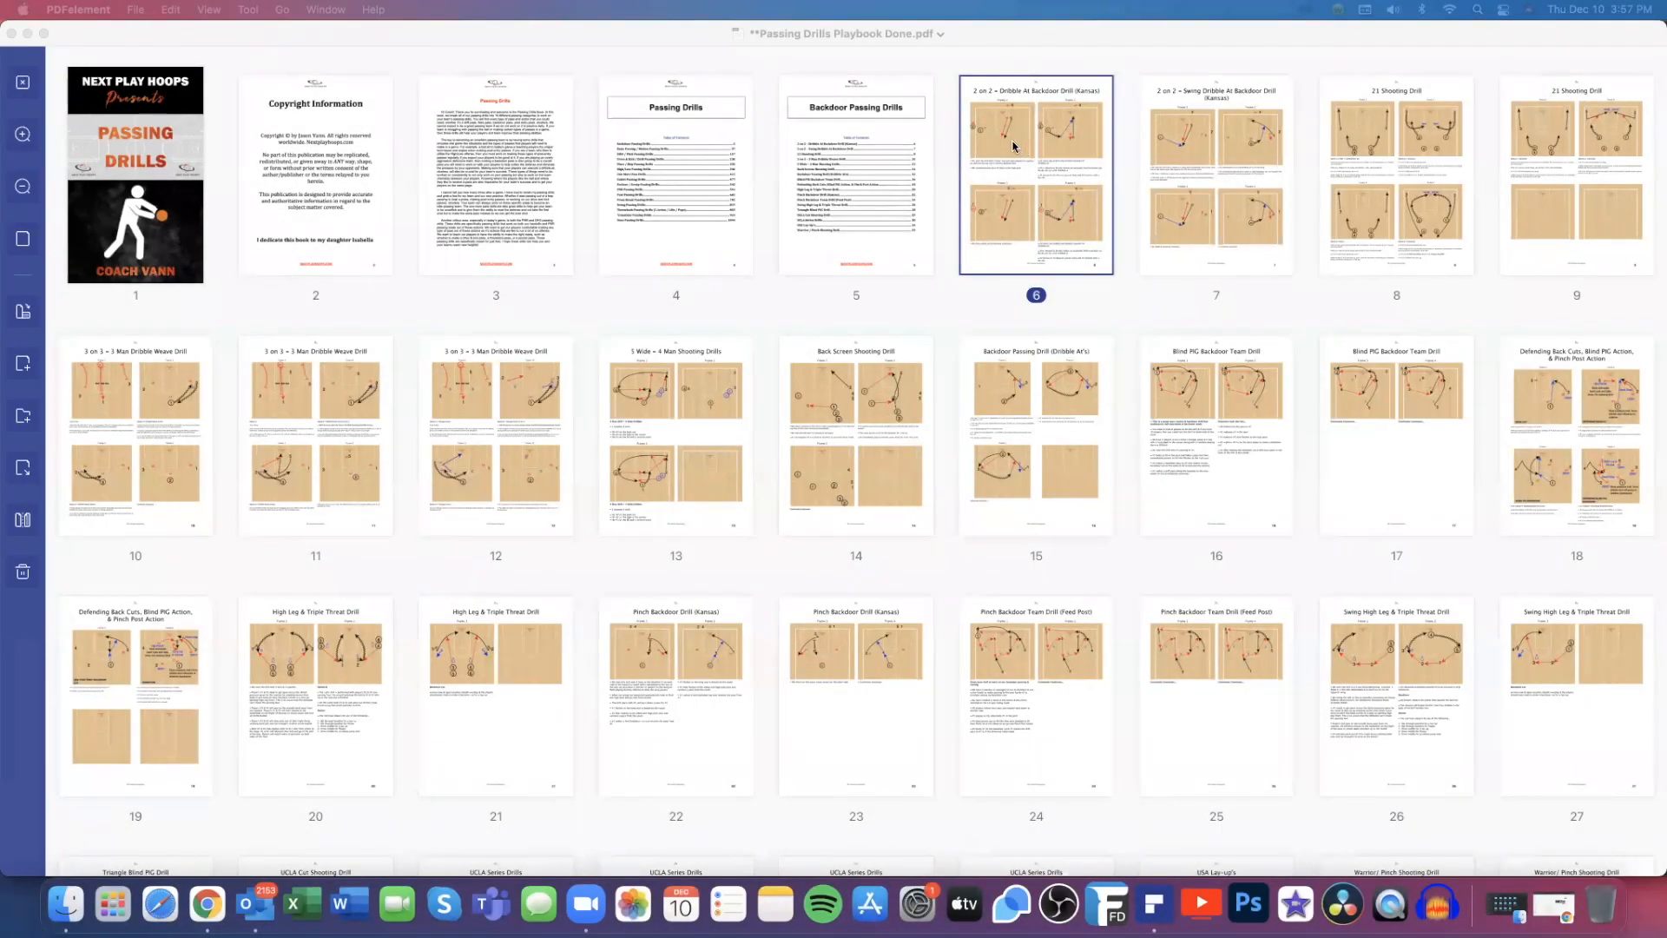
mouse_move(912, 161)
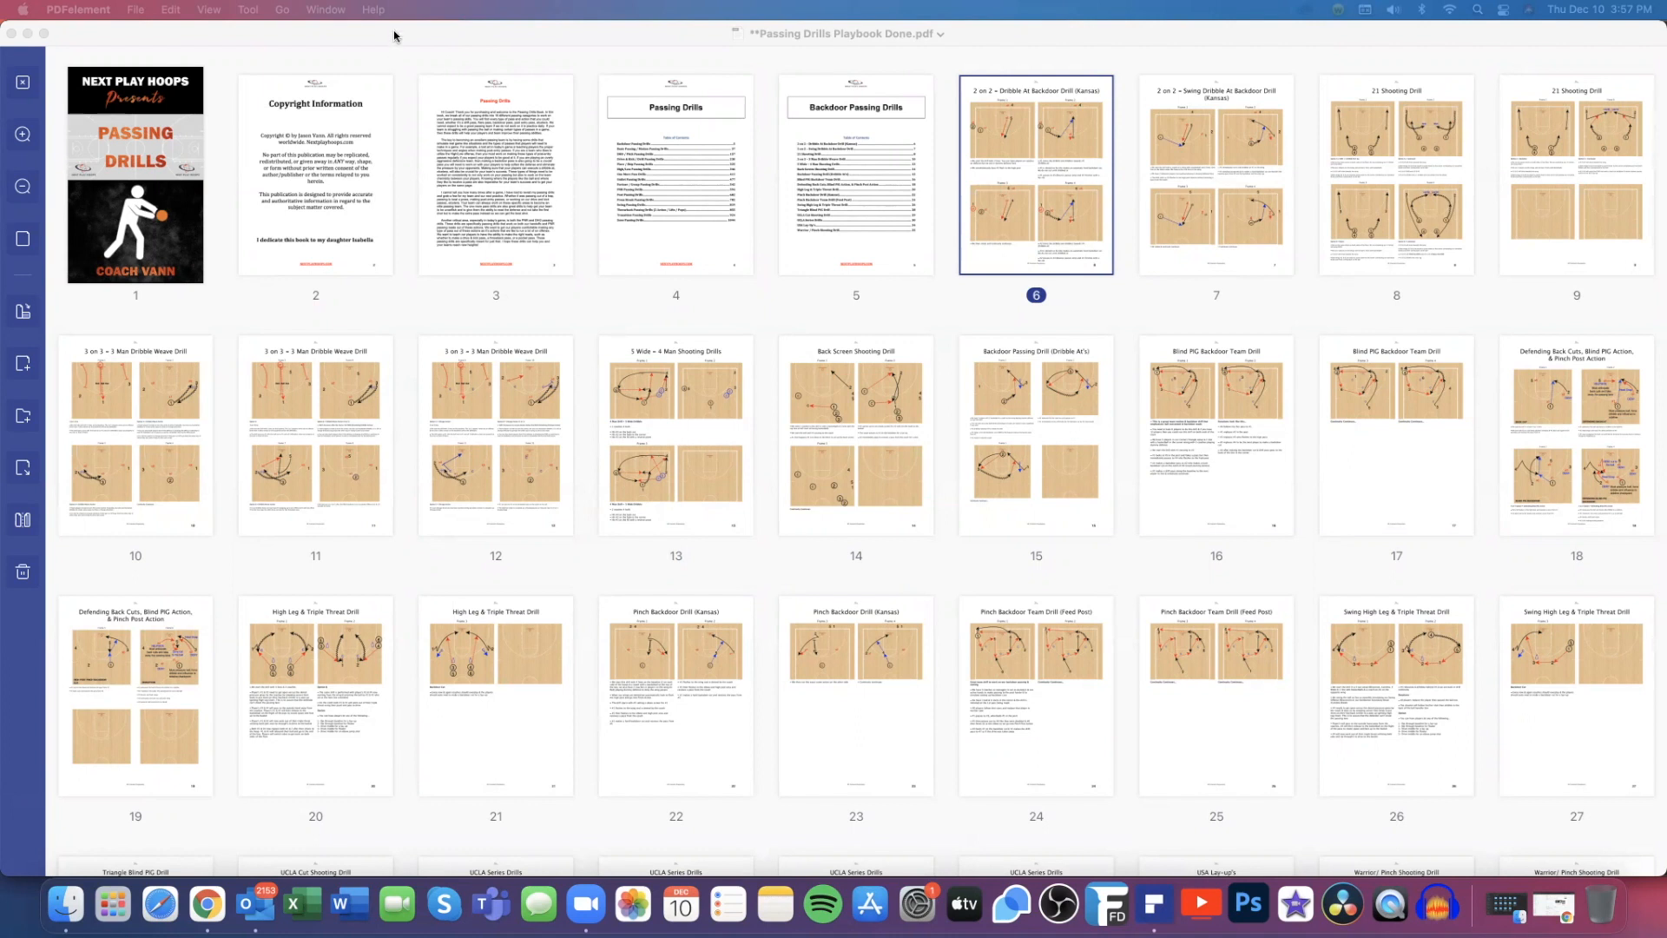
mouse_move(394, 42)
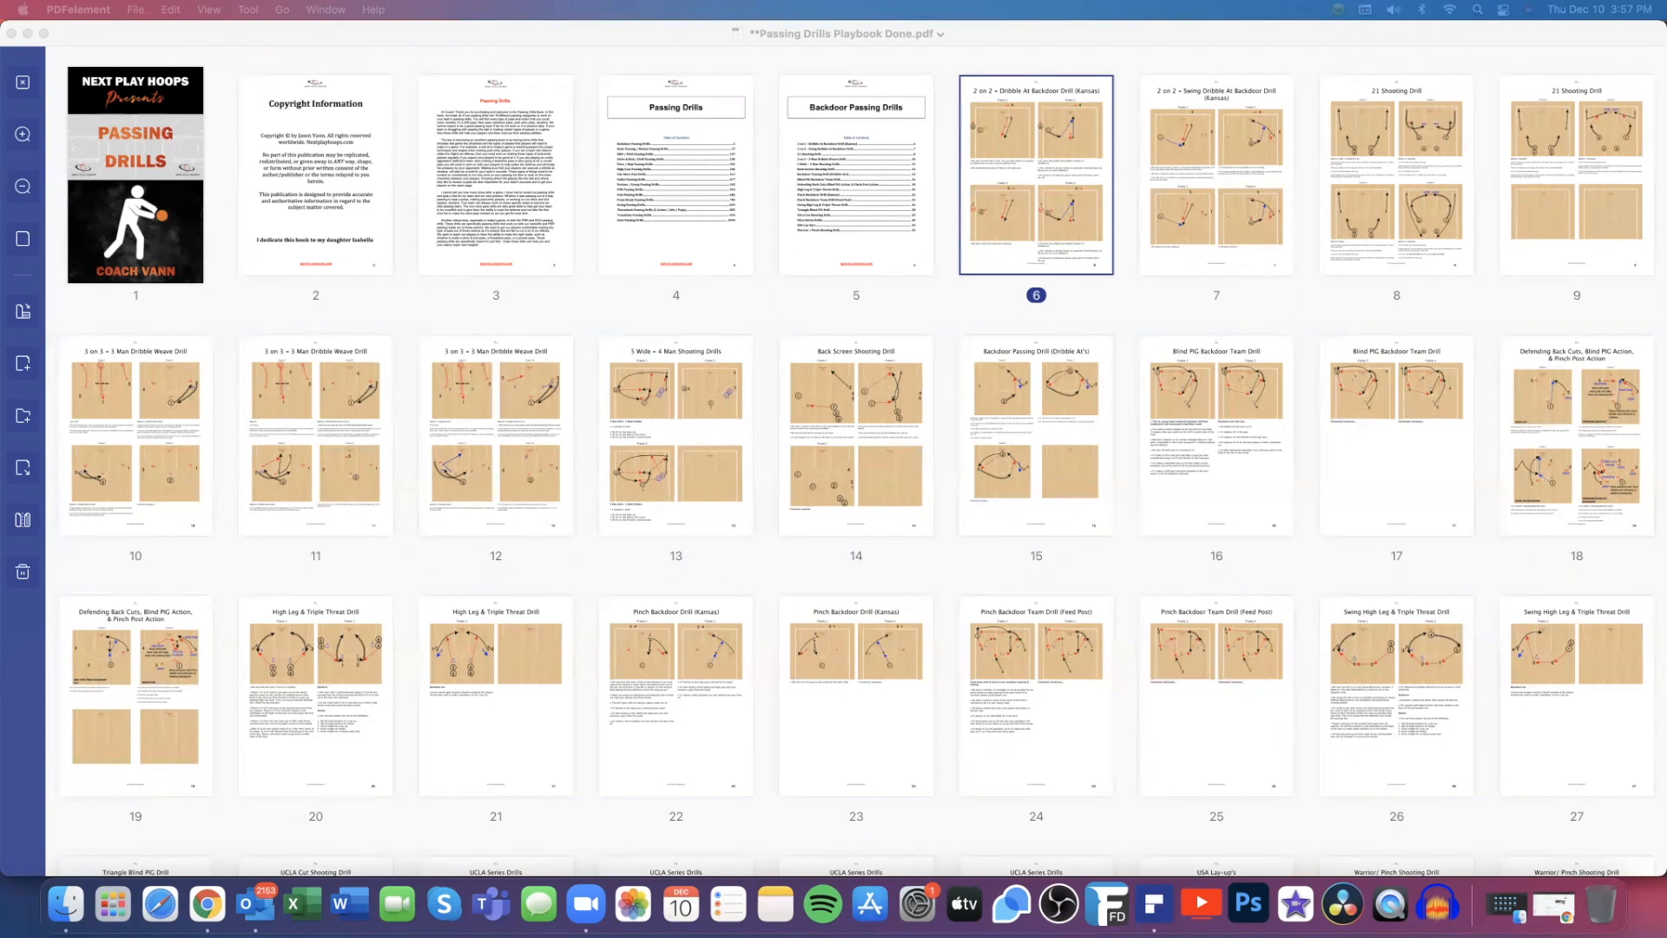
mouse_move(693, 328)
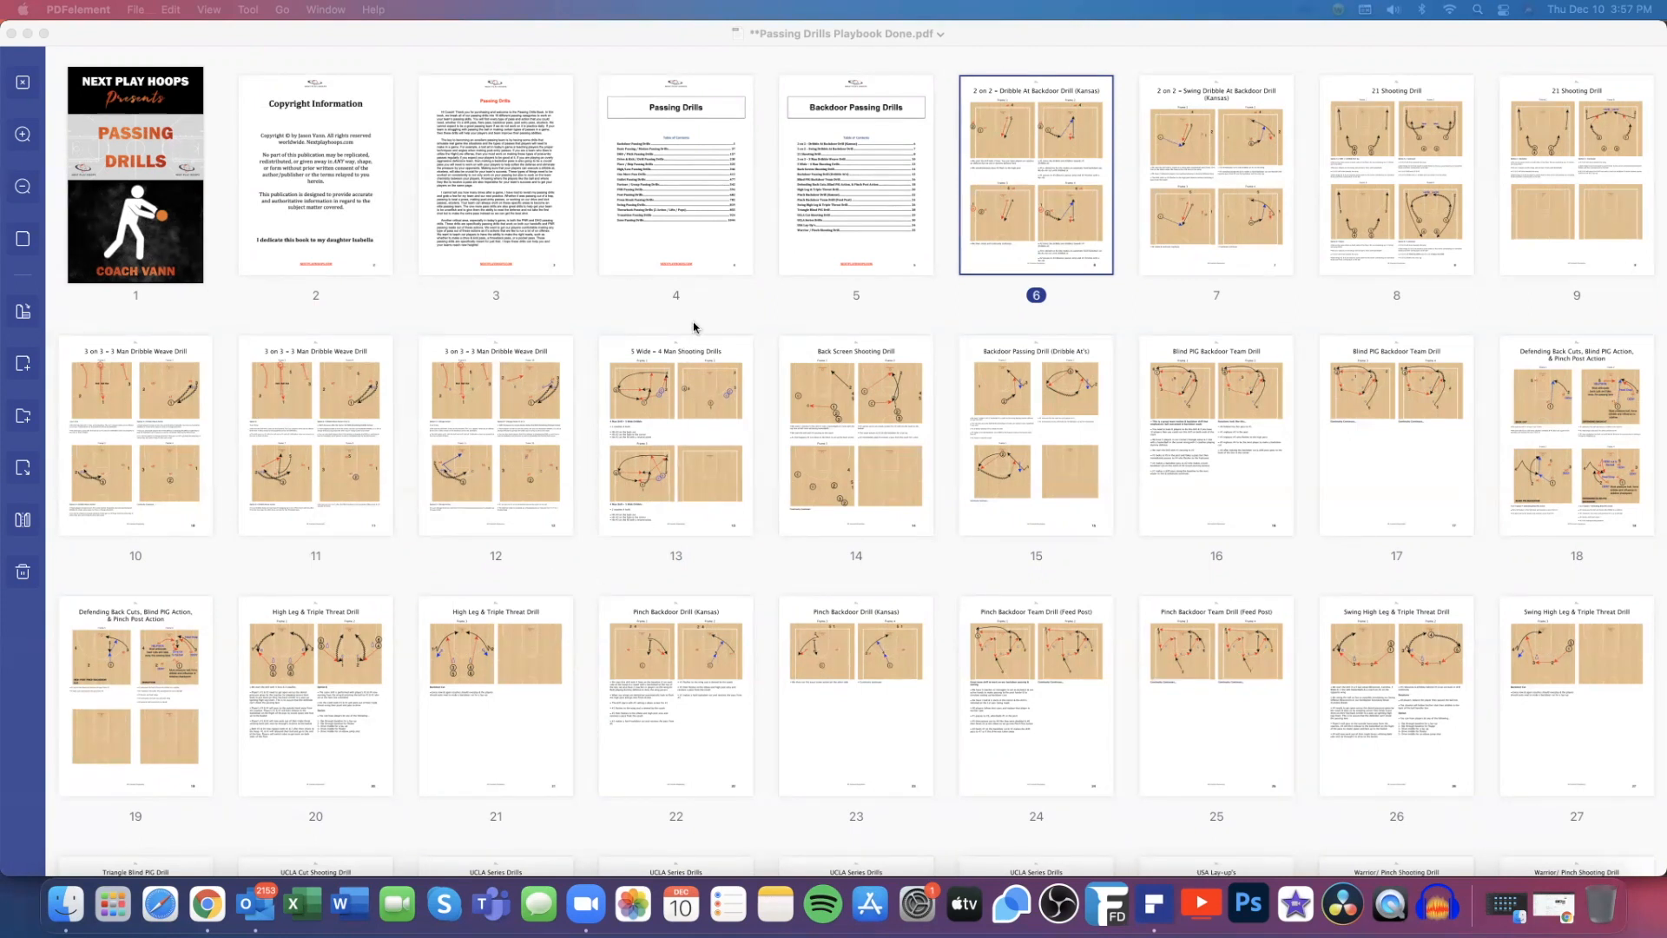
mouse_move(764, 339)
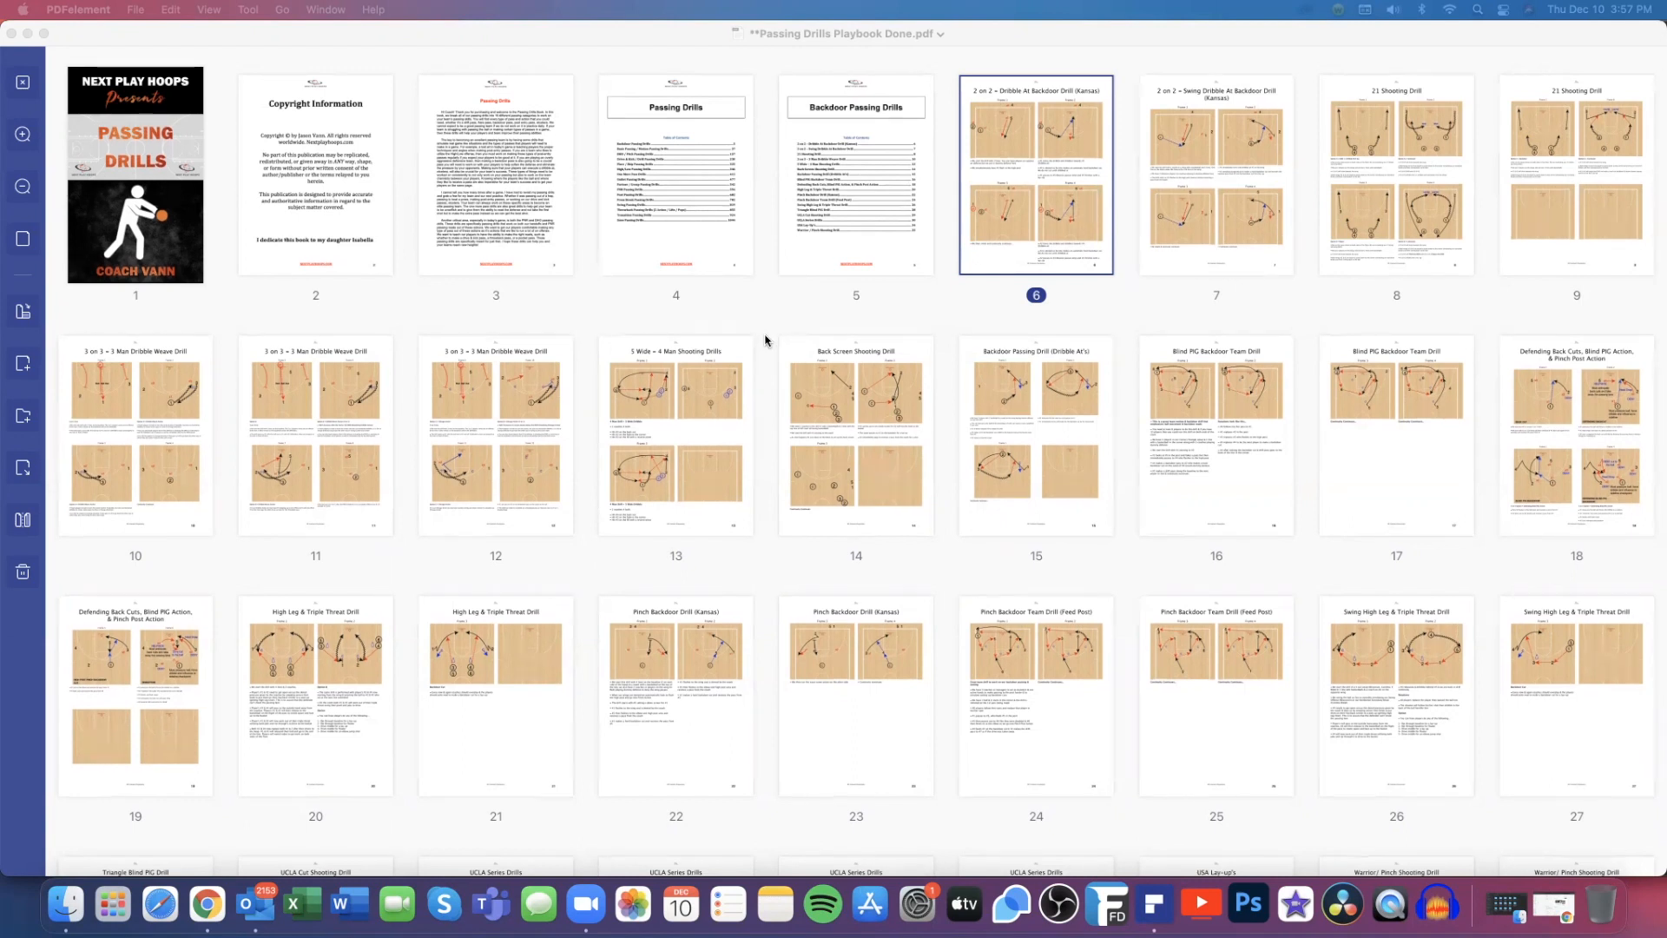
mouse_move(762, 287)
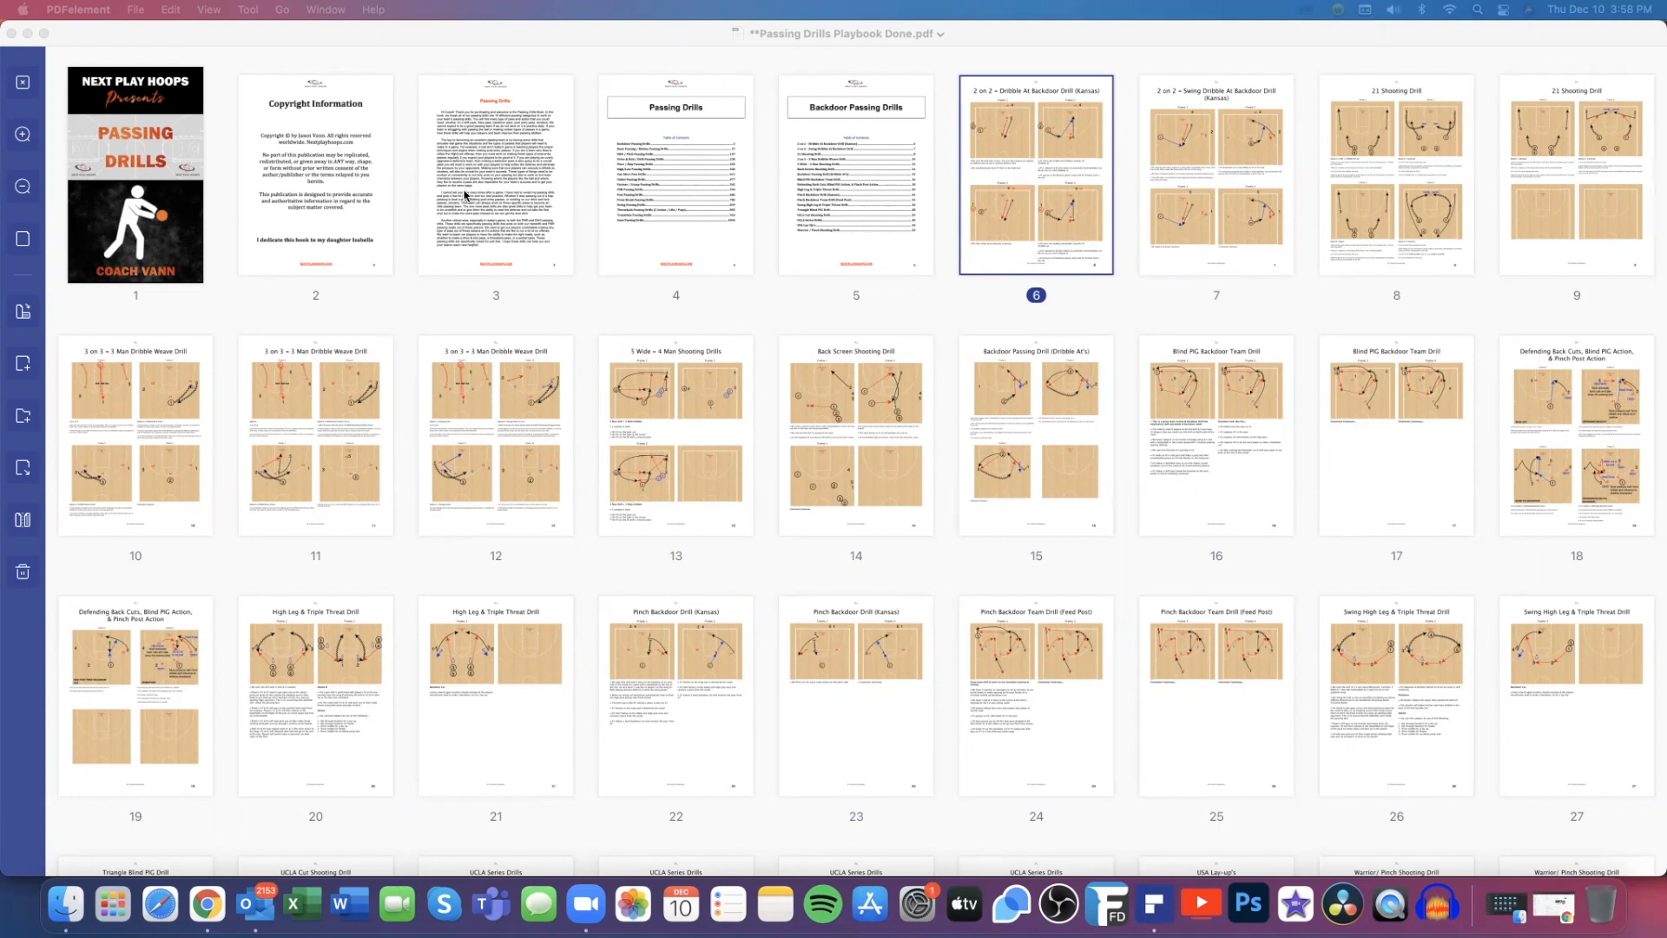
mouse_move(657, 195)
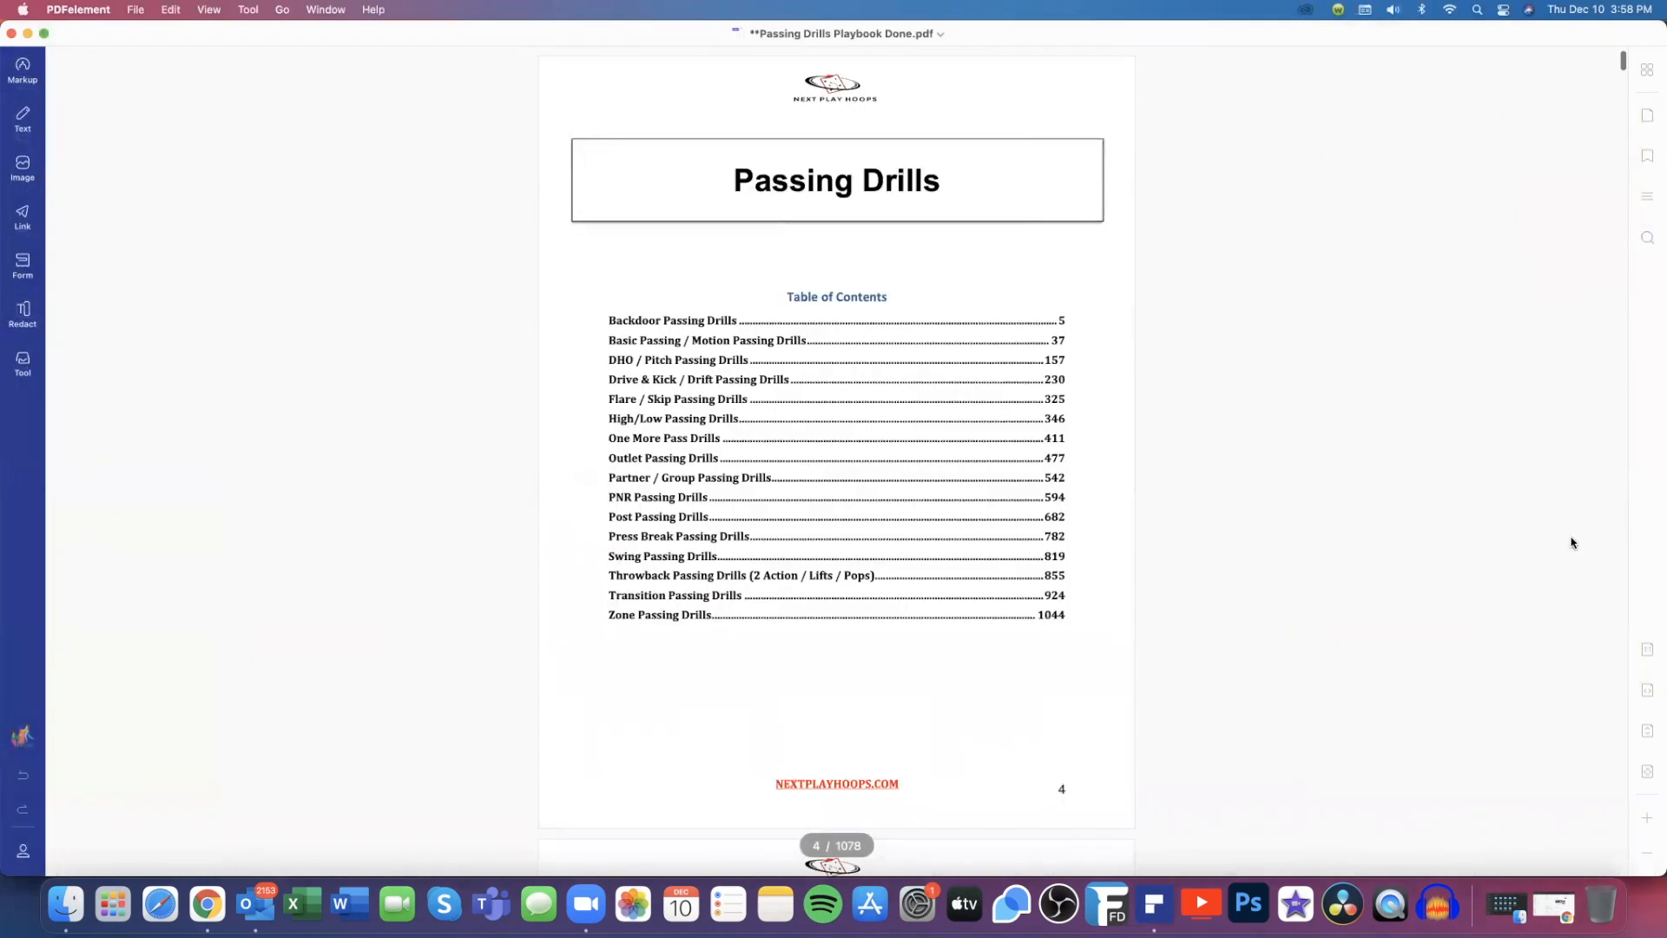
mouse_move(686, 335)
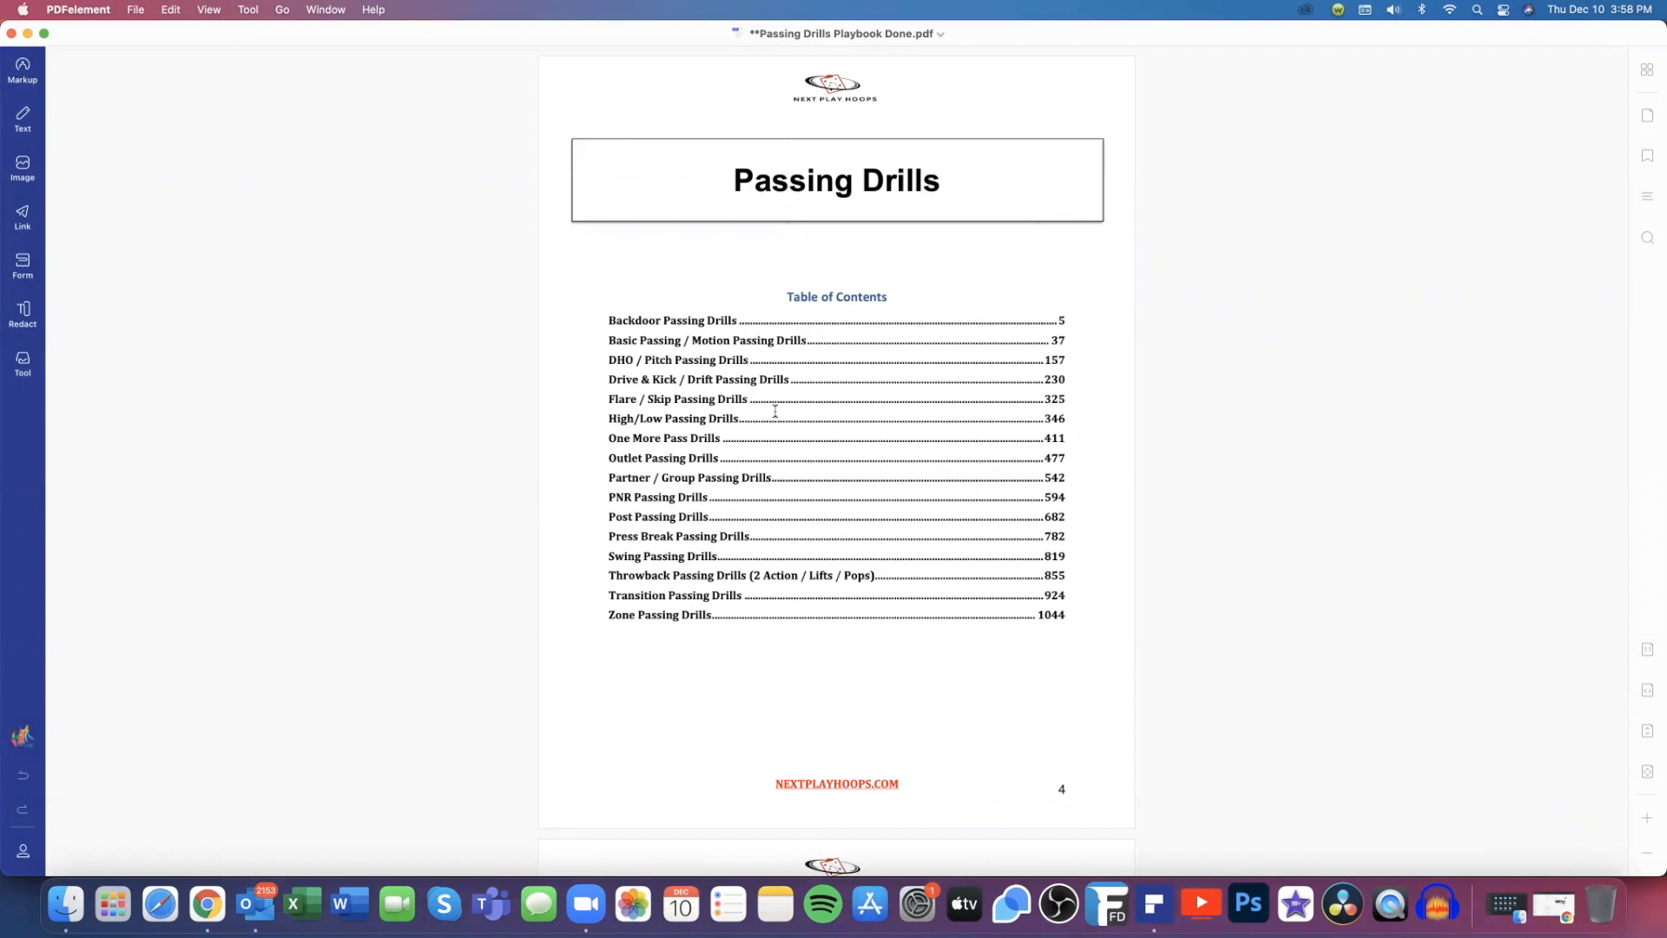
mouse_move(726, 465)
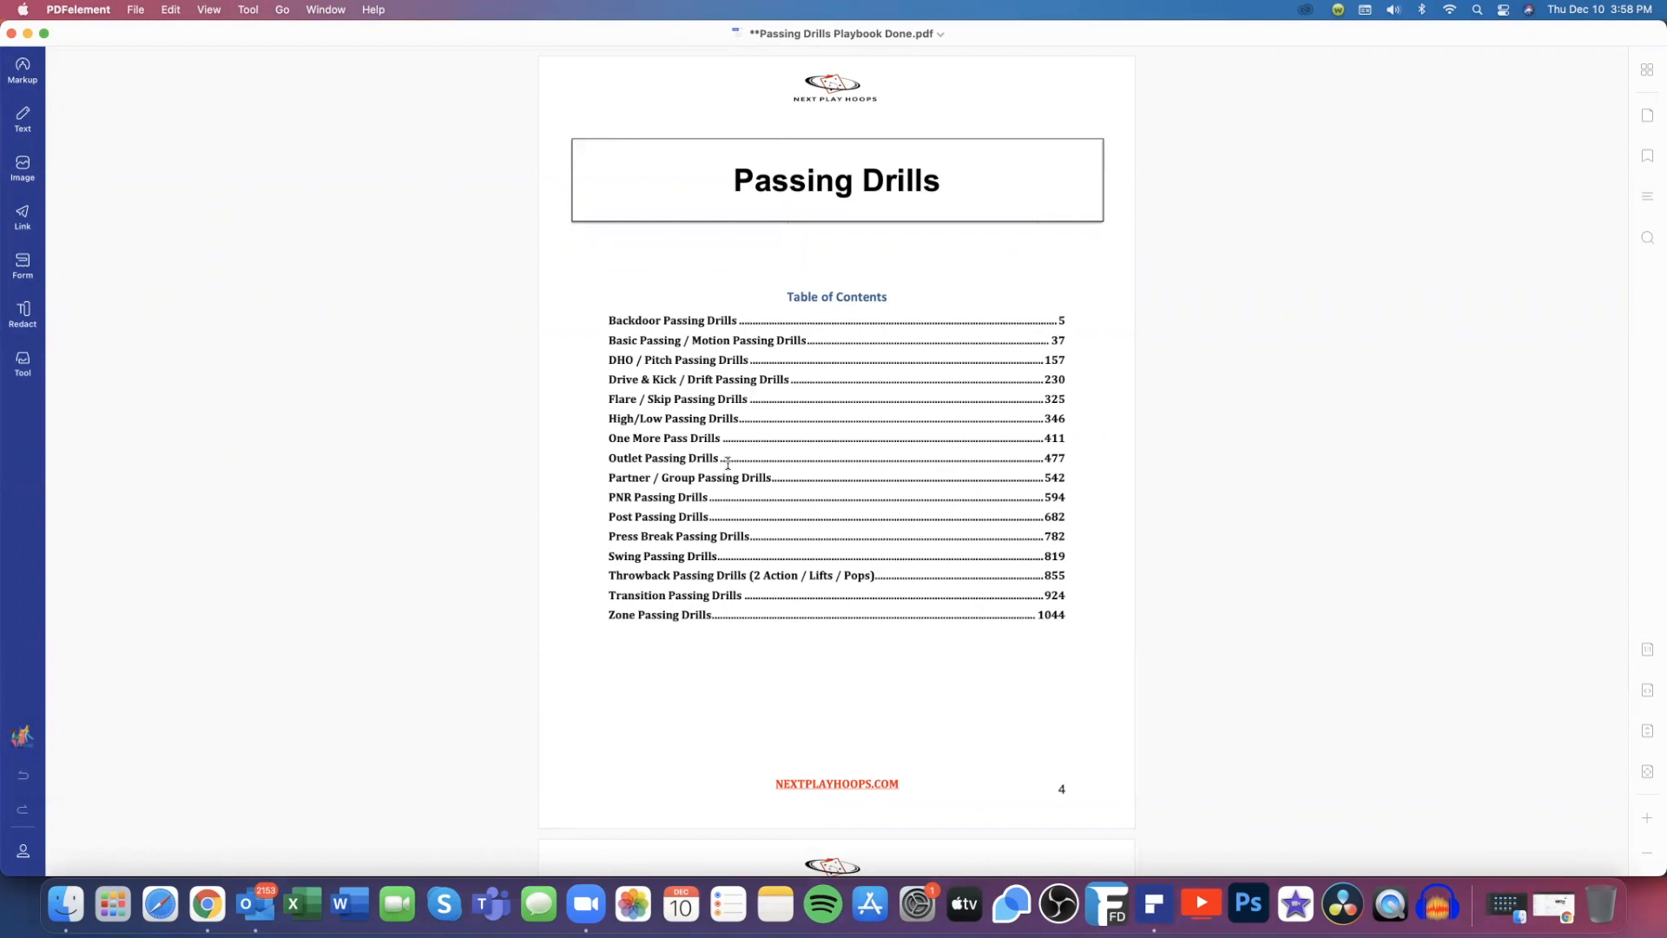
mouse_move(650, 473)
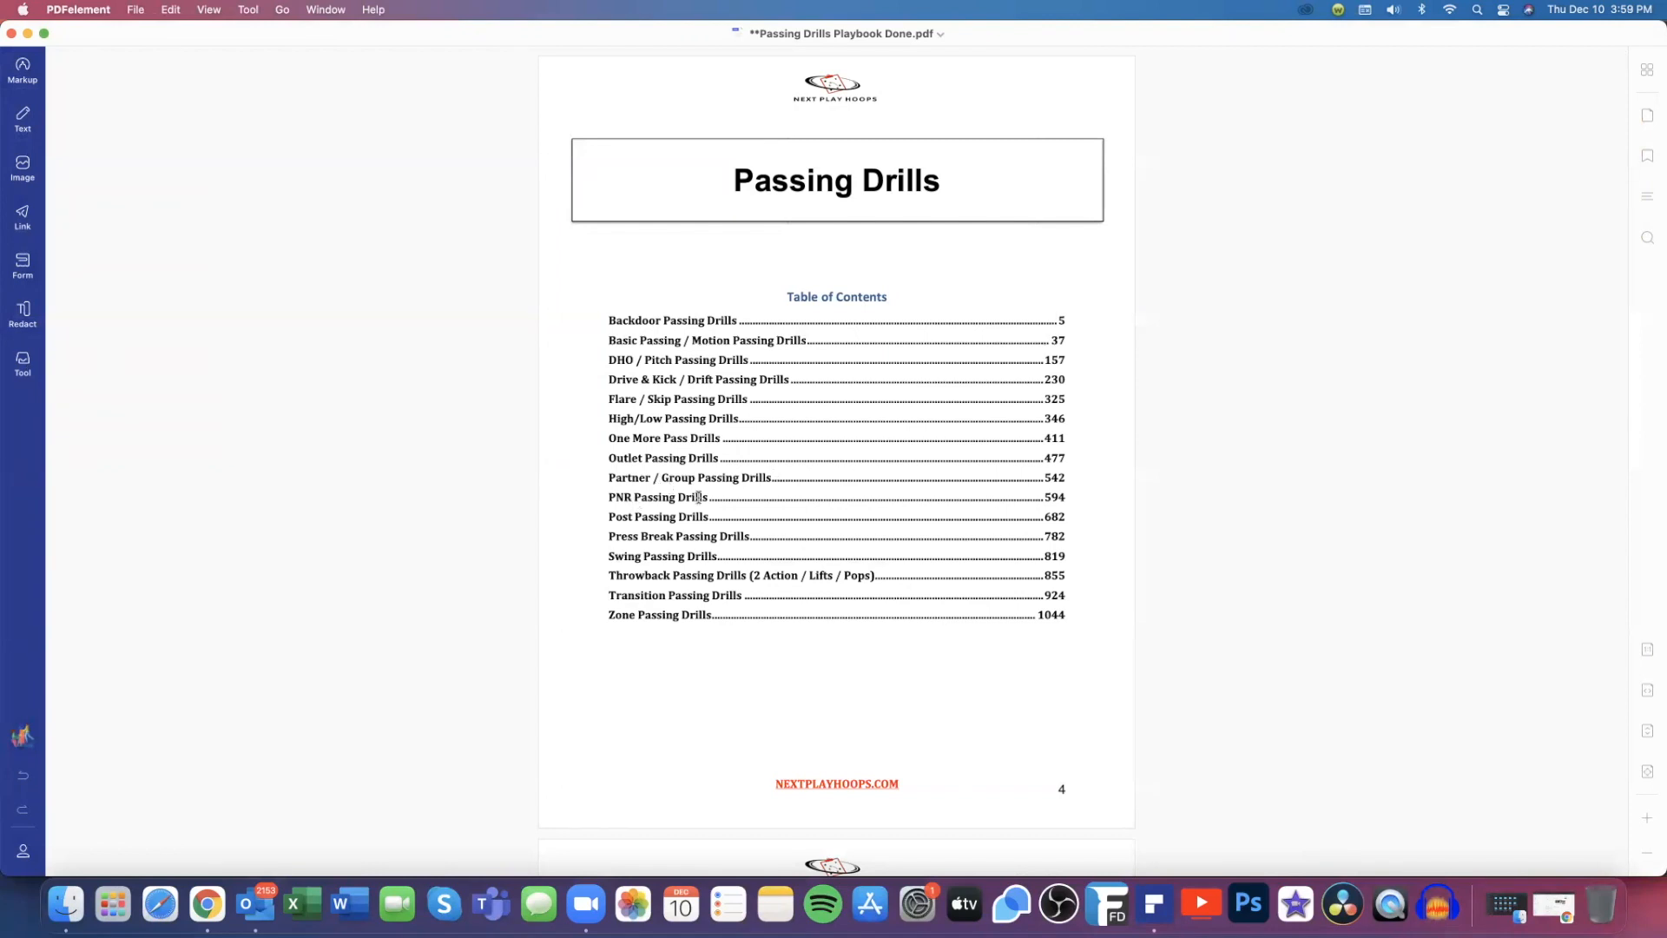
mouse_move(1179, 488)
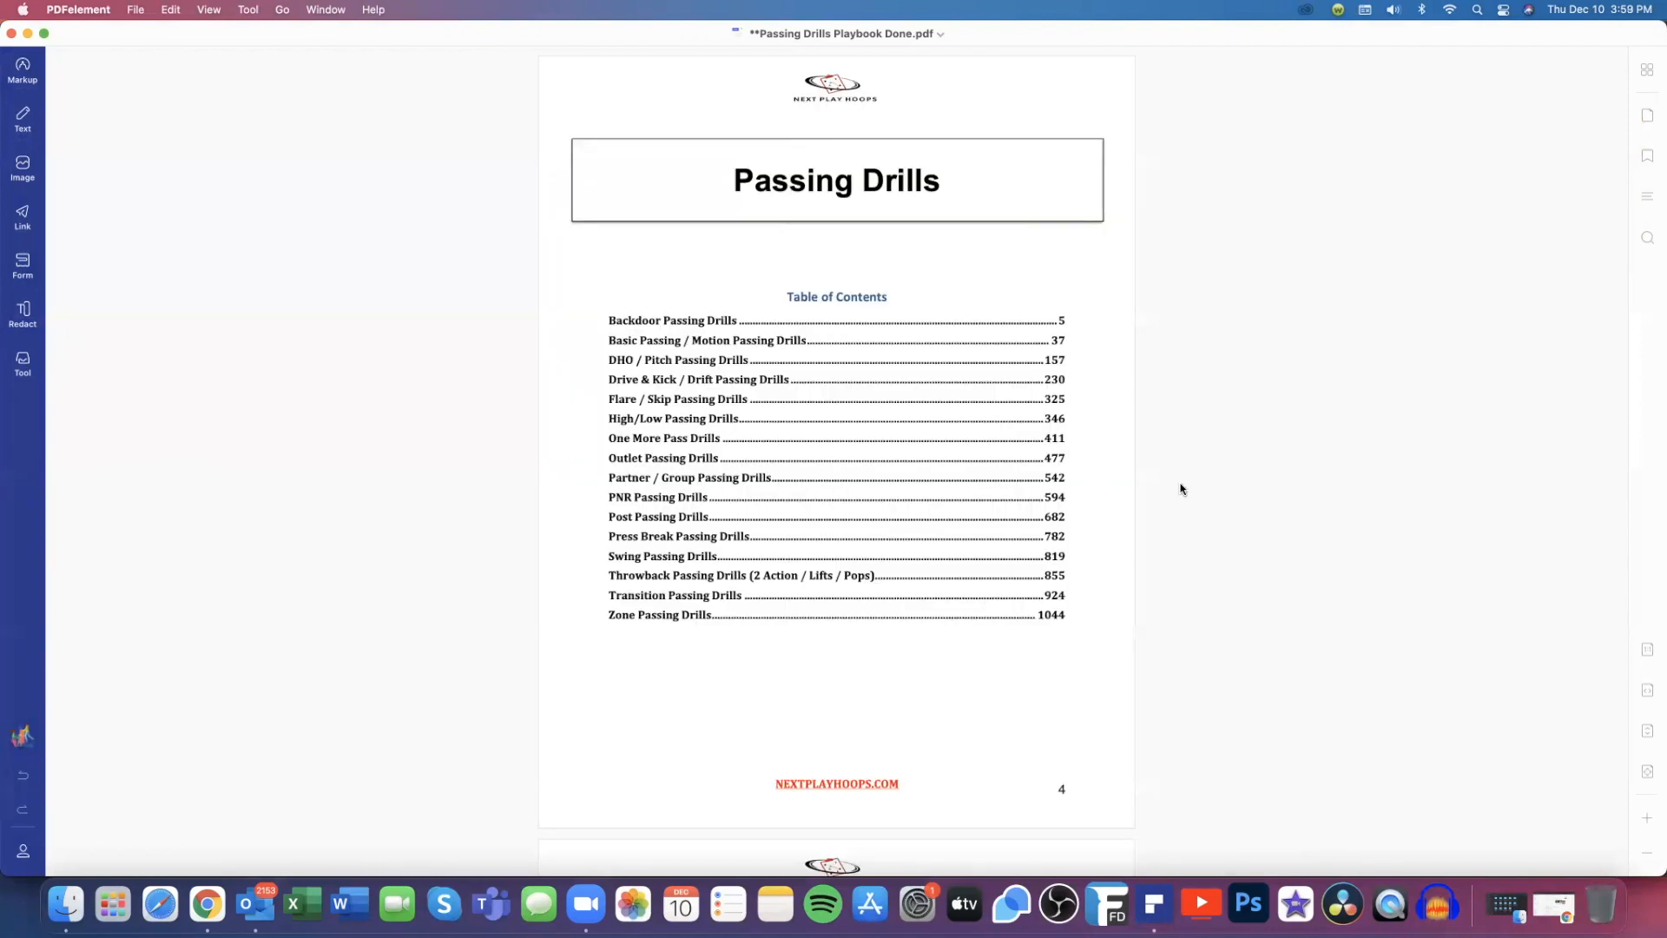
mouse_move(1115, 491)
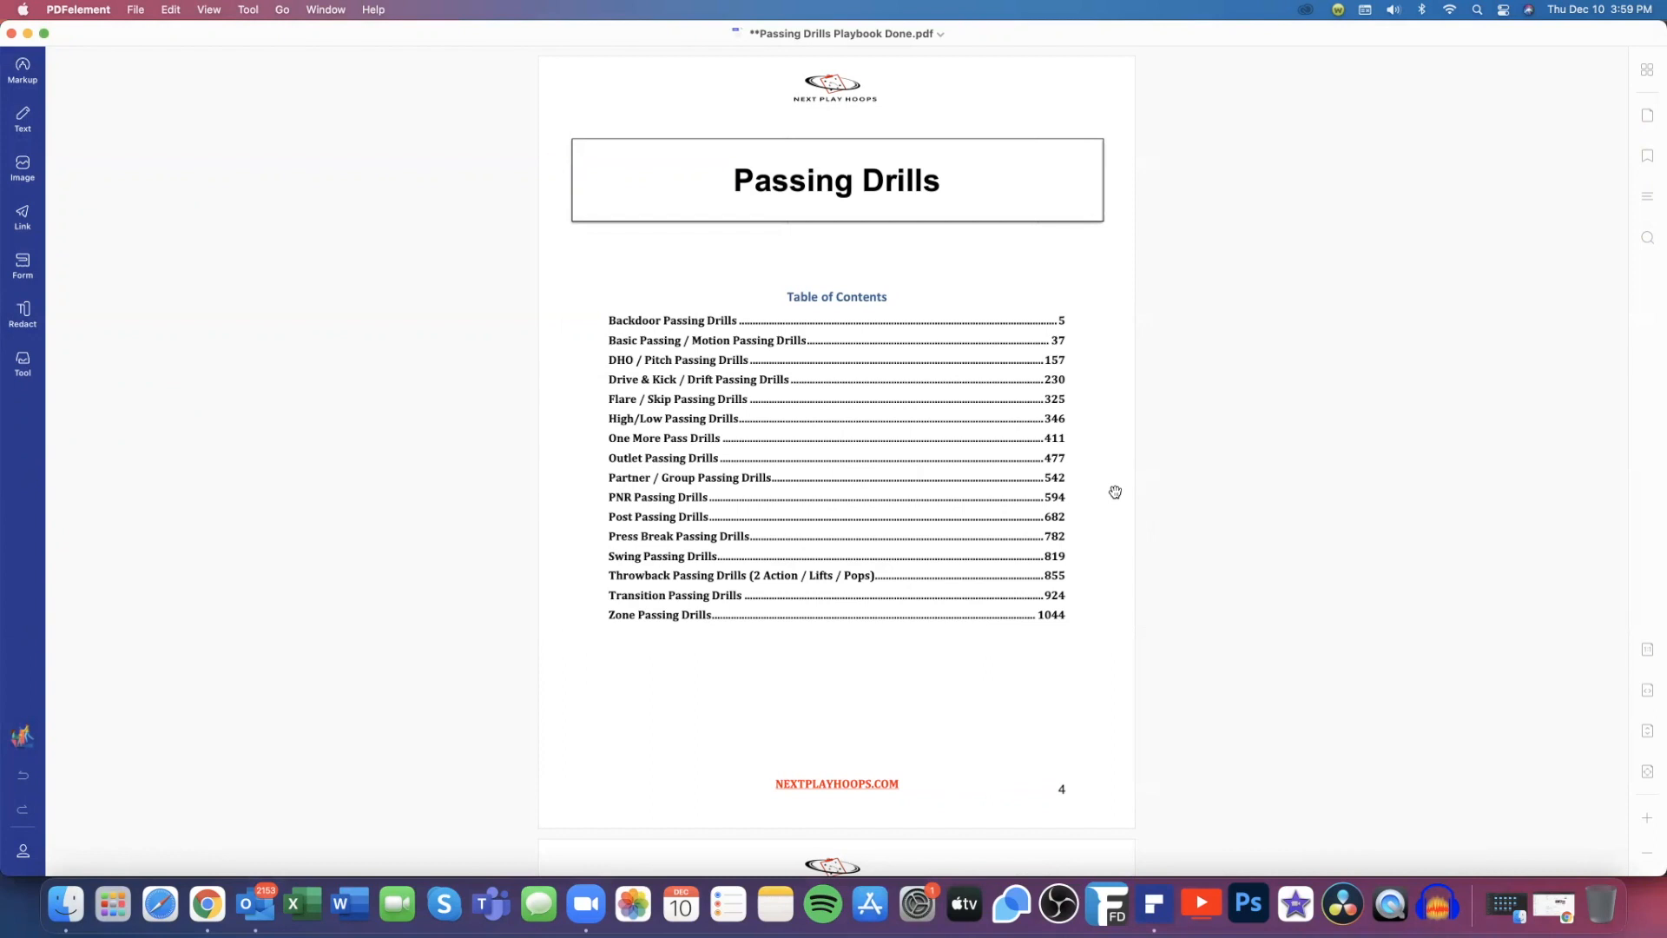
mouse_move(584, 535)
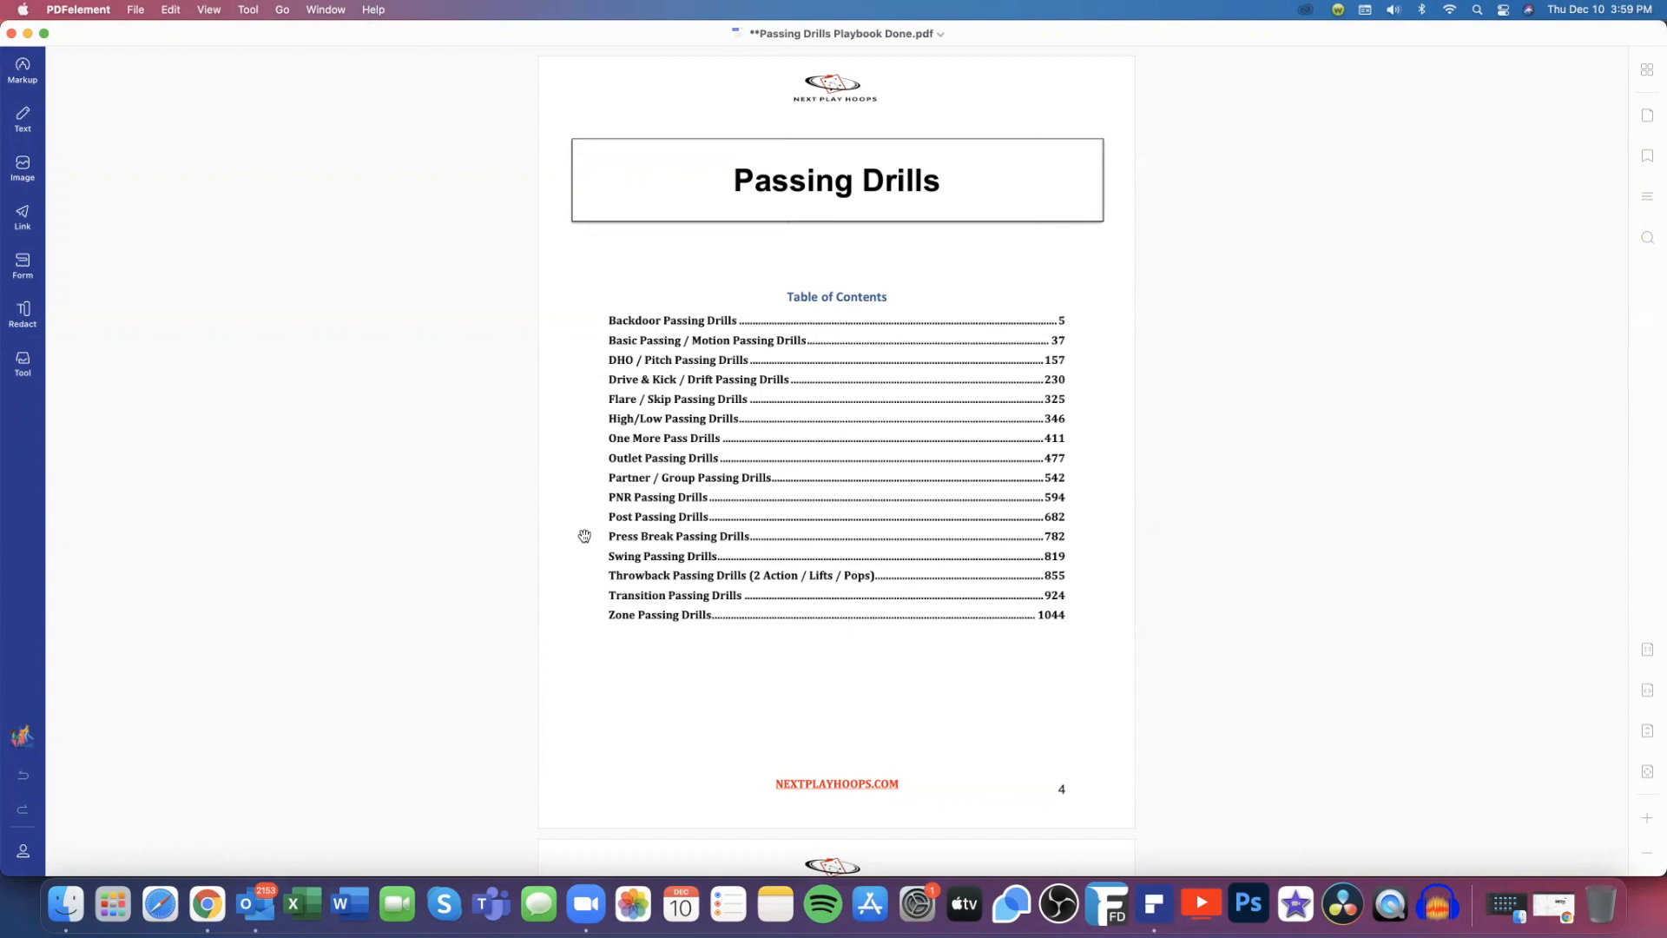
mouse_move(587, 575)
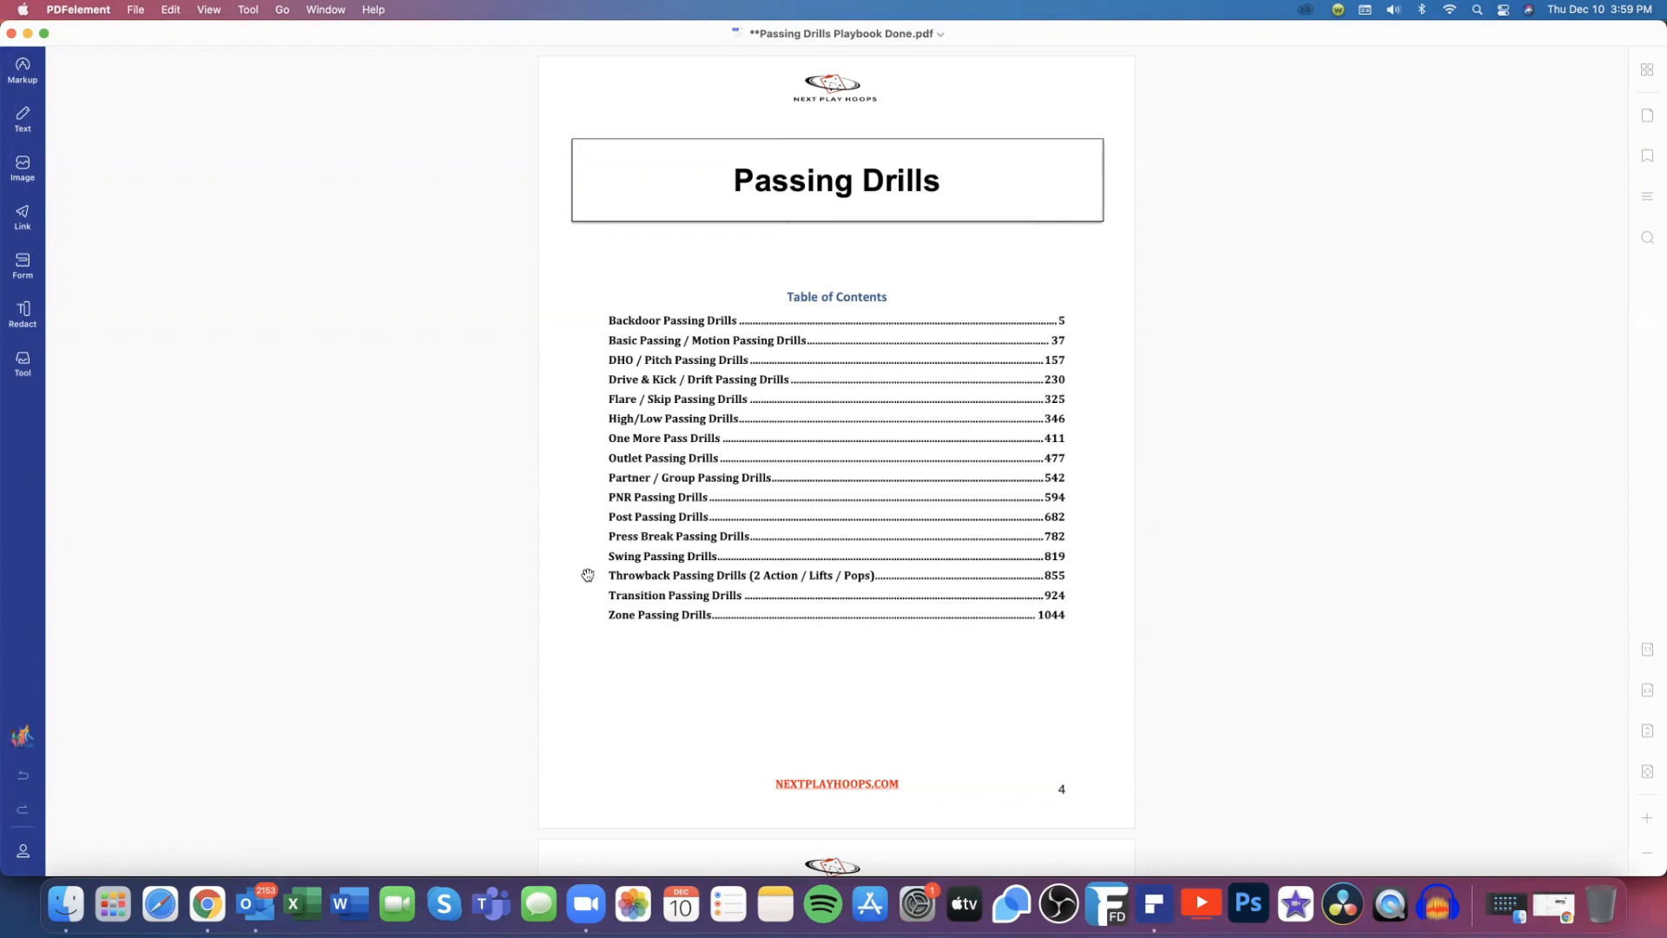
mouse_move(831, 575)
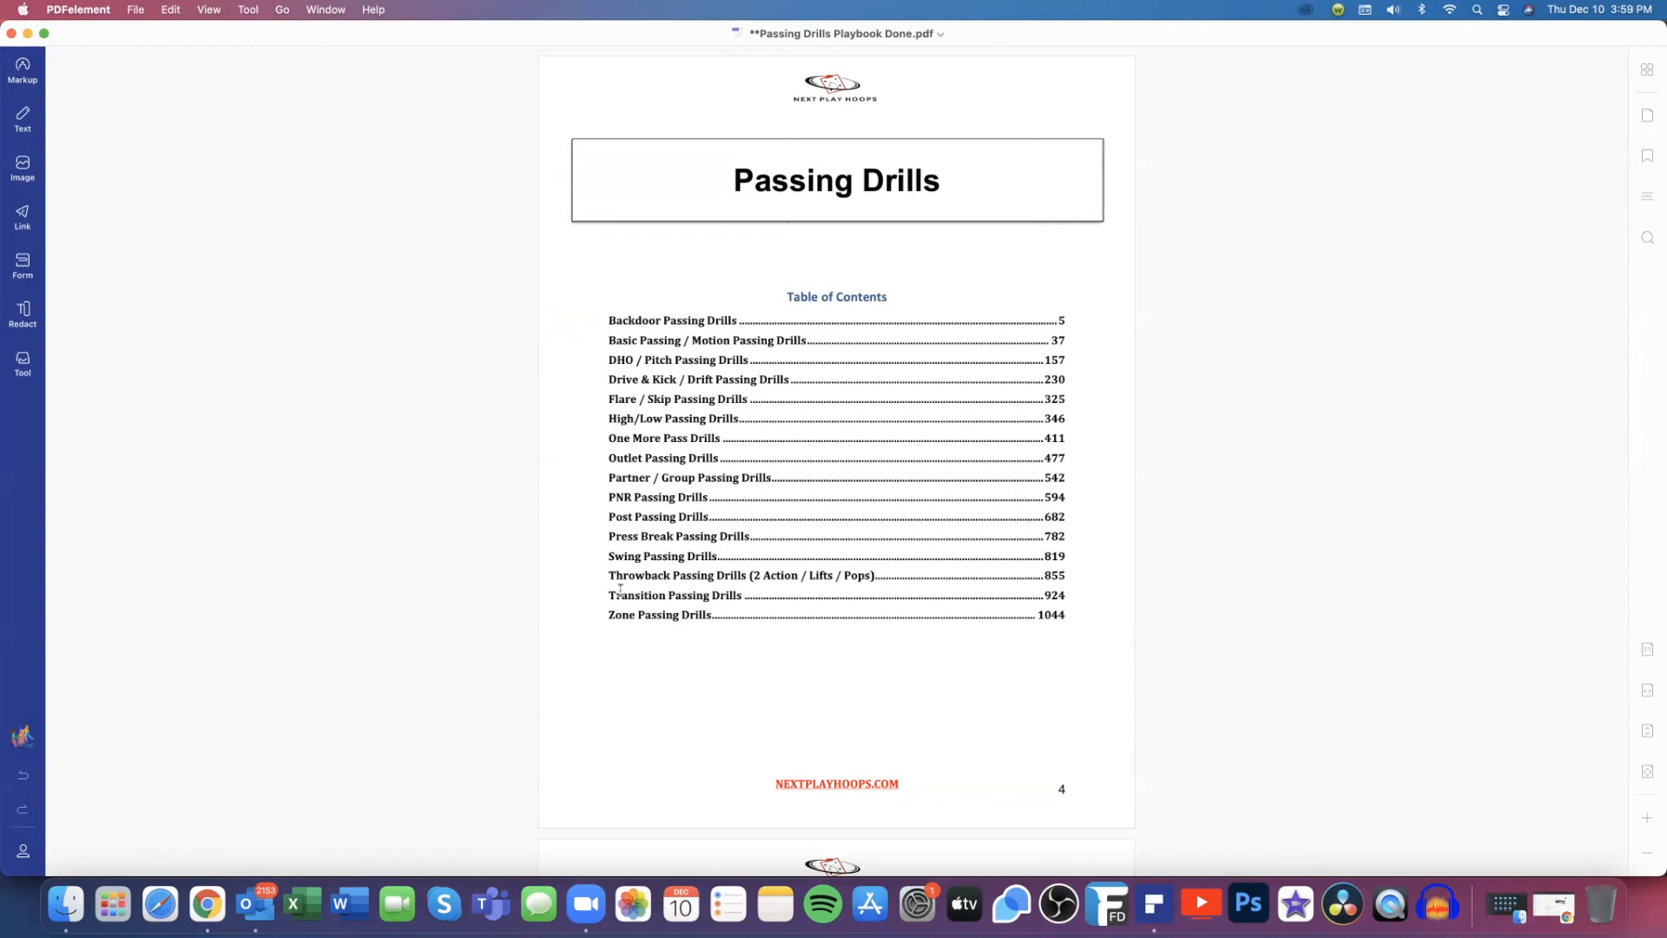
mouse_move(589, 580)
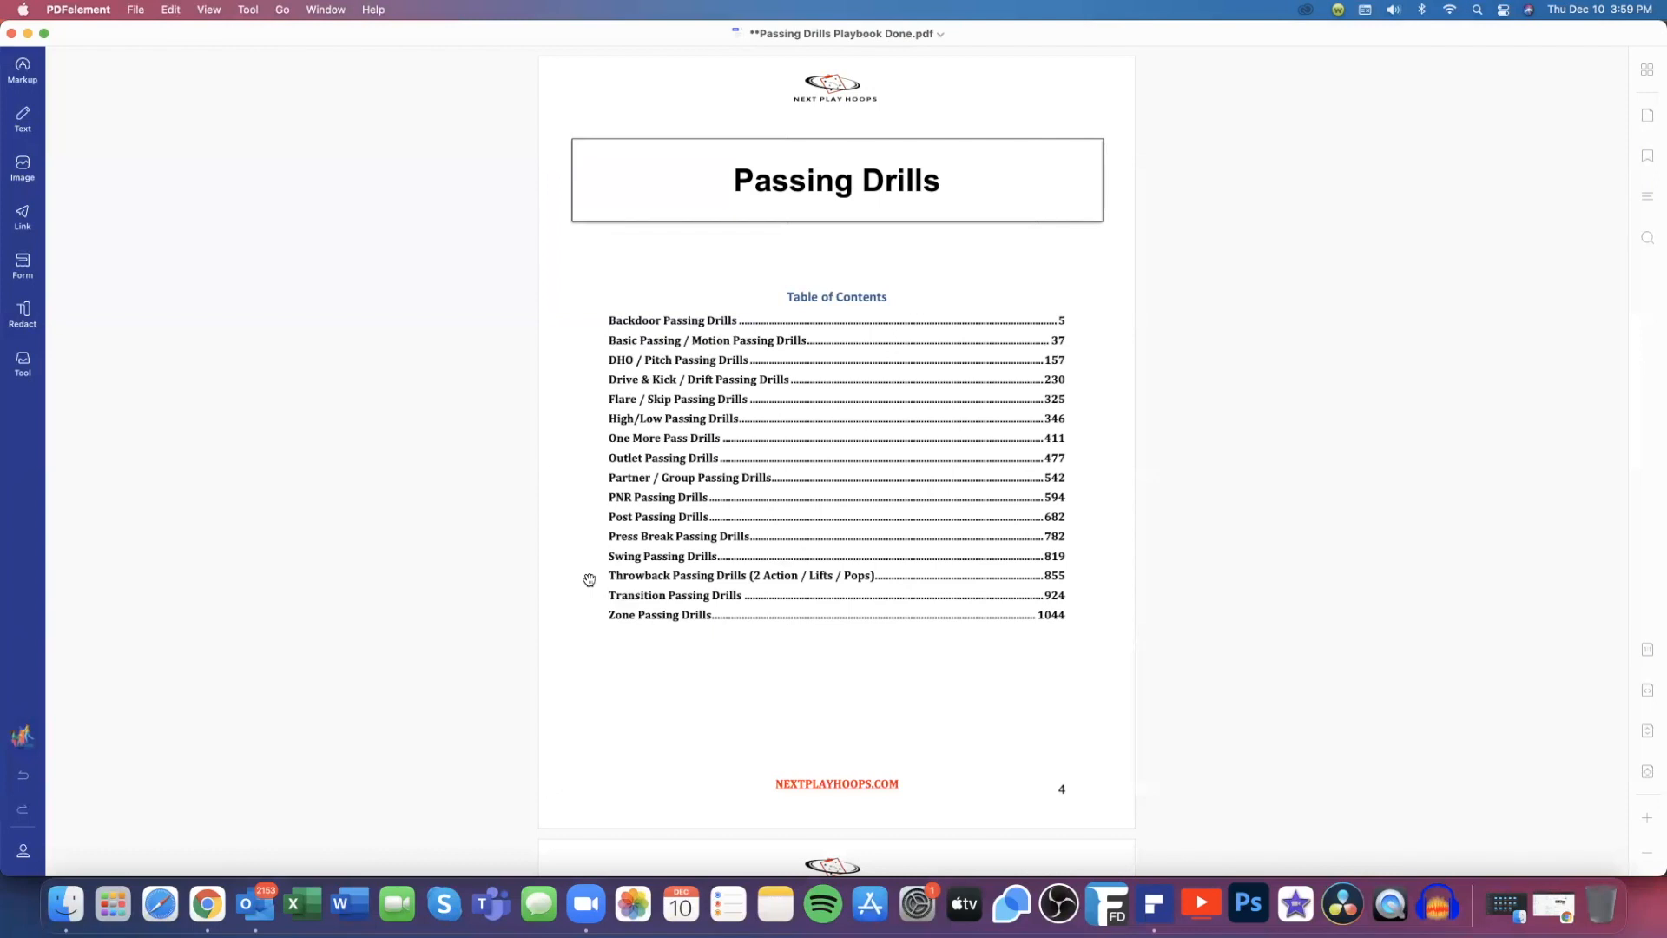
mouse_move(627, 570)
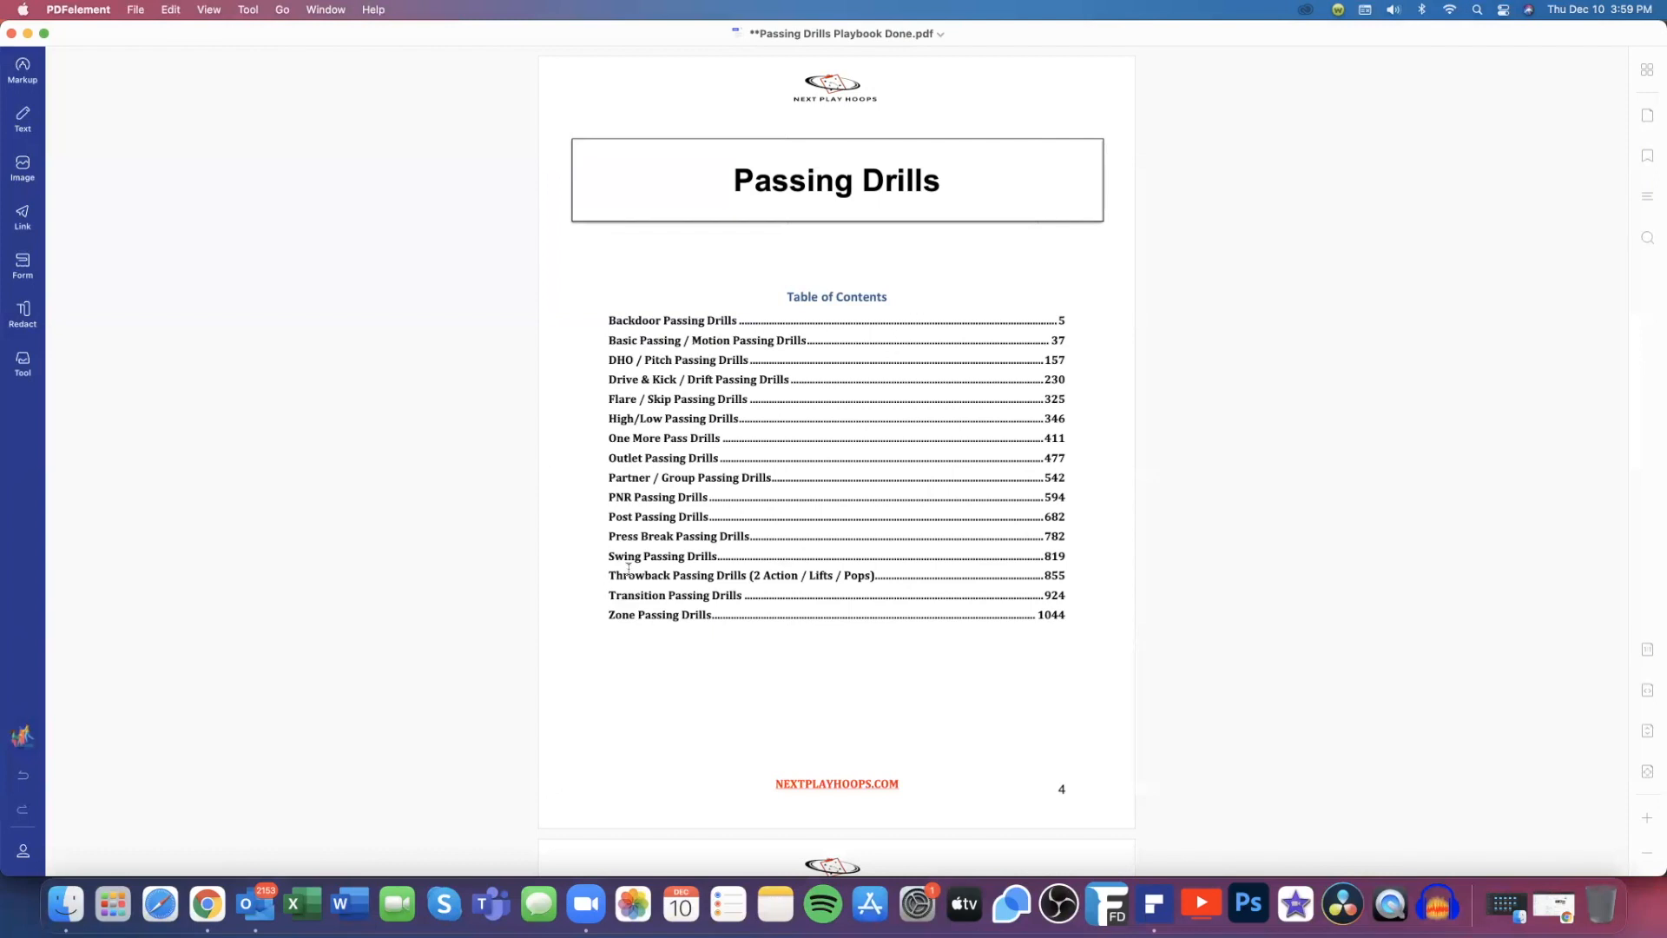
mouse_move(1429, 313)
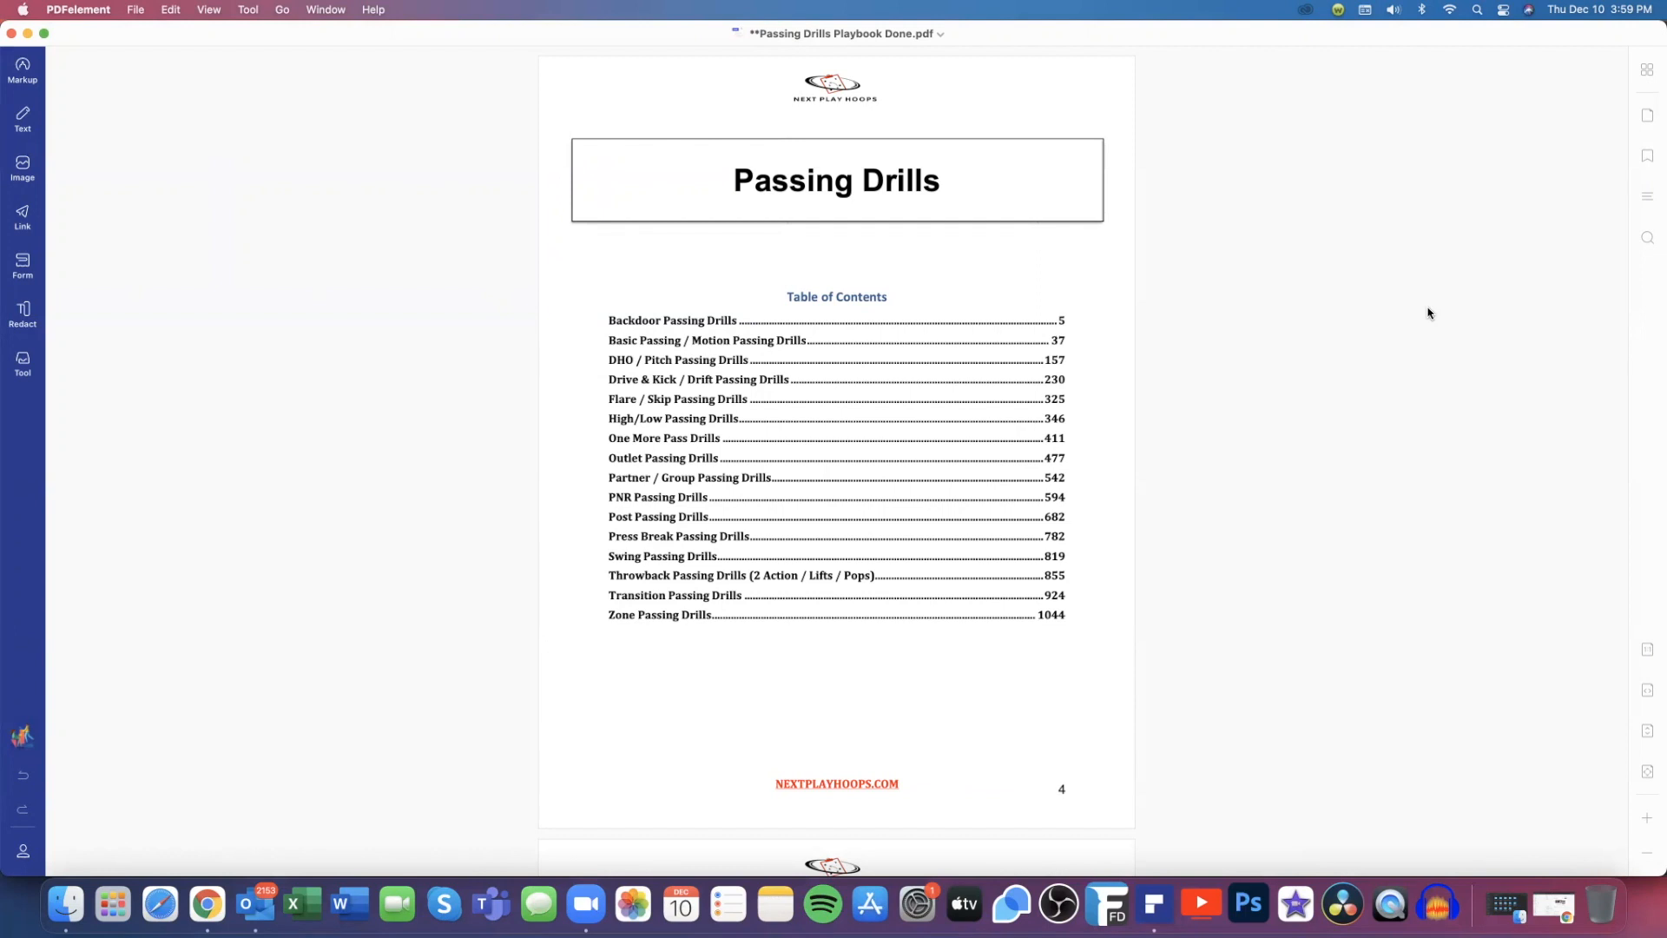
mouse_move(1444, 314)
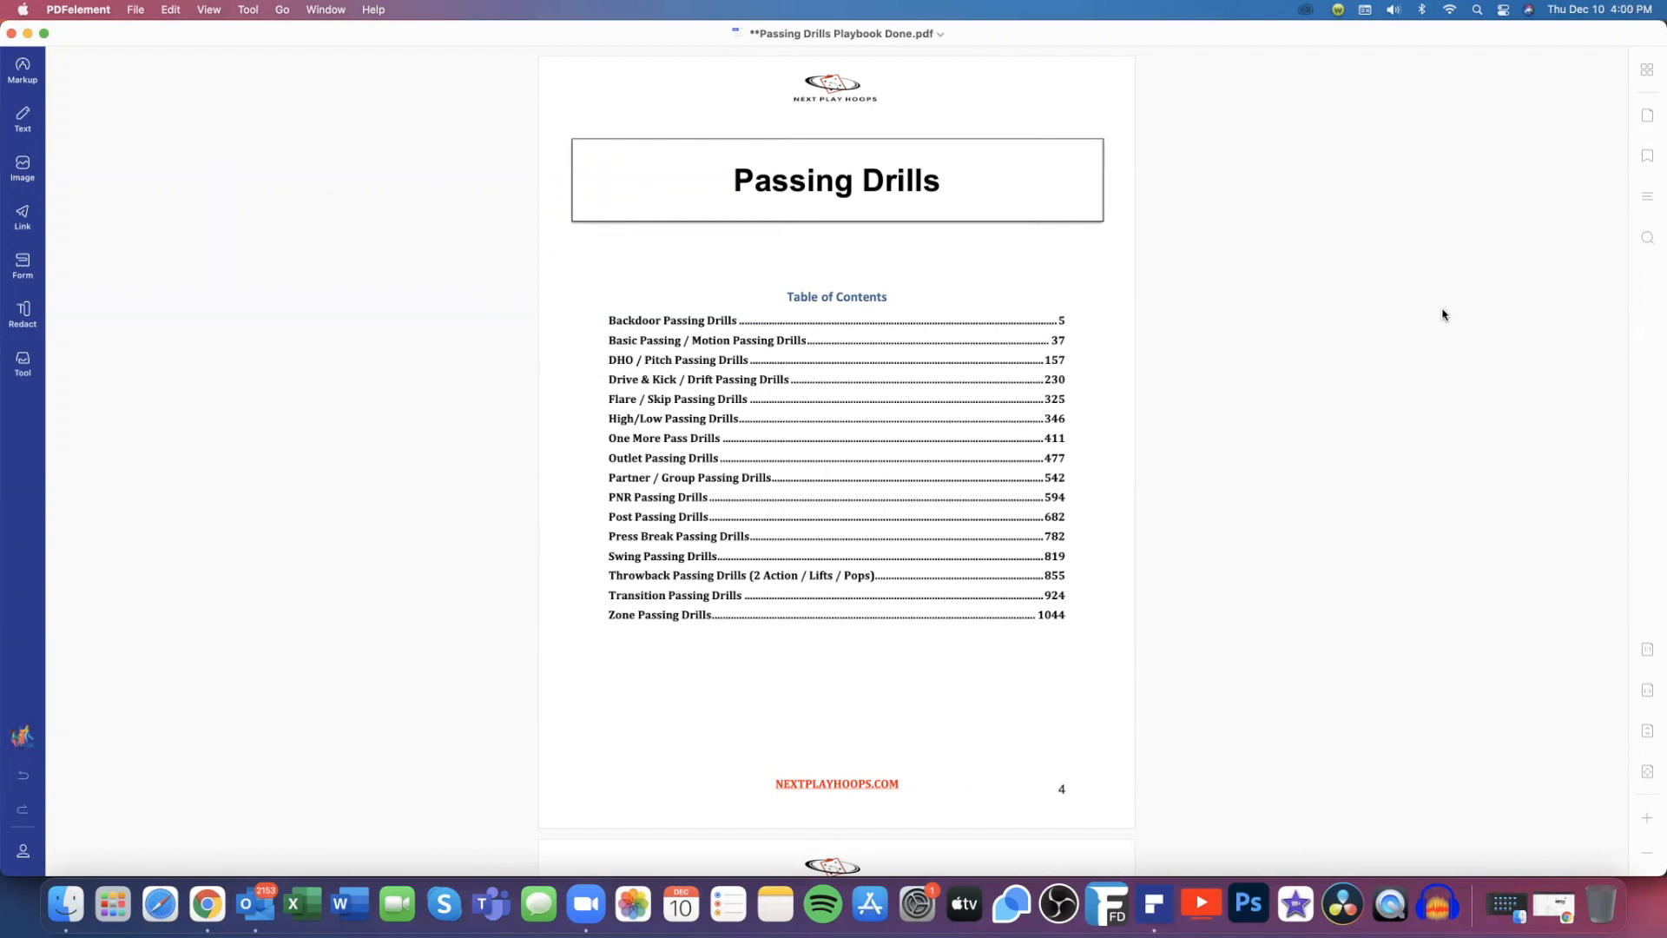
mouse_move(1485, 233)
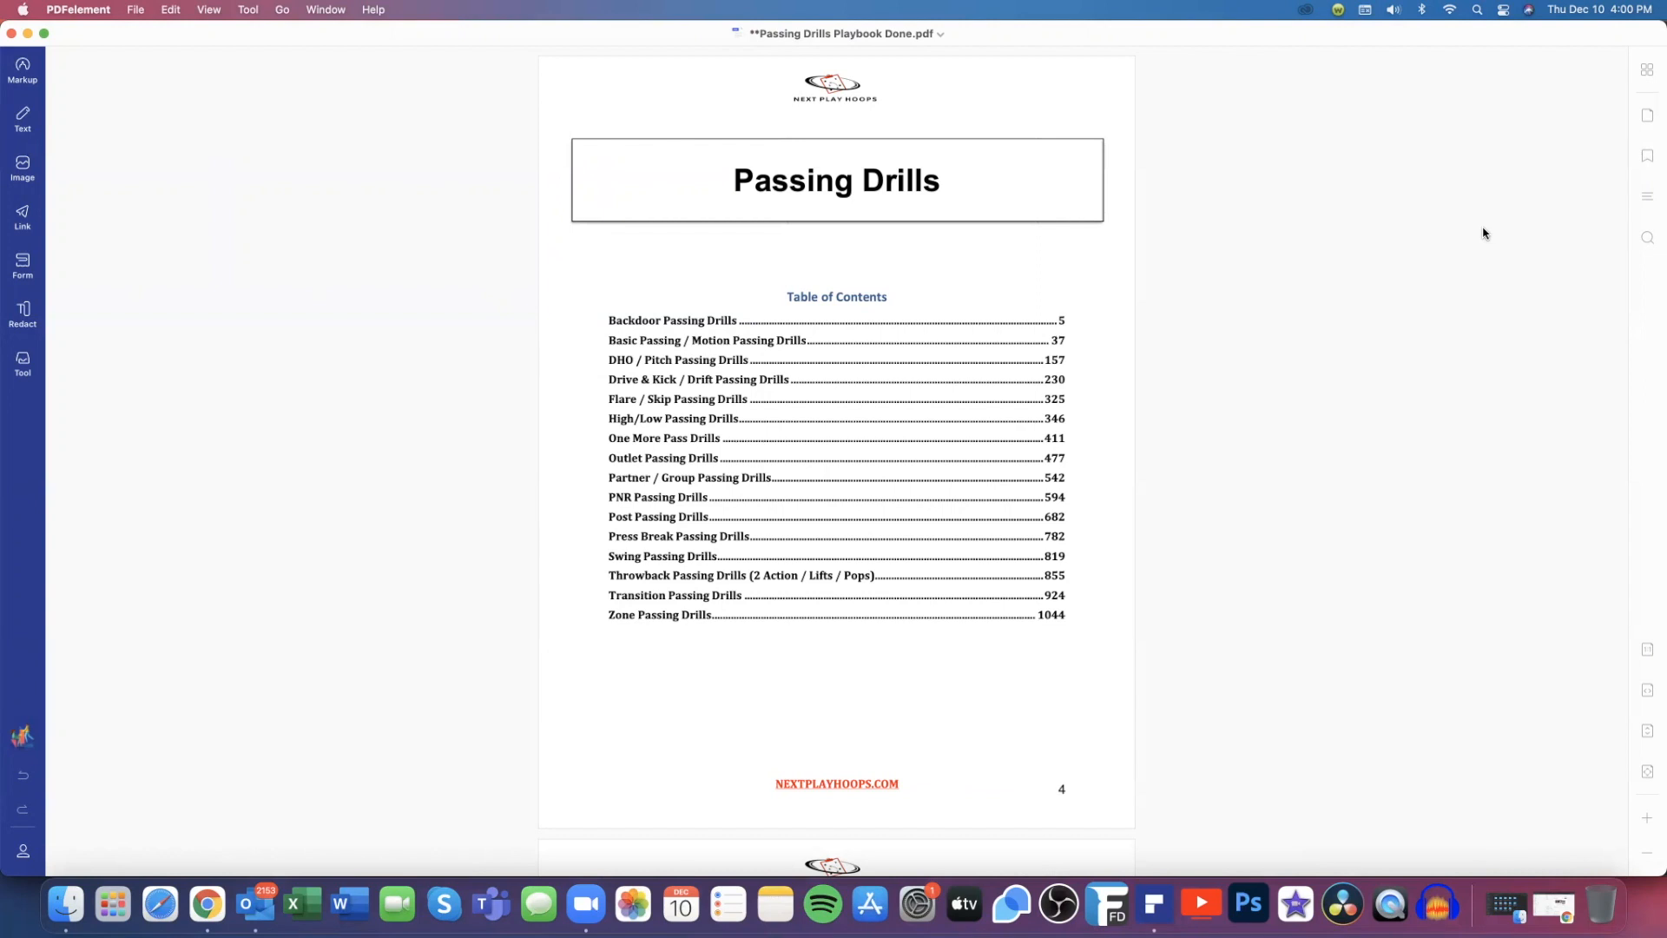
mouse_move(1563, 165)
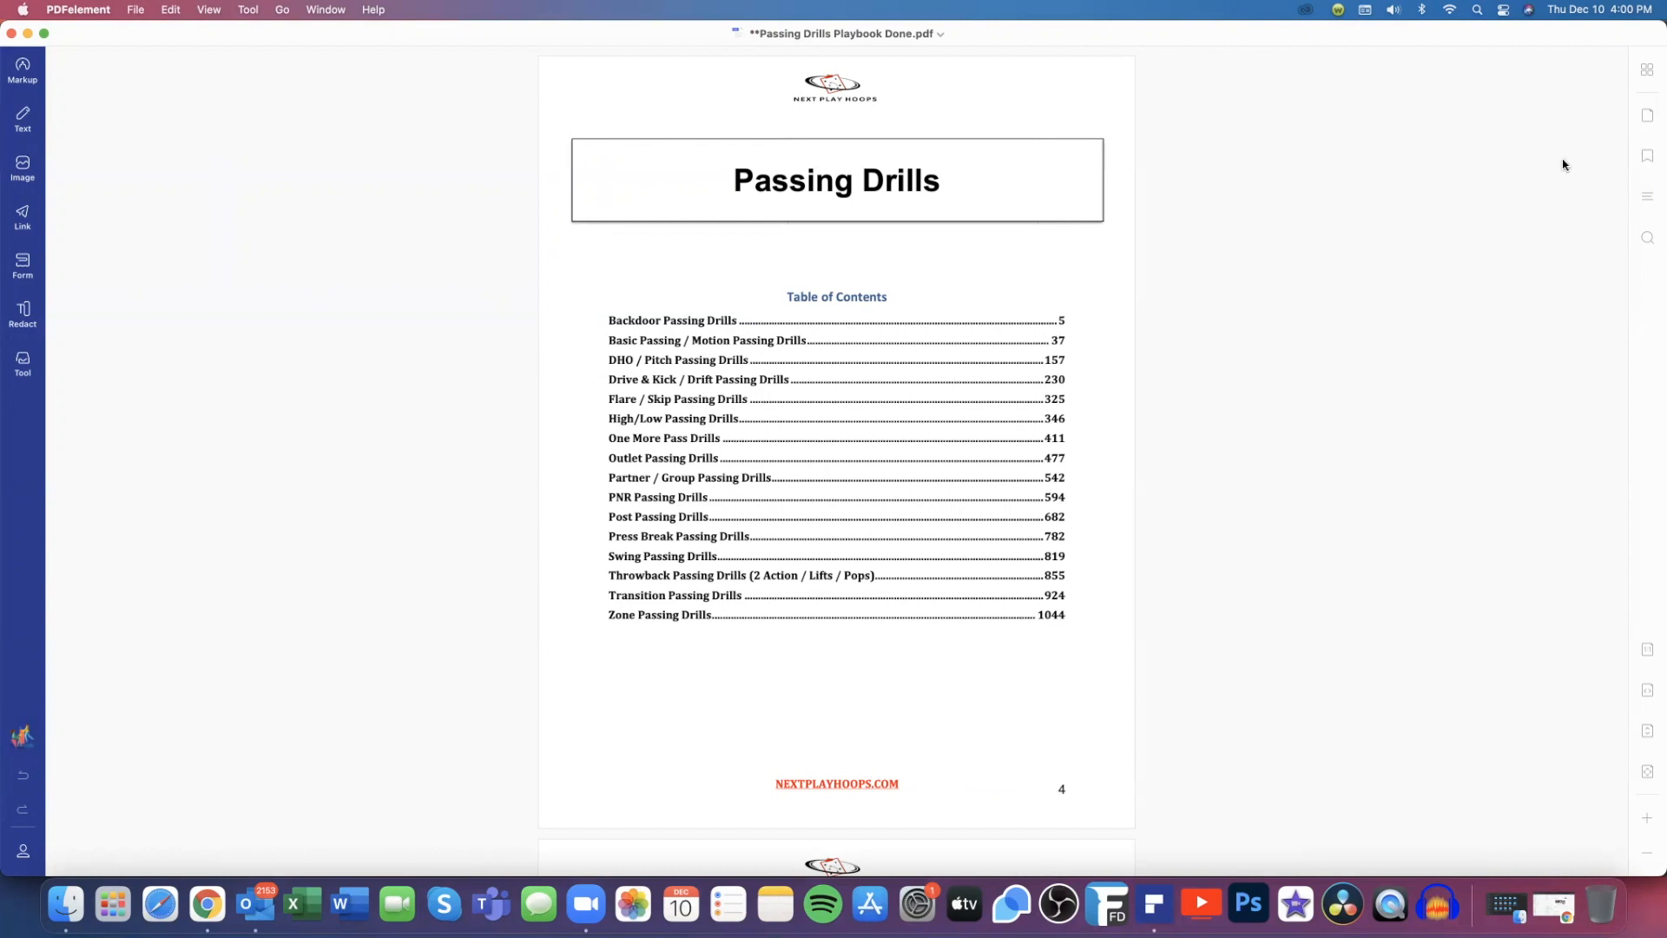
mouse_move(1647, 69)
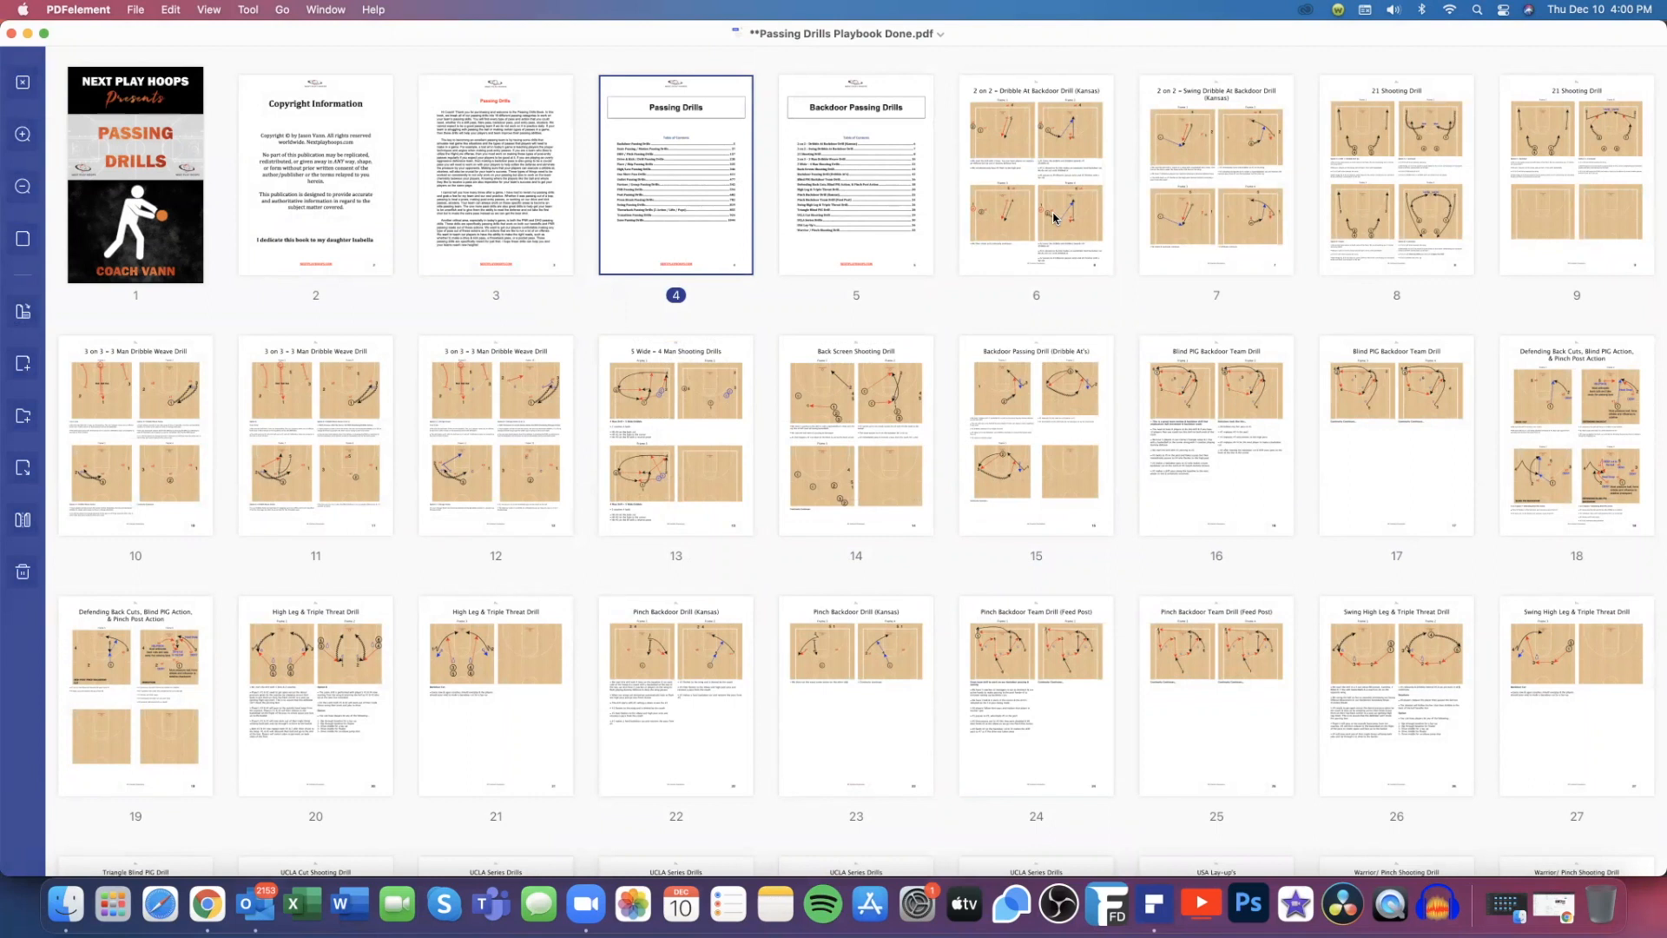
Open page 6, the 2 on 2 Dribble At Backdoor Drill, full size from its thumbnail
double_click(1033, 175)
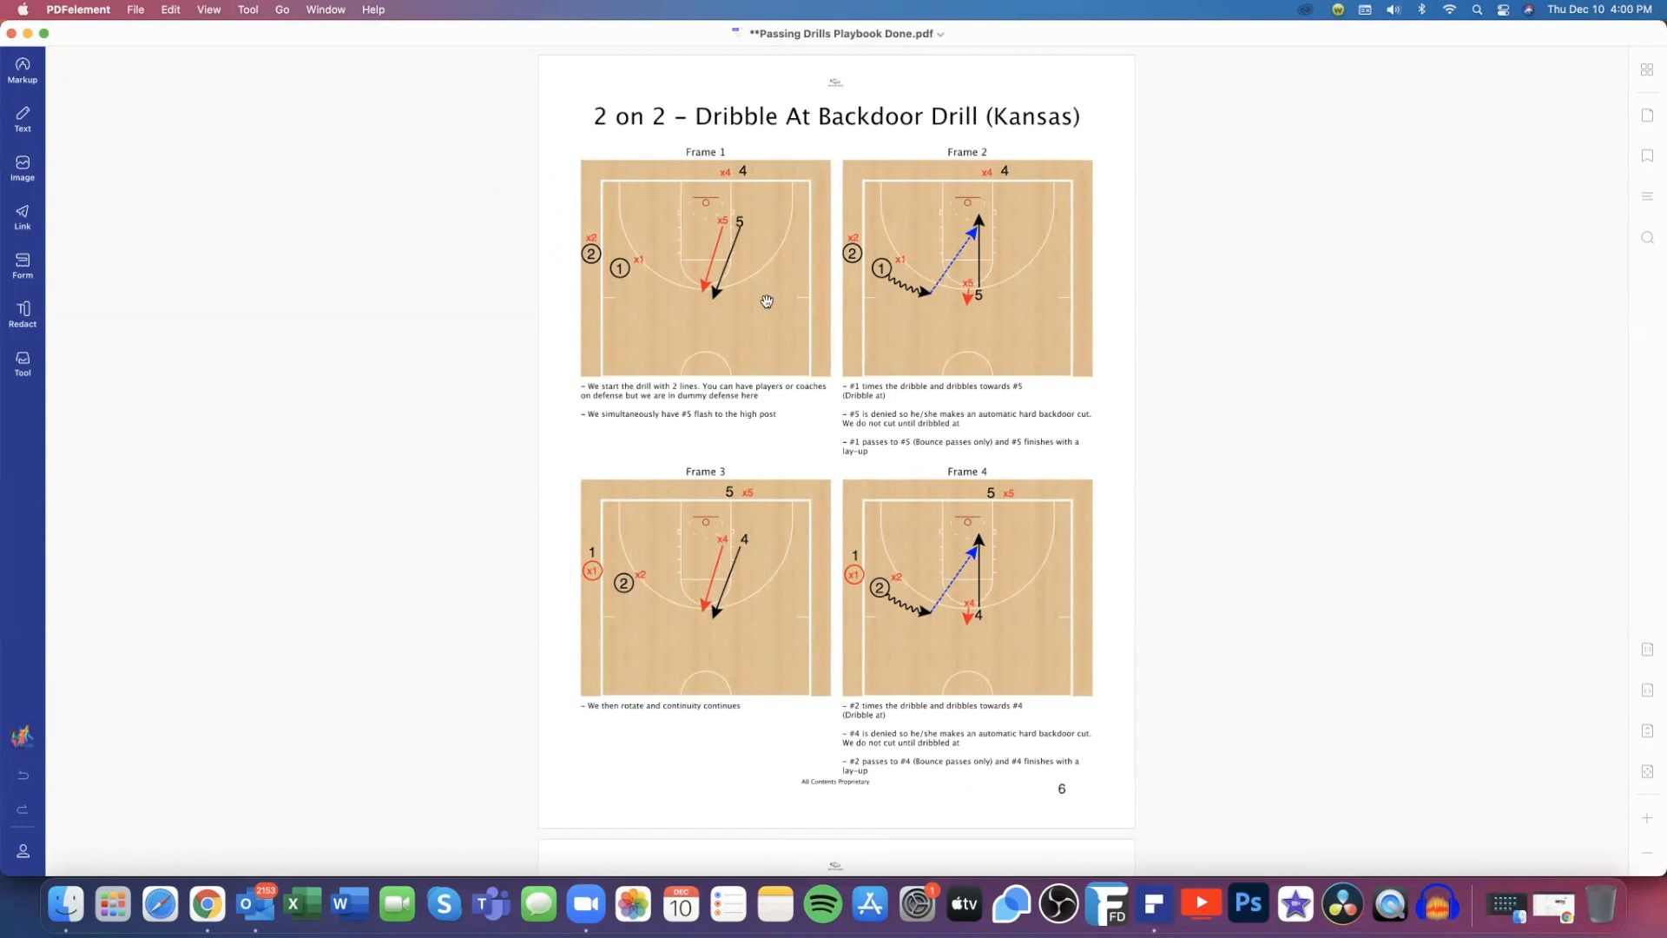
mouse_move(939, 245)
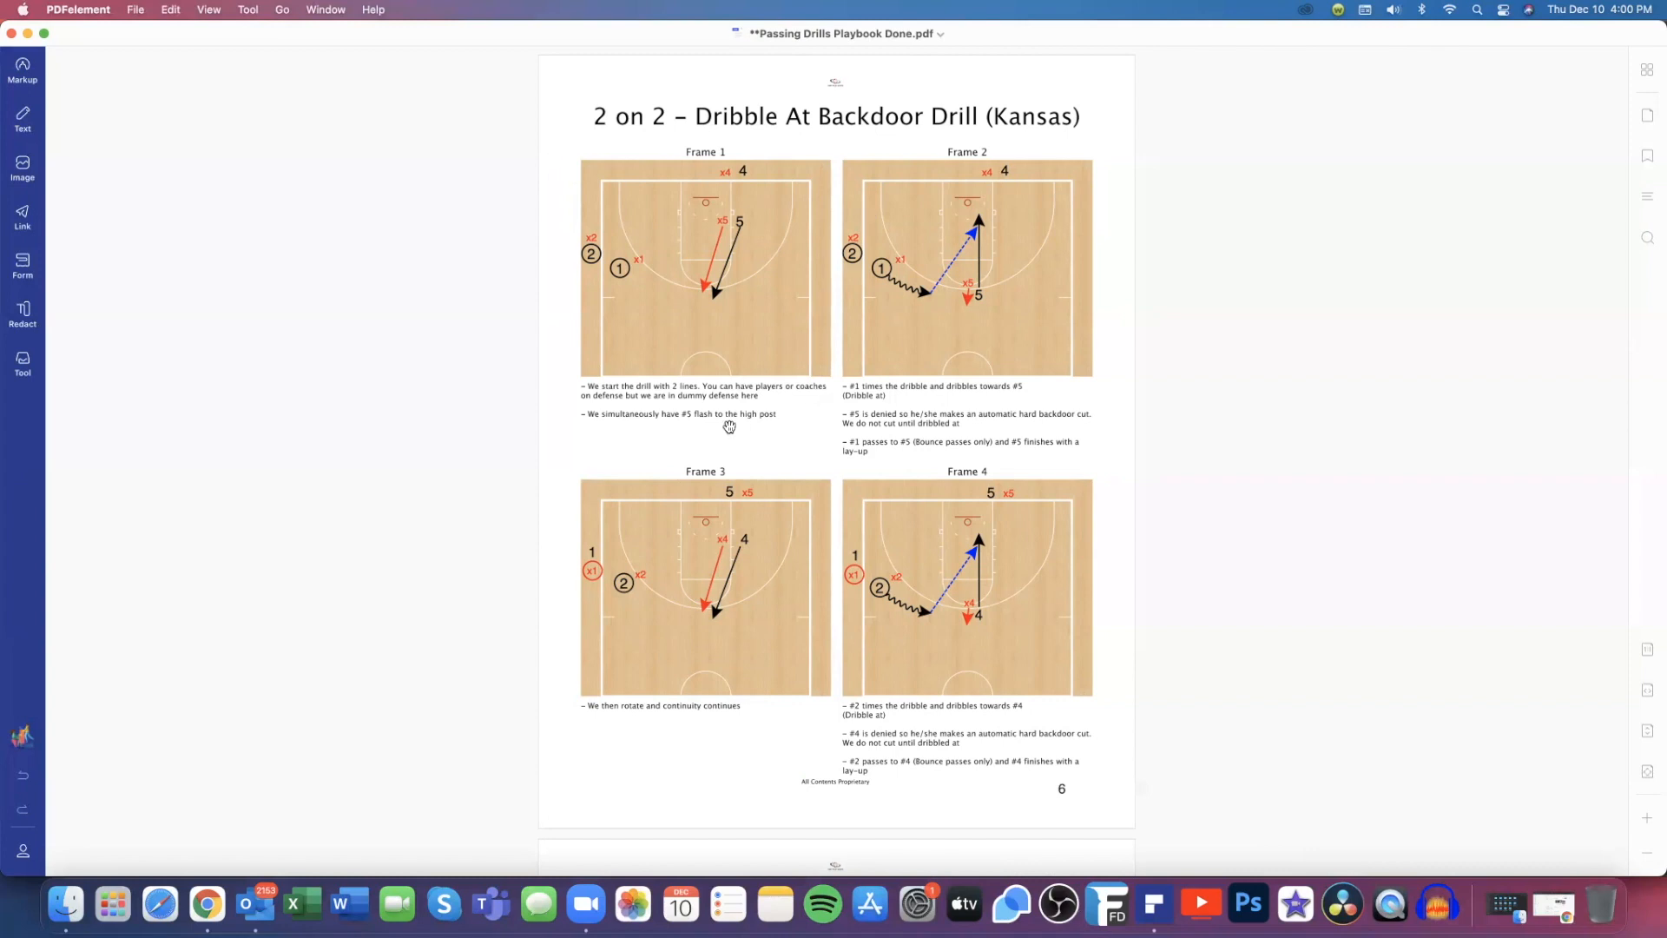
mouse_move(727, 414)
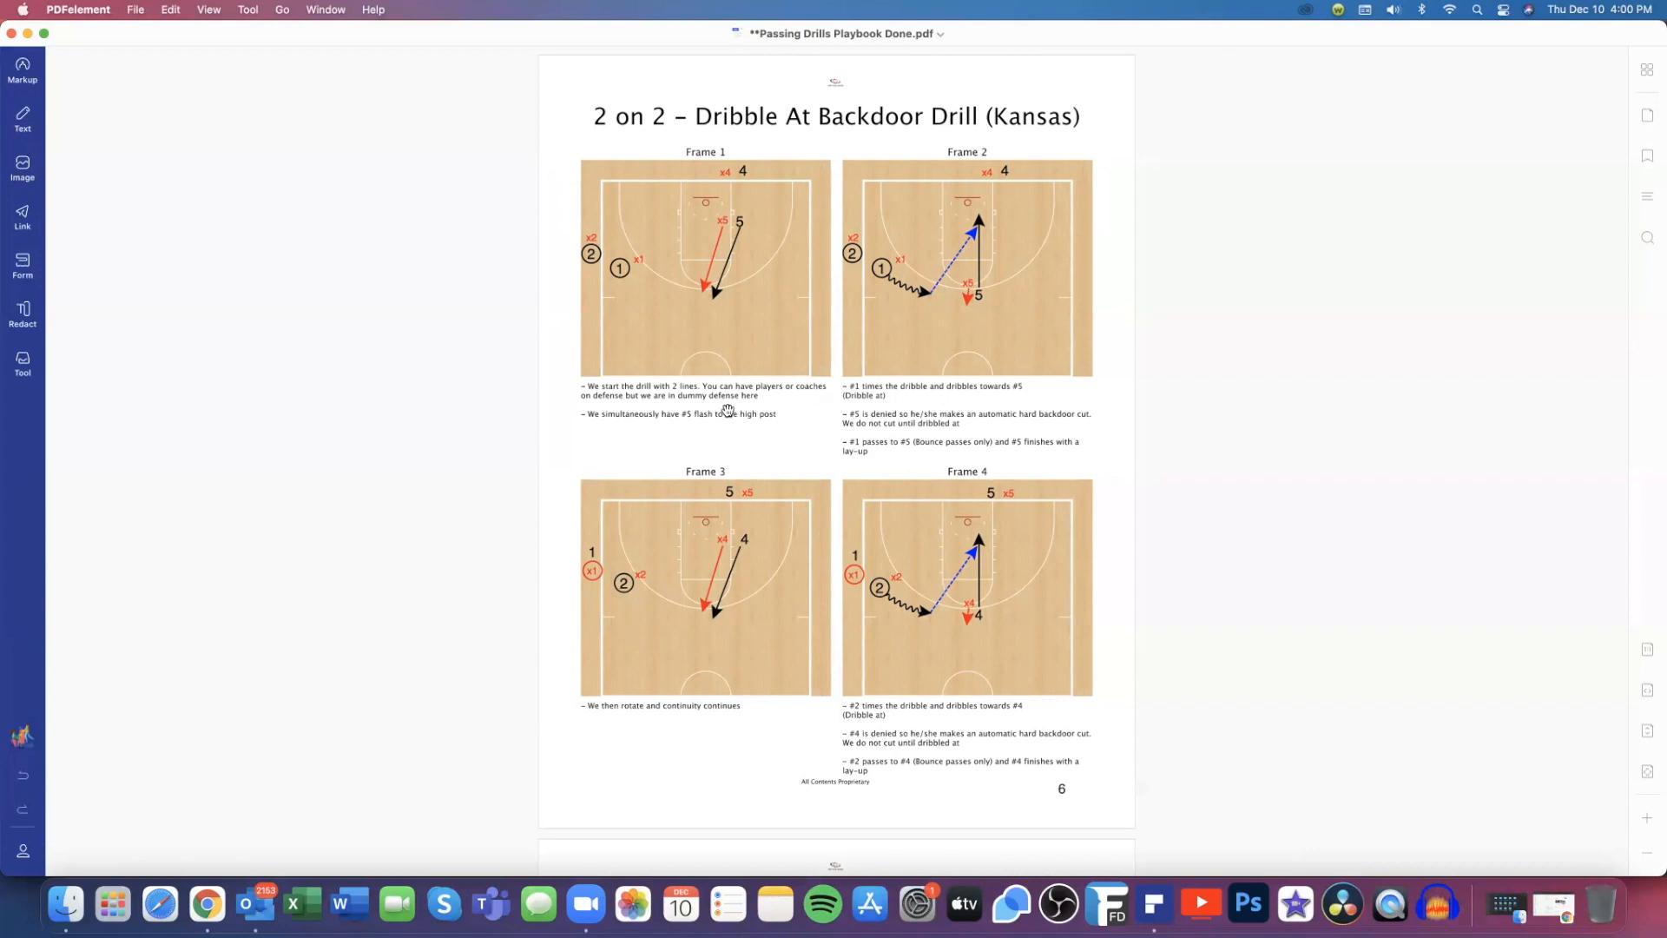
mouse_move(676, 163)
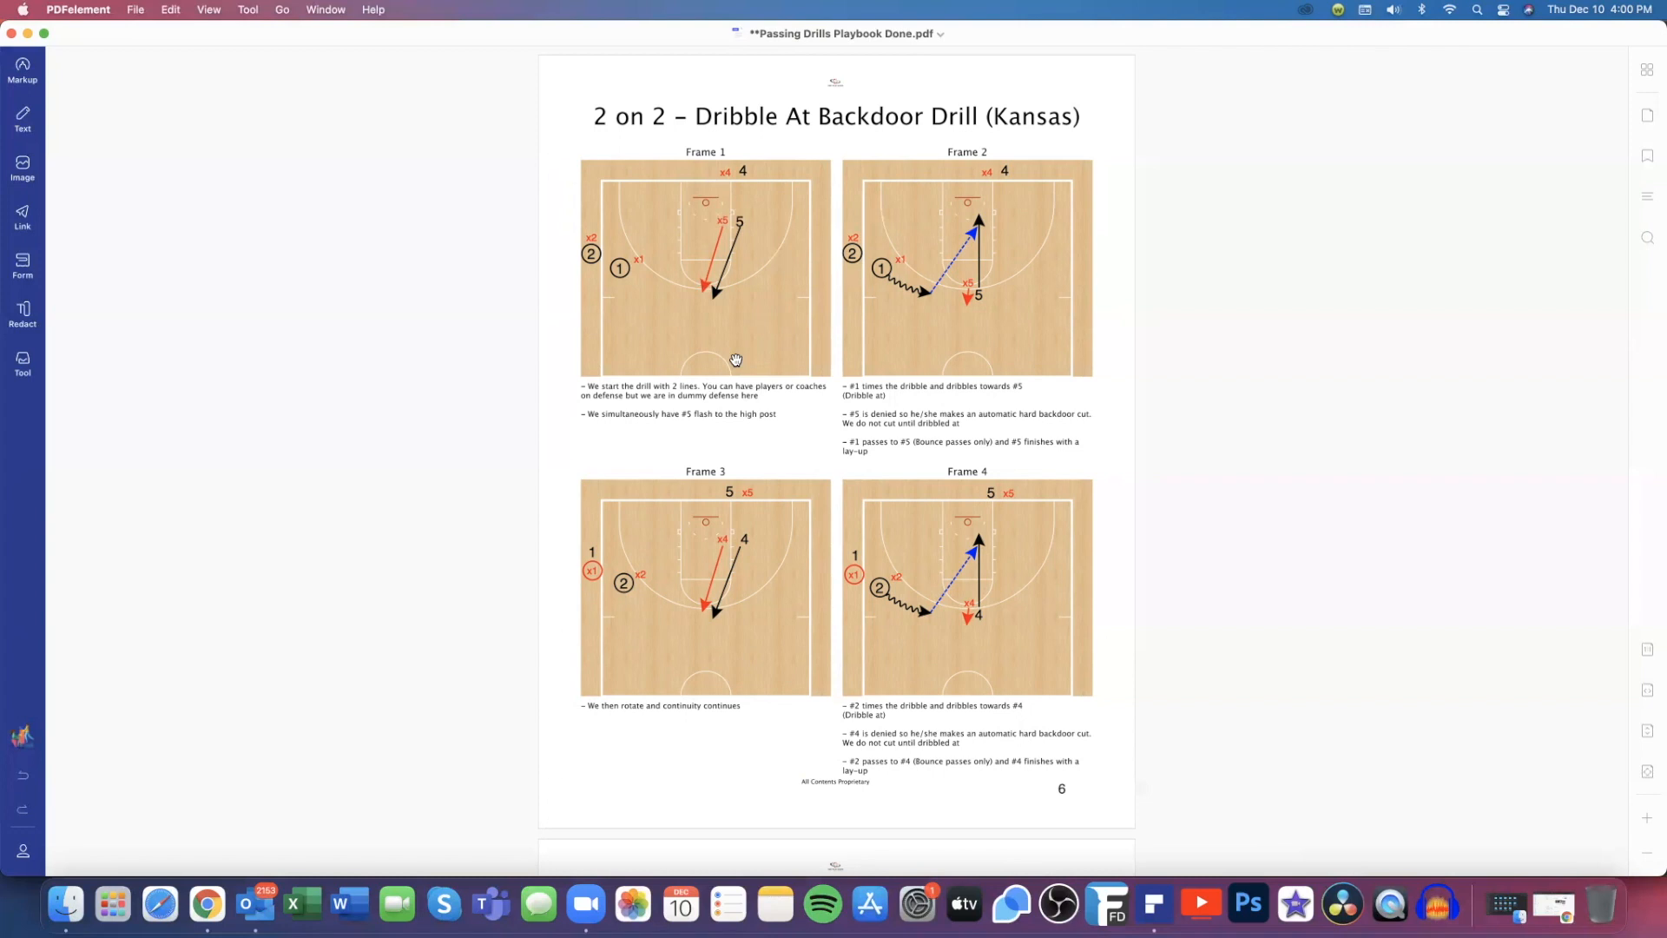
mouse_move(736, 353)
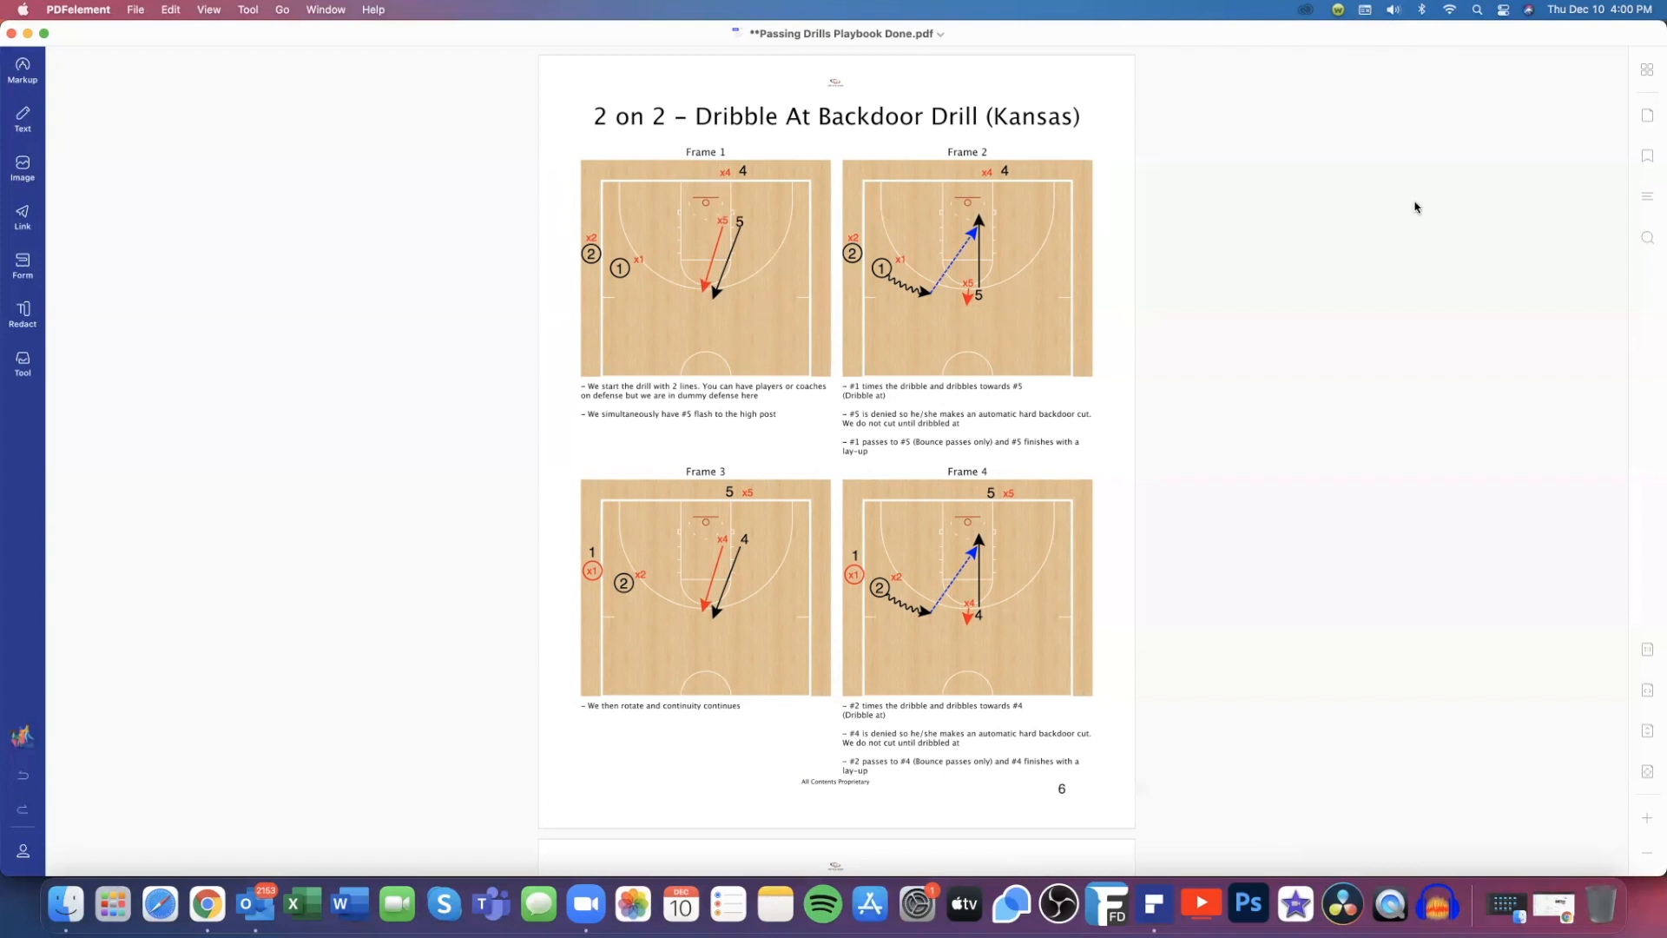
mouse_move(655, 167)
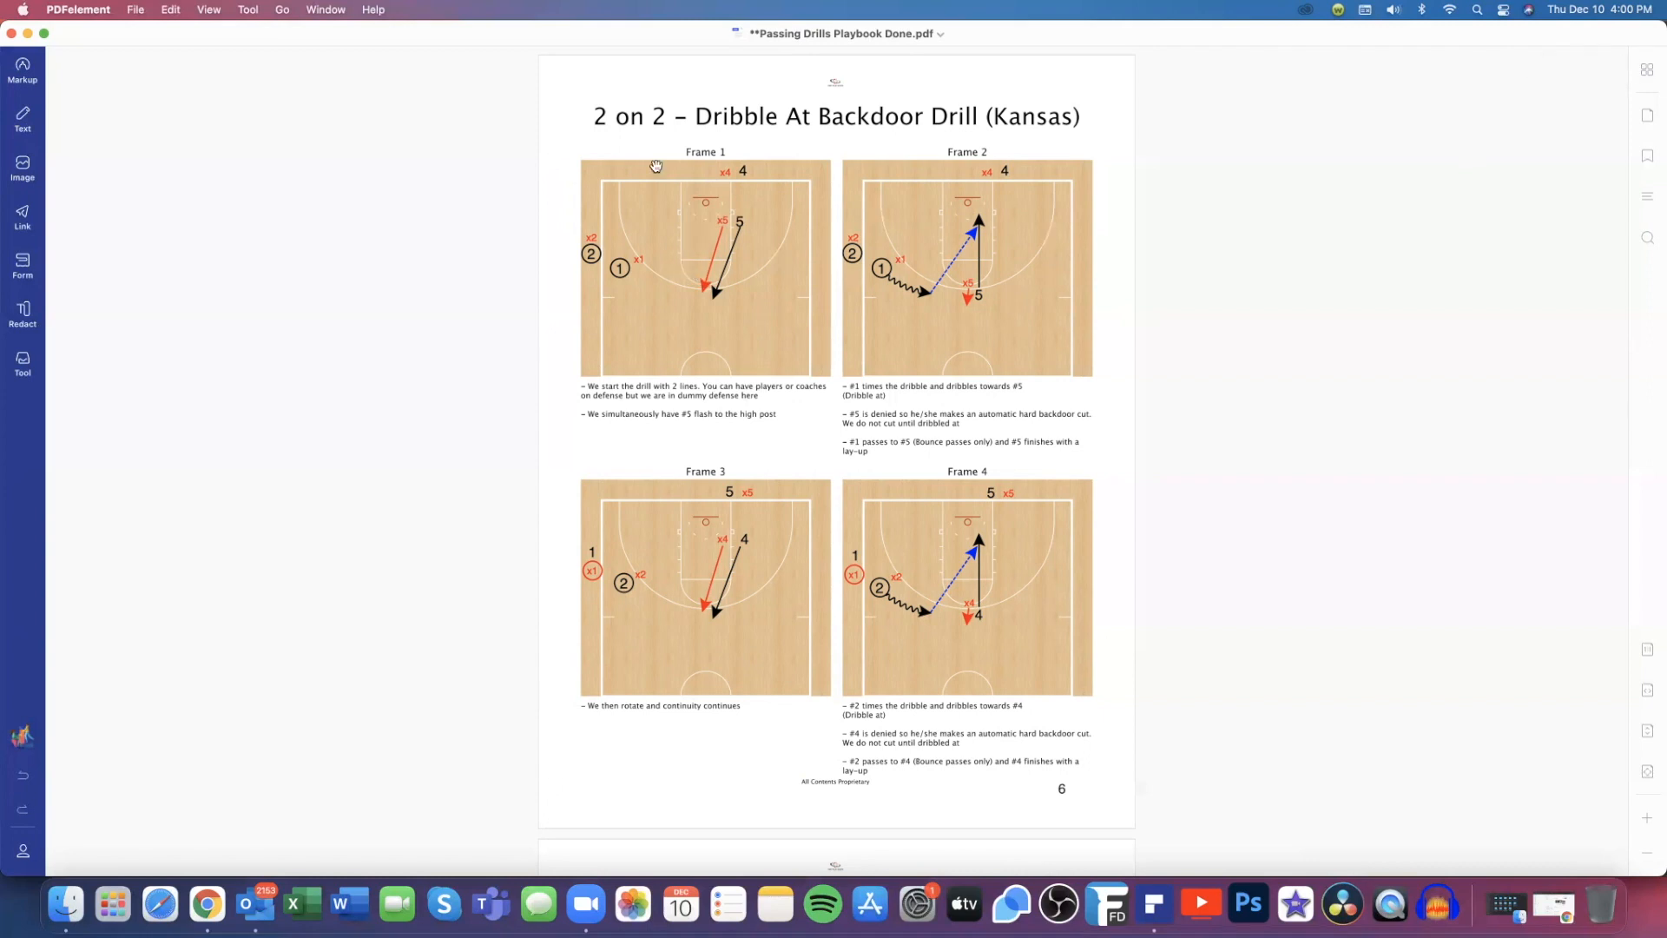
mouse_move(672, 158)
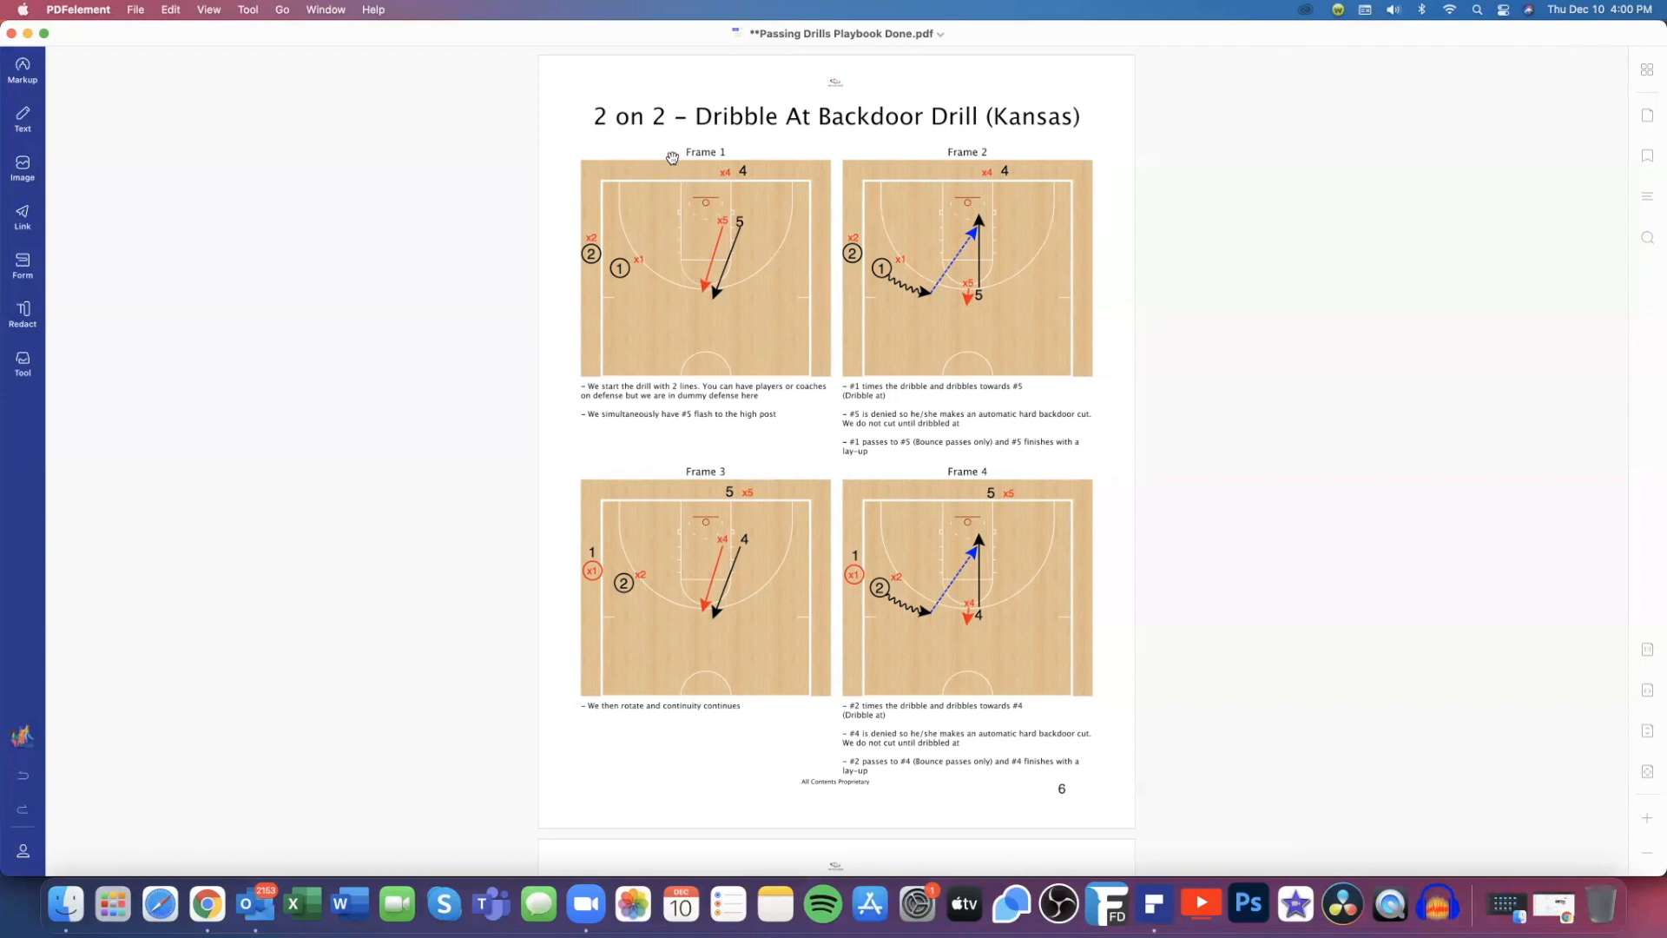
mouse_move(1030, 103)
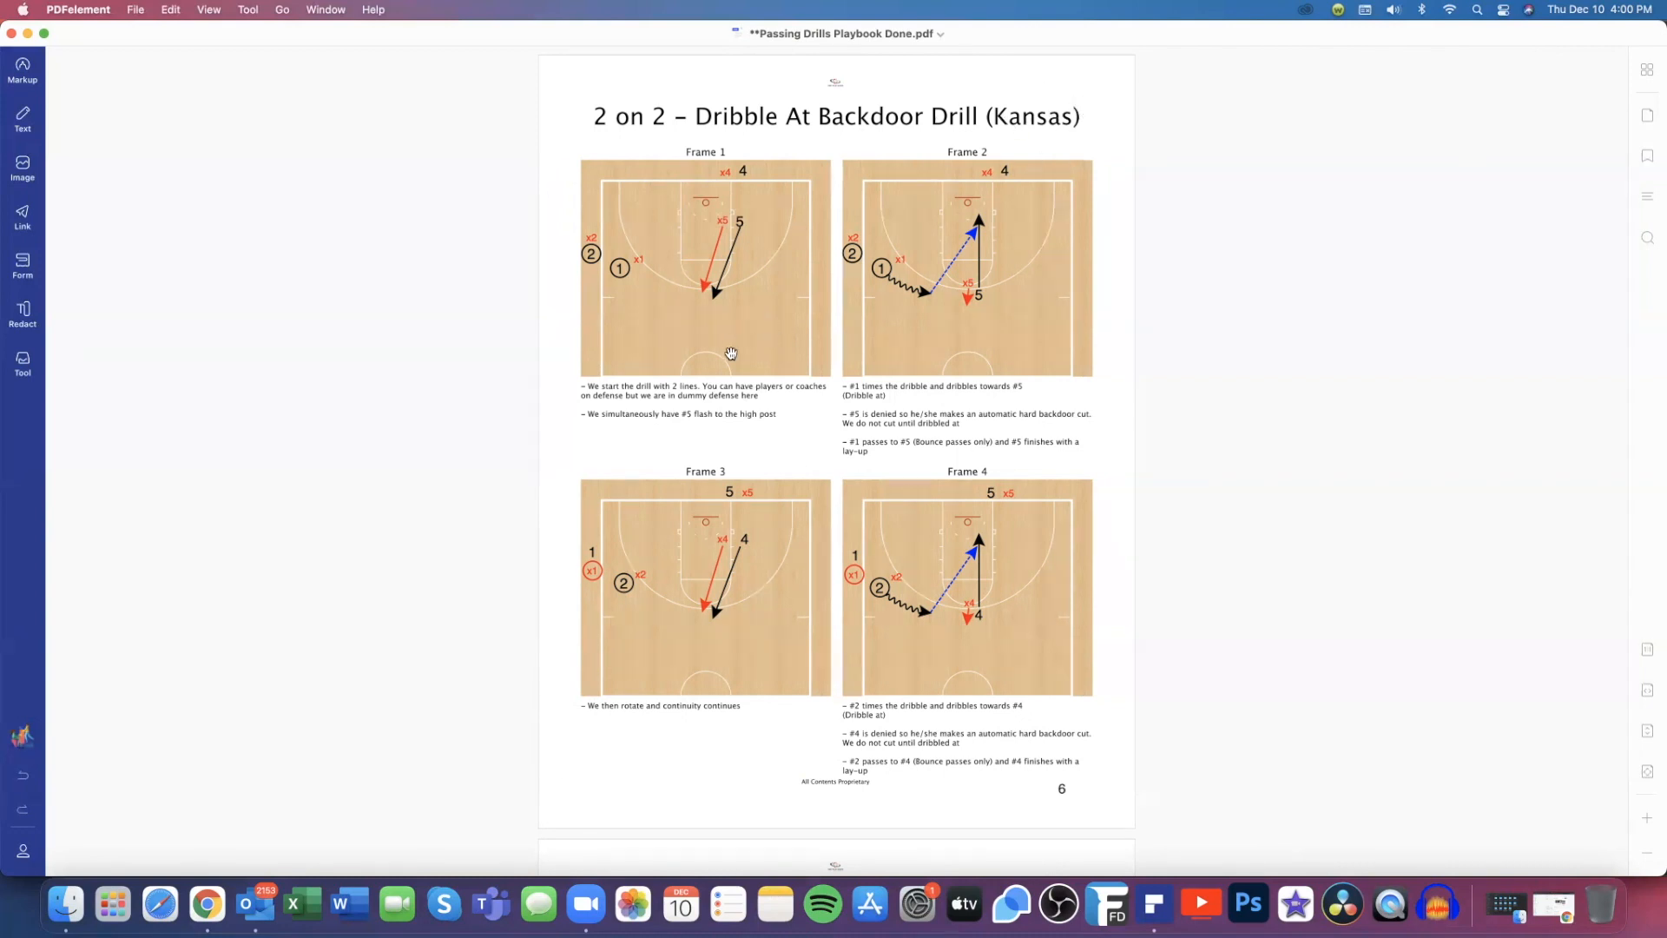
mouse_move(978, 165)
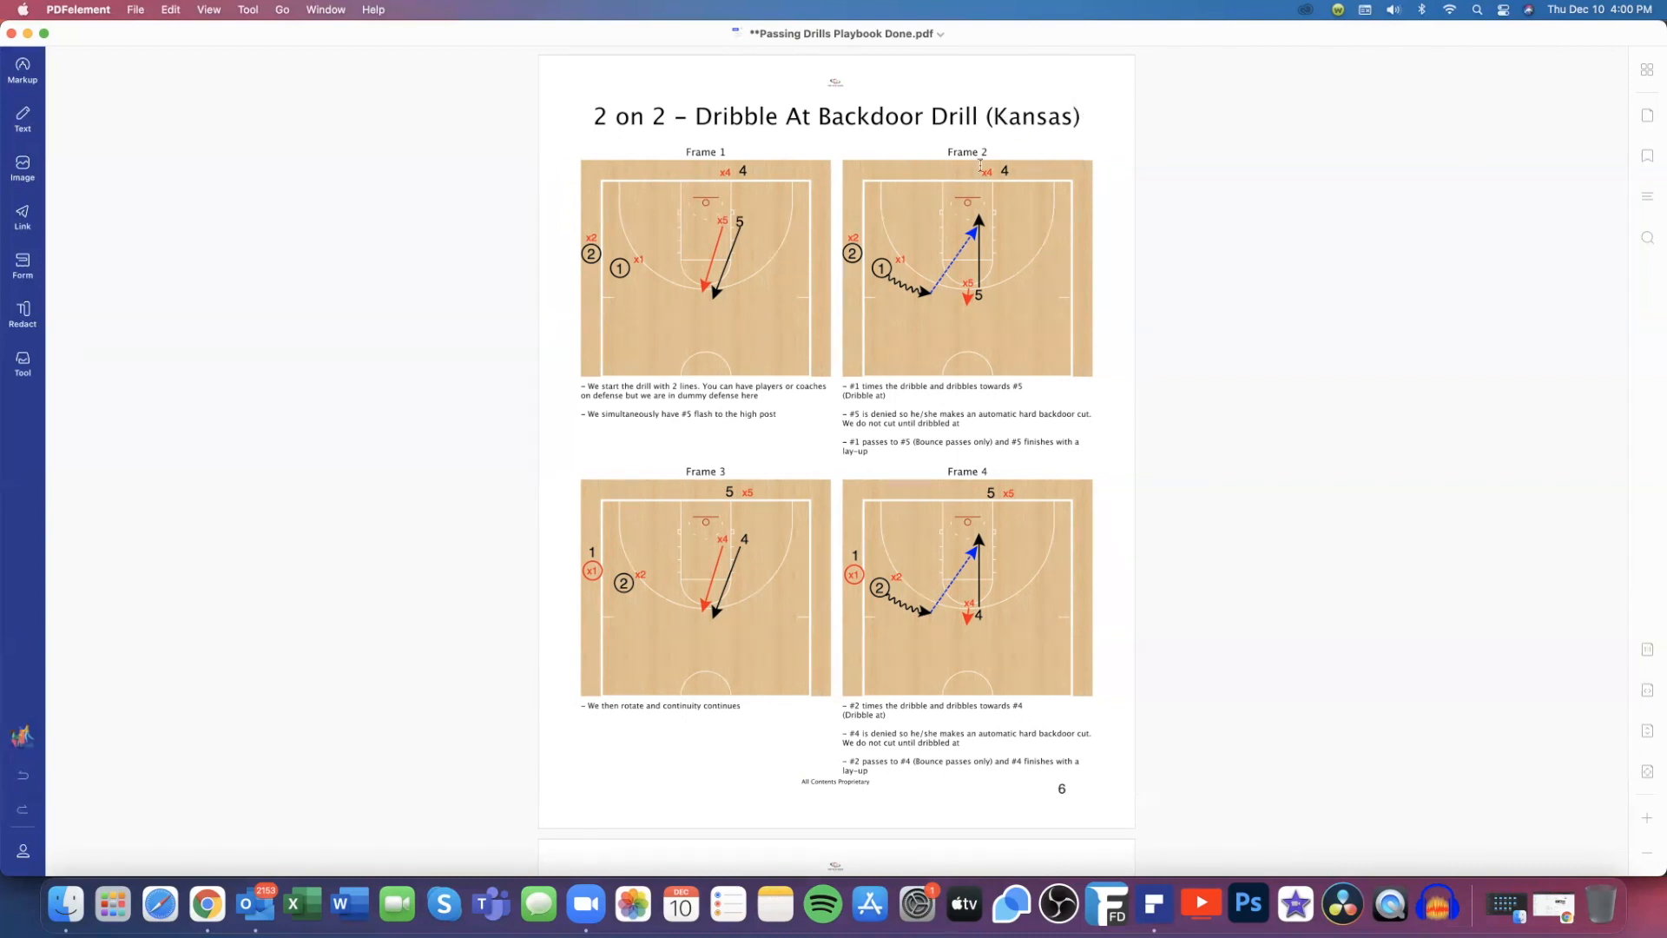
mouse_move(714, 324)
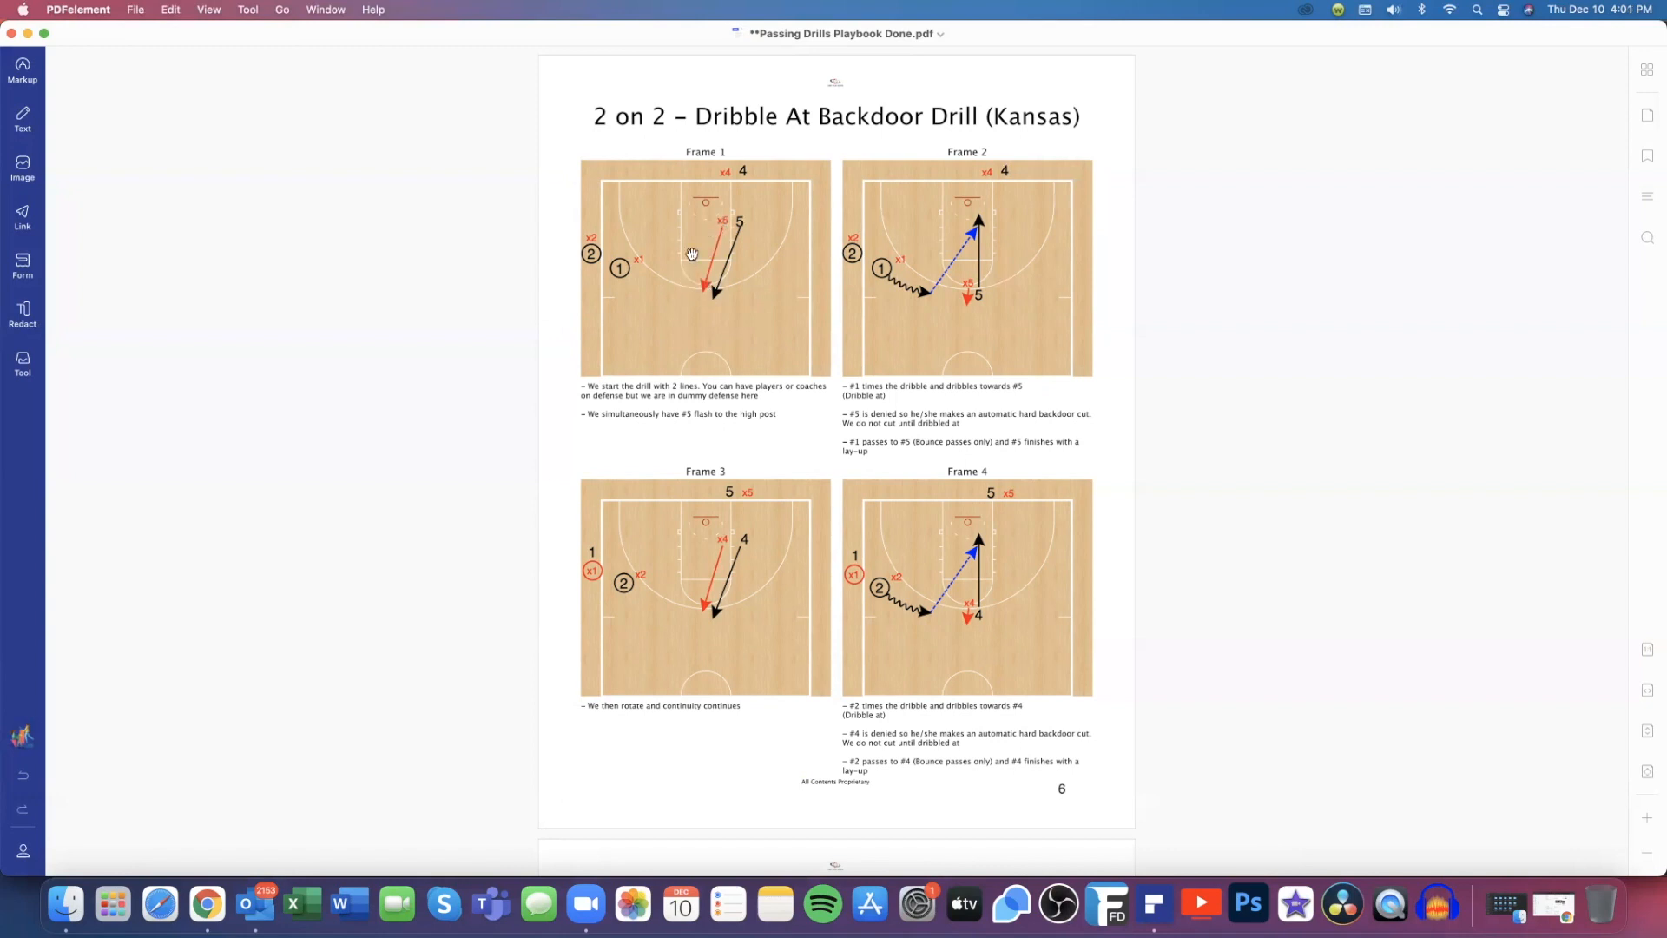
mouse_move(636, 290)
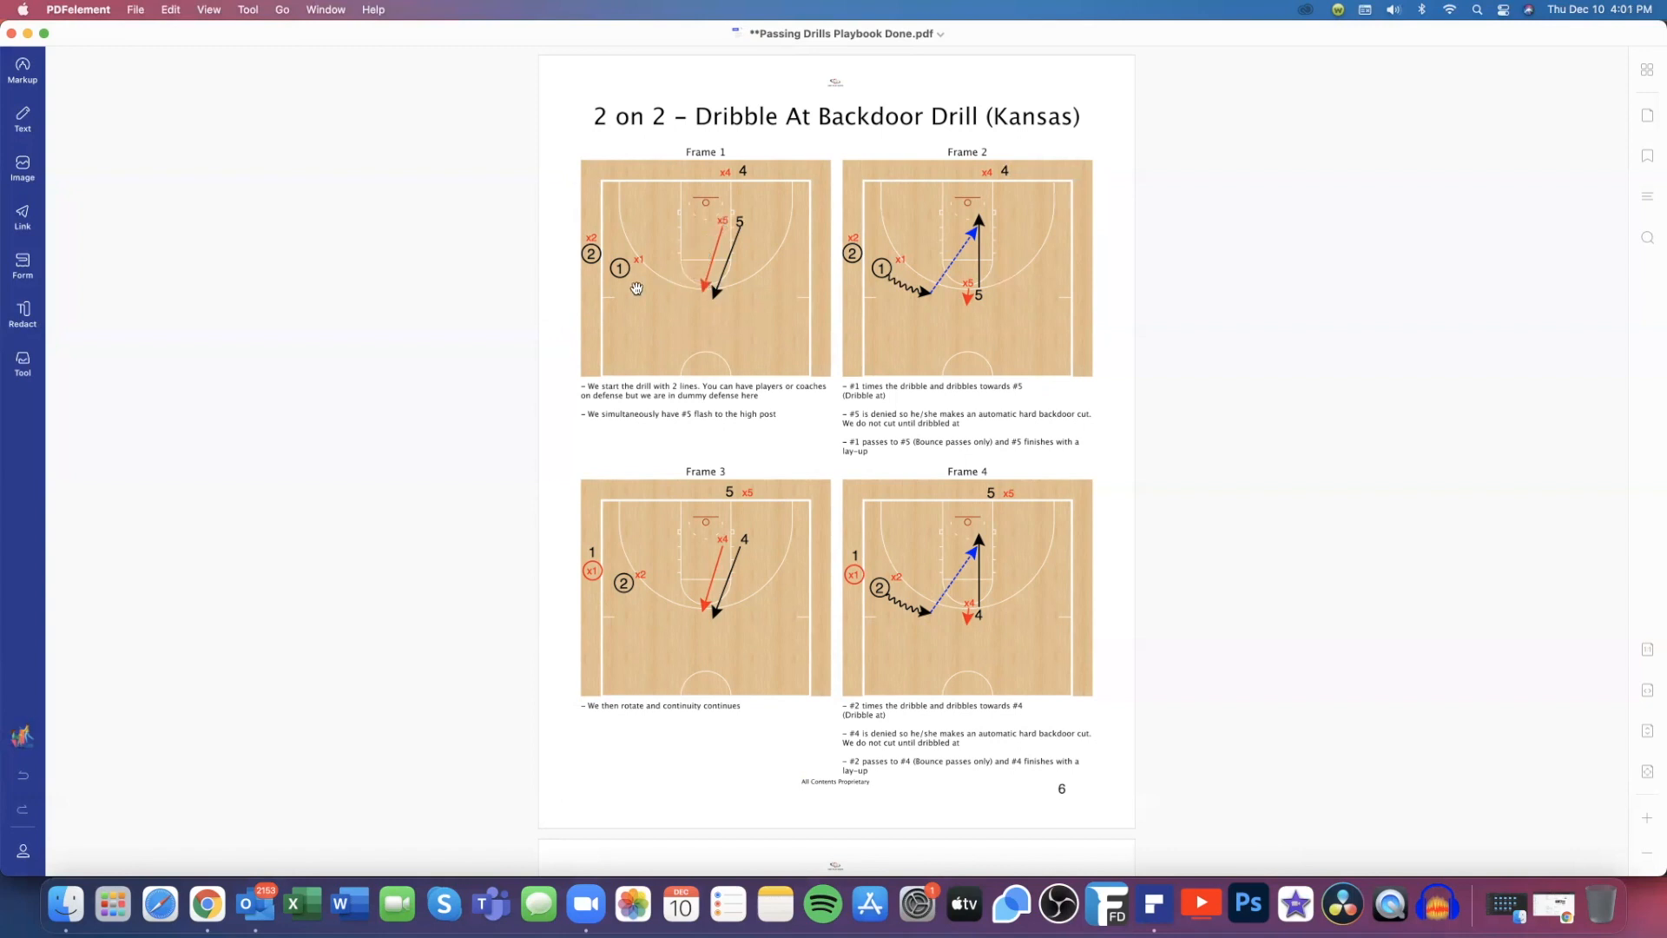
mouse_move(962, 172)
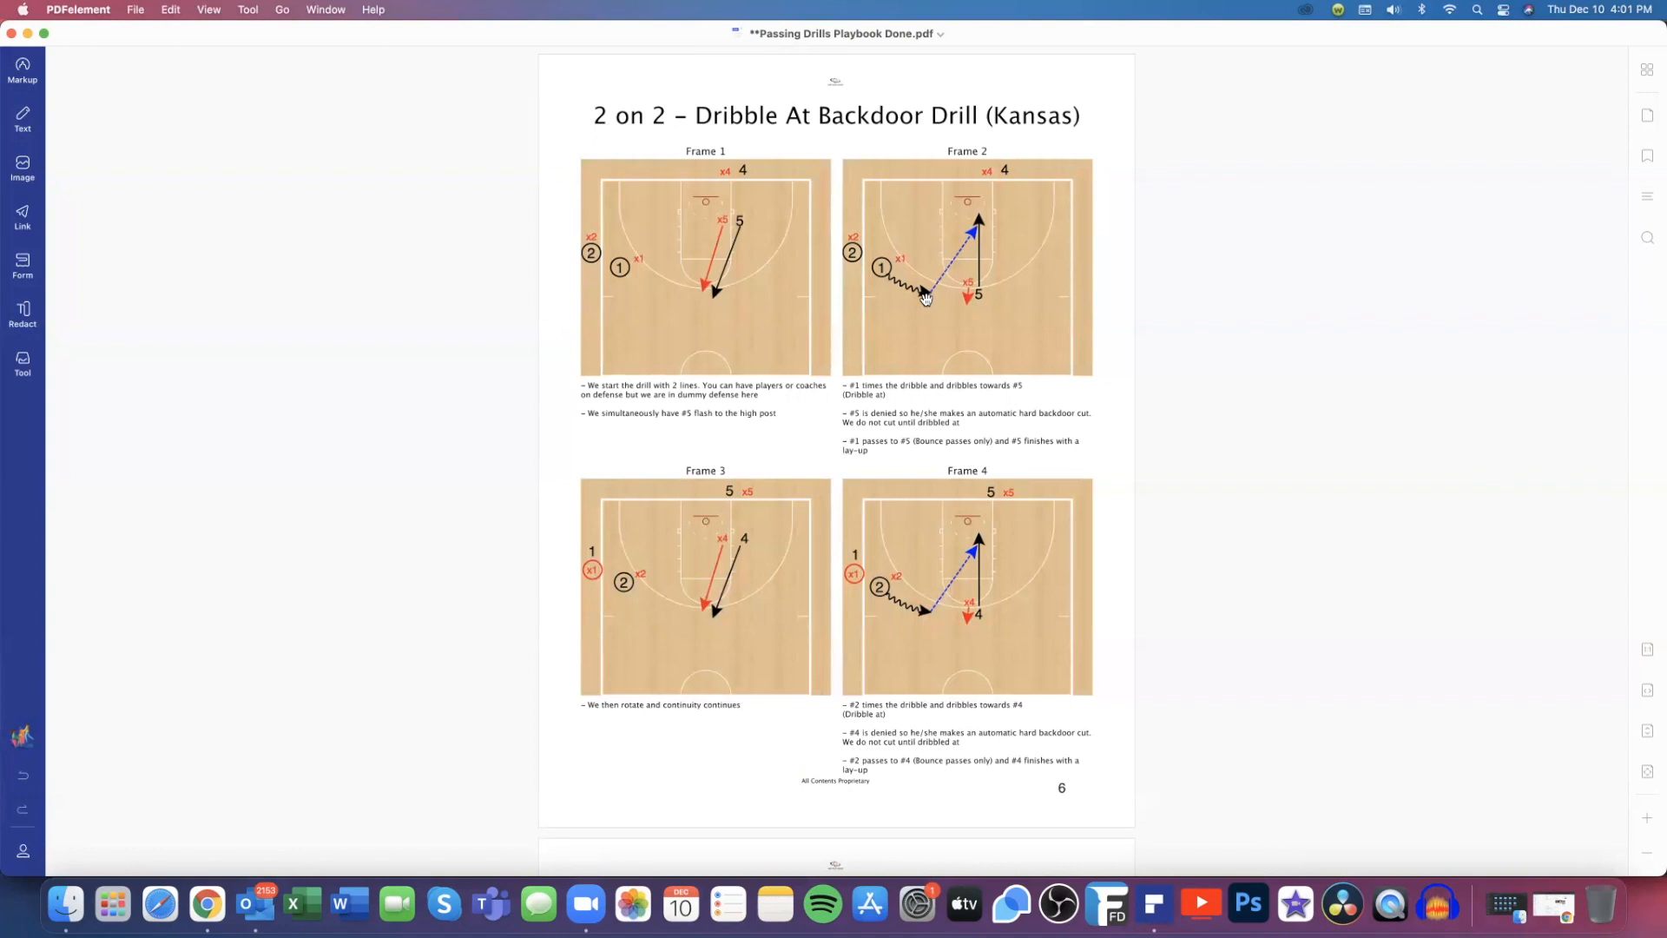
mouse_move(978, 273)
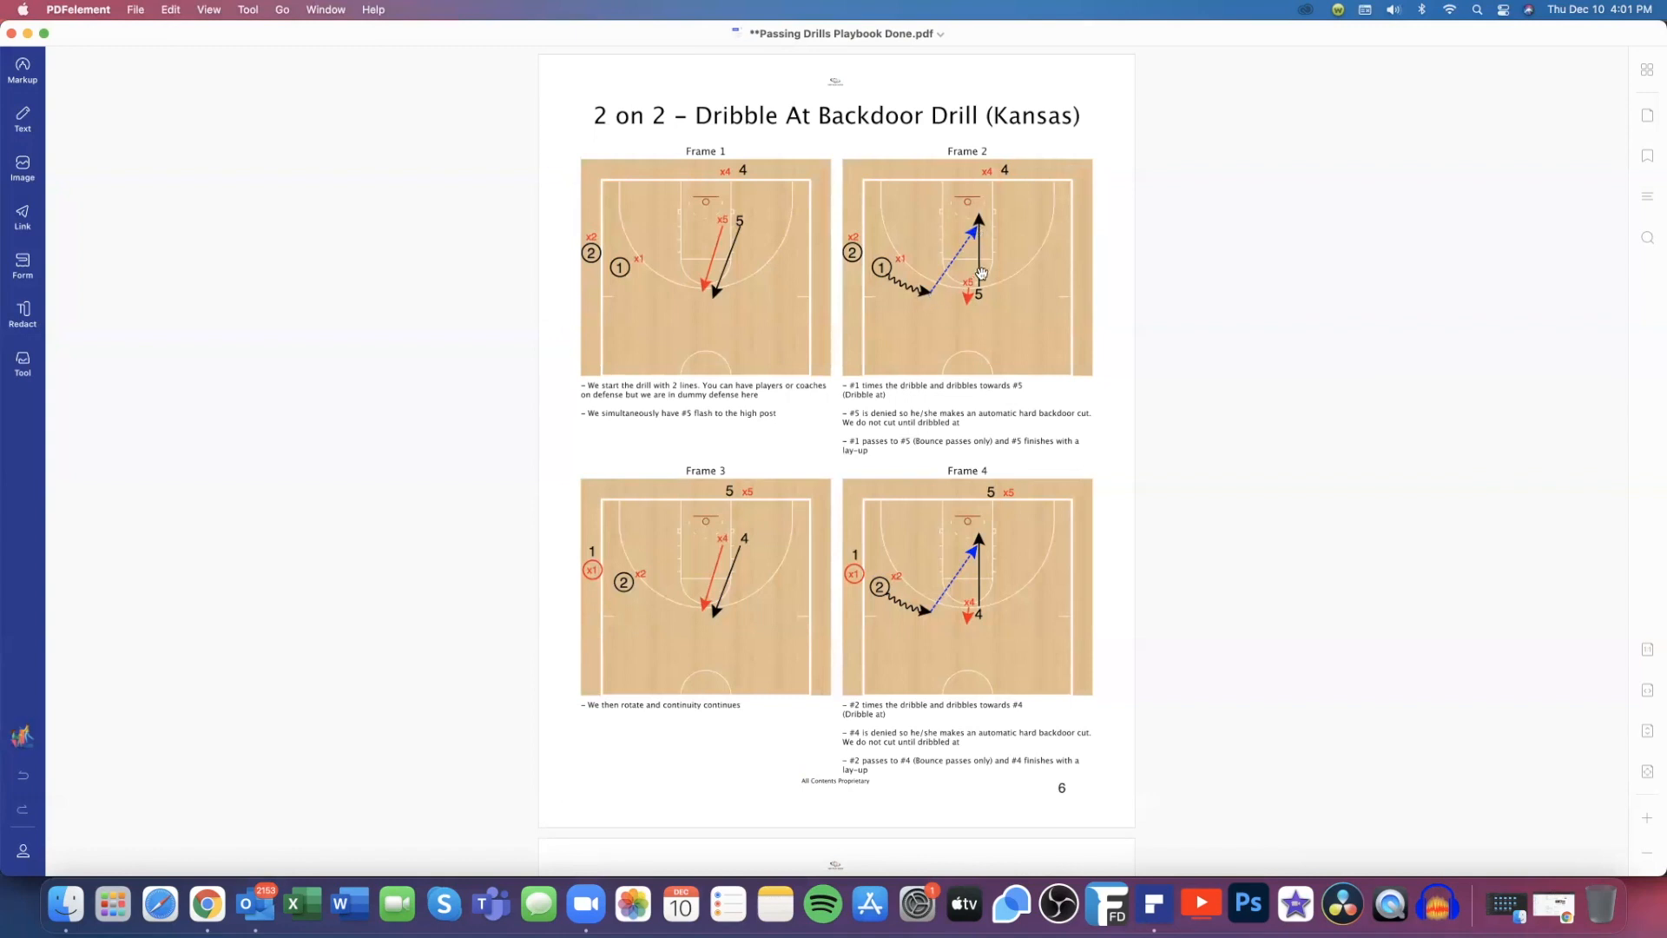
mouse_move(771, 577)
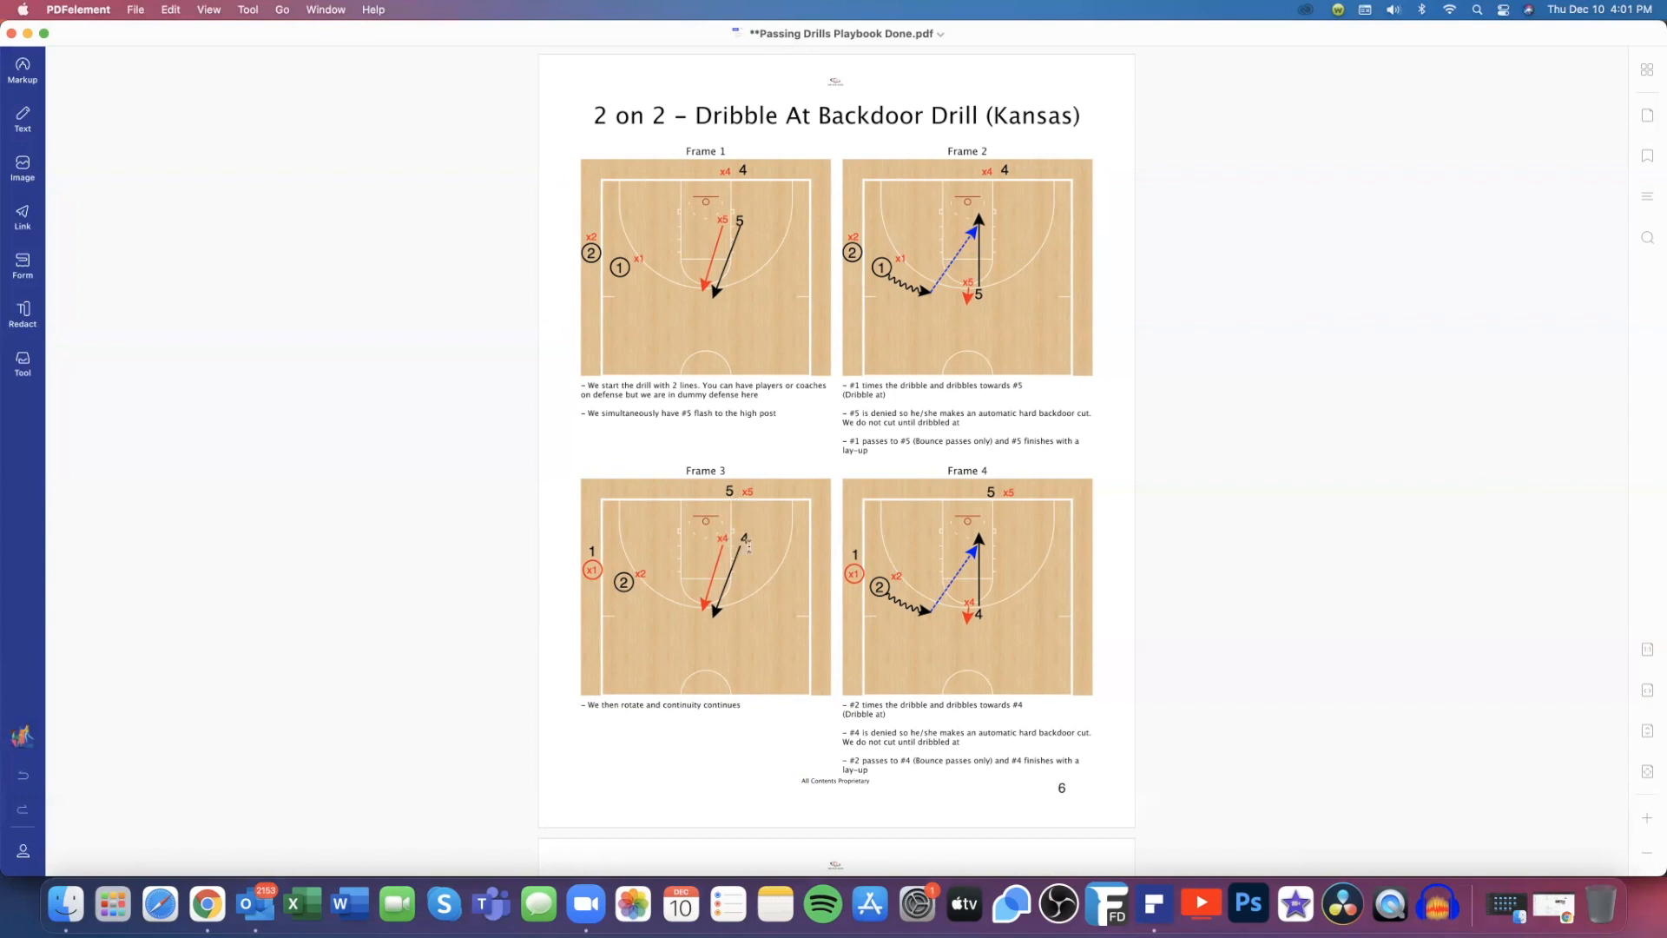
mouse_move(638, 596)
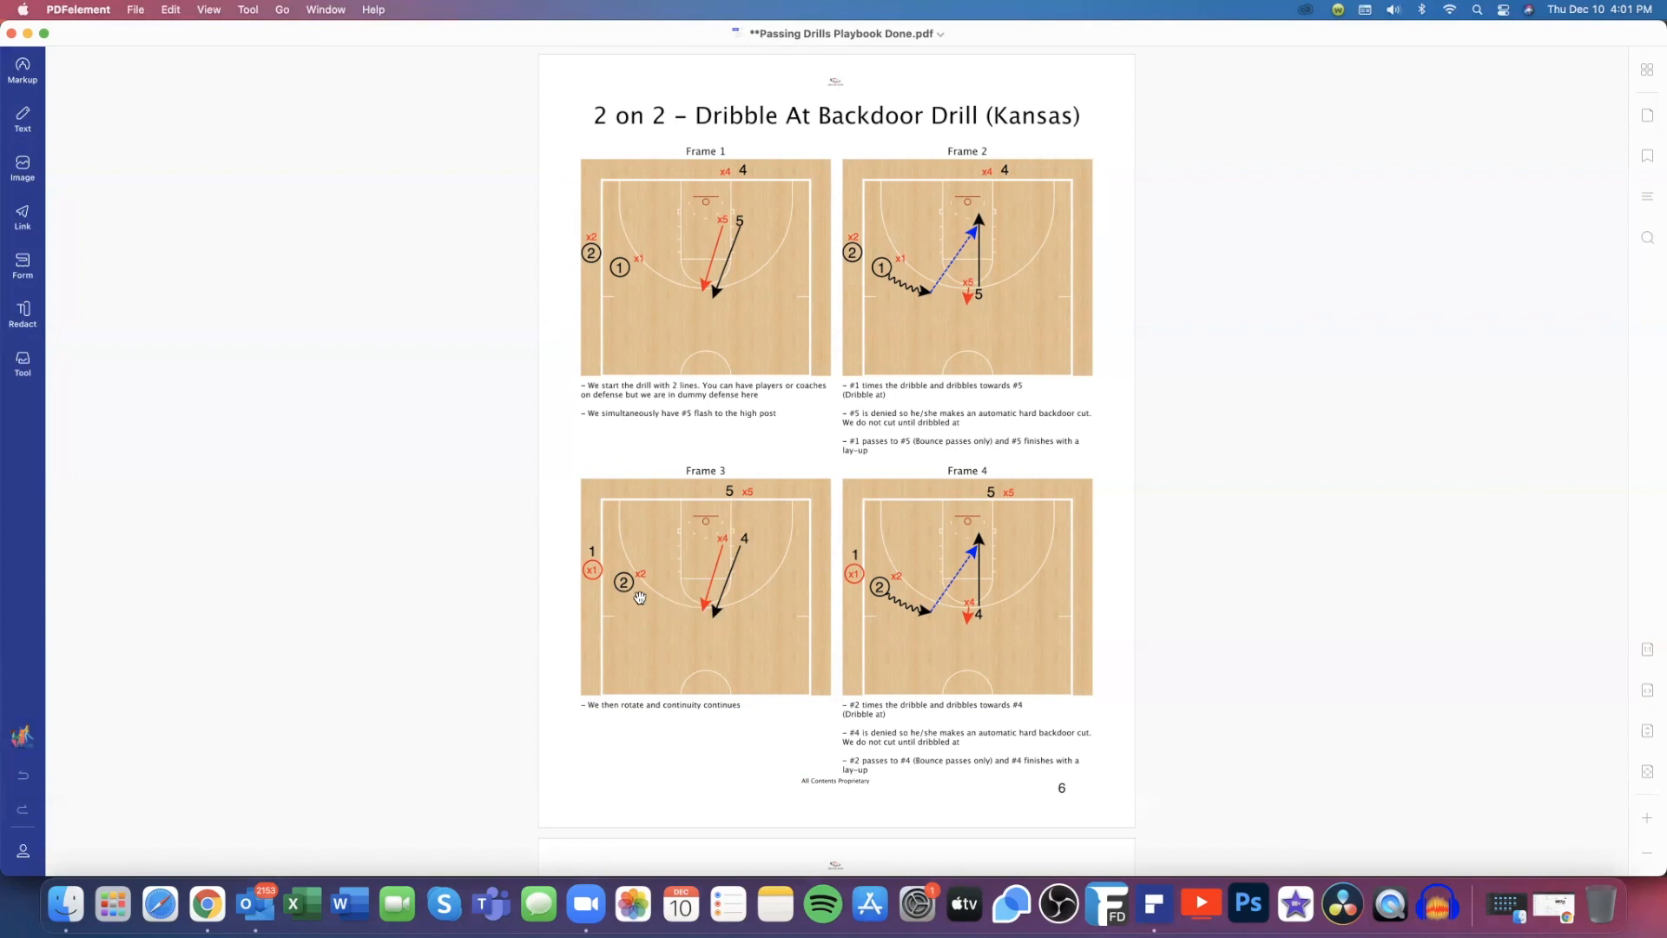
mouse_move(980, 561)
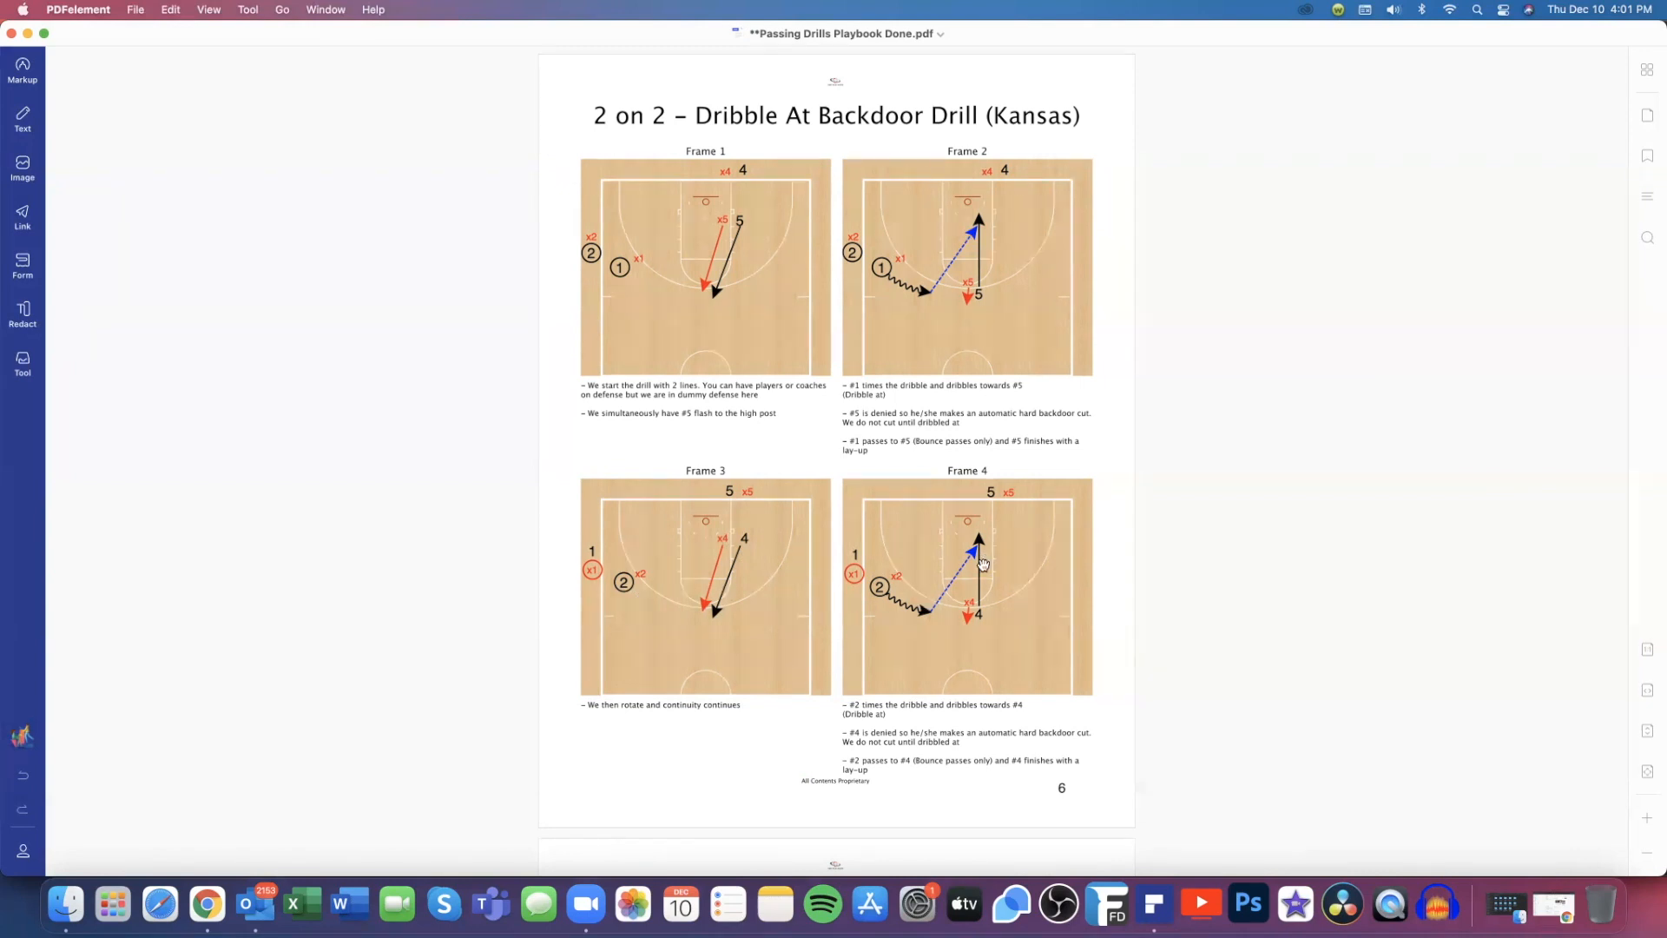
mouse_move(1254, 159)
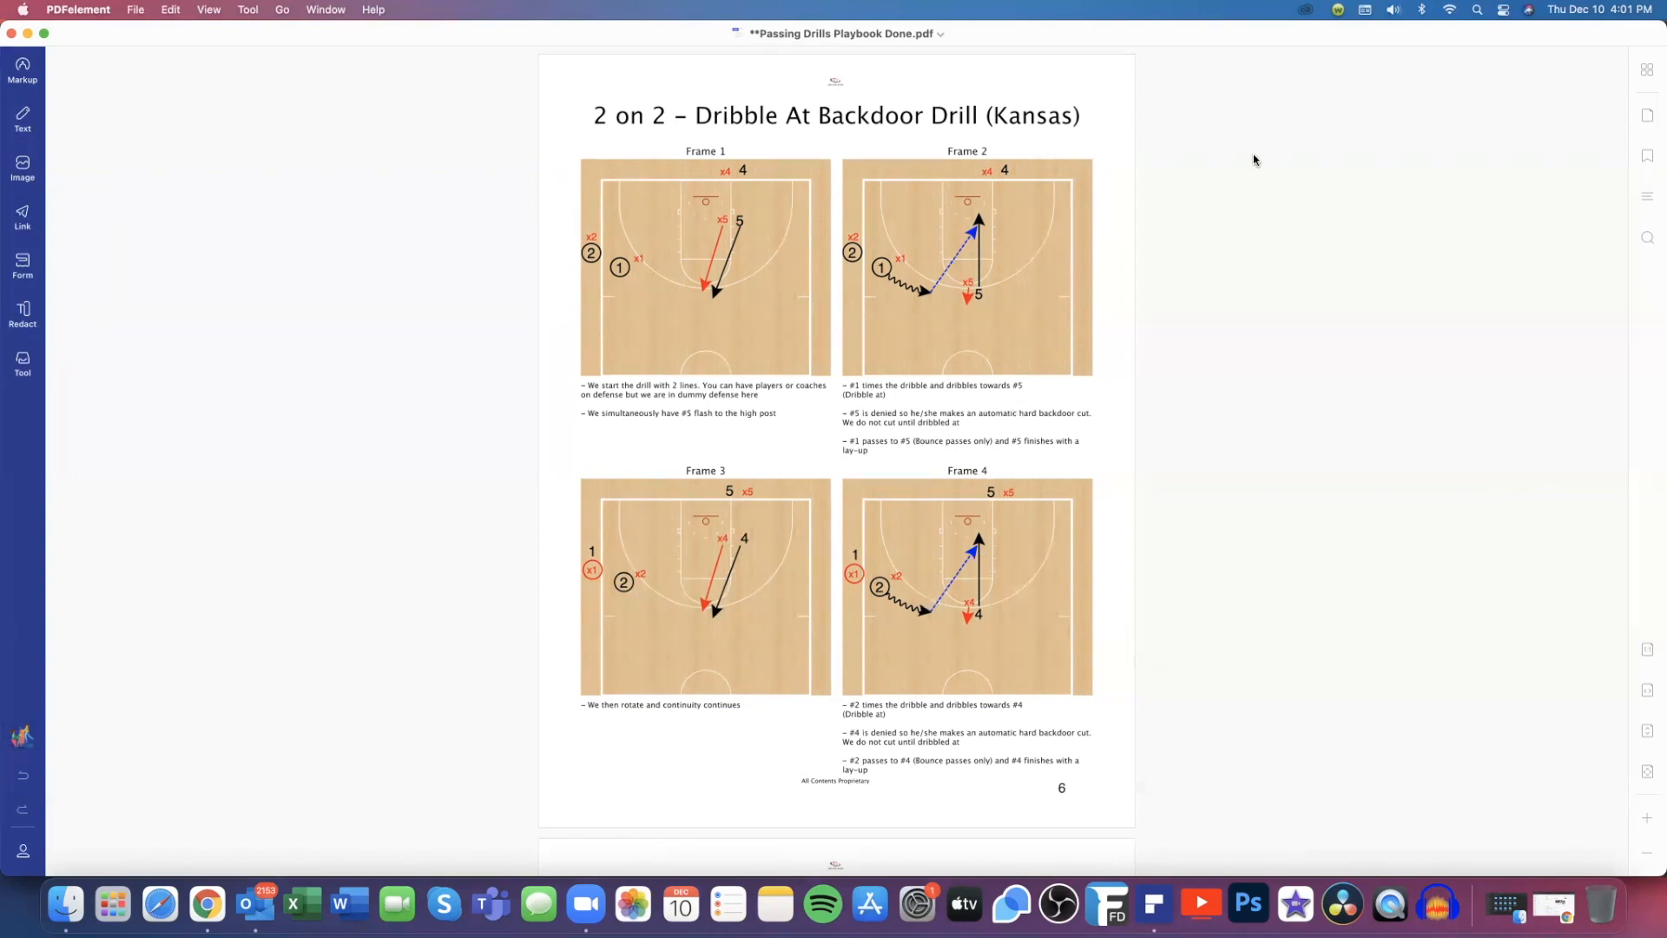
mouse_move(1617, 90)
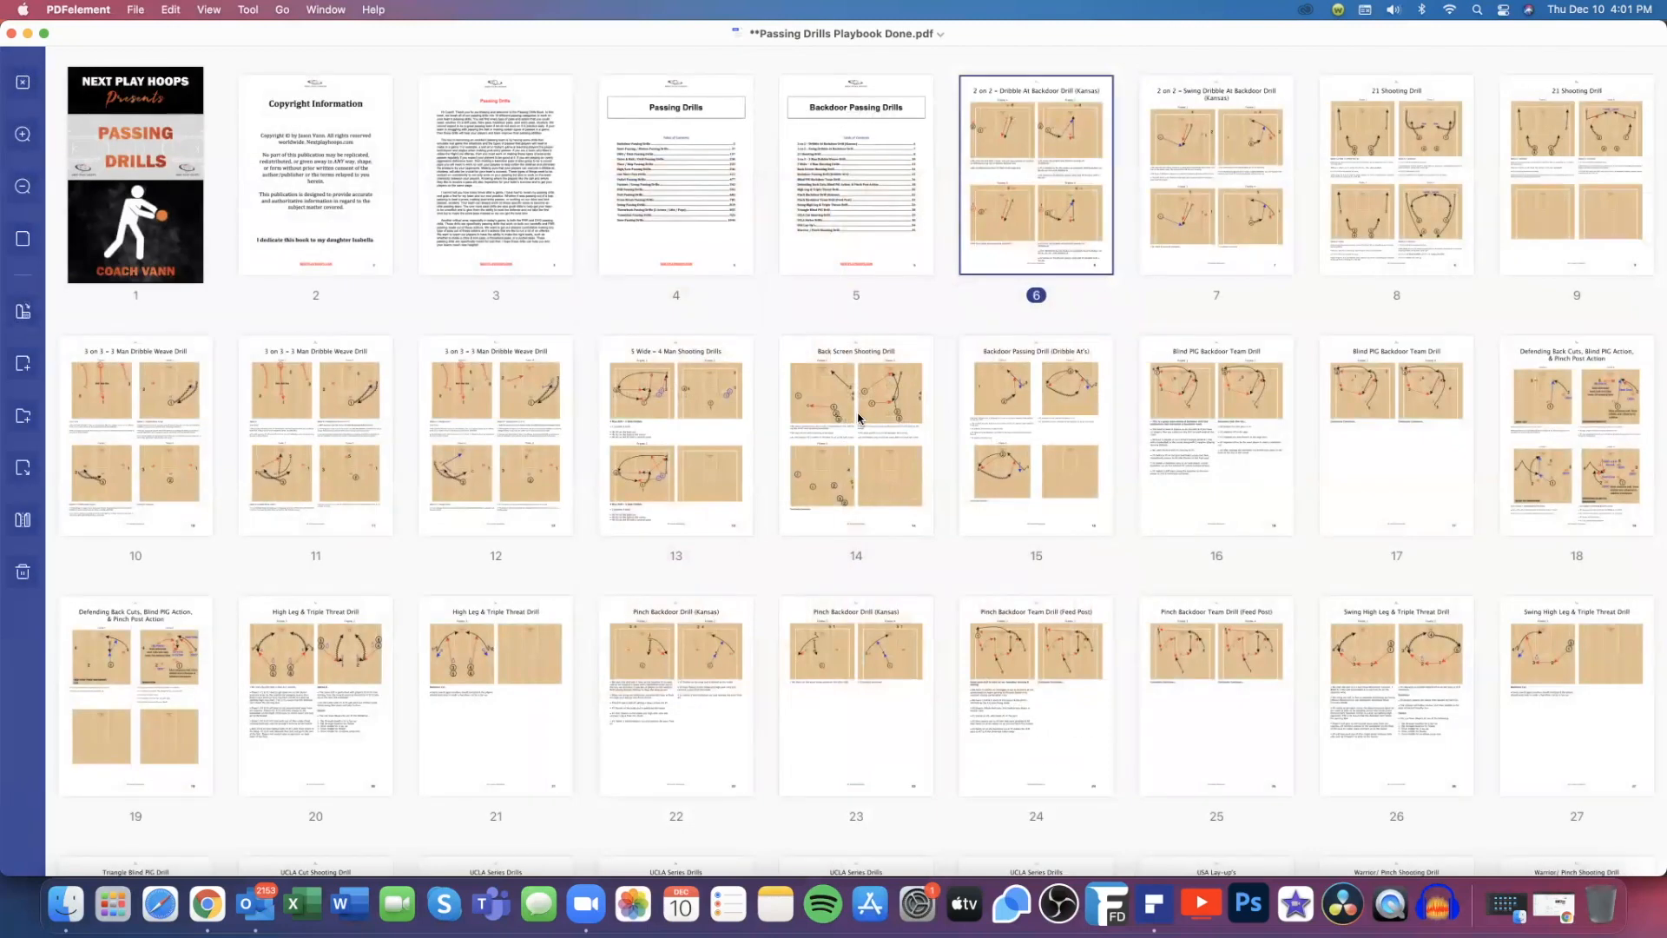
Scroll the thumbnail grid down to the Basic Passing & Motion Passing Drills, pages 37–63
scroll(down, 3)
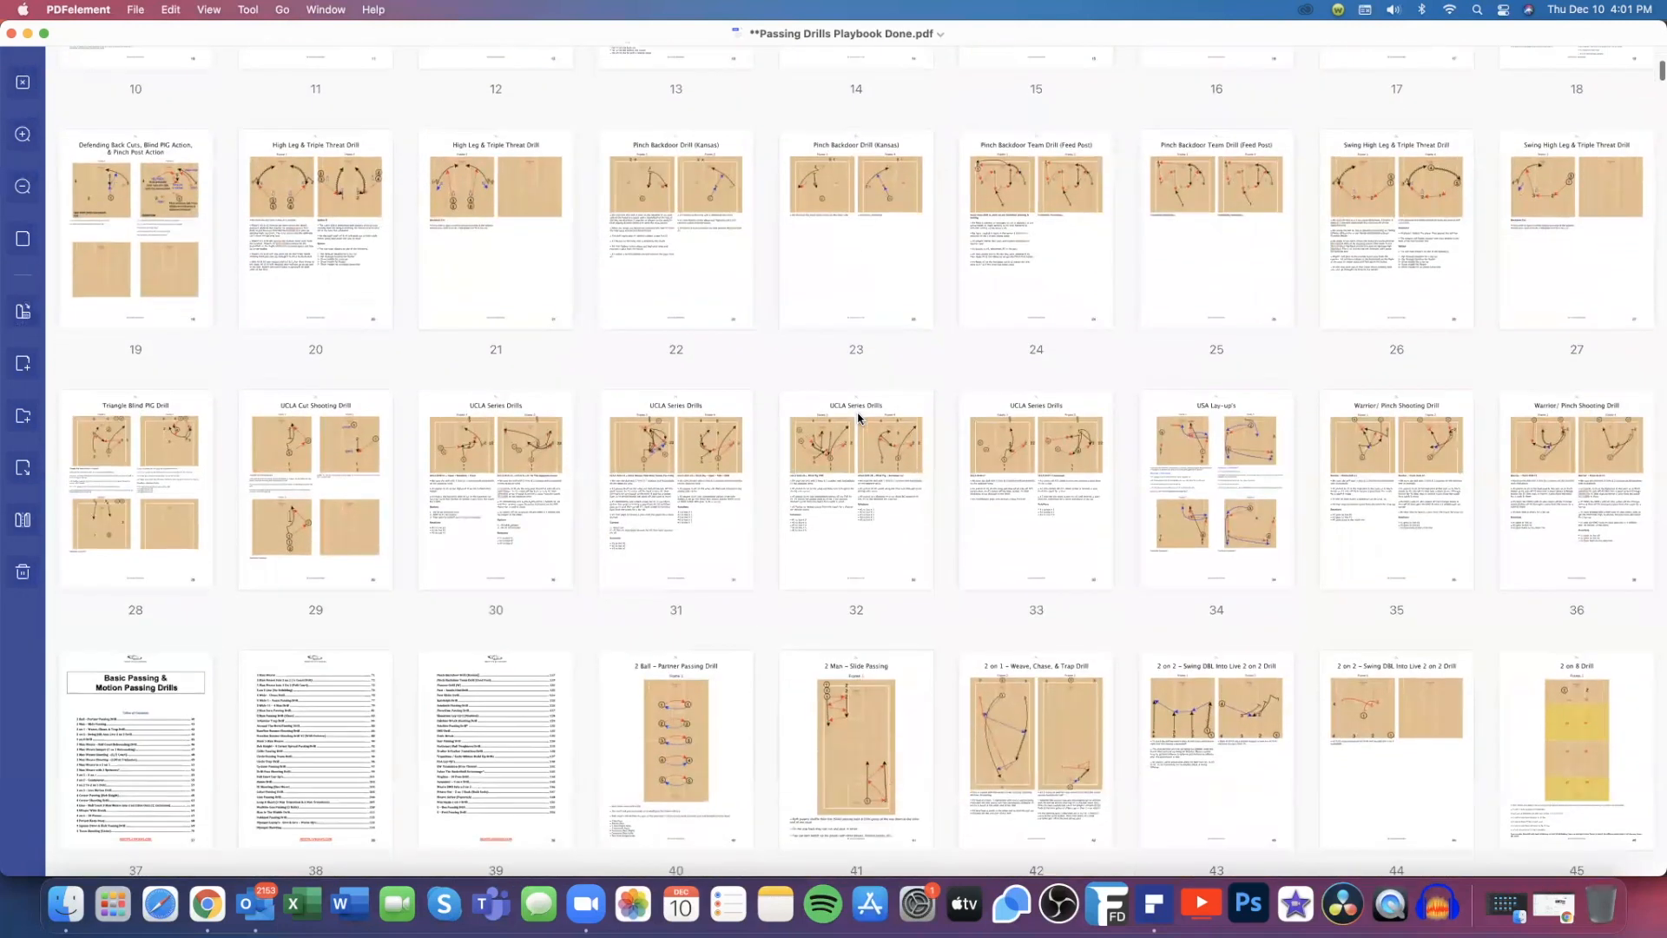
scroll(down, 3)
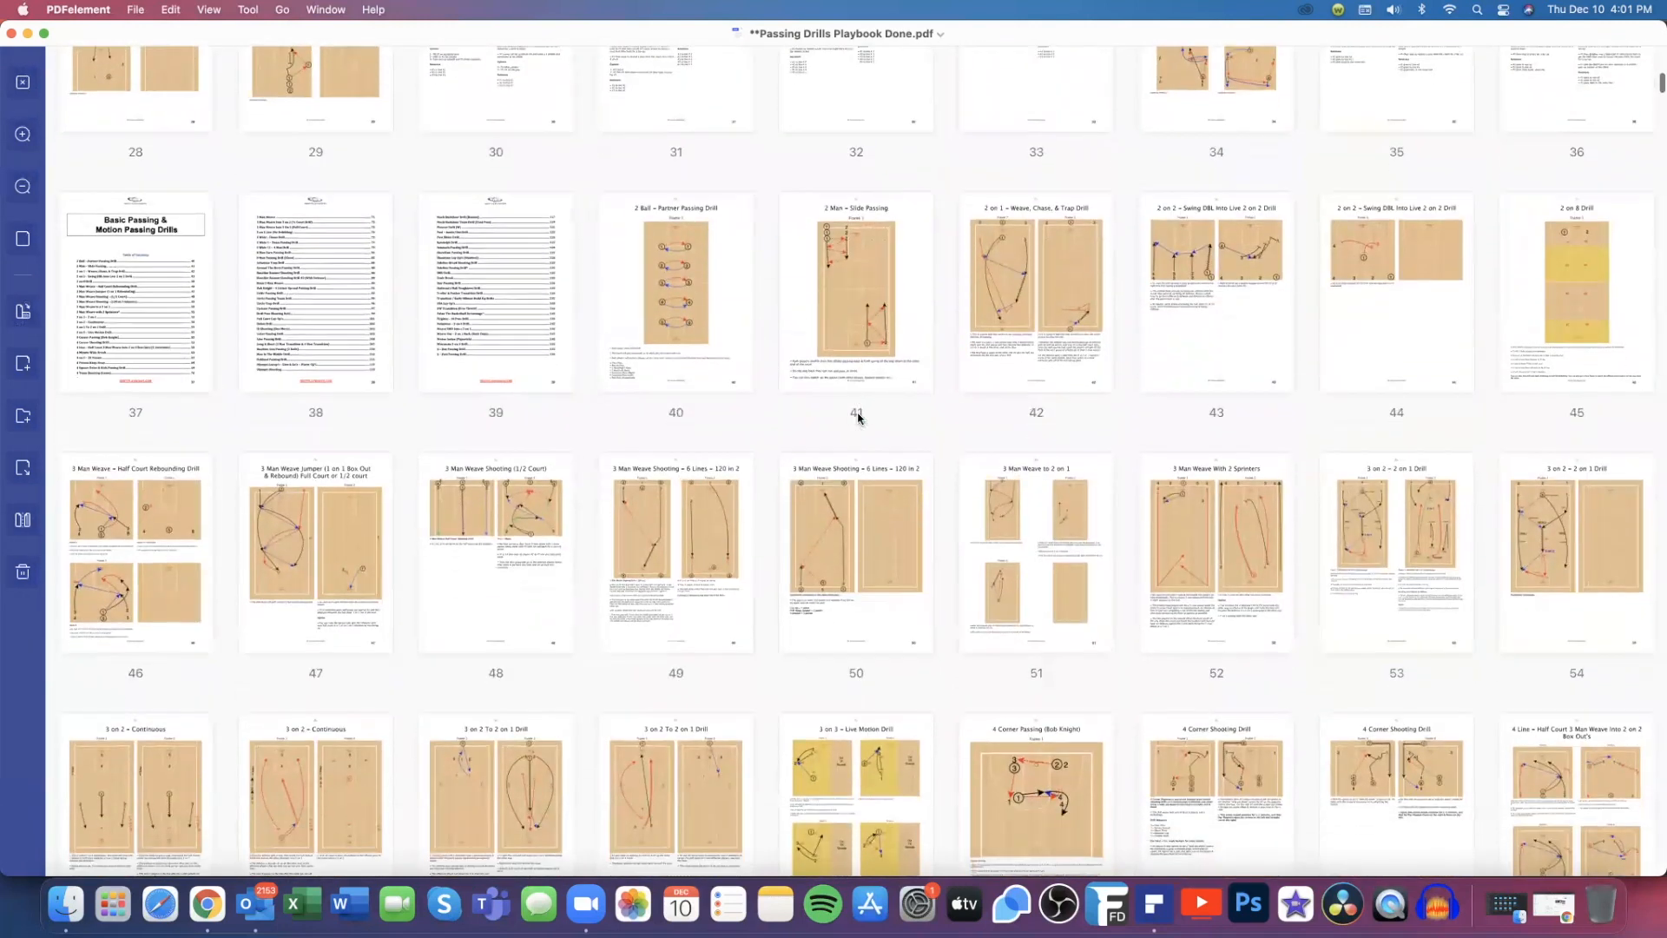
scroll(down, 3)
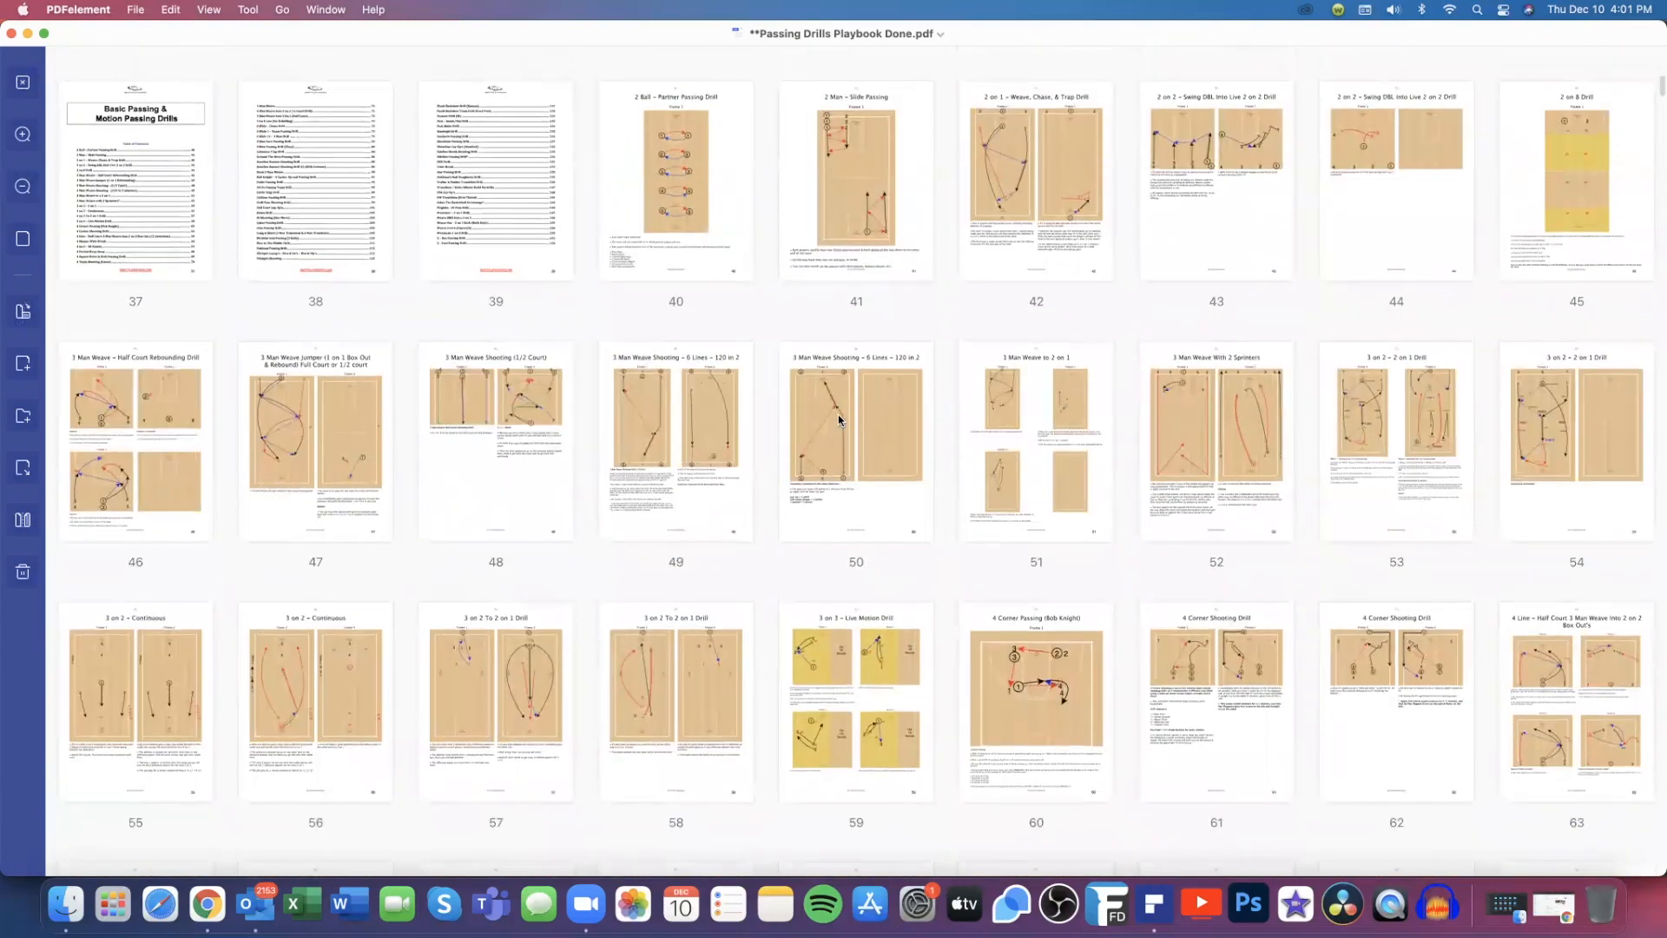
mouse_move(707, 443)
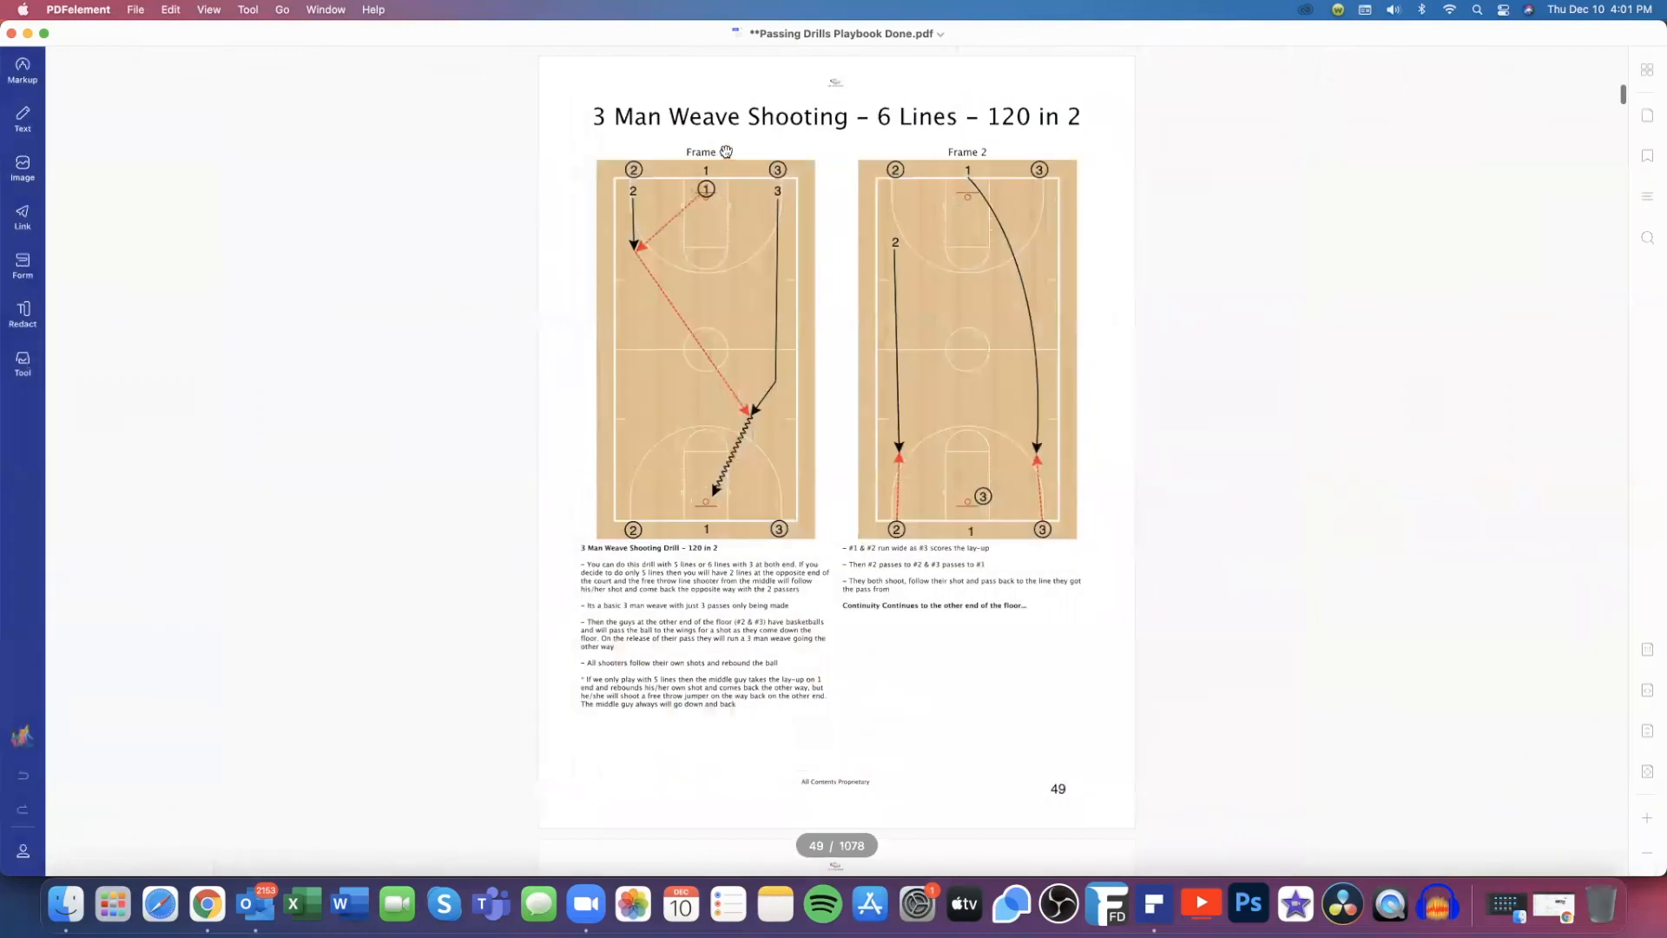
mouse_move(661, 238)
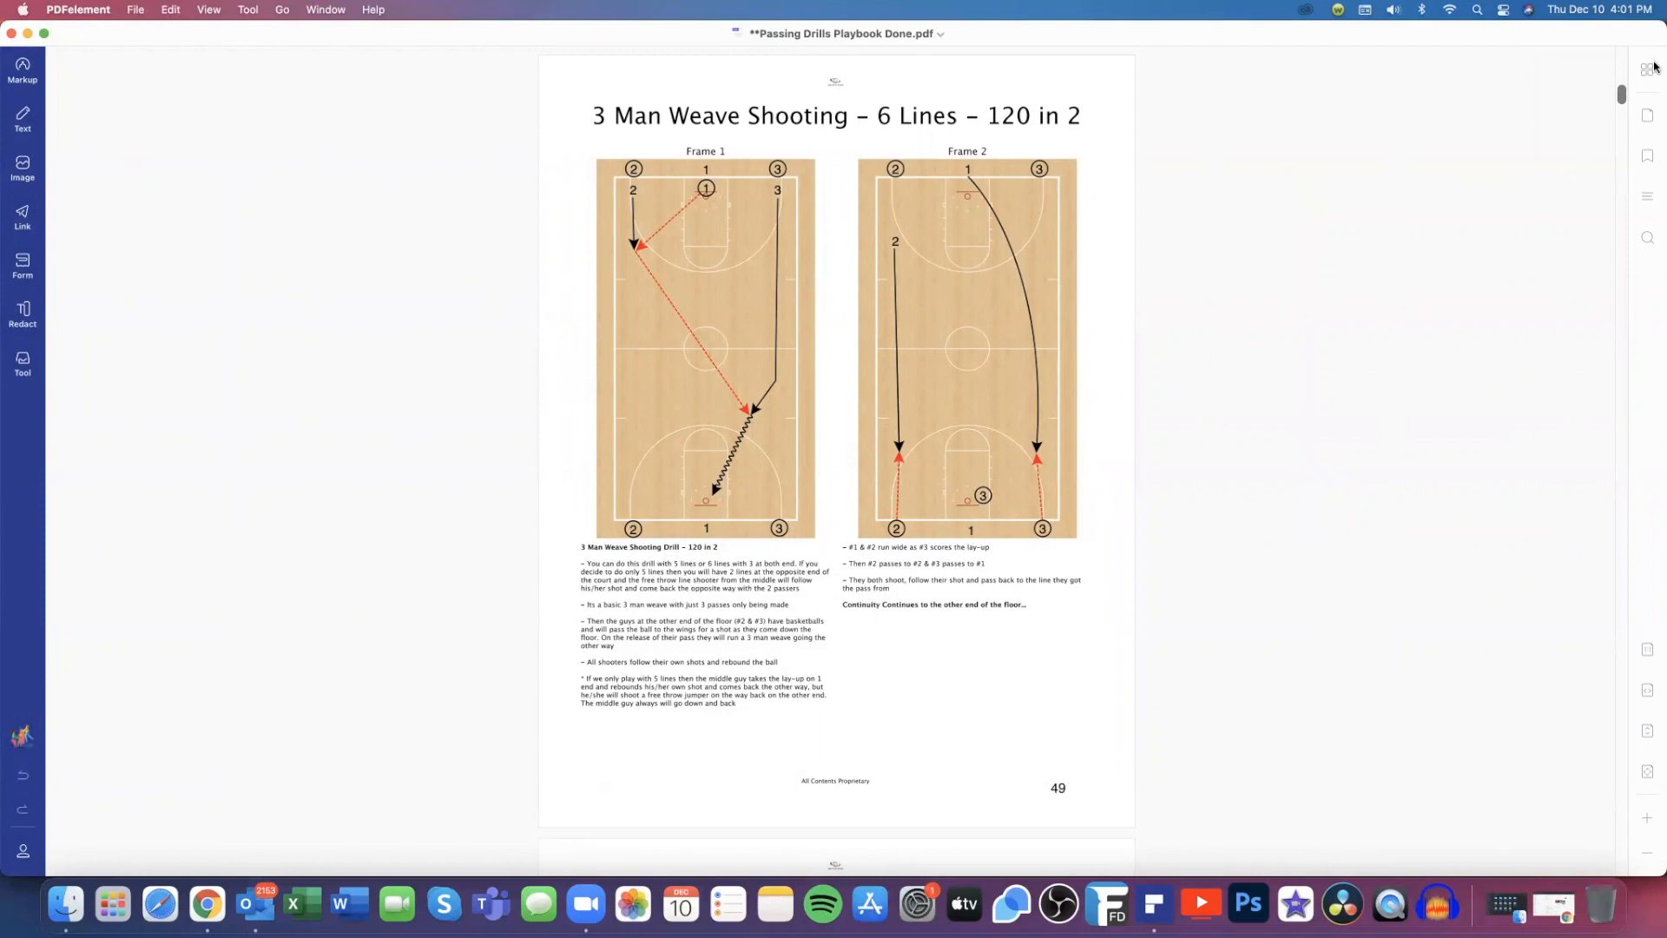
mouse_move(1646, 68)
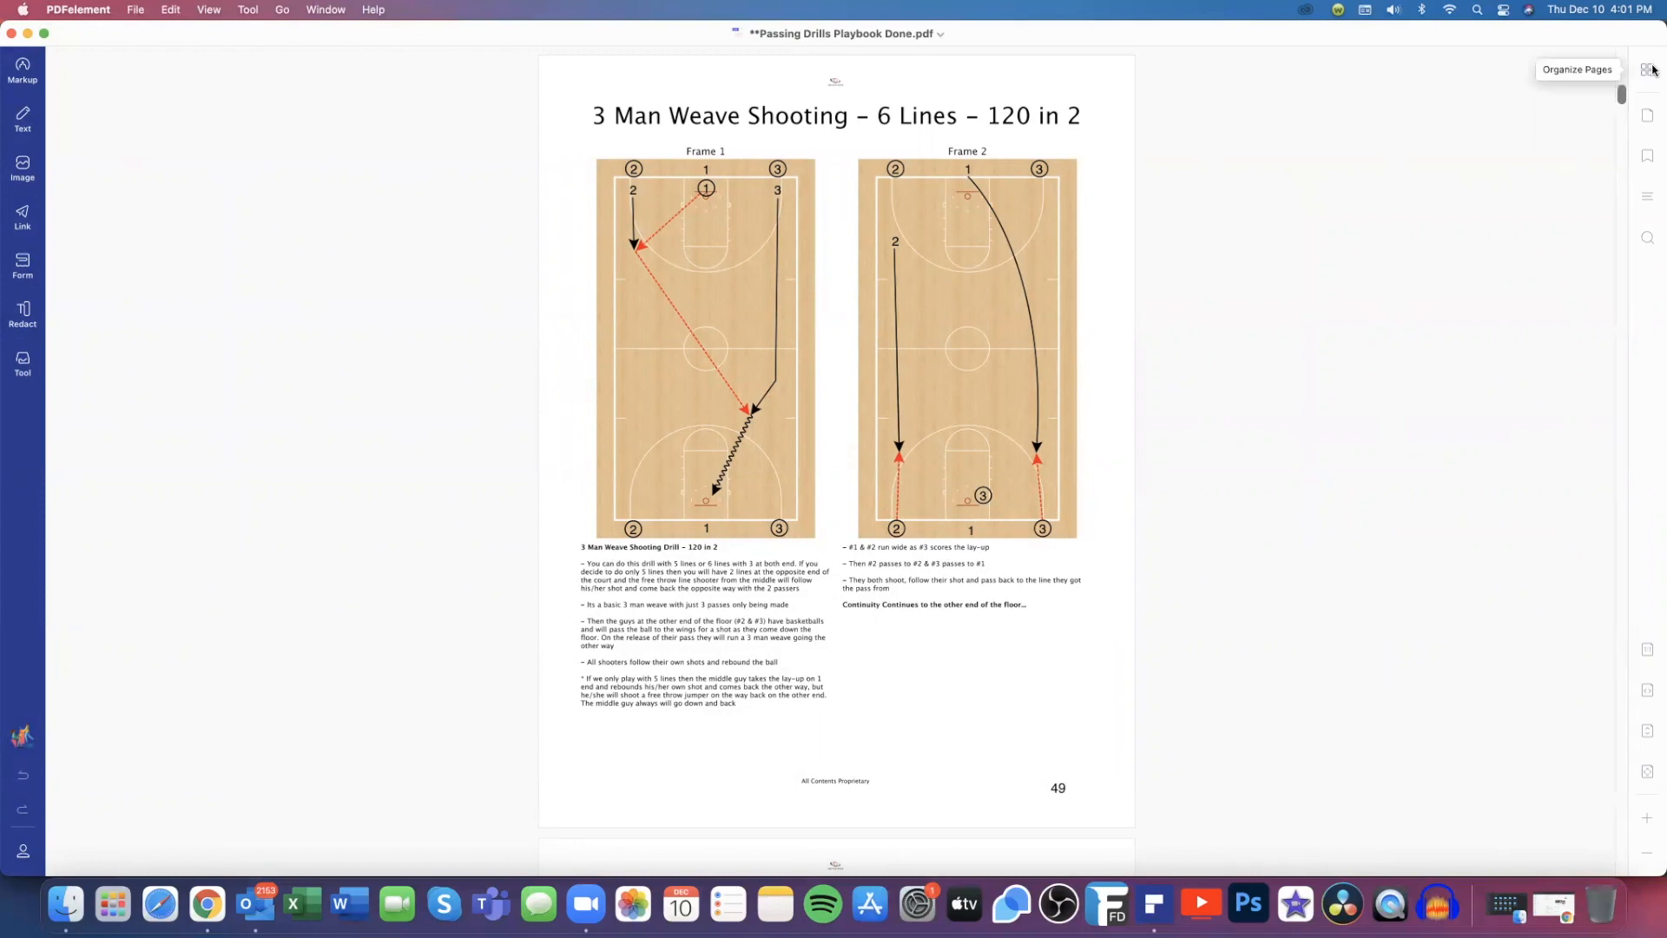
Return from page 49 to the thumbnail overview showing pages 64–90
click(1652, 68)
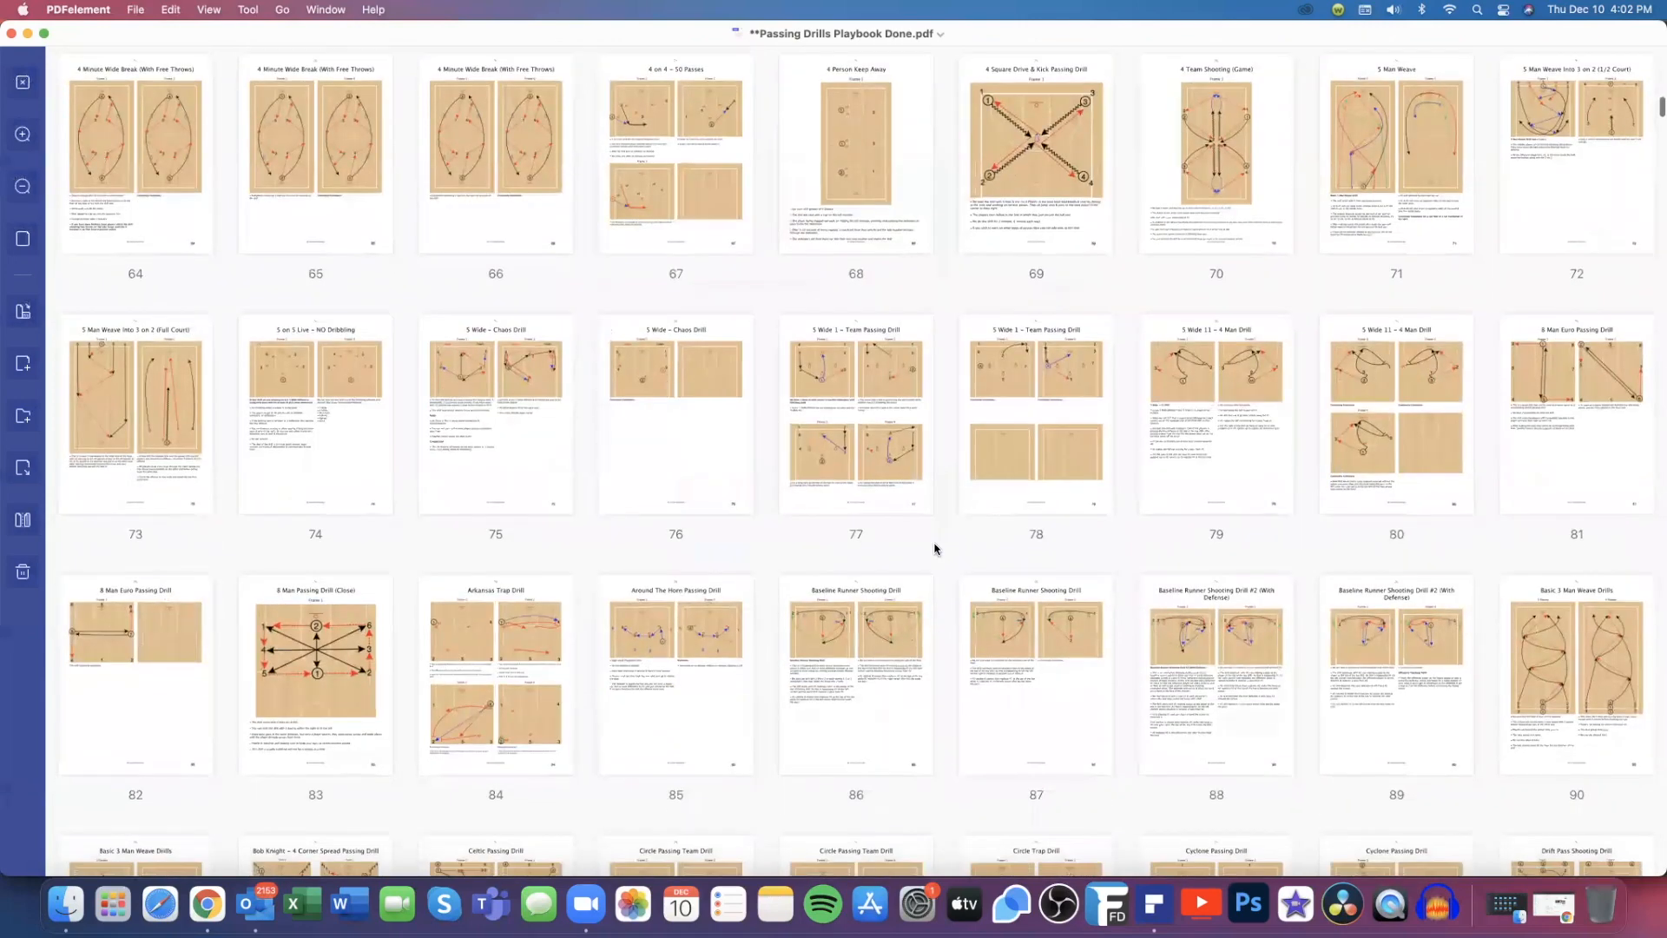
Scroll the thumbnails to the Drive & Kick / Drift section and open page 233, One More Pass
scroll(down, 3)
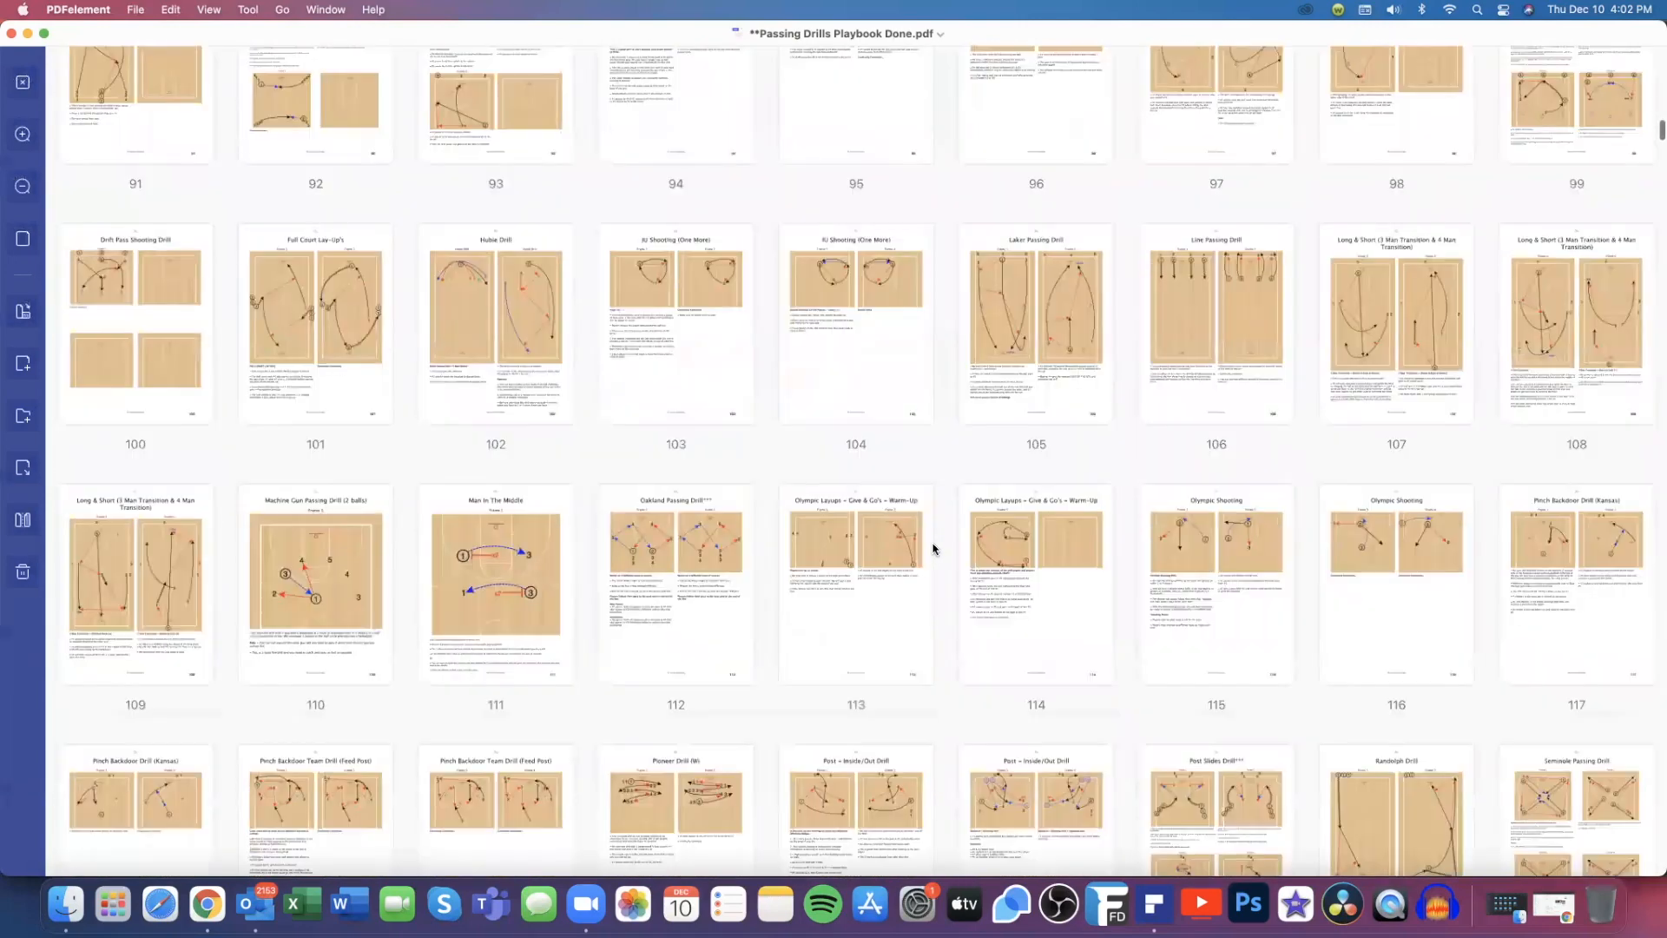
scroll(down, 3)
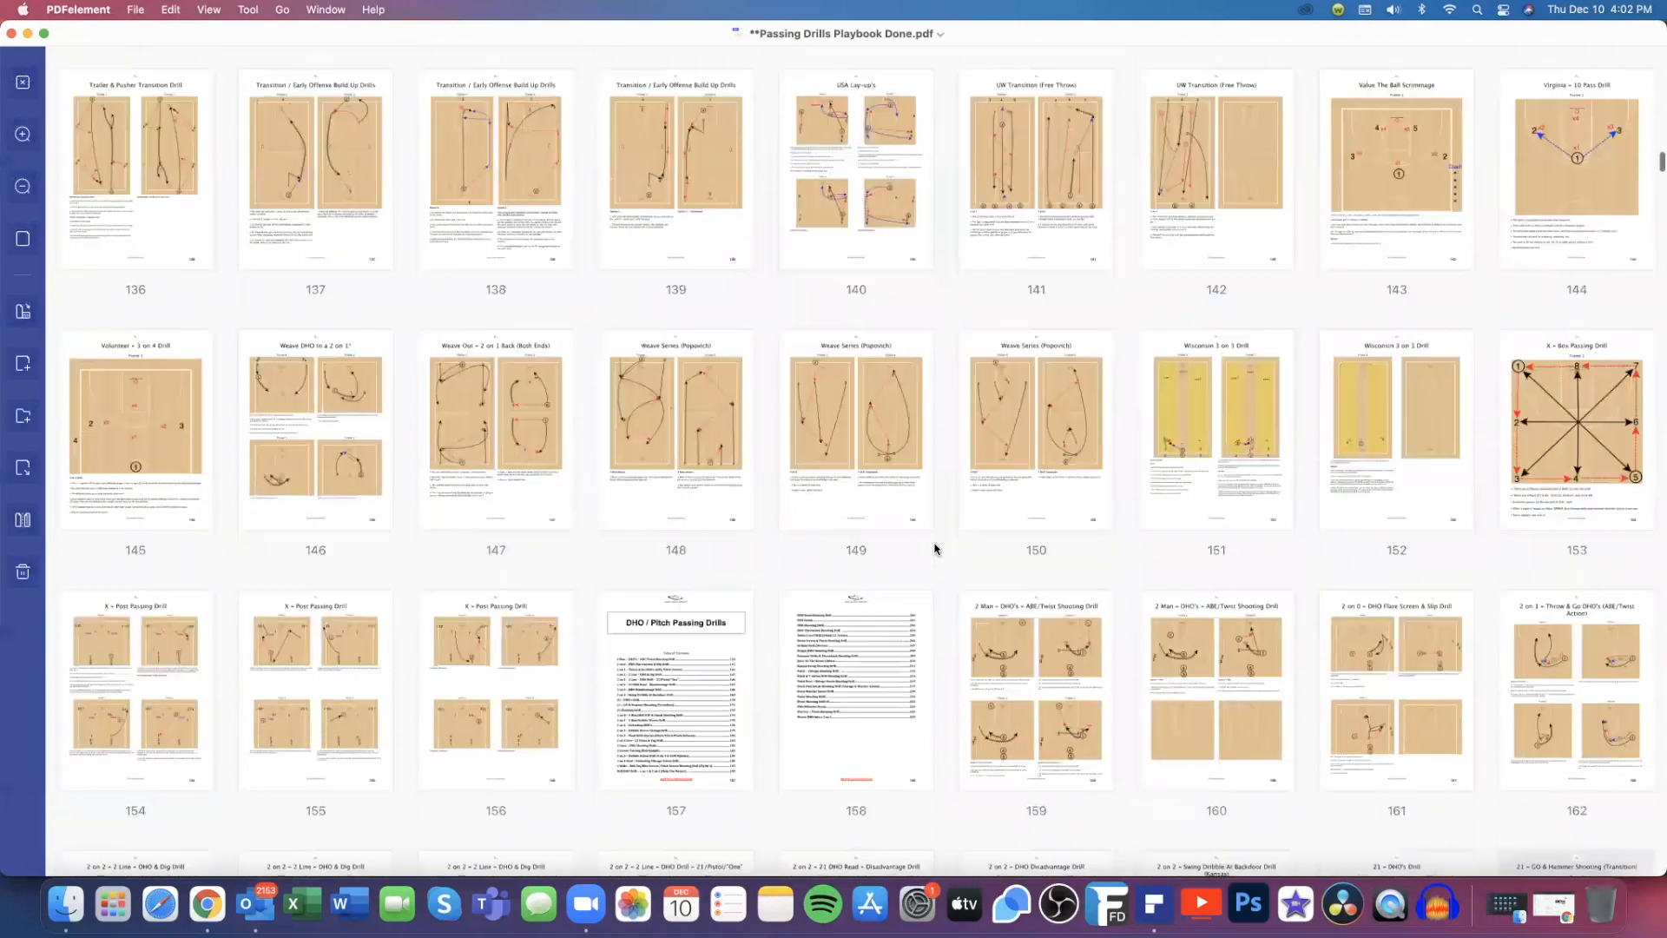
scroll(down, 3)
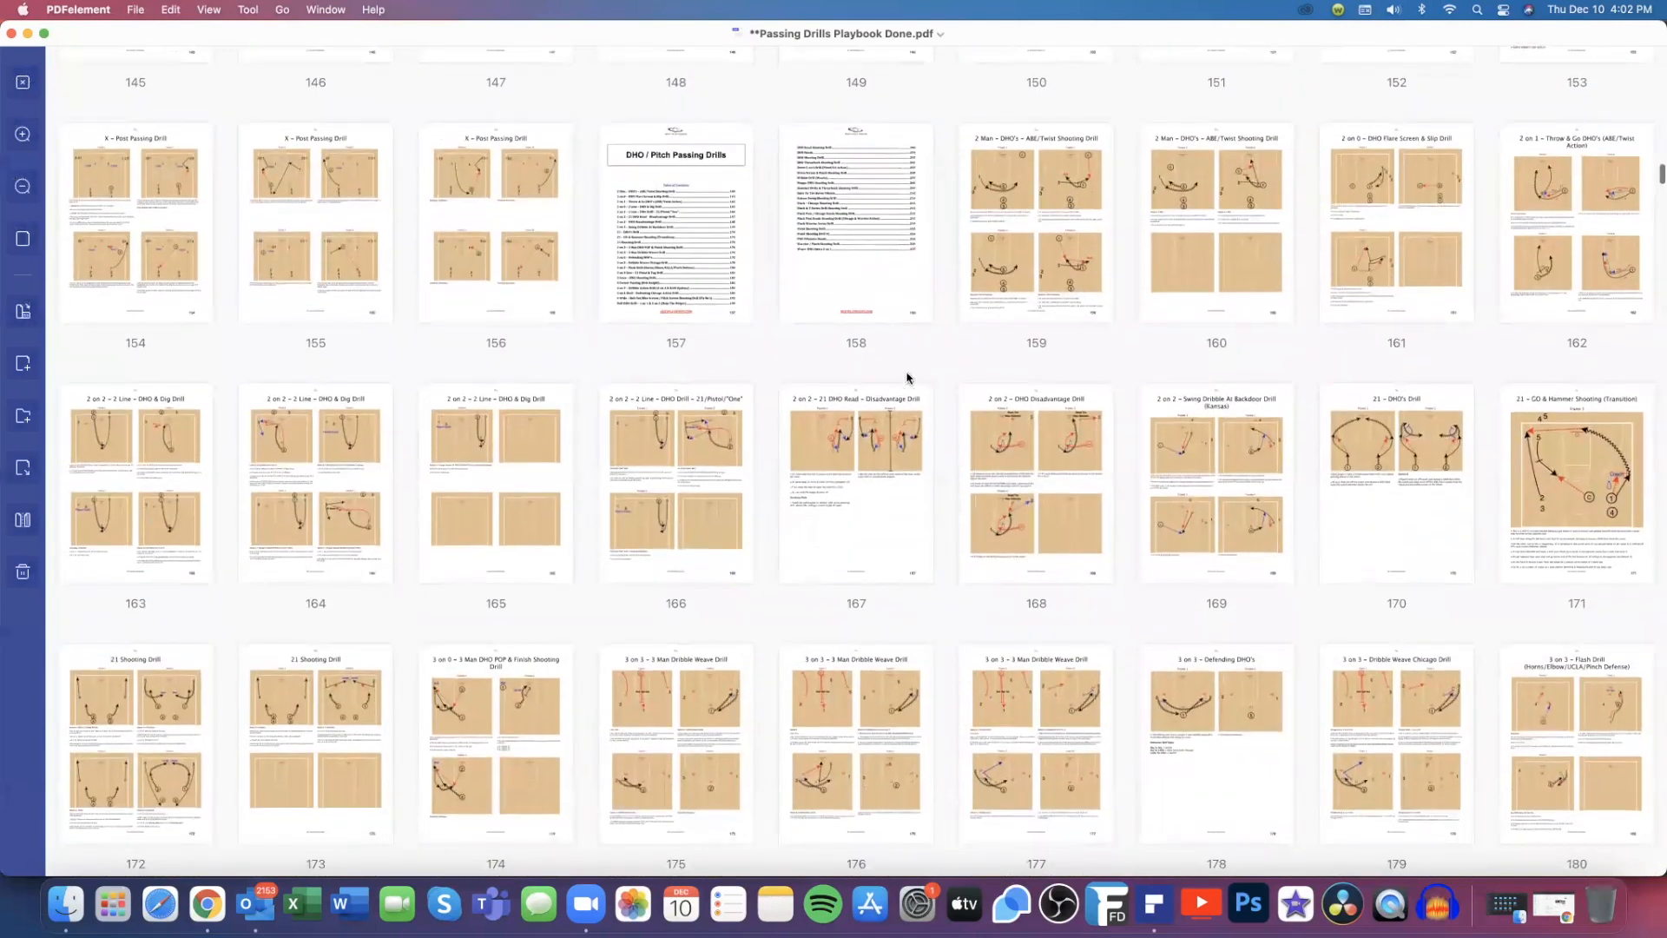
mouse_move(933, 382)
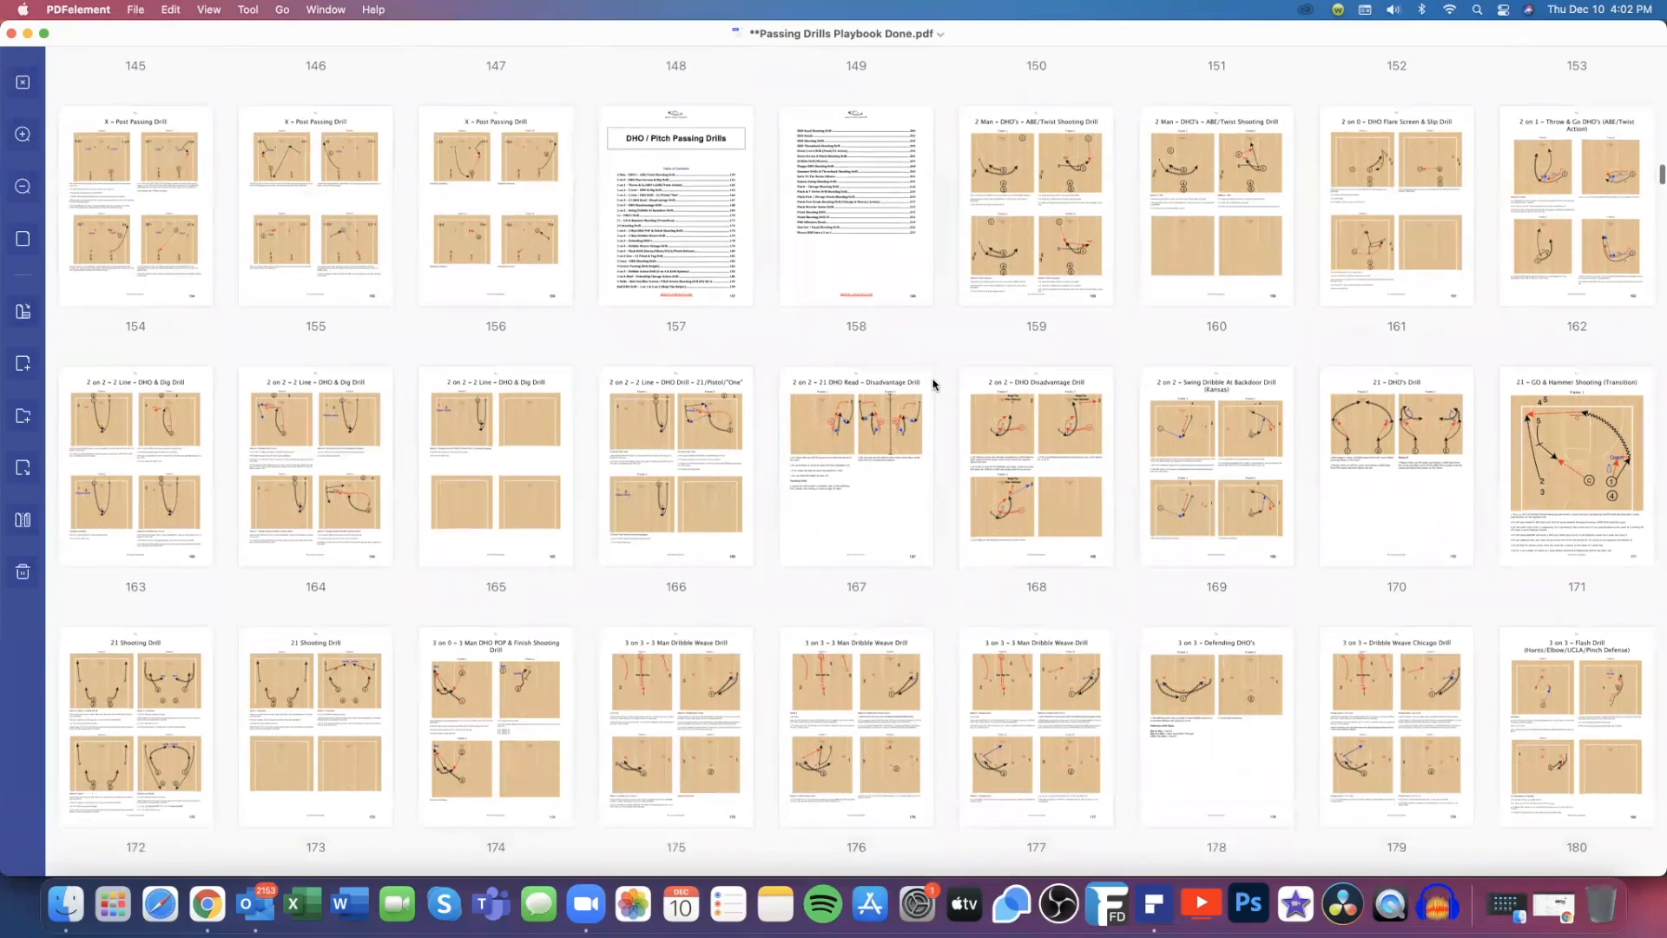
scroll(down, 3)
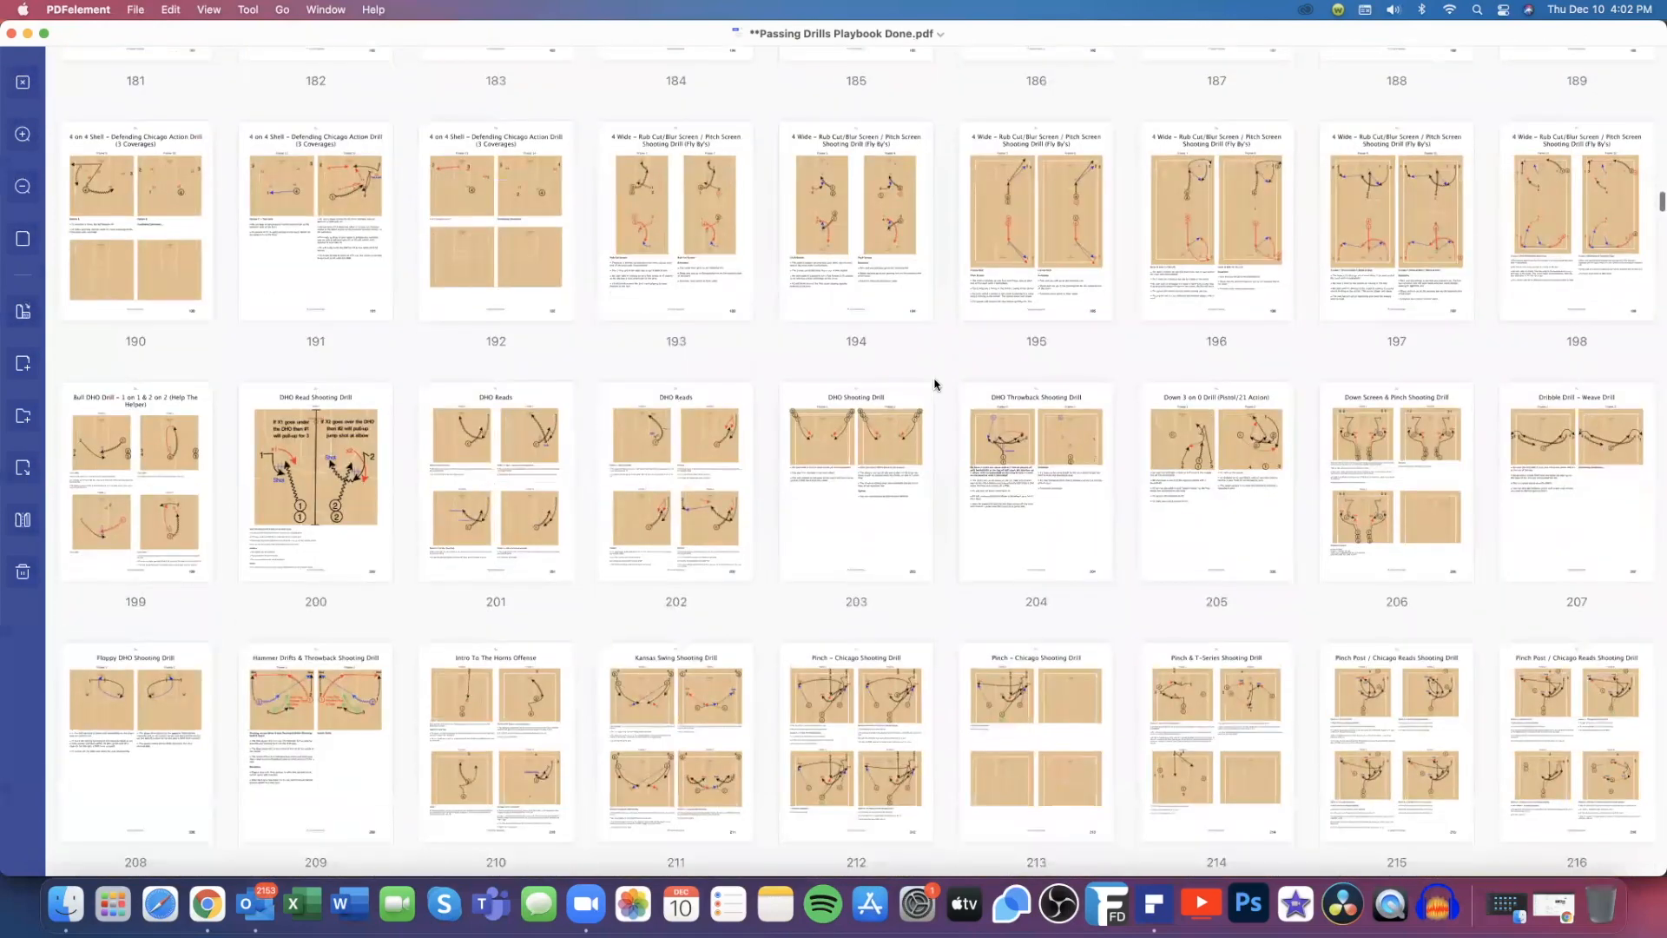
scroll(down, 3)
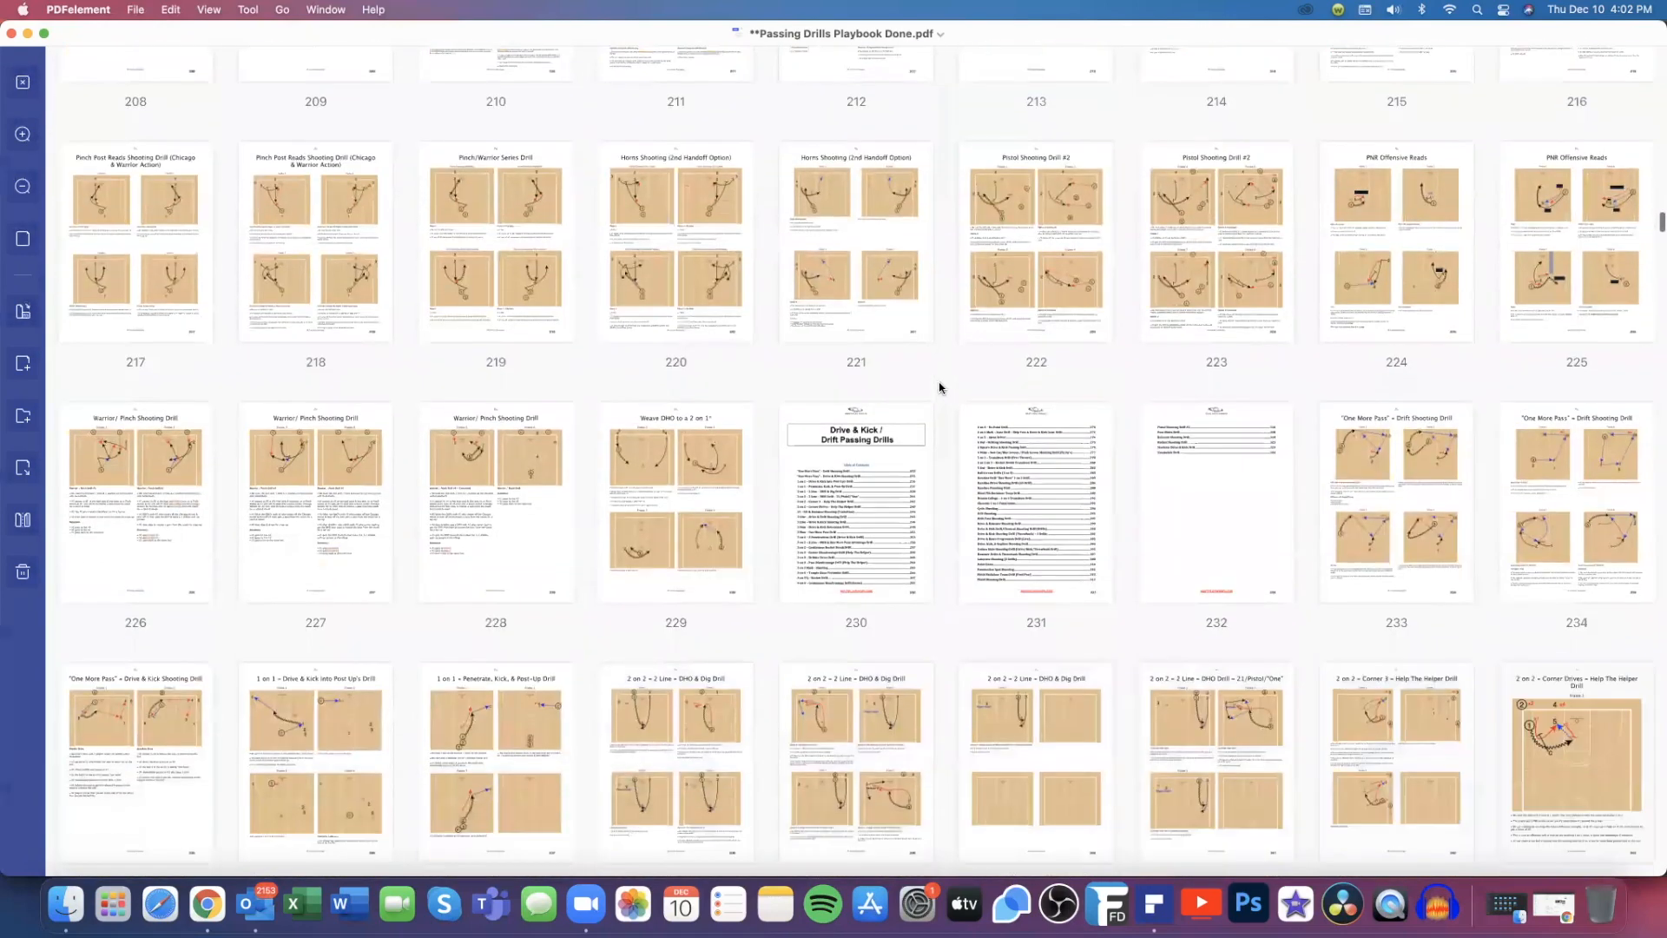
scroll(down, 3)
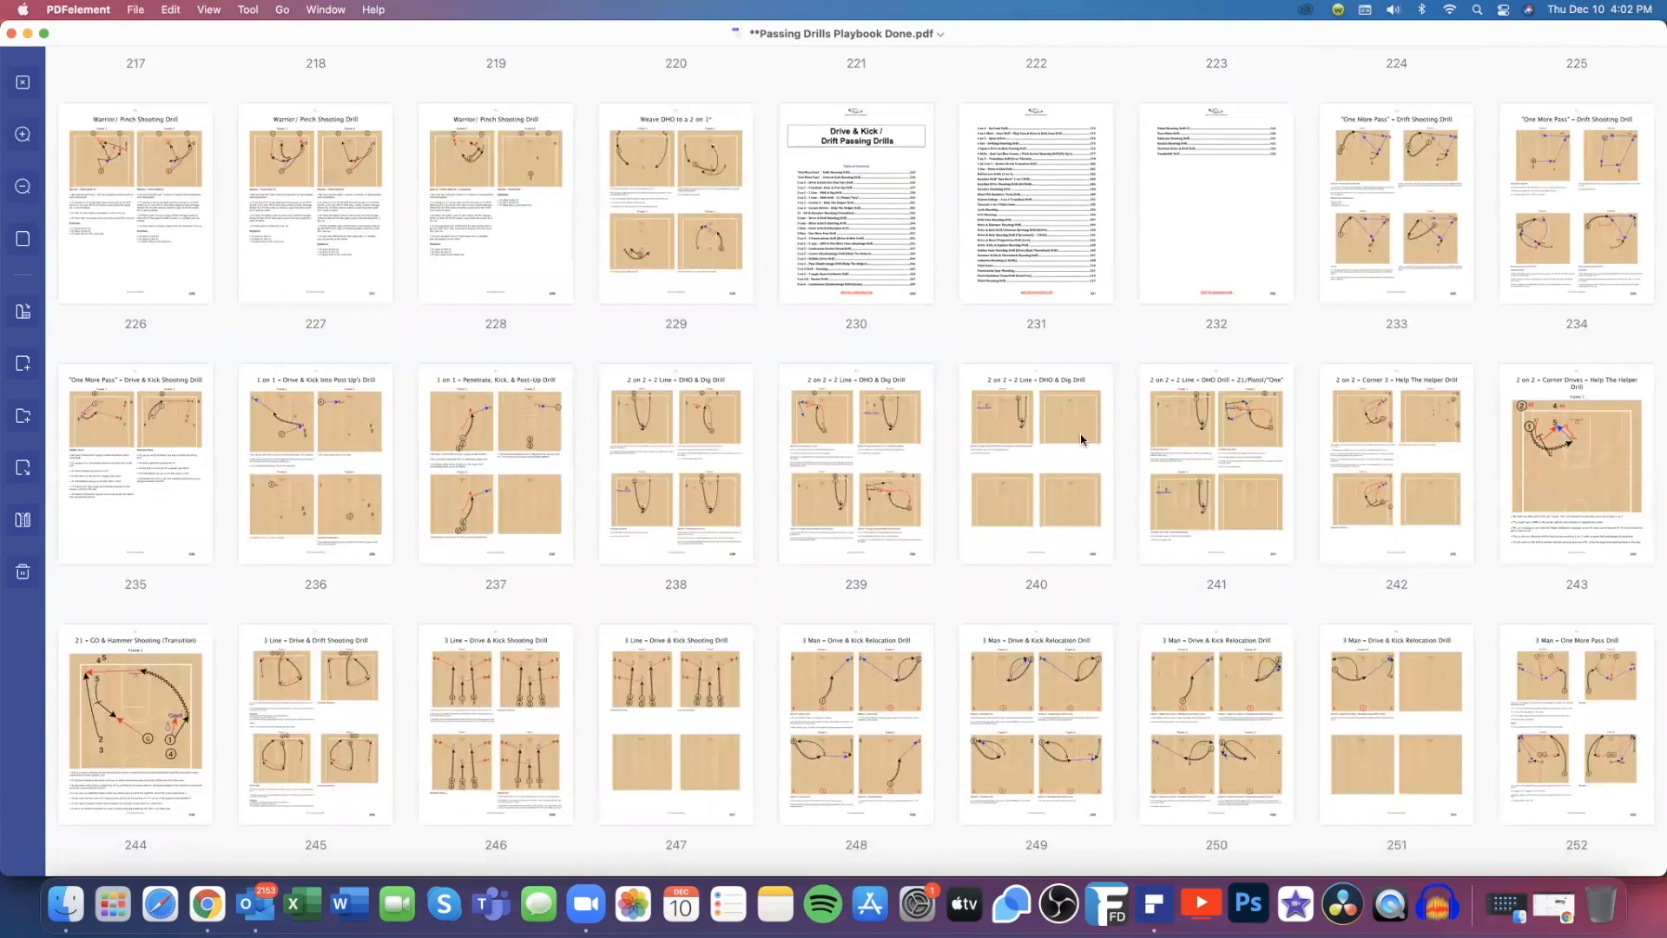
mouse_move(1413, 203)
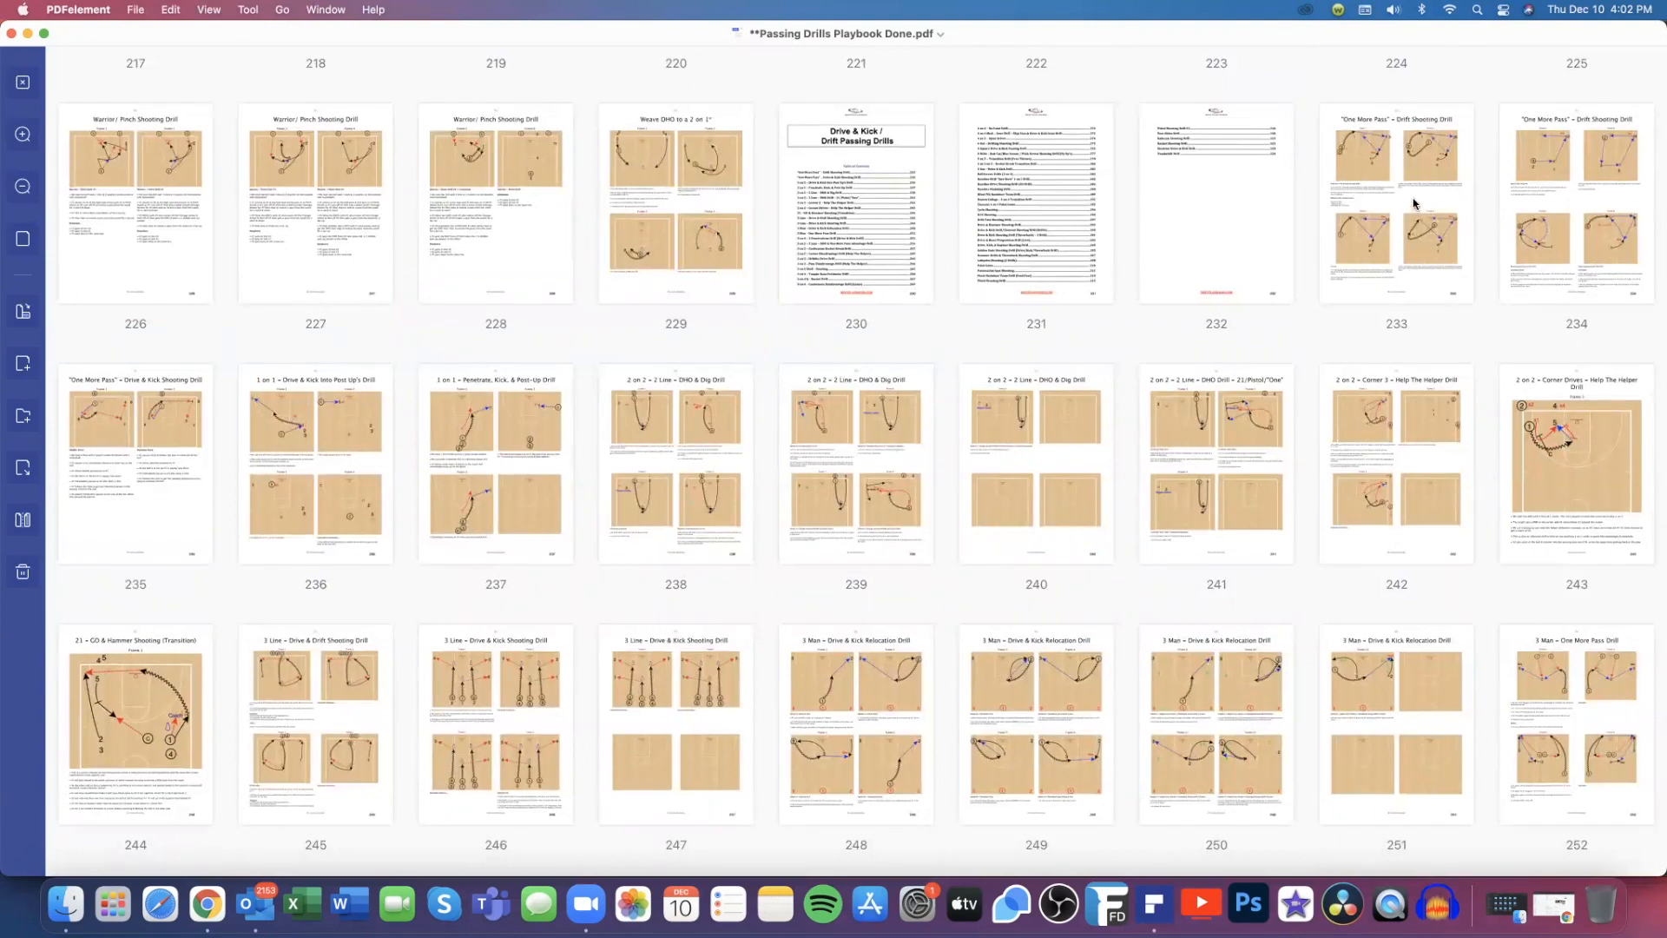
double_click(1397, 202)
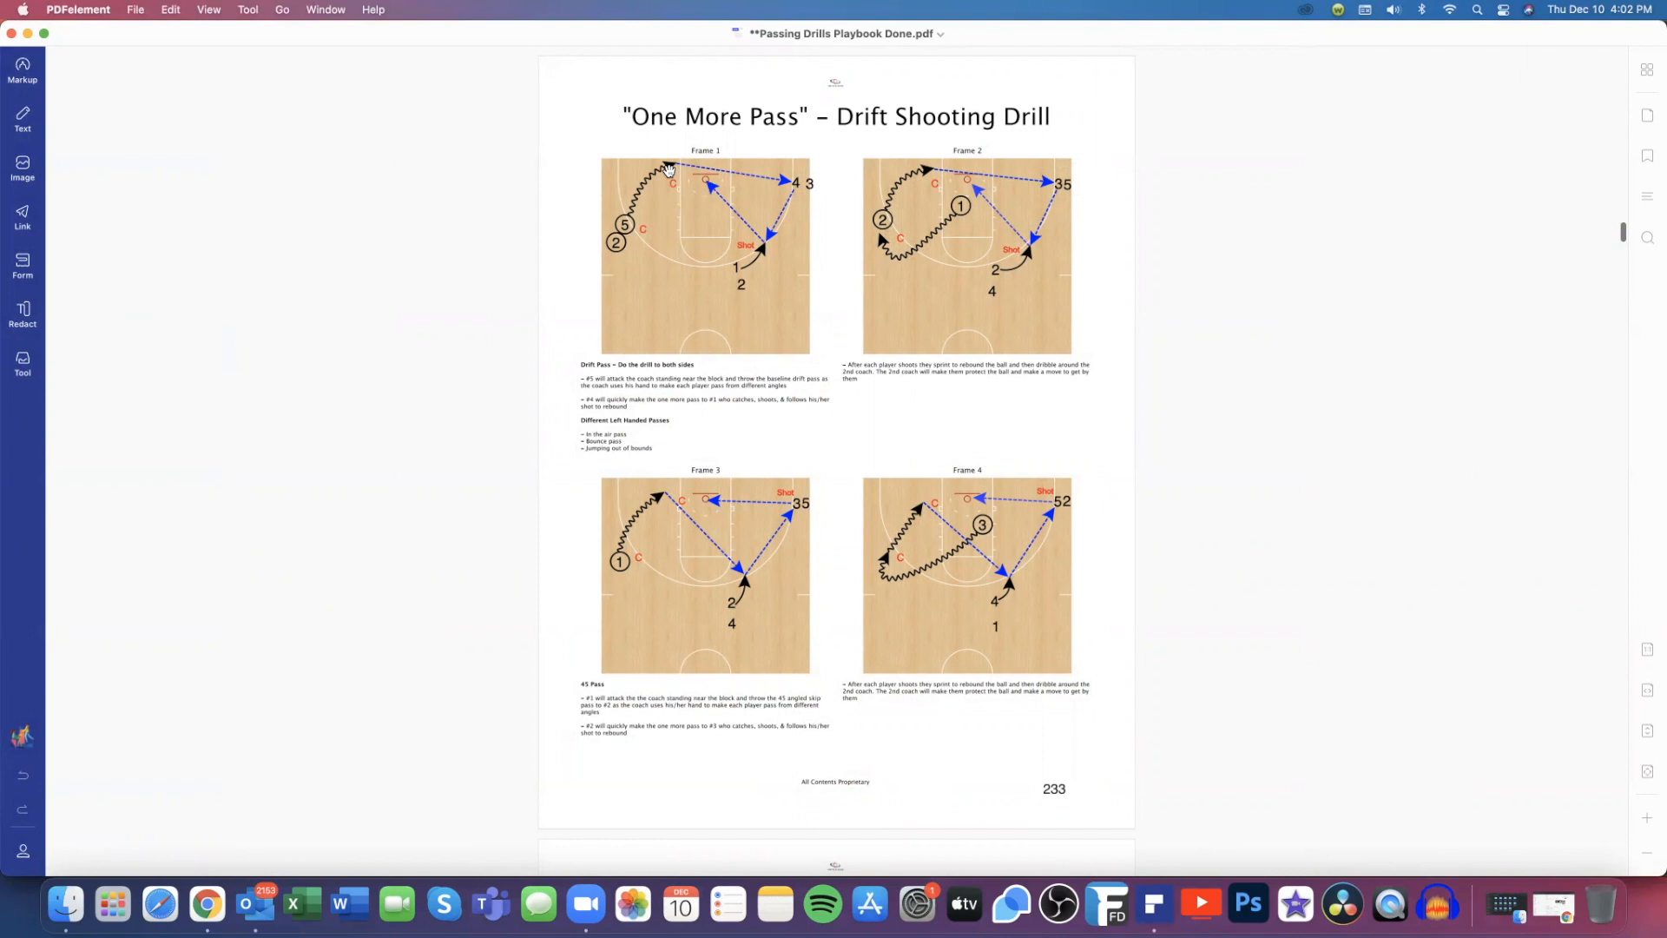
mouse_move(820, 303)
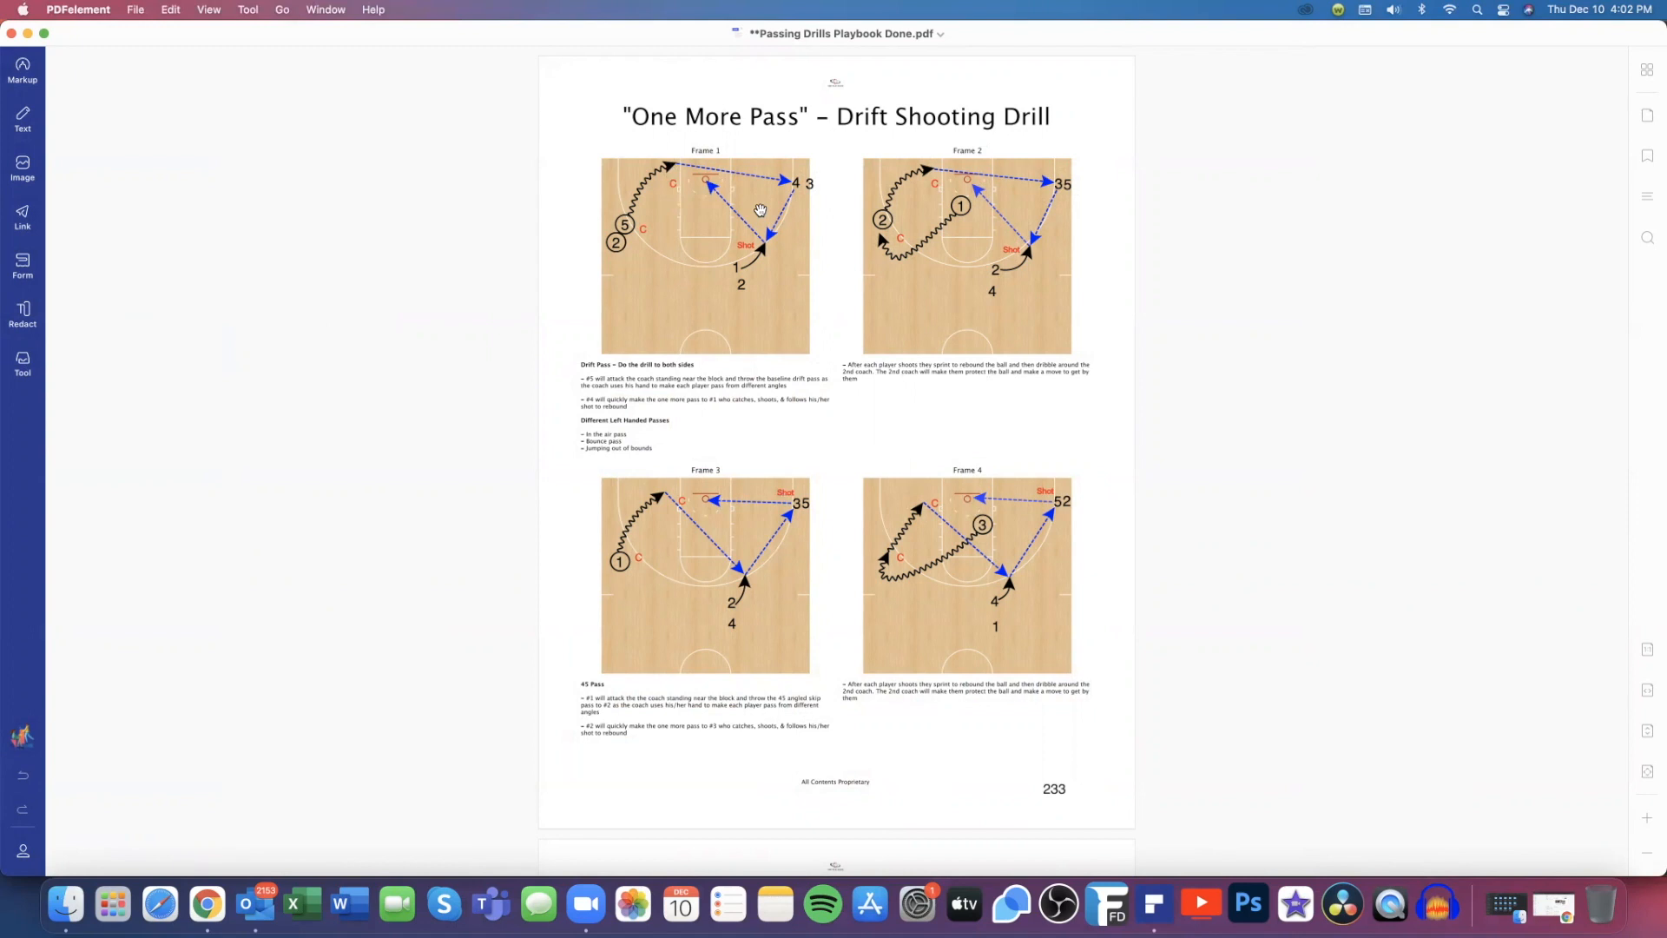
mouse_move(674, 167)
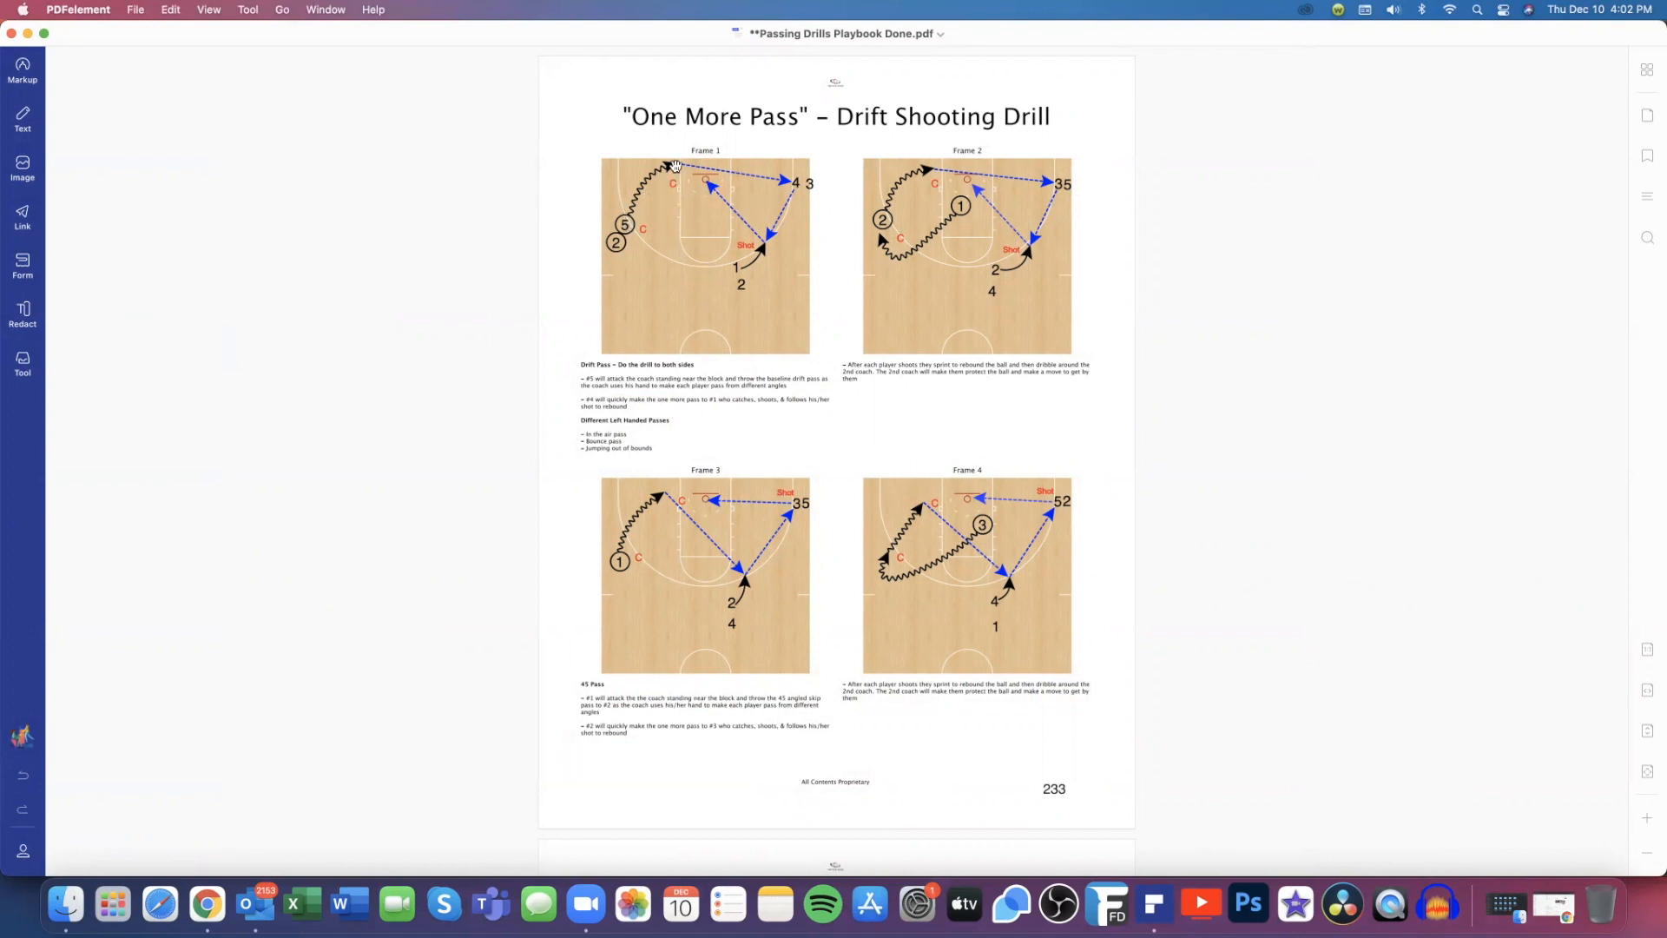
mouse_move(782, 181)
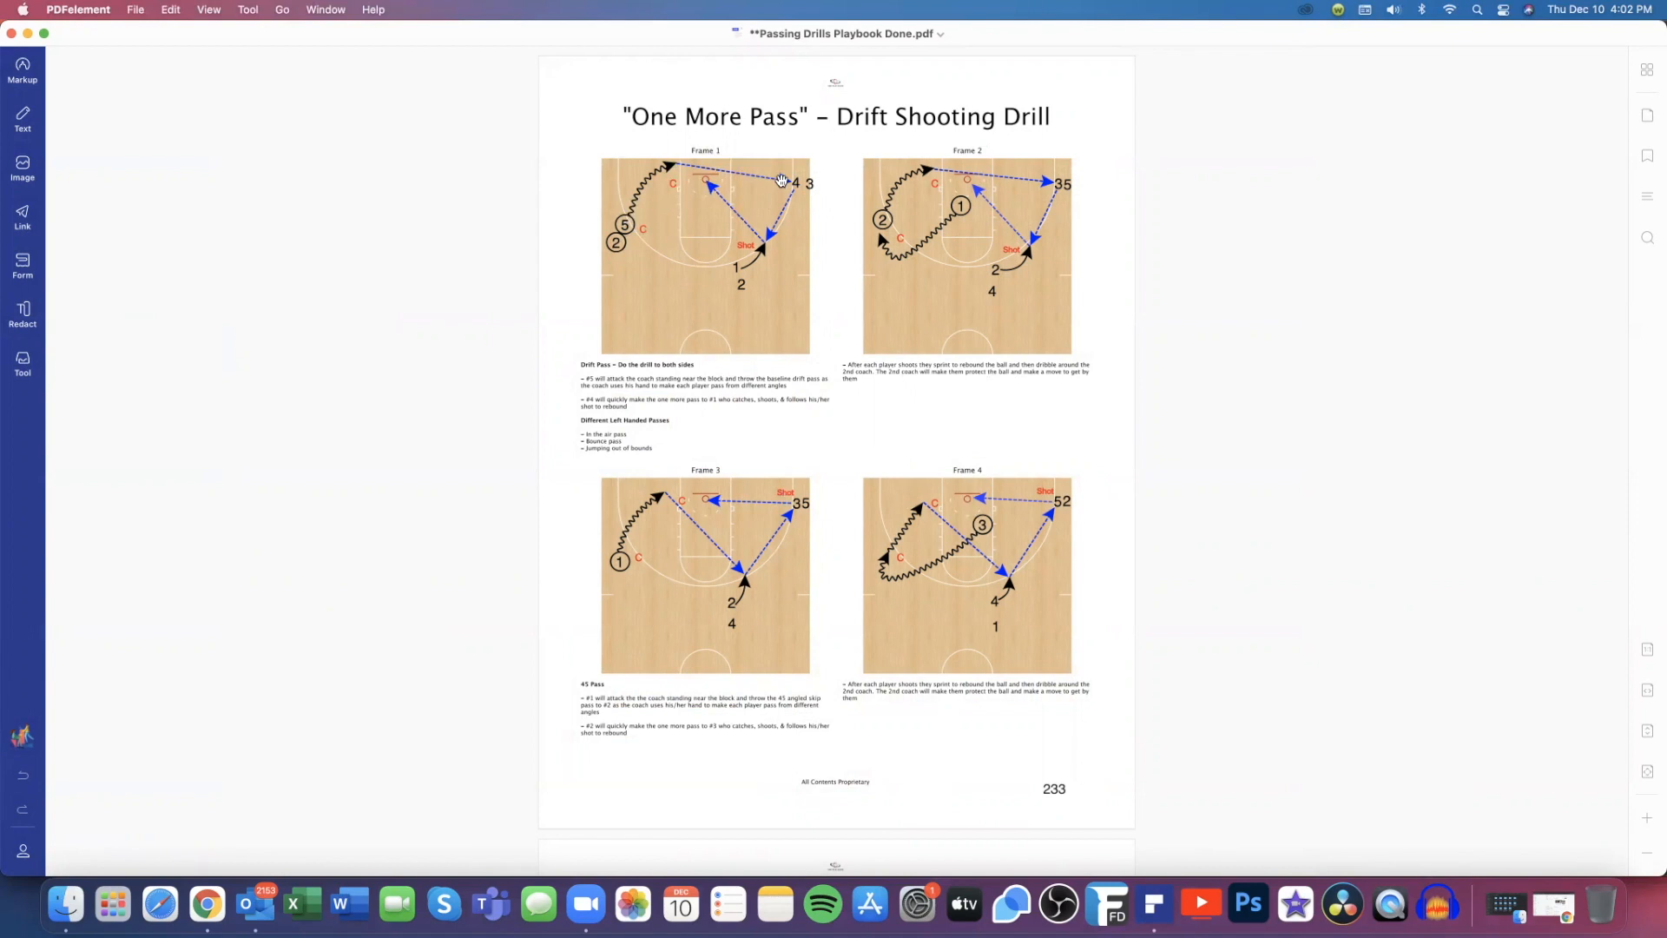
mouse_move(799, 210)
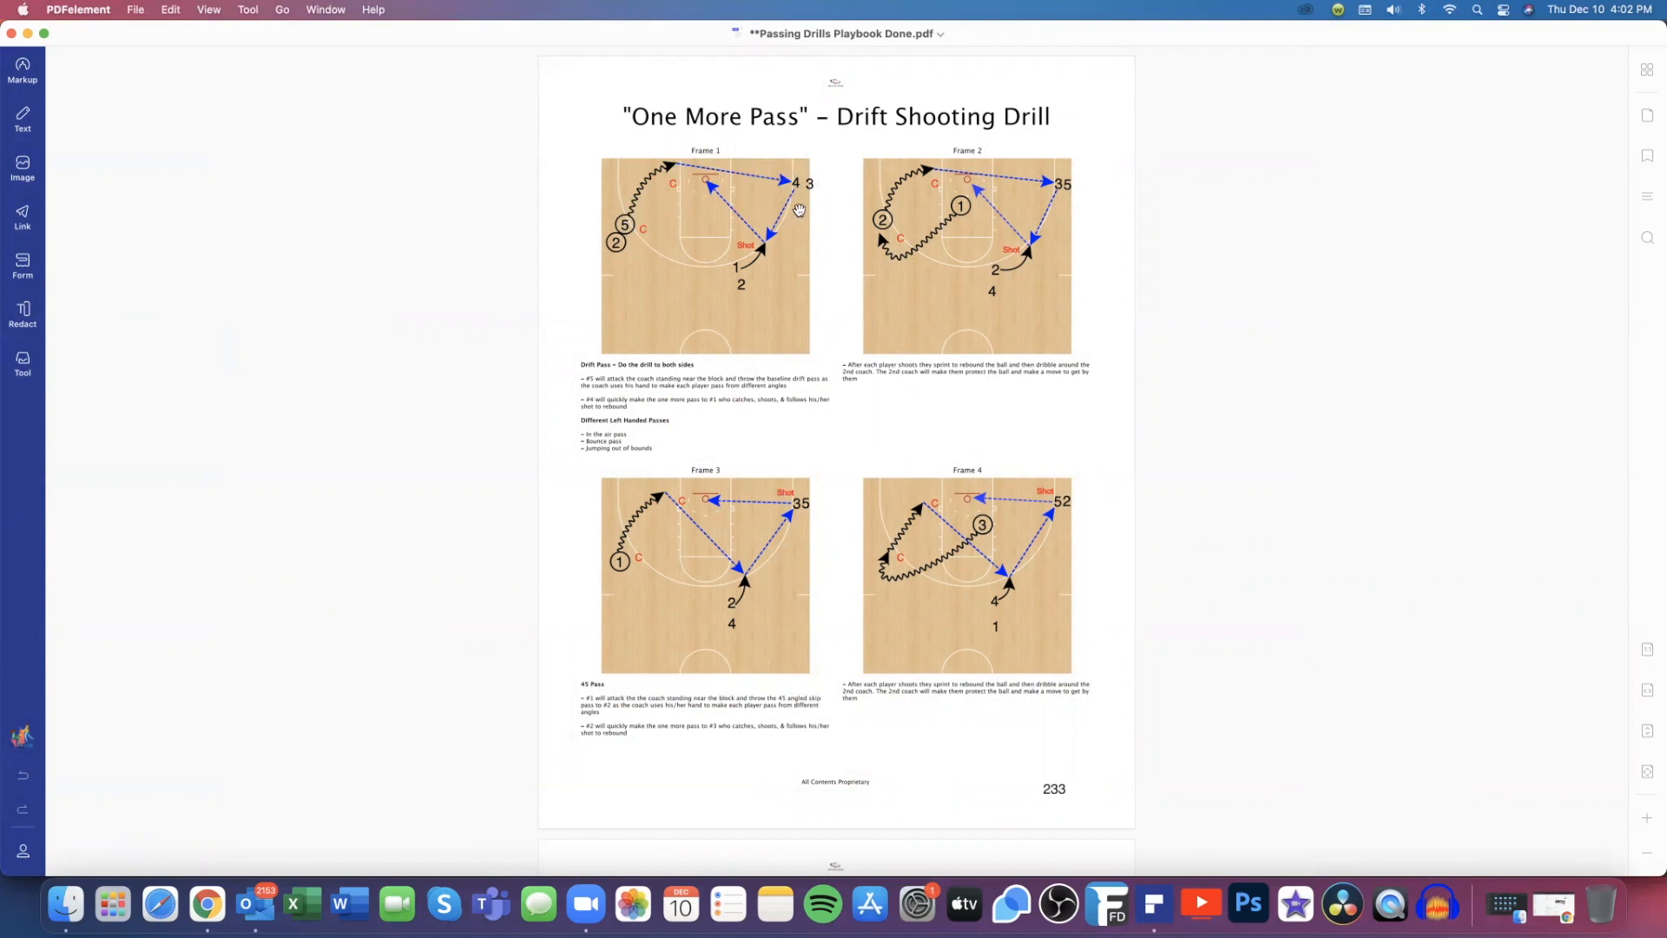
mouse_move(778, 193)
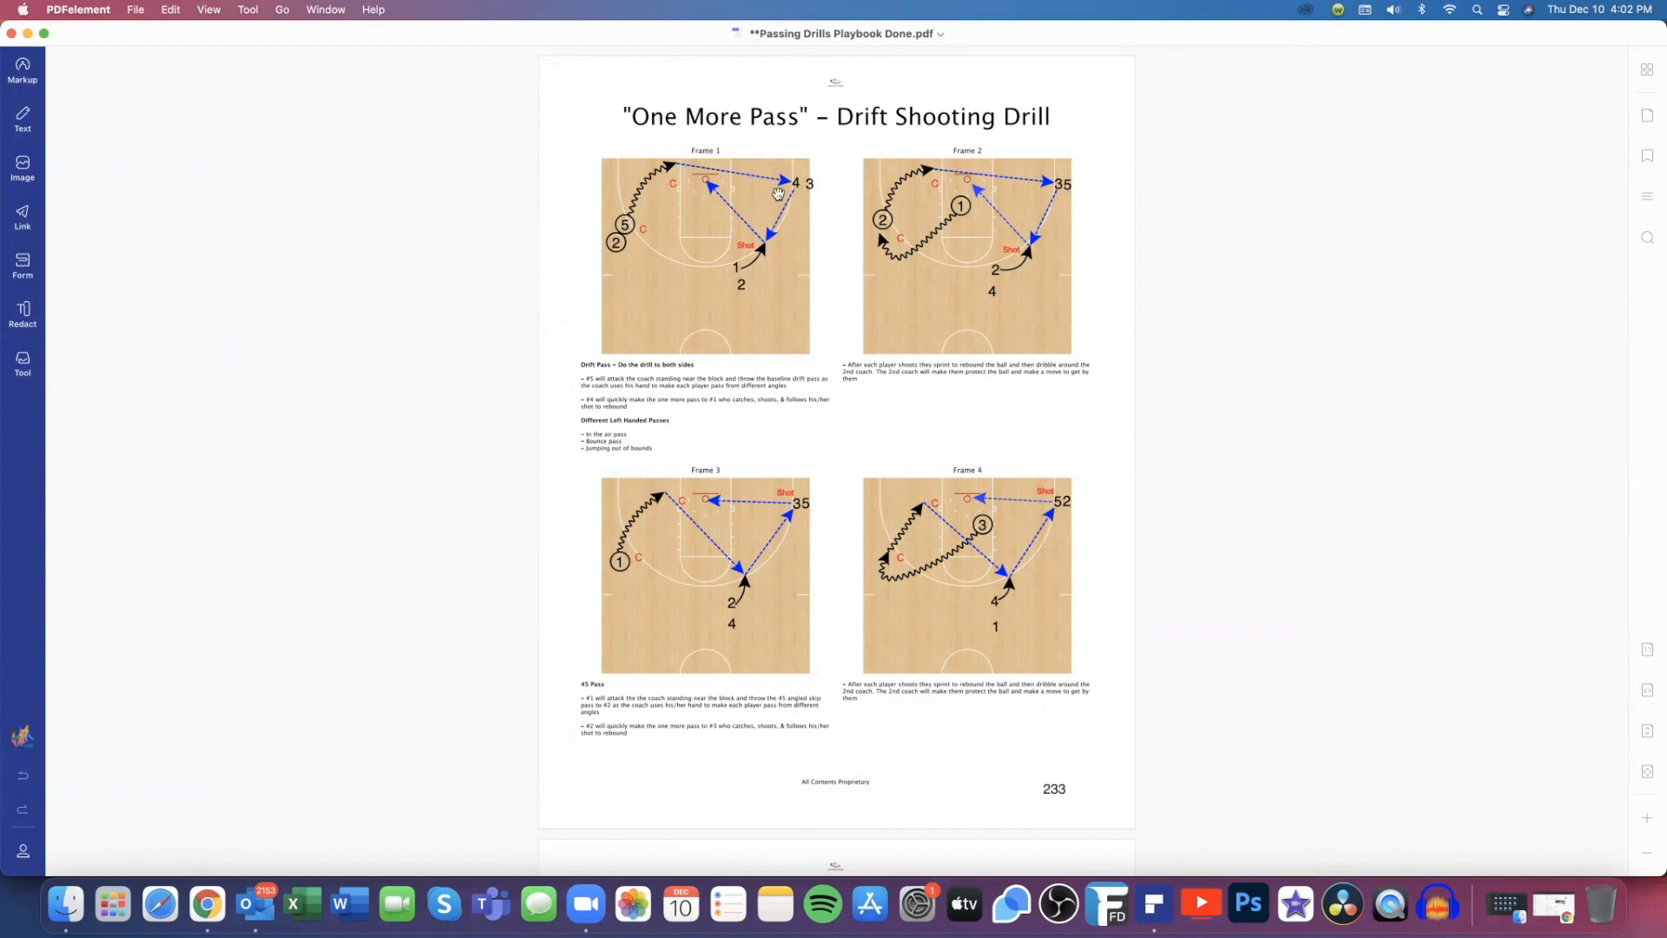
mouse_move(818, 145)
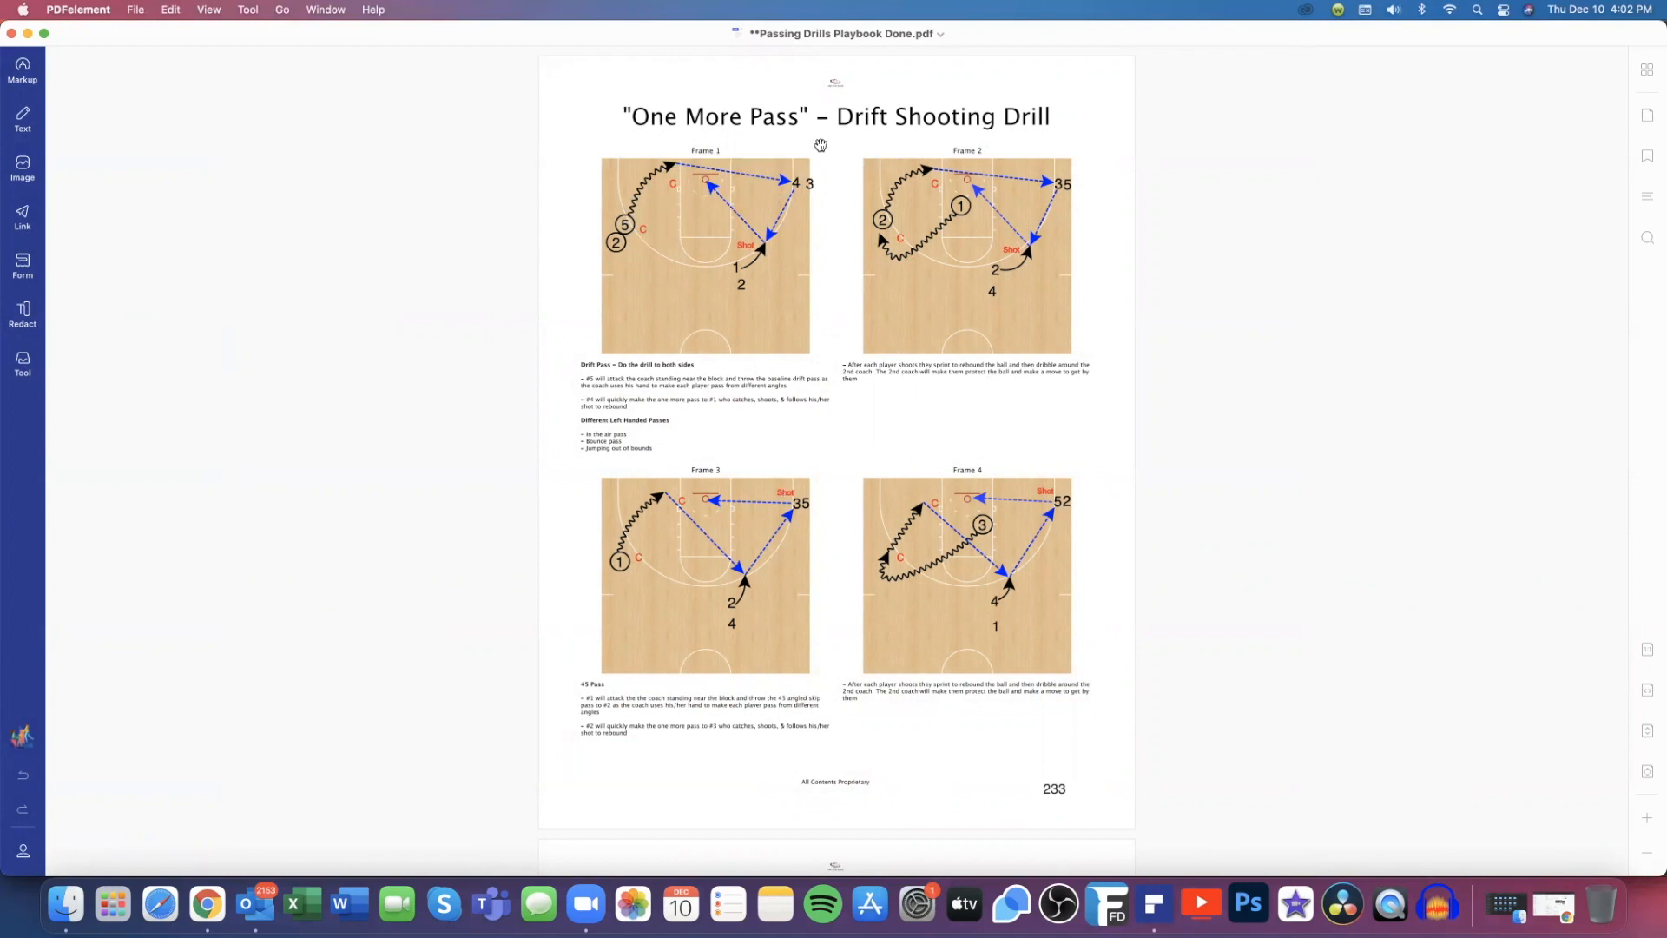
mouse_move(769, 191)
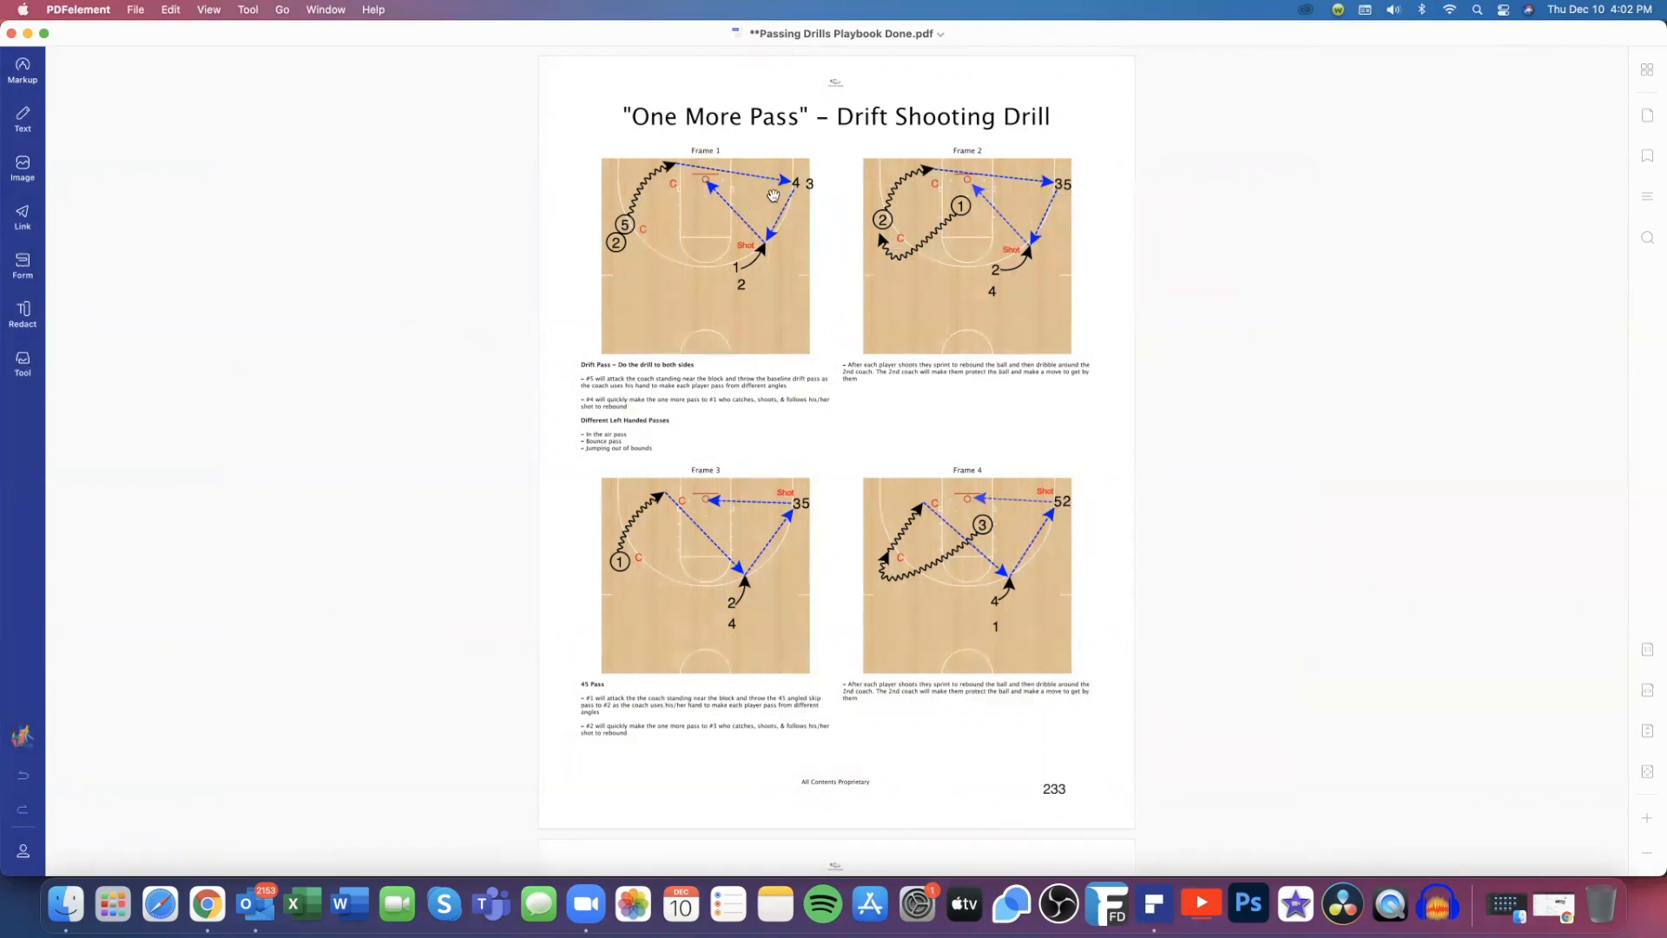
mouse_move(779, 182)
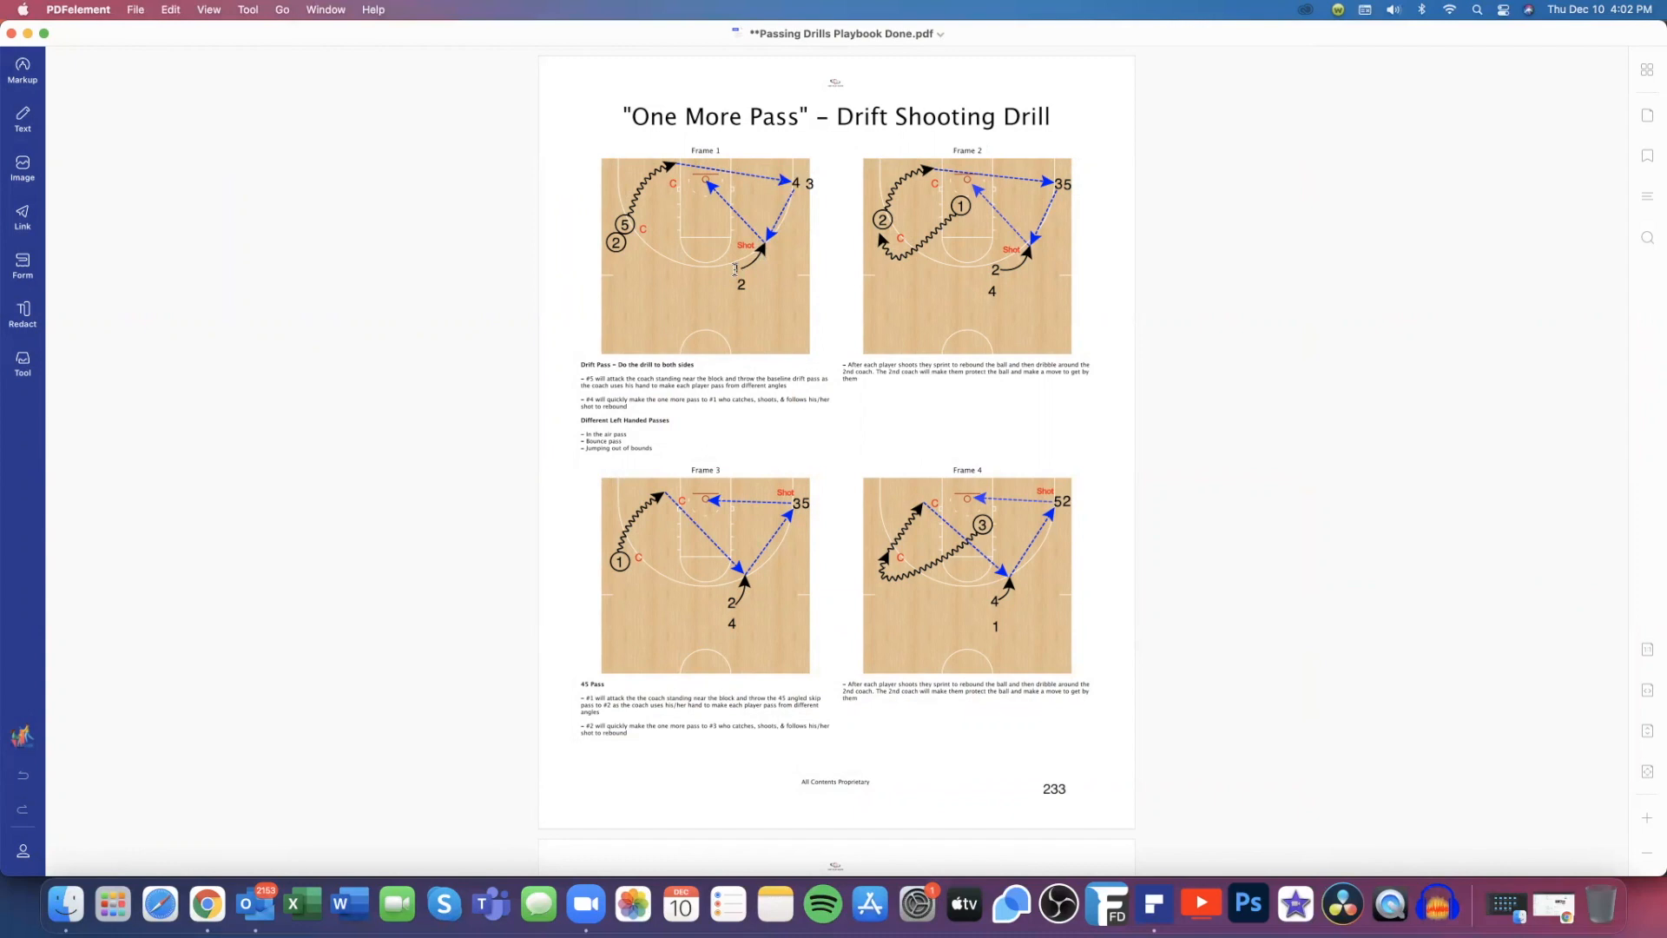
mouse_move(747, 241)
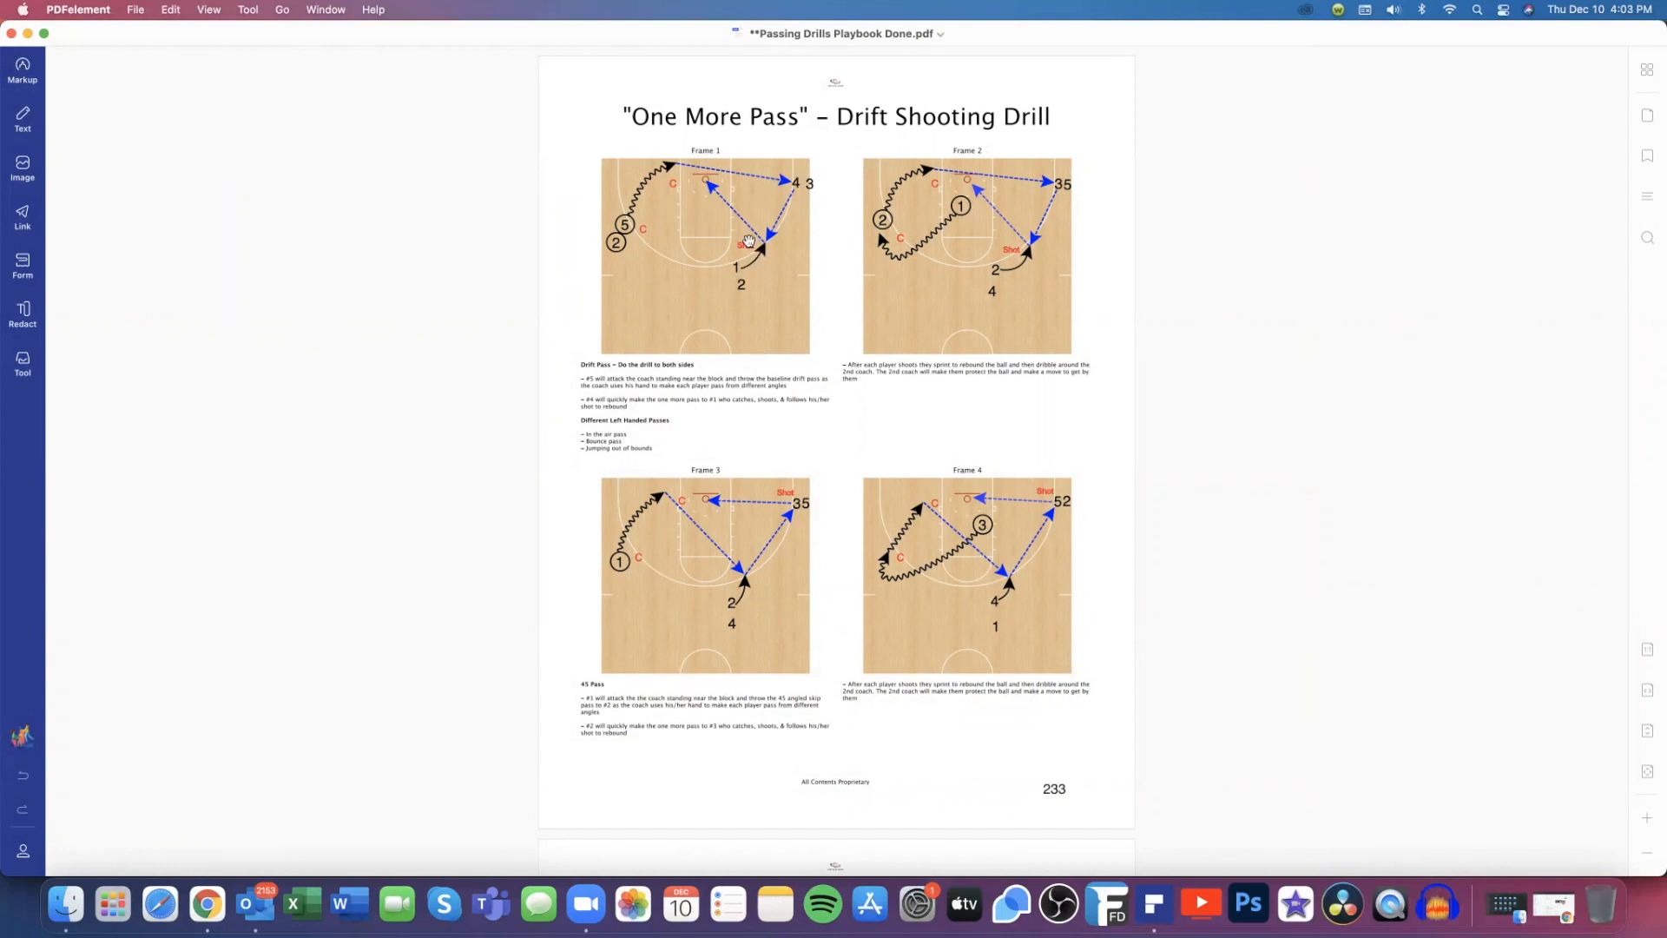
mouse_move(1065, 202)
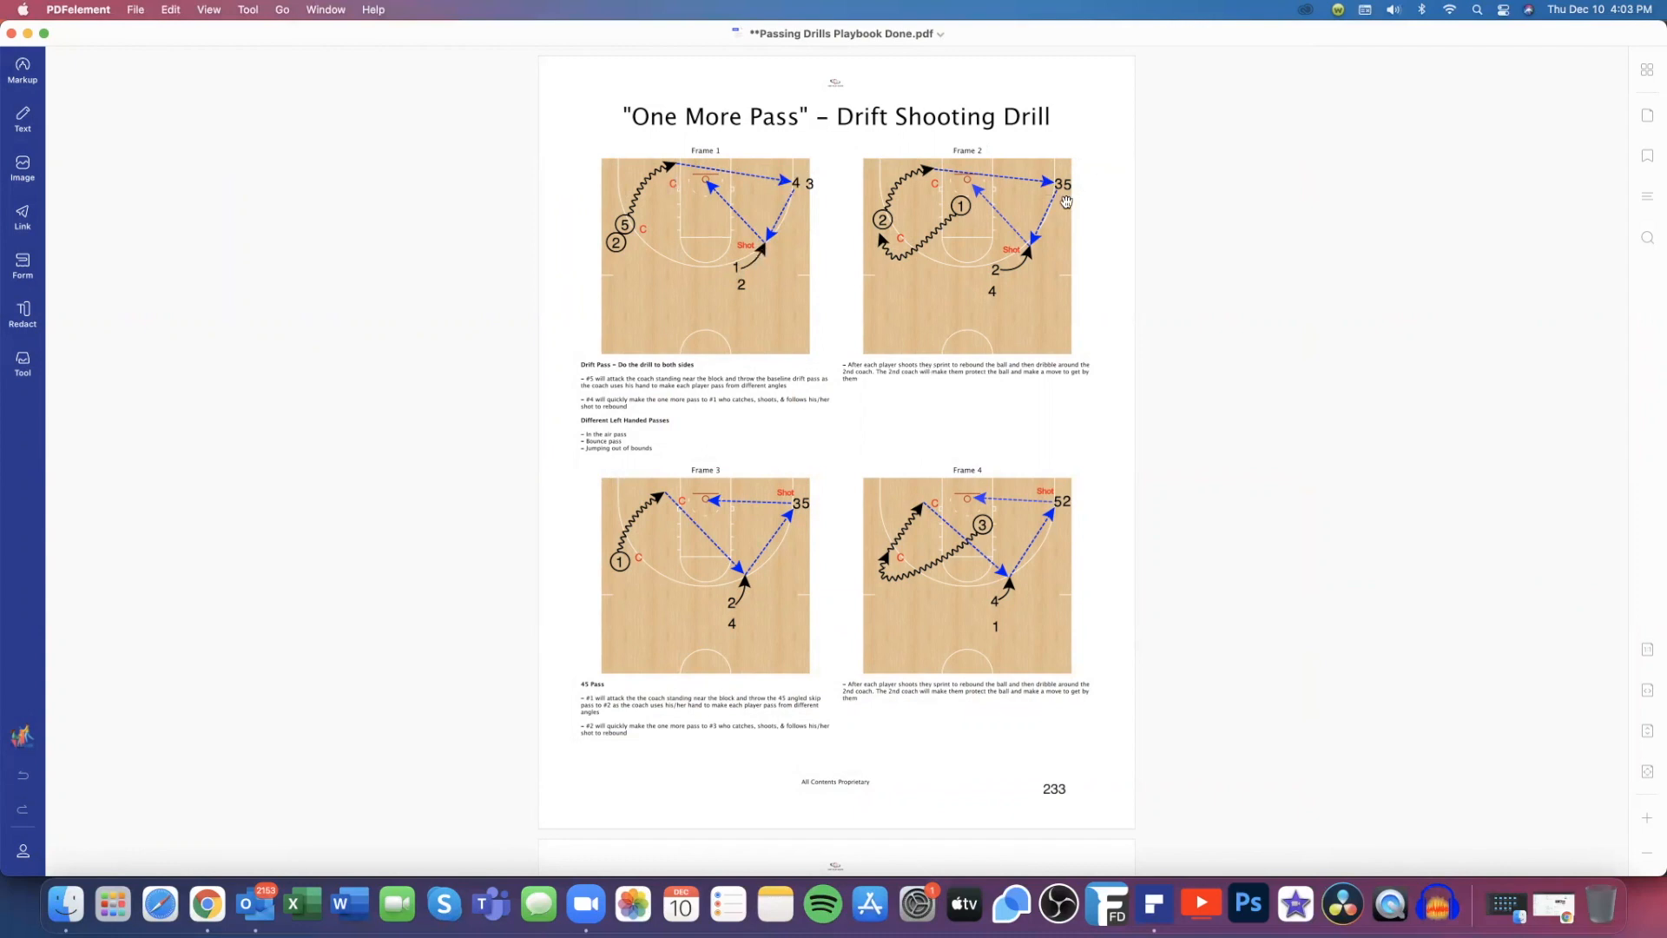
mouse_move(1002, 219)
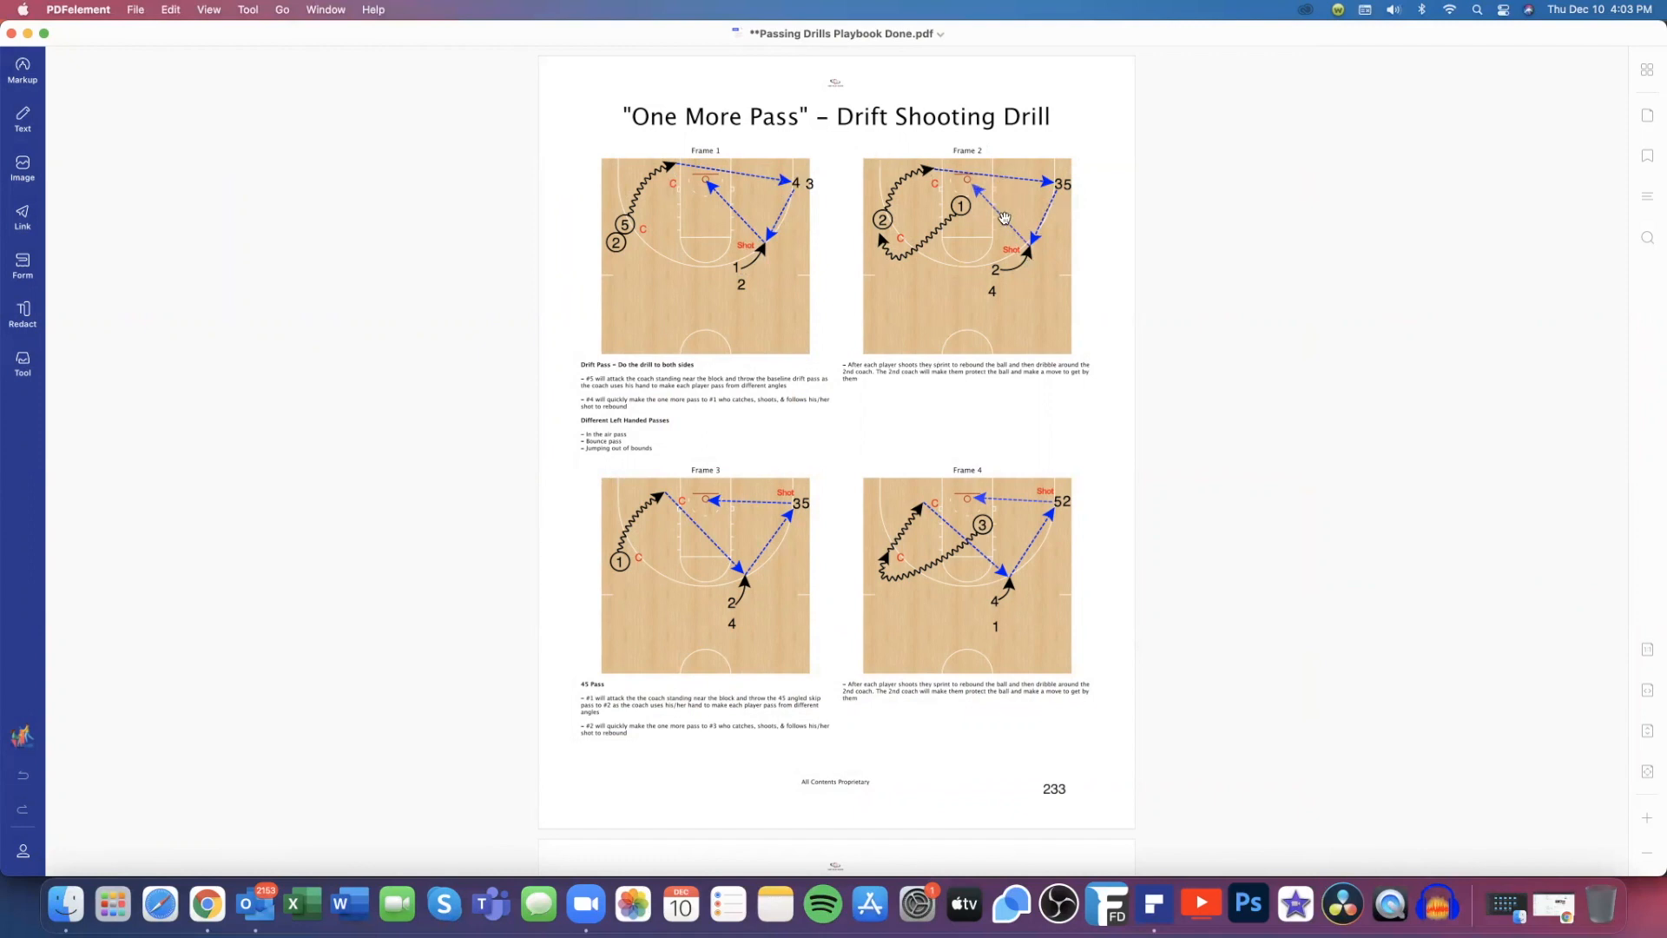
mouse_move(1646, 70)
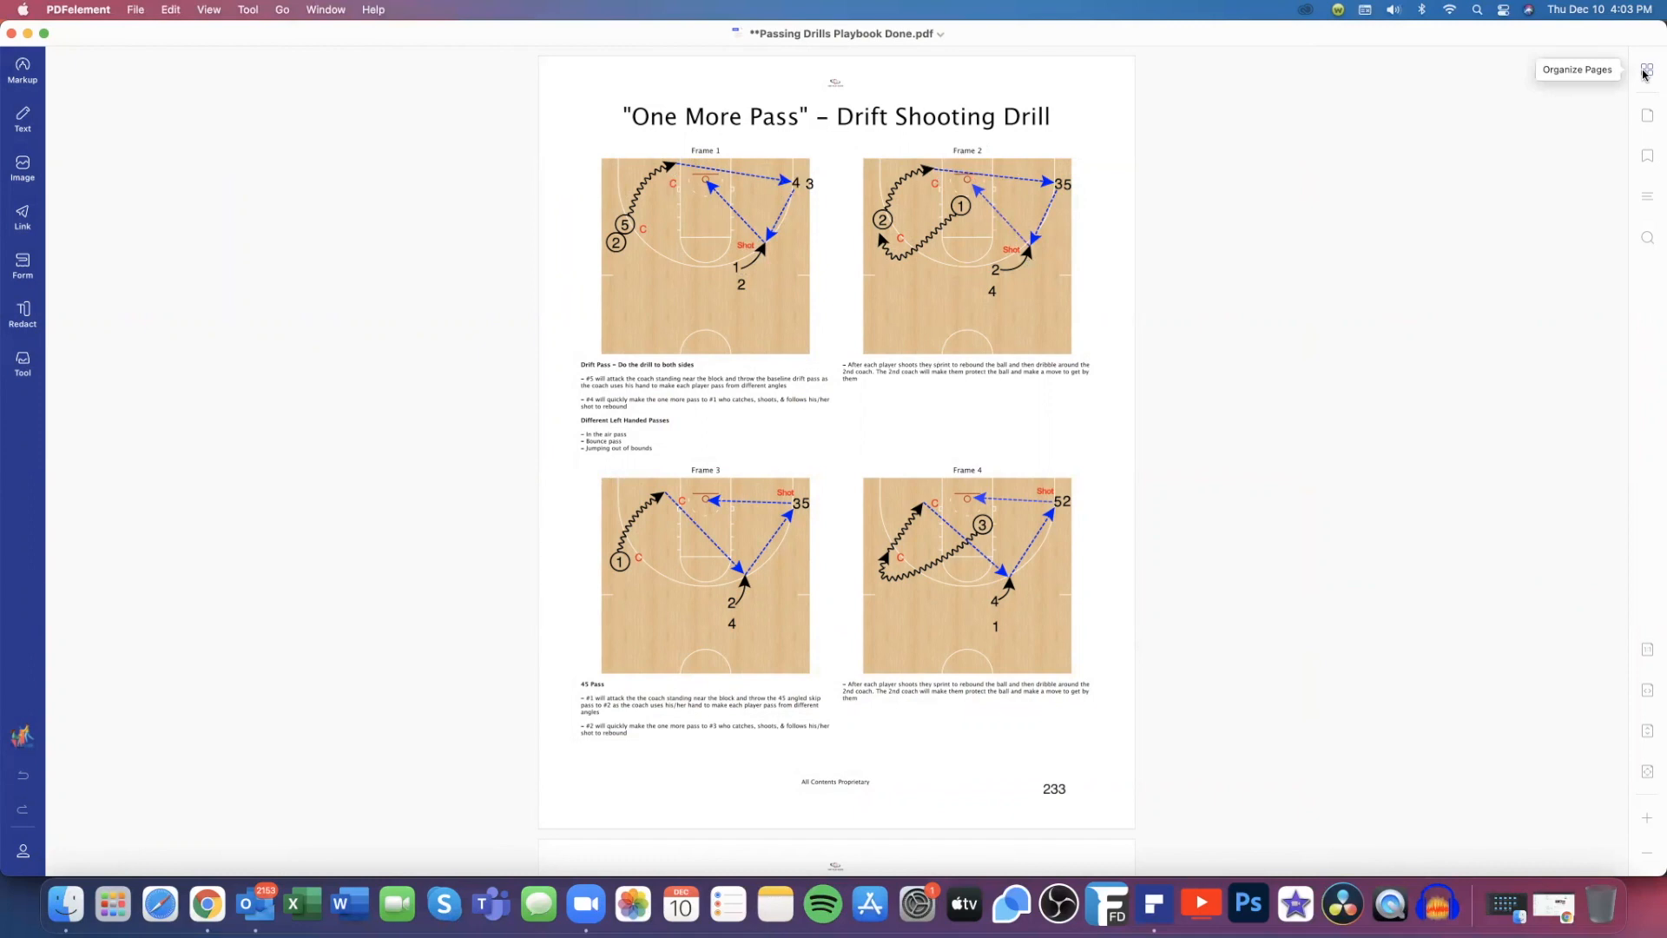
Return from page 233 to the thumbnail overview of all playbook pages
click(1644, 71)
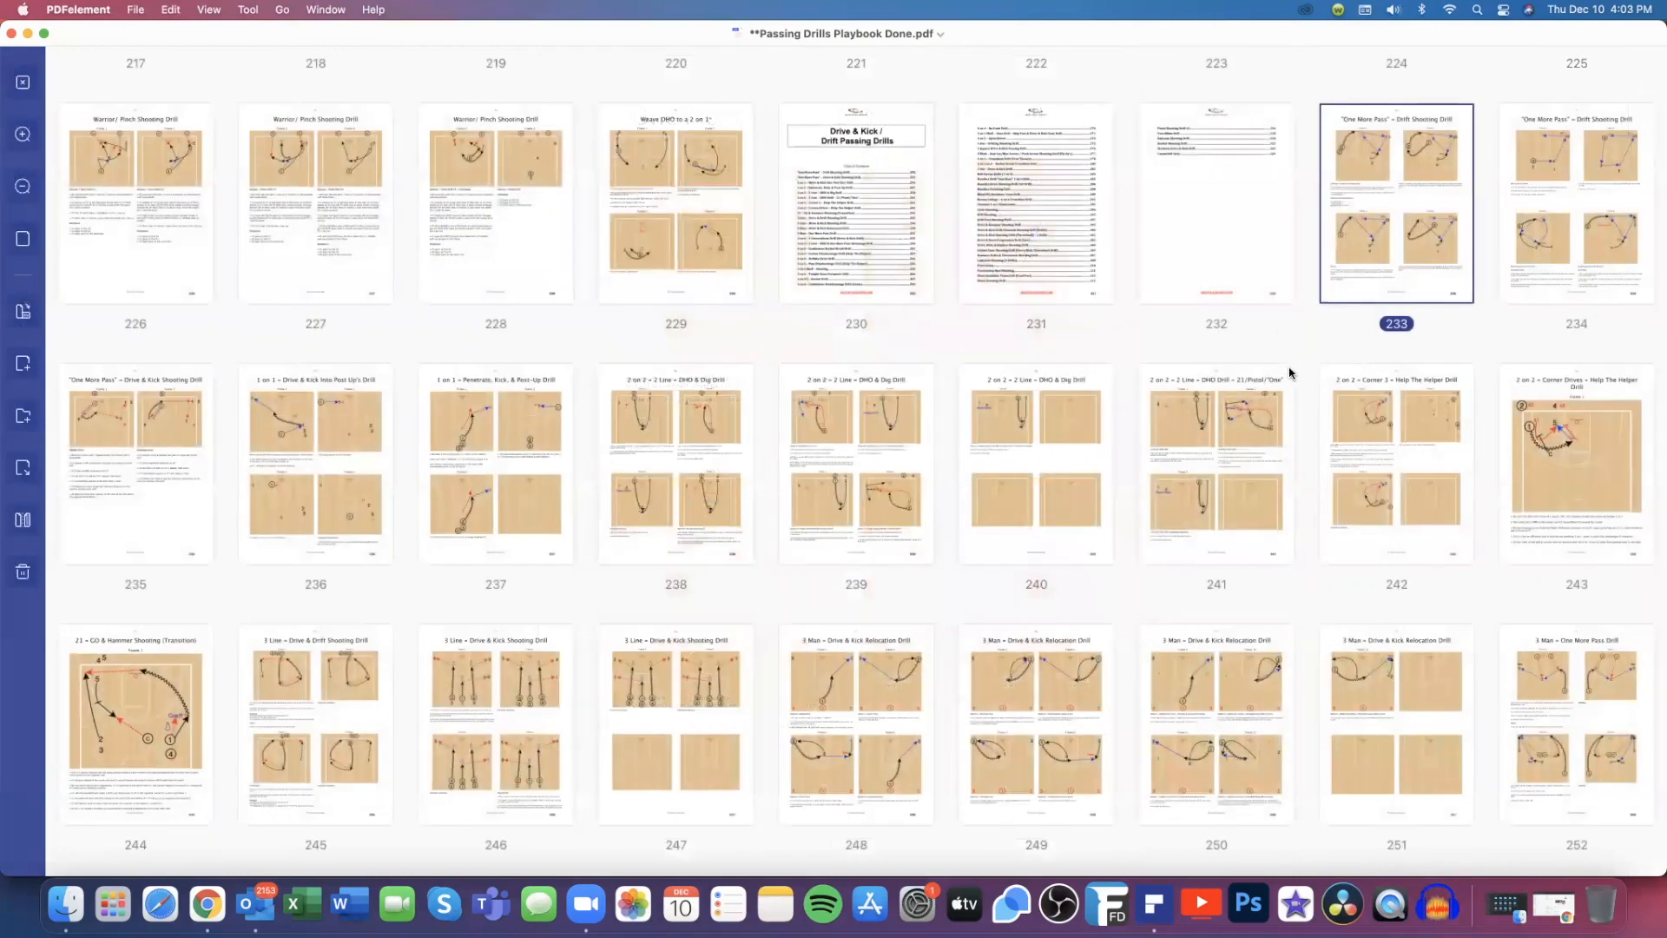
Scroll the thumbnail grid down past the High/Low, One More Pass and Outlet sections
scroll(down, 3)
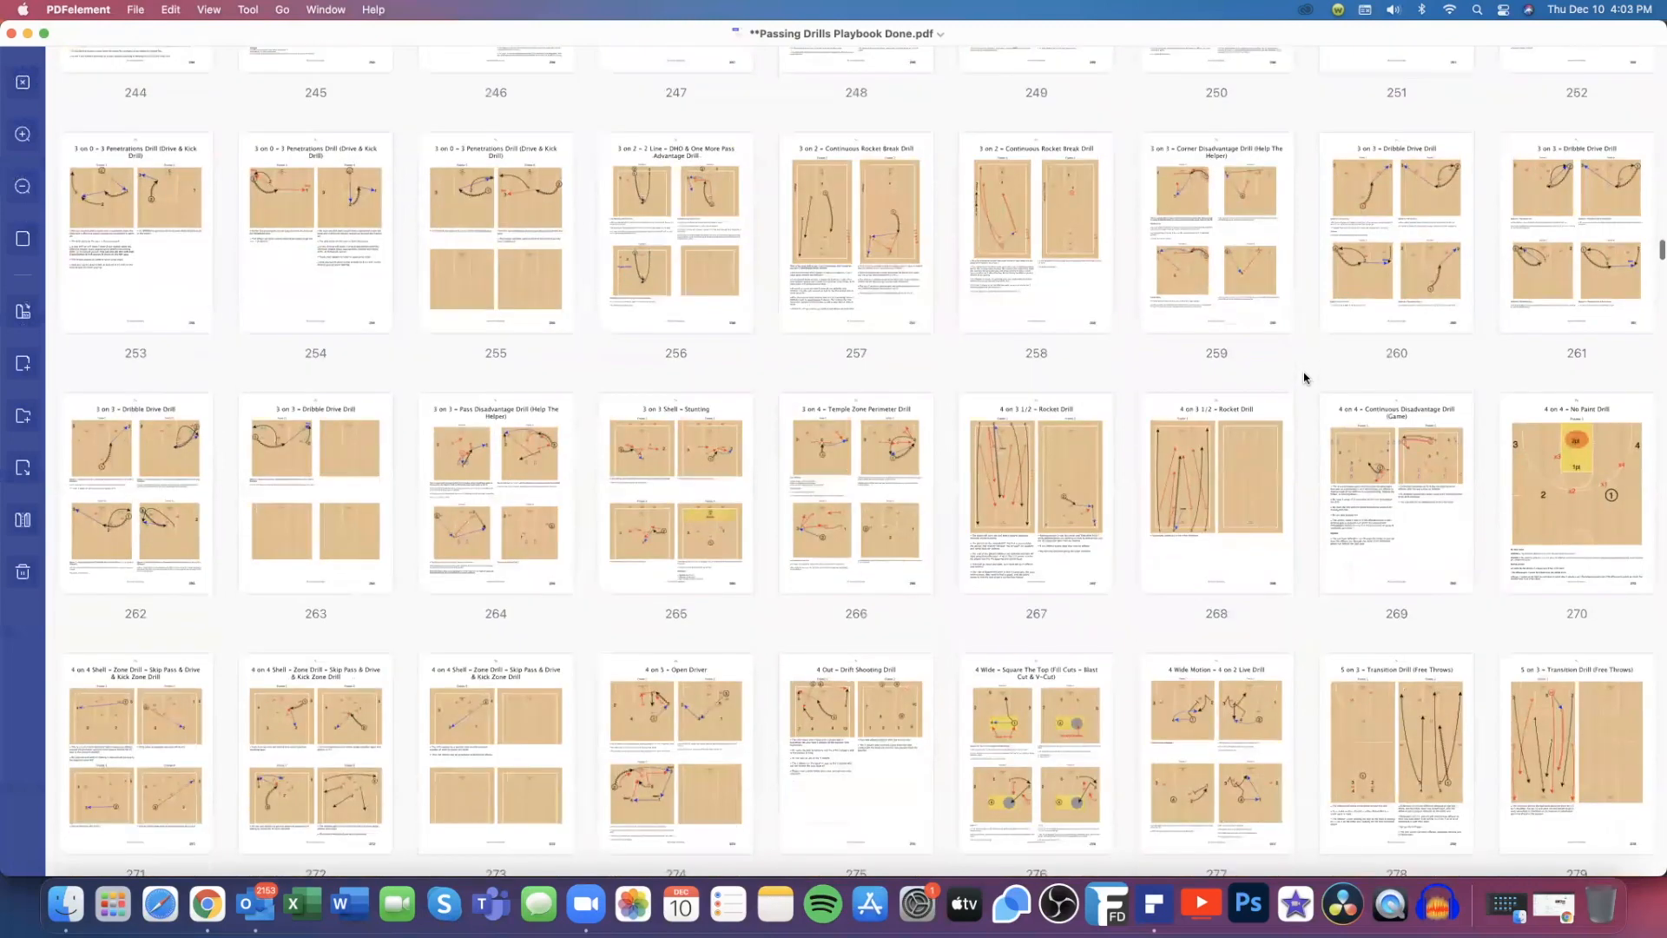
scroll(down, 3)
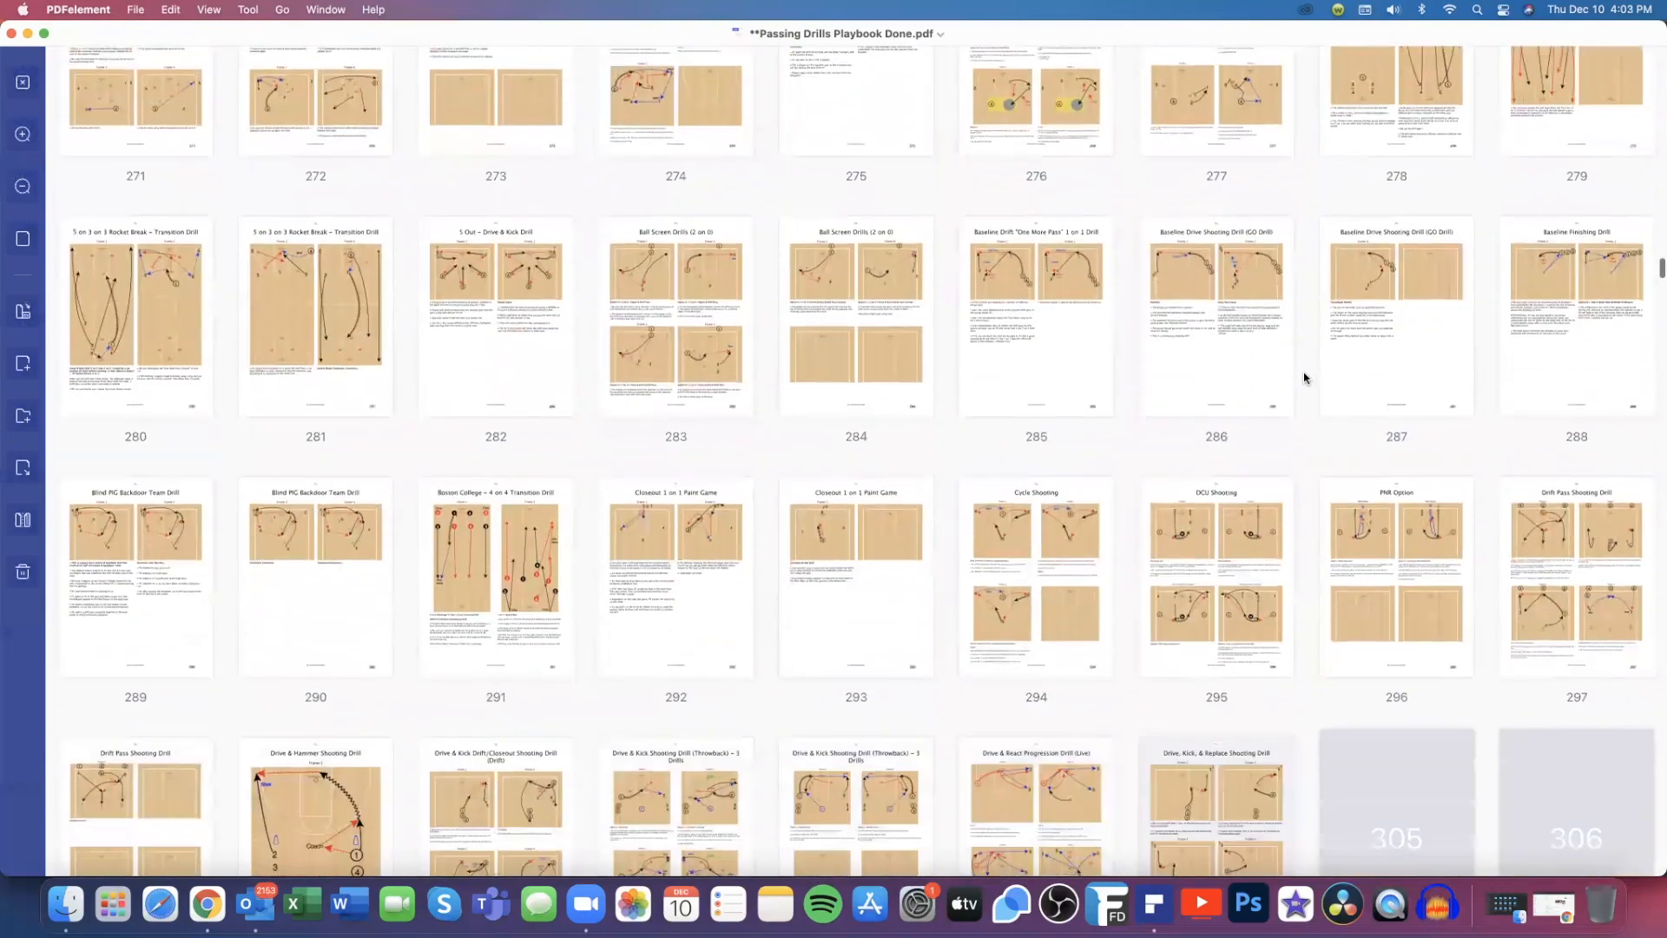
scroll(down, 3)
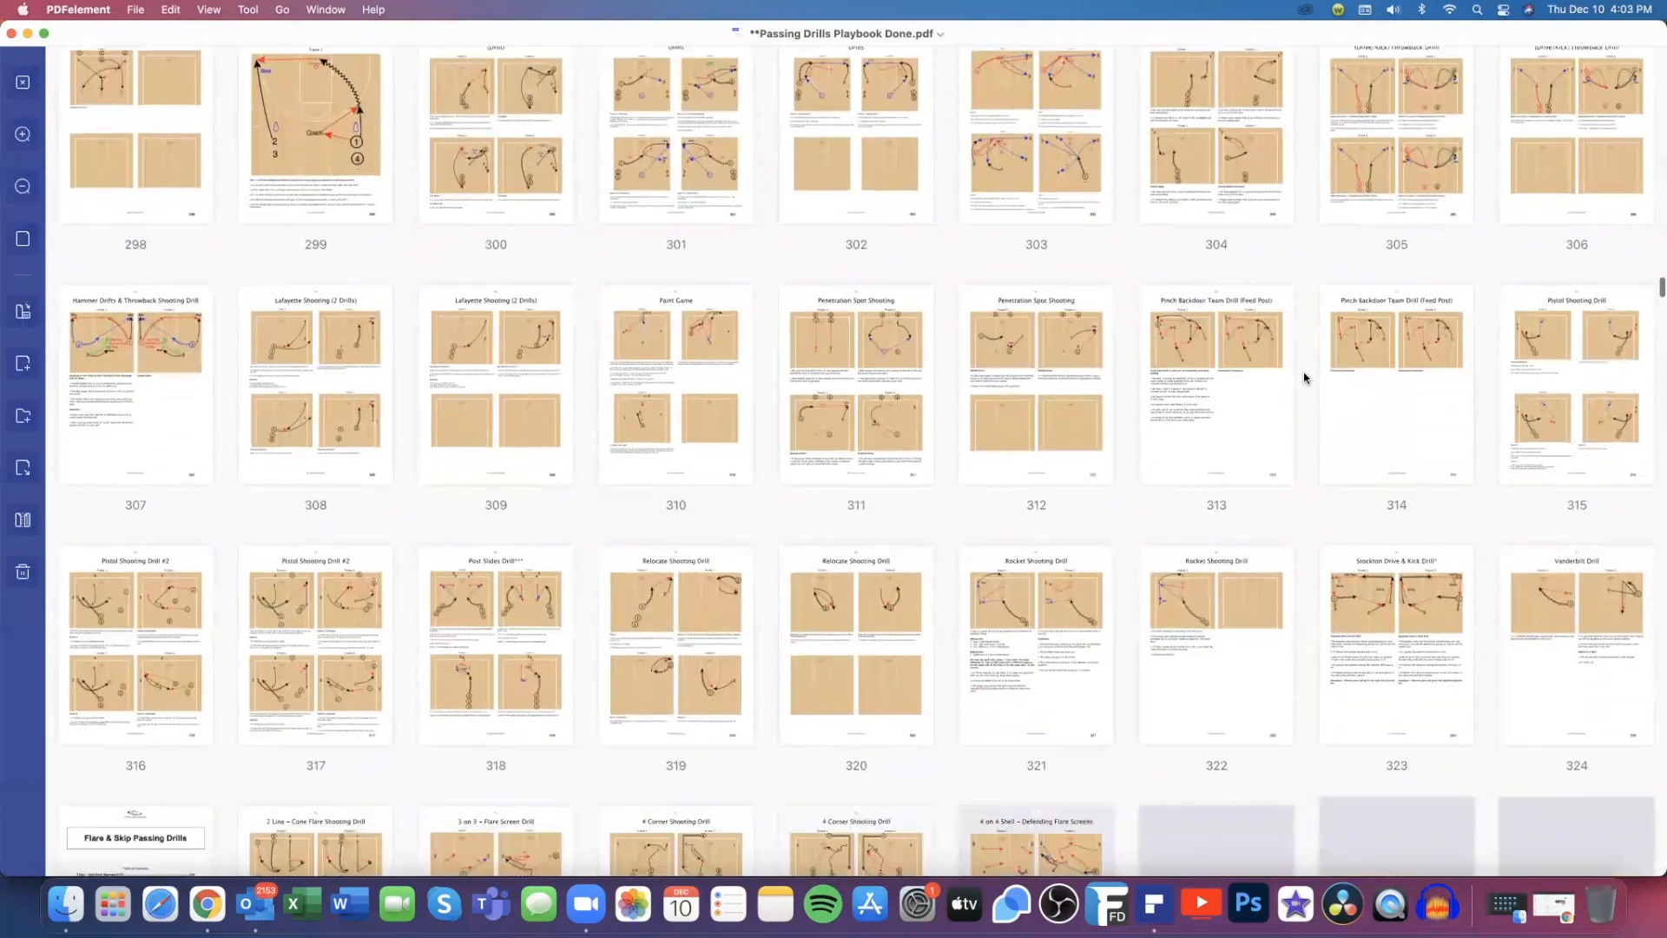
scroll(down, 3)
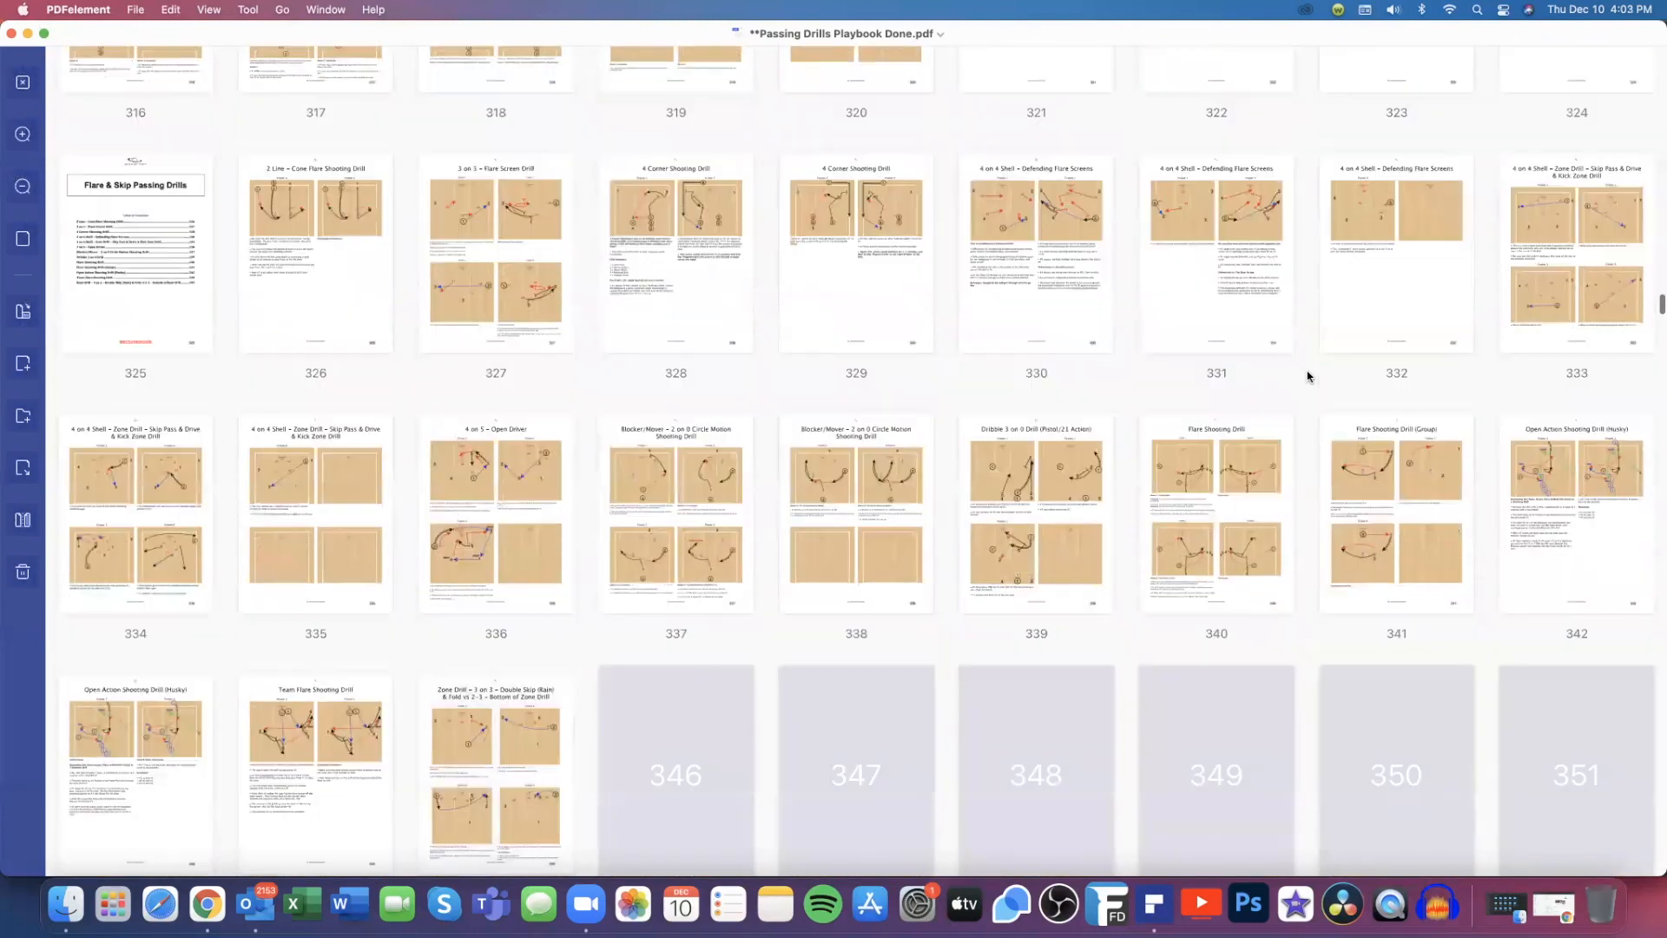
scroll(down, 3)
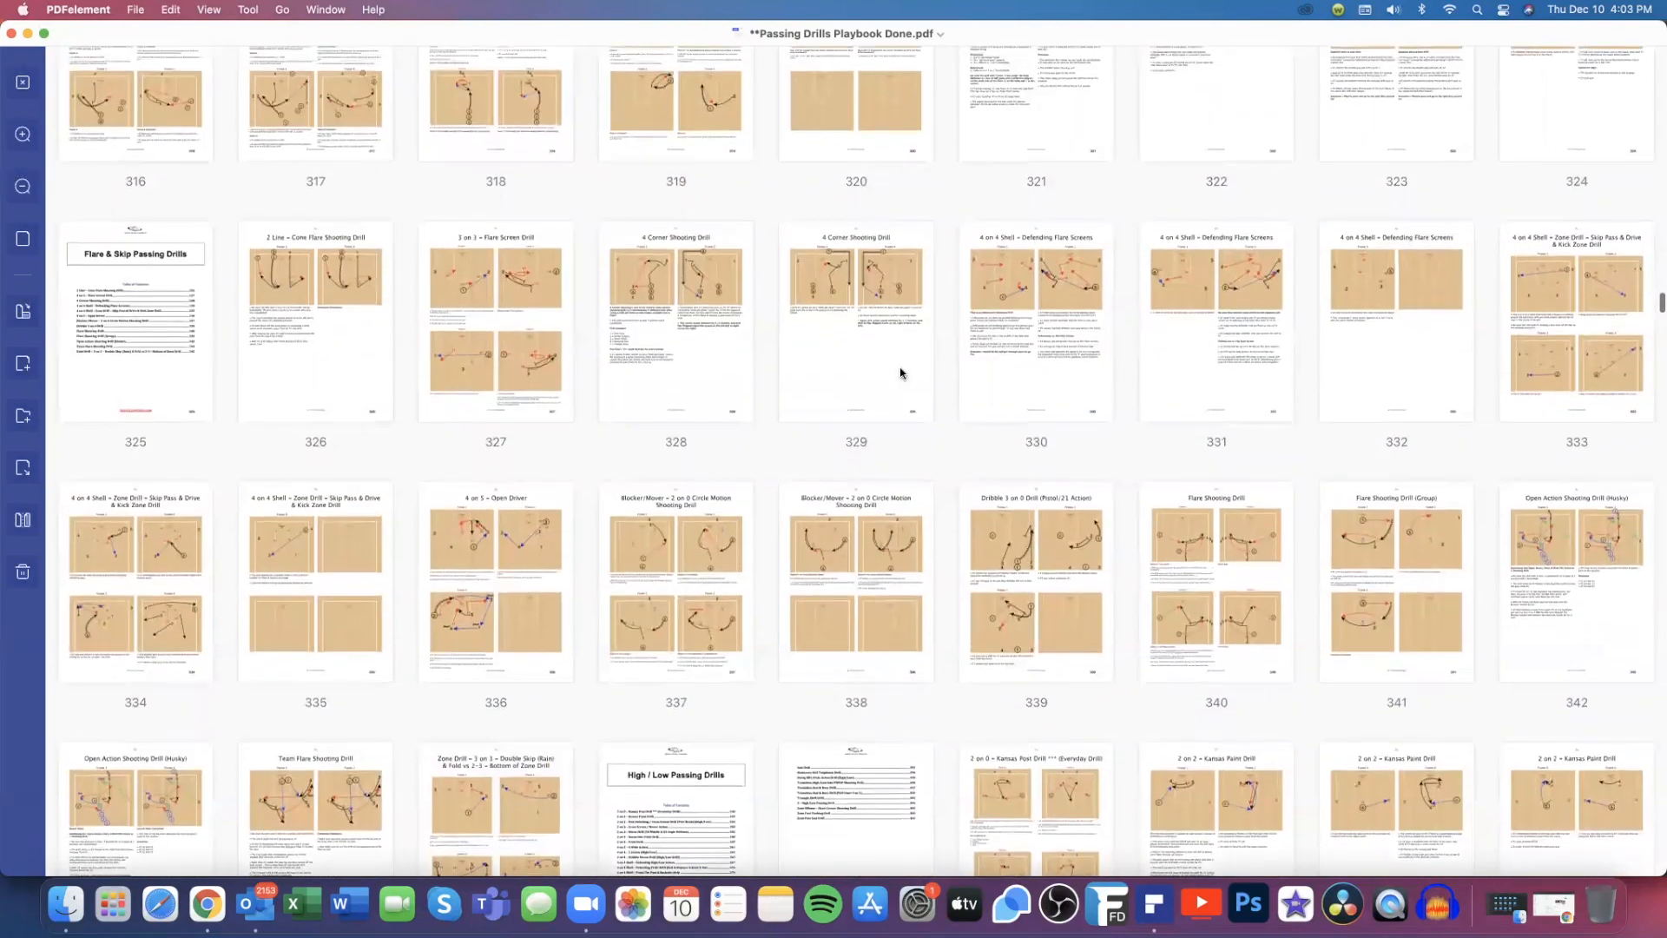
scroll(down, 3)
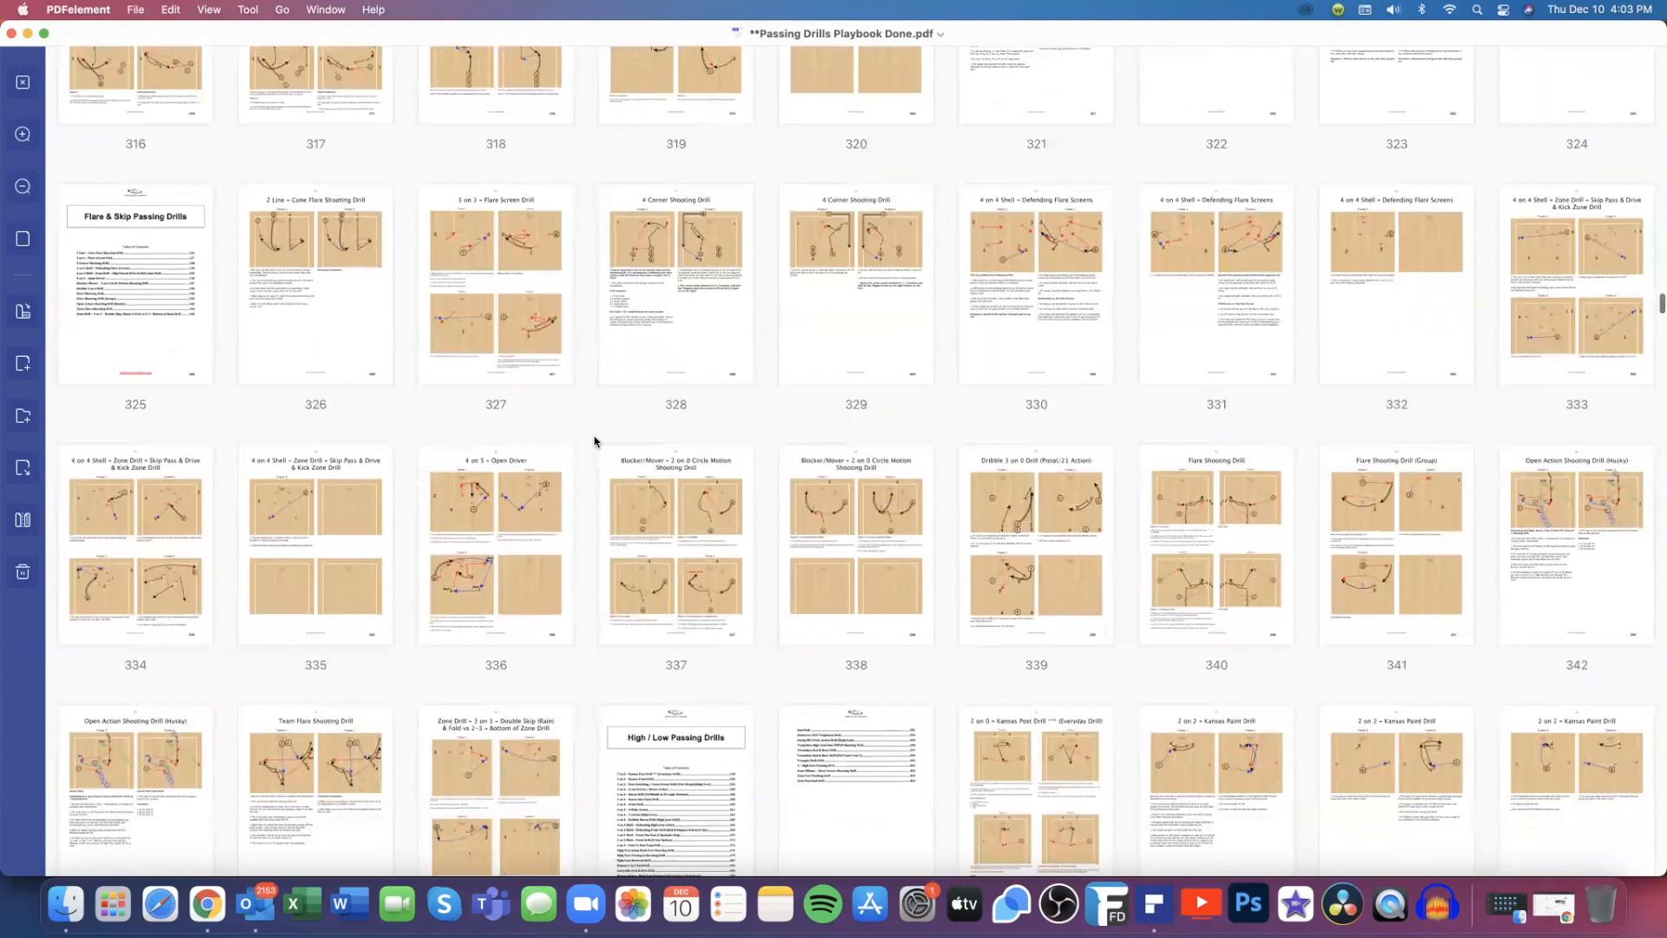
scroll(down, 3)
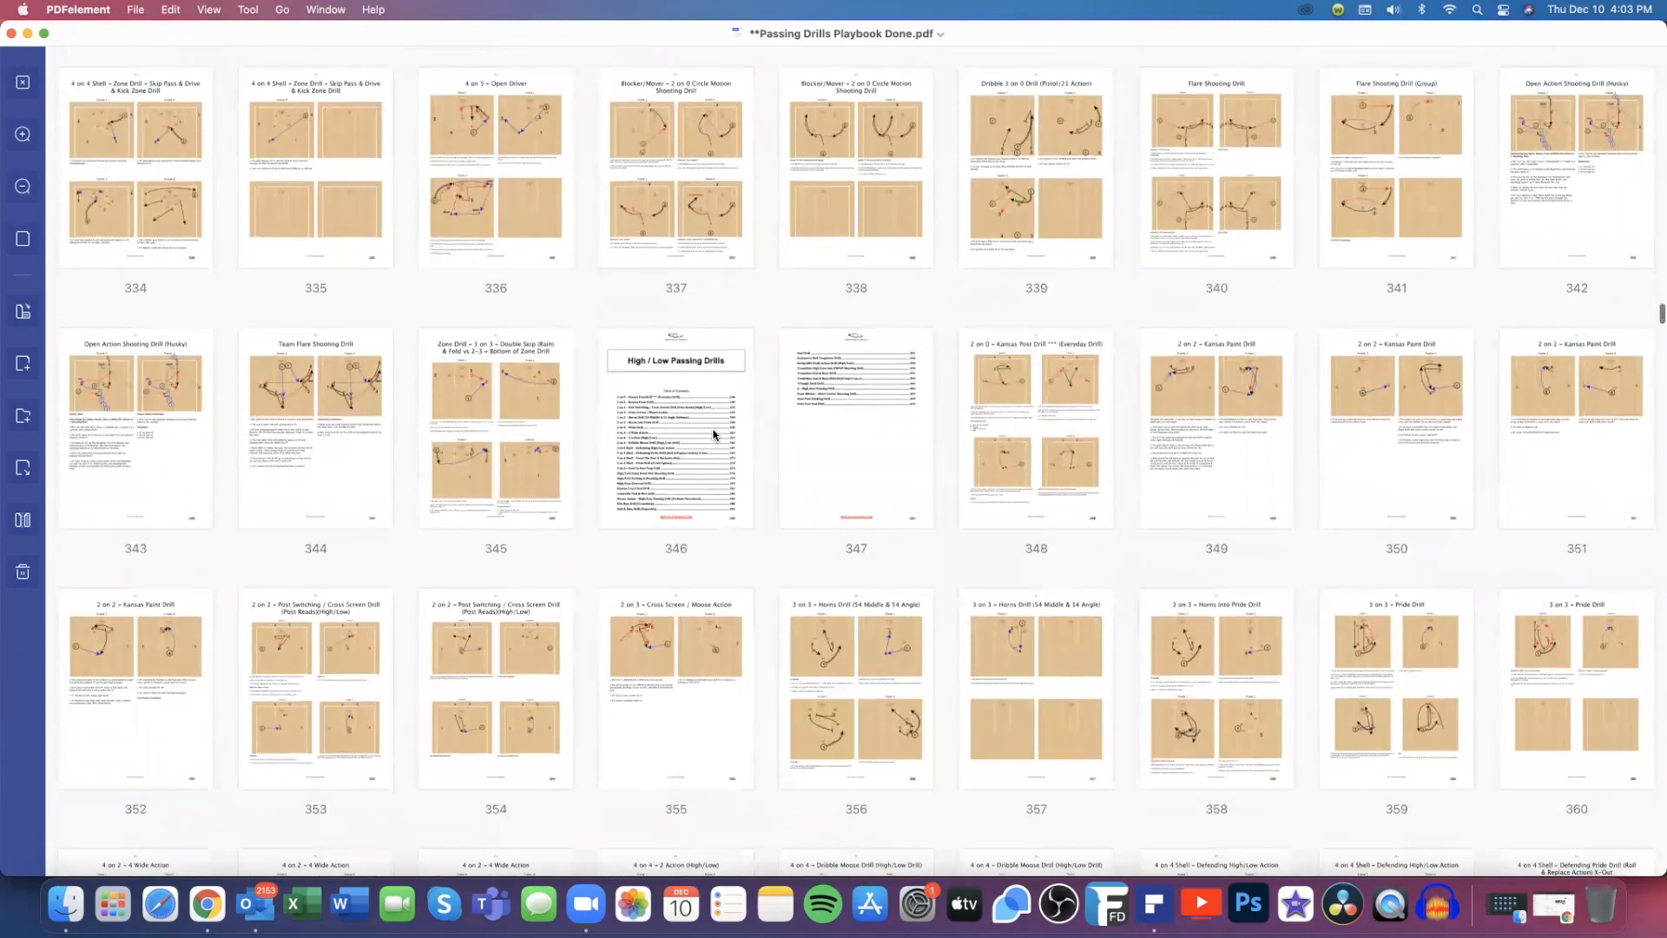
scroll(down, 3)
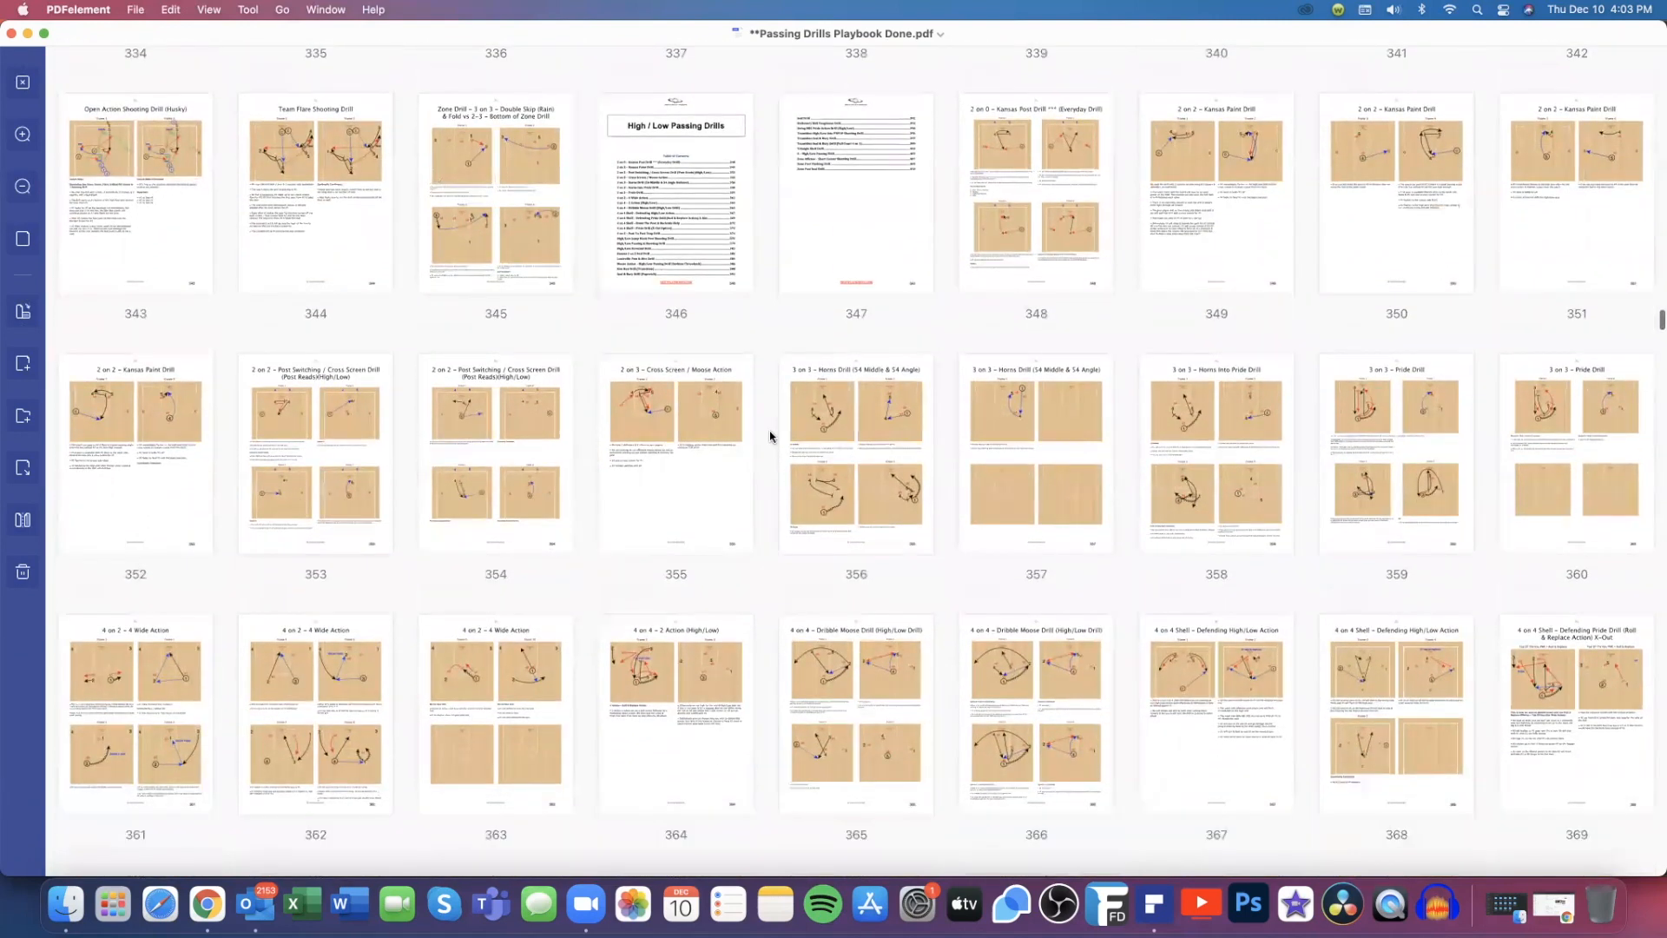
scroll(down, 3)
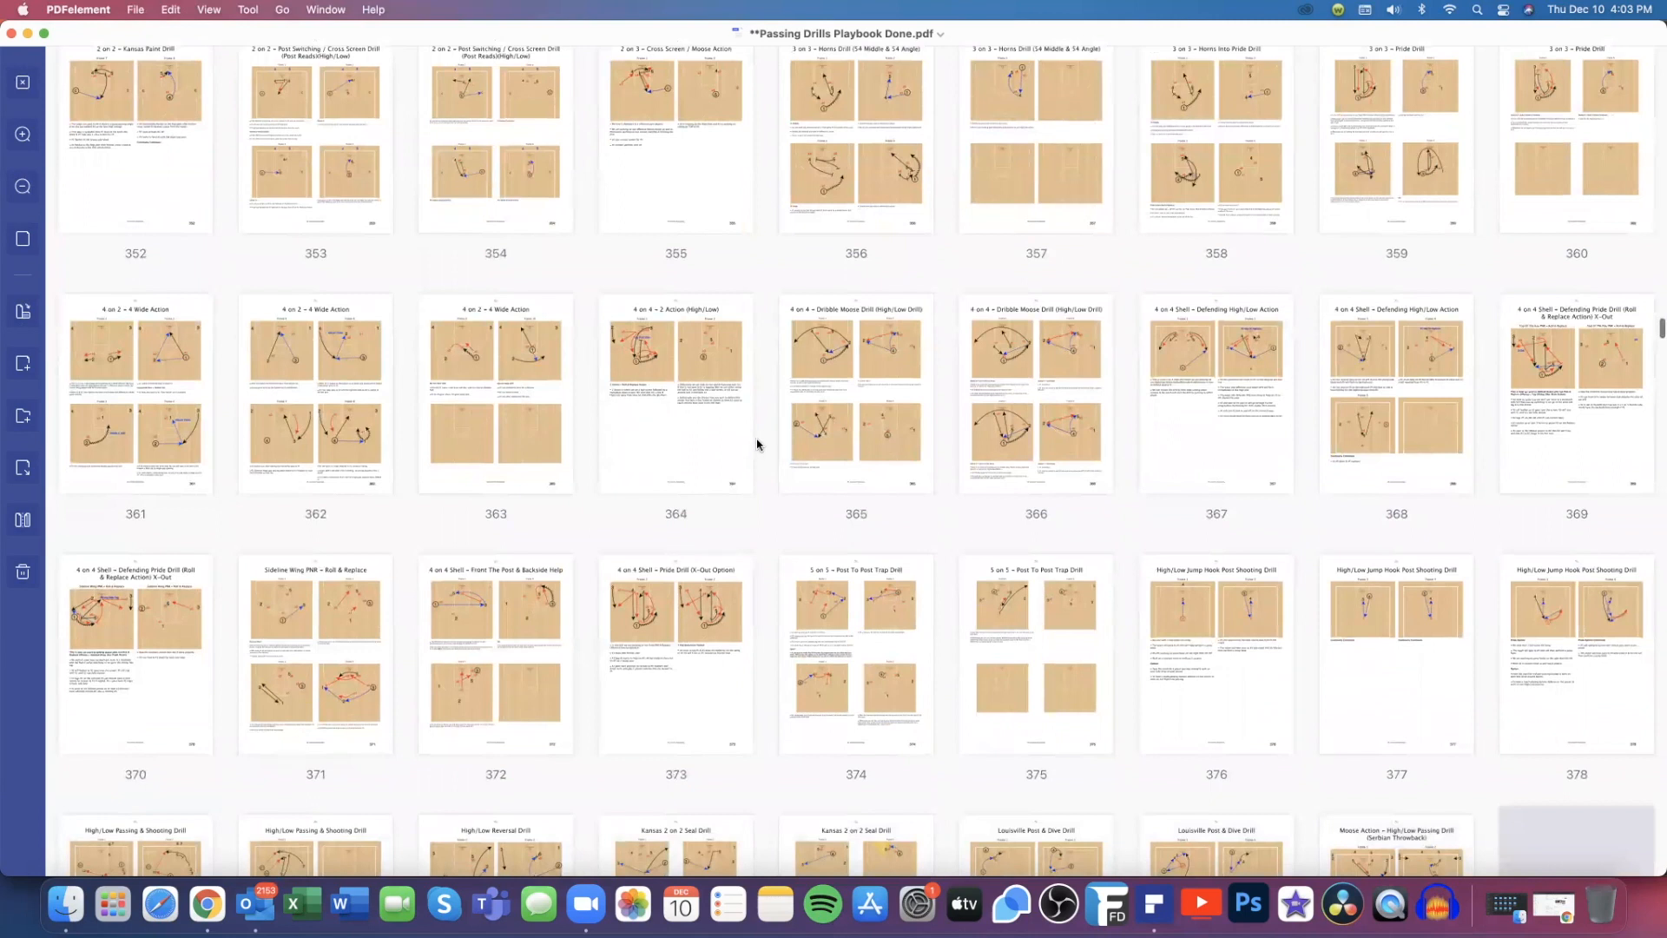
scroll(down, 3)
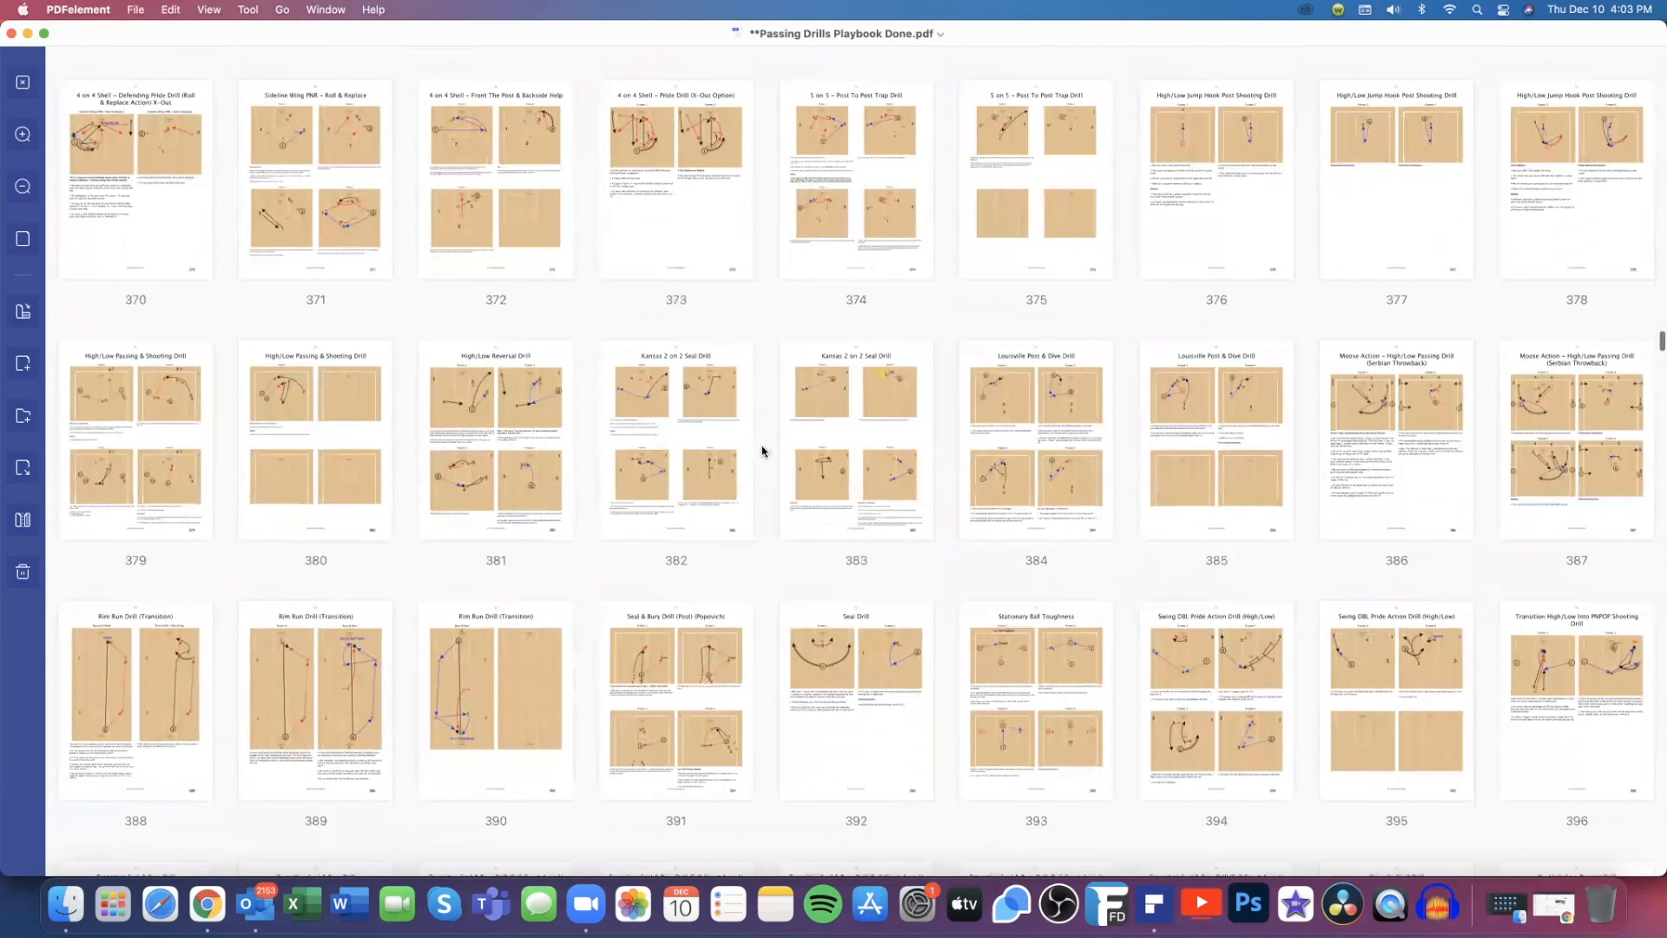
scroll(down, 3)
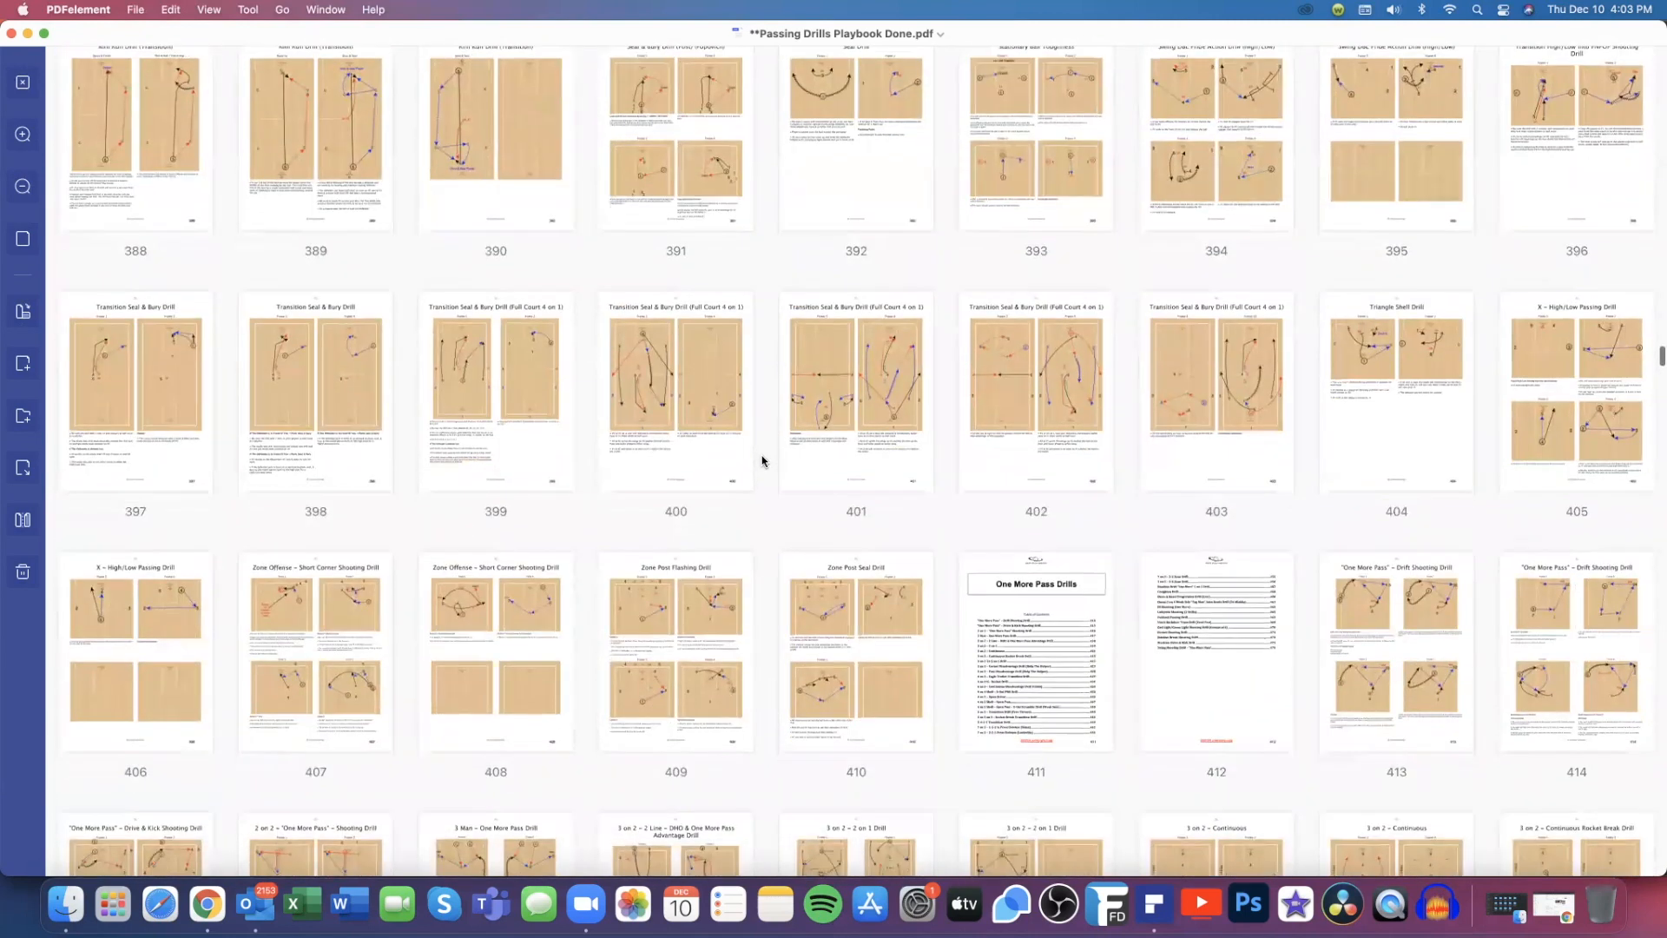
scroll(down, 3)
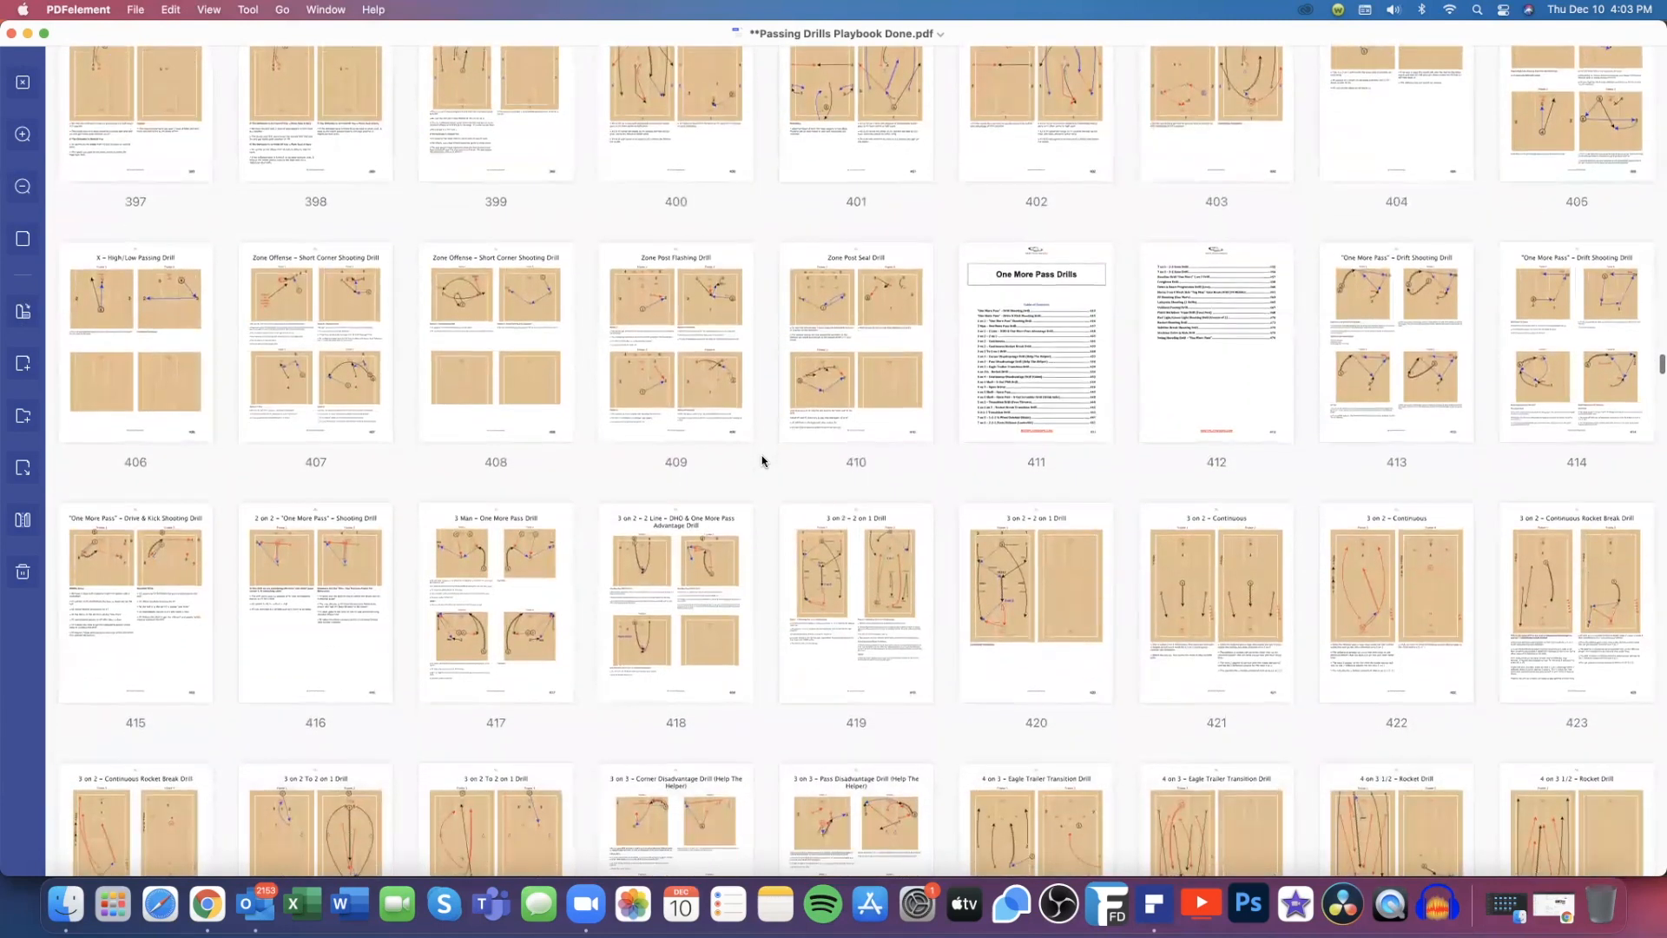
scroll(down, 3)
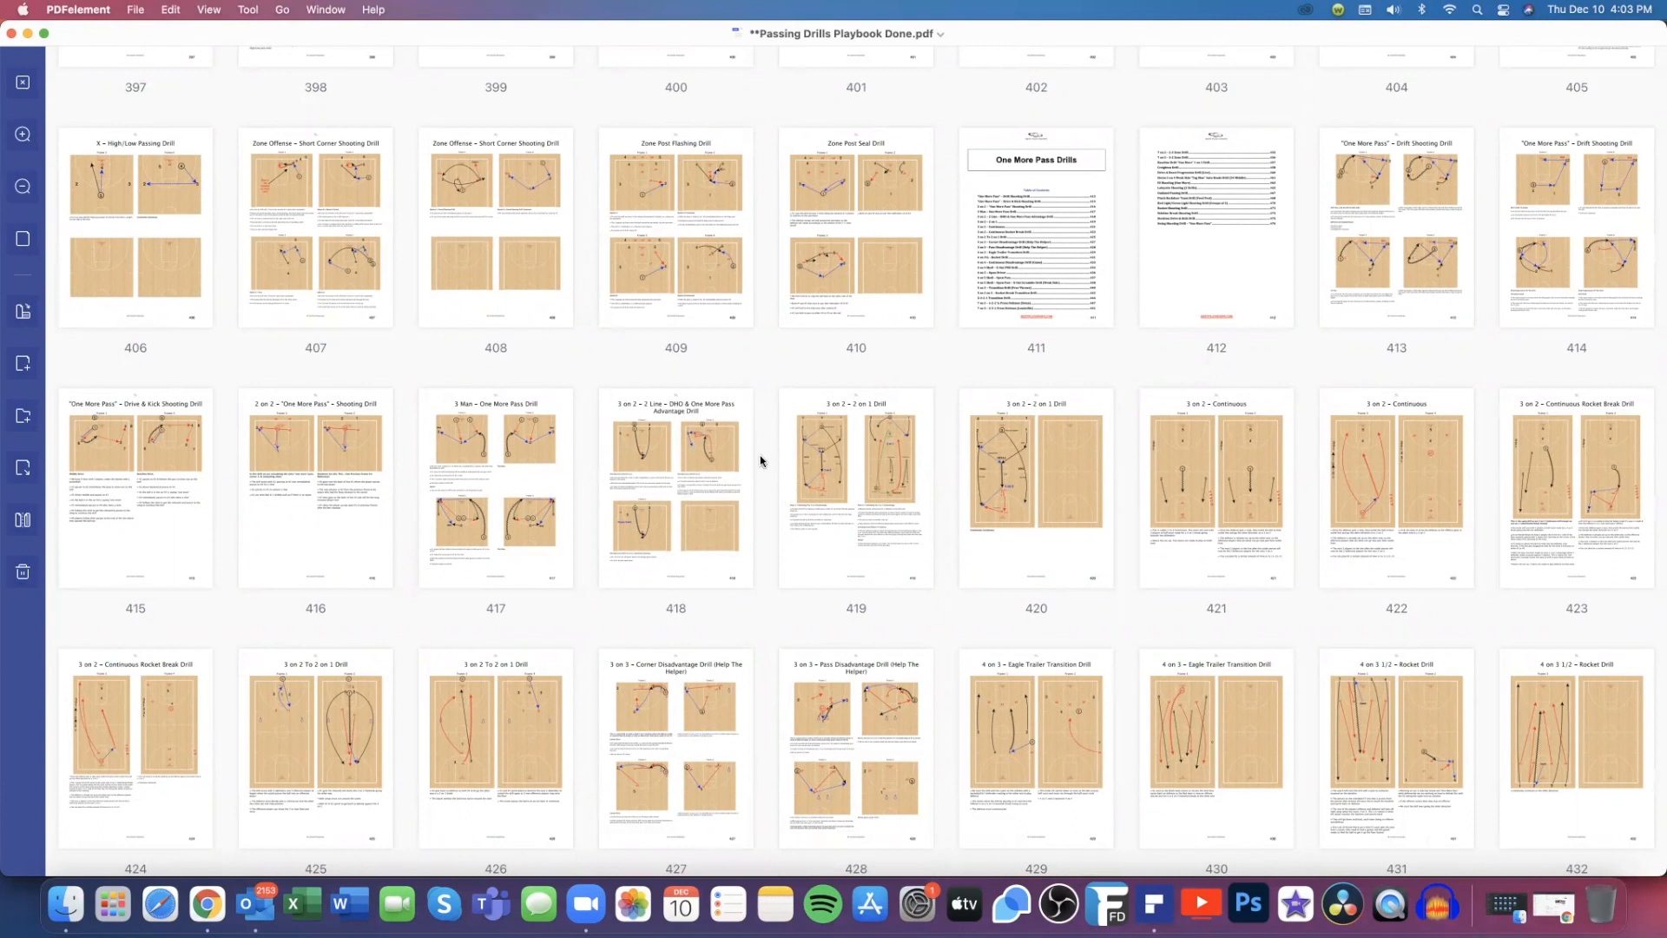
mouse_move(942, 446)
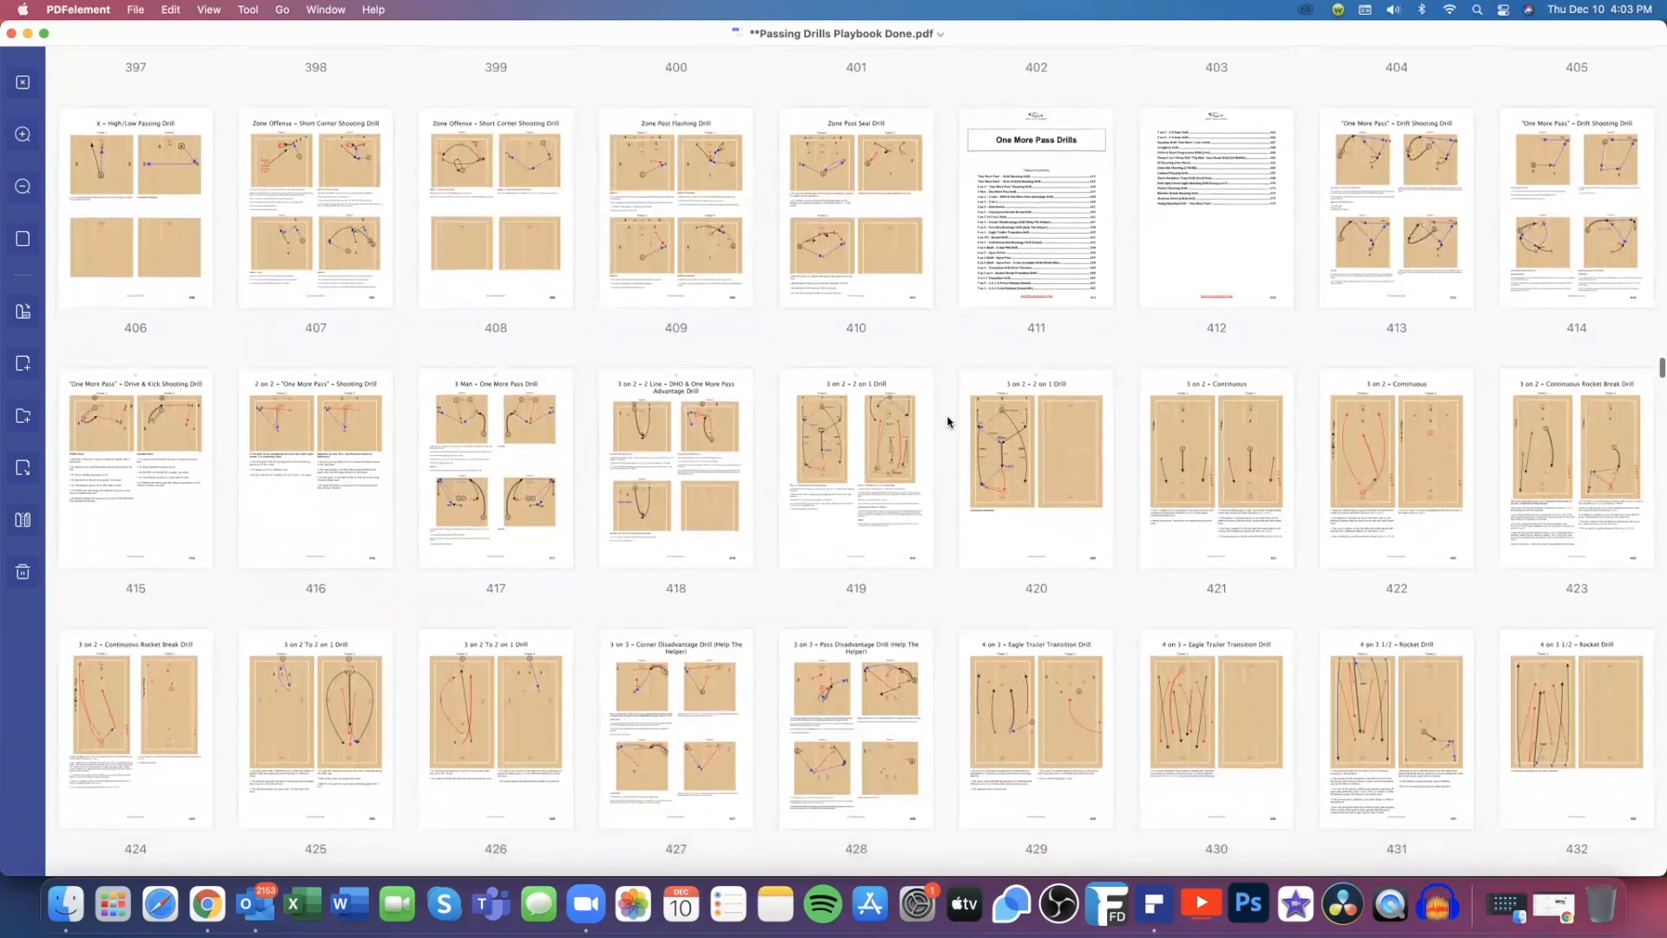
Continue scrolling to the Partner / Group Passing Drills section around pages 541–567
scroll(down, 3)
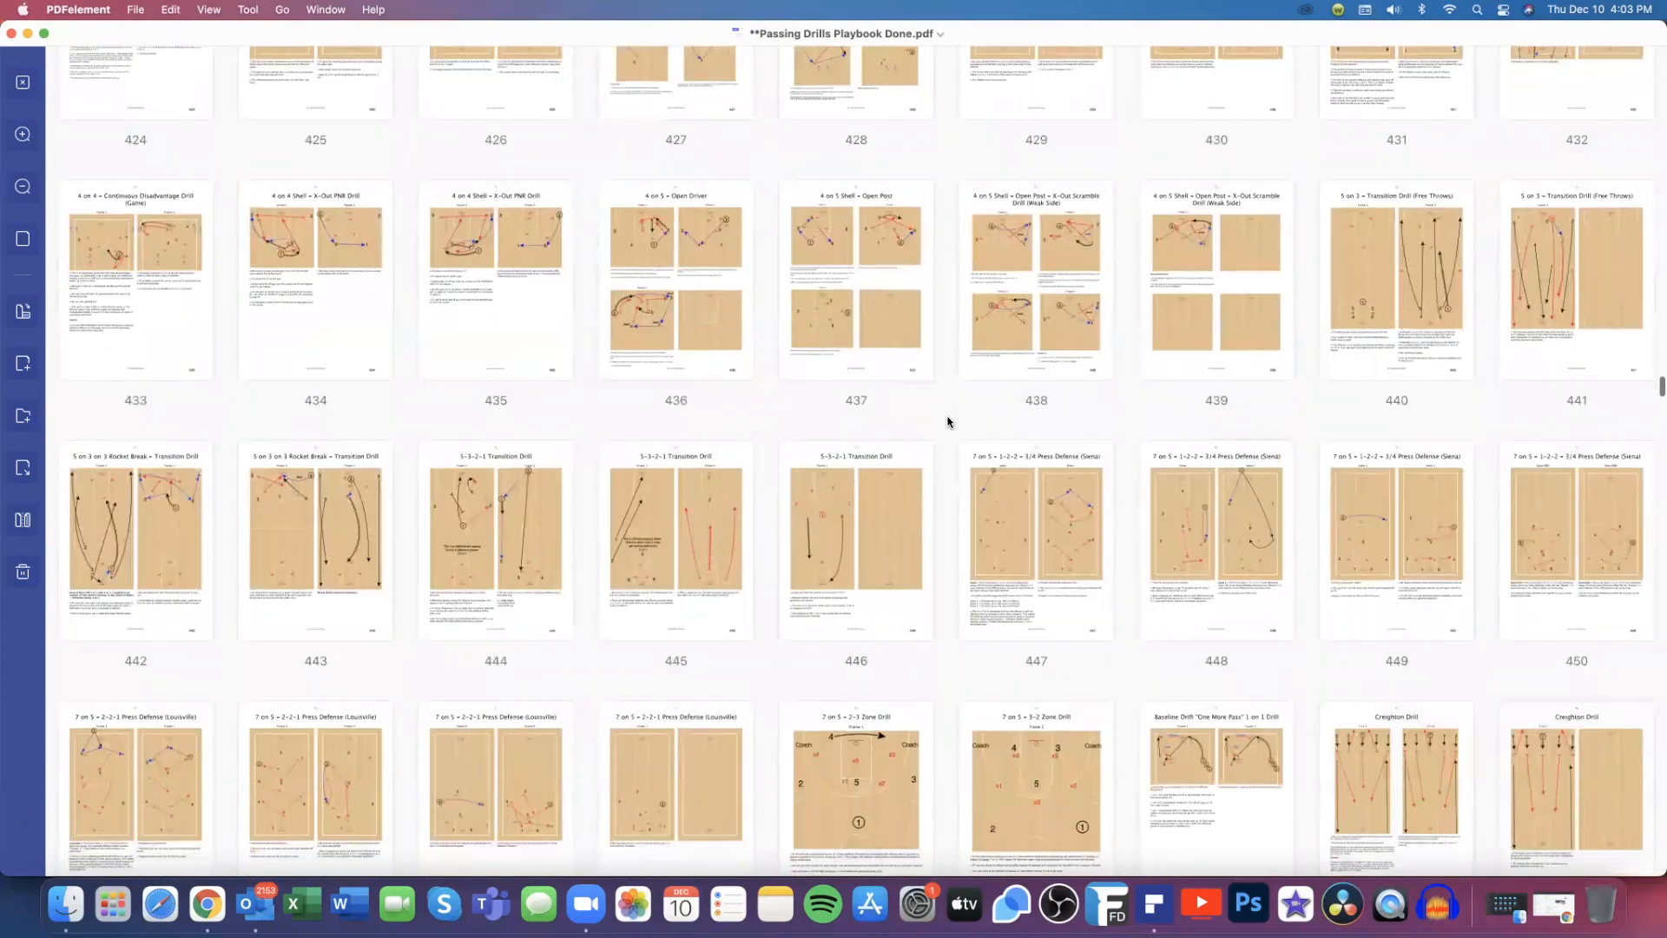
scroll(down, 3)
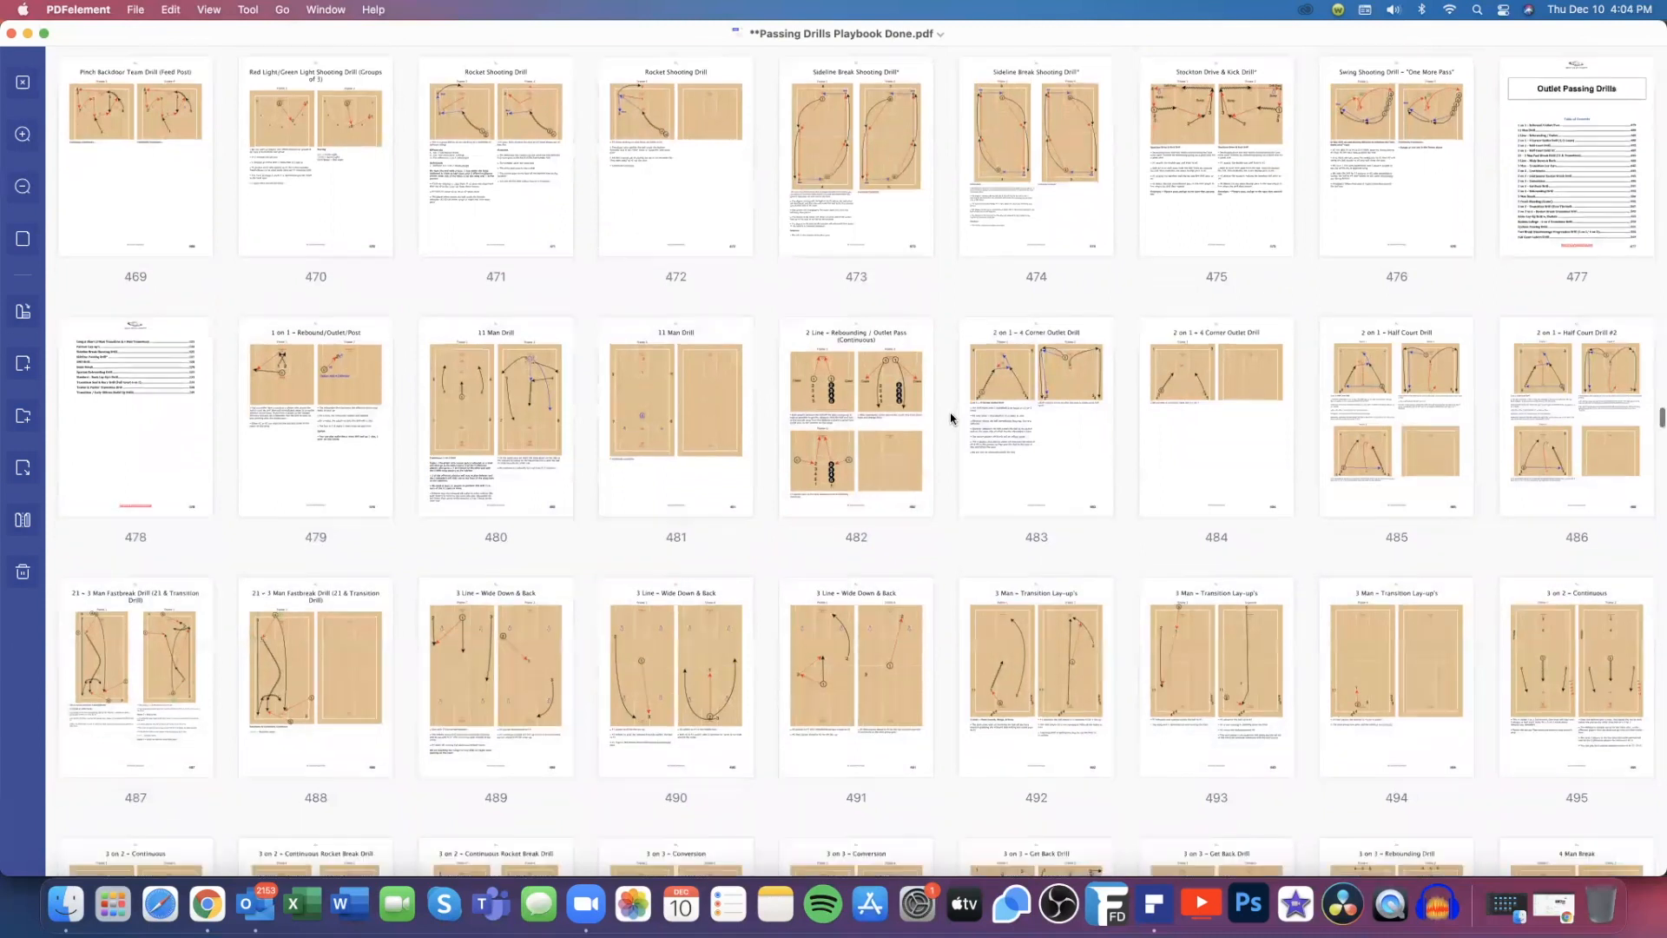
scroll(down, 3)
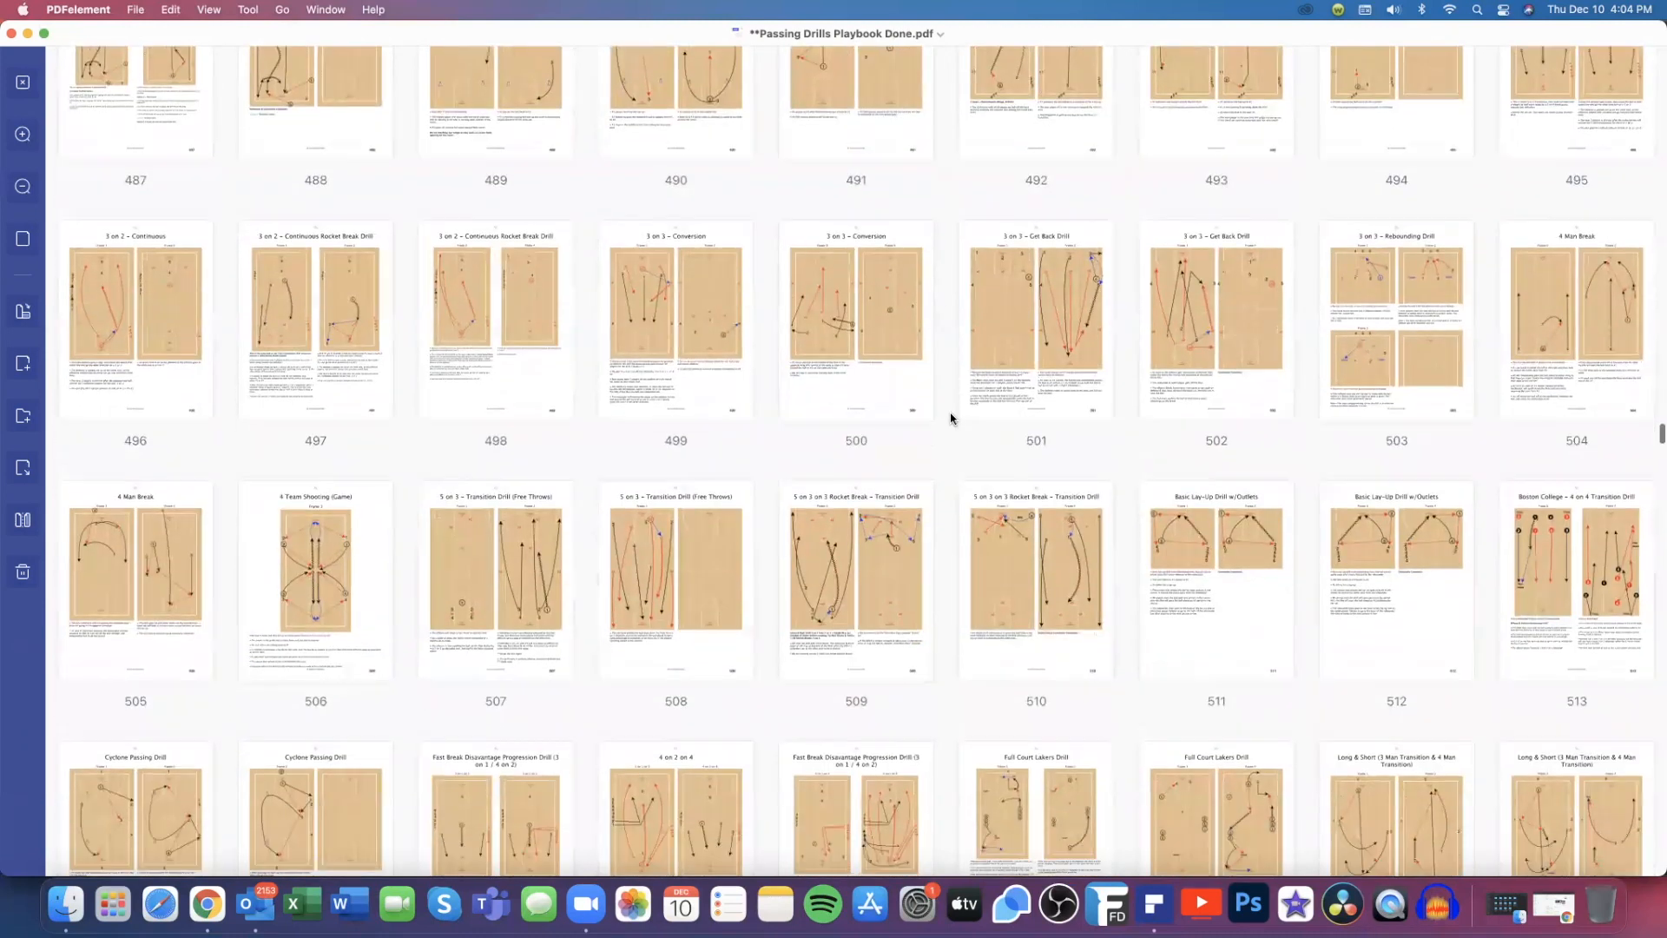
mouse_move(936, 450)
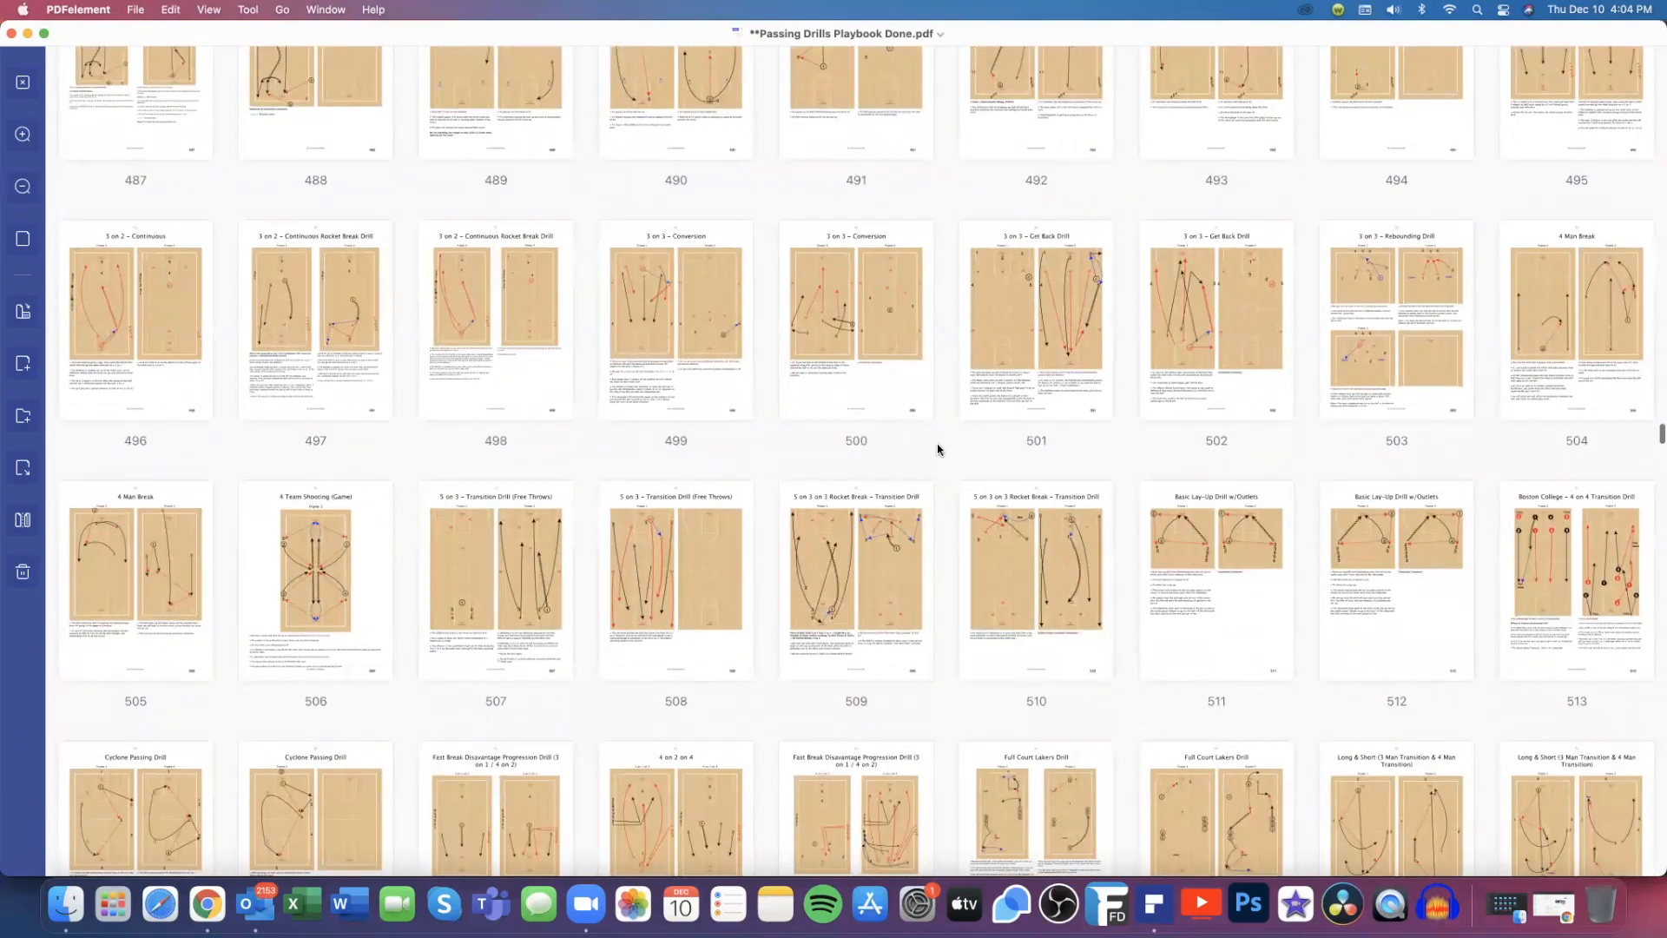
scroll(down, 3)
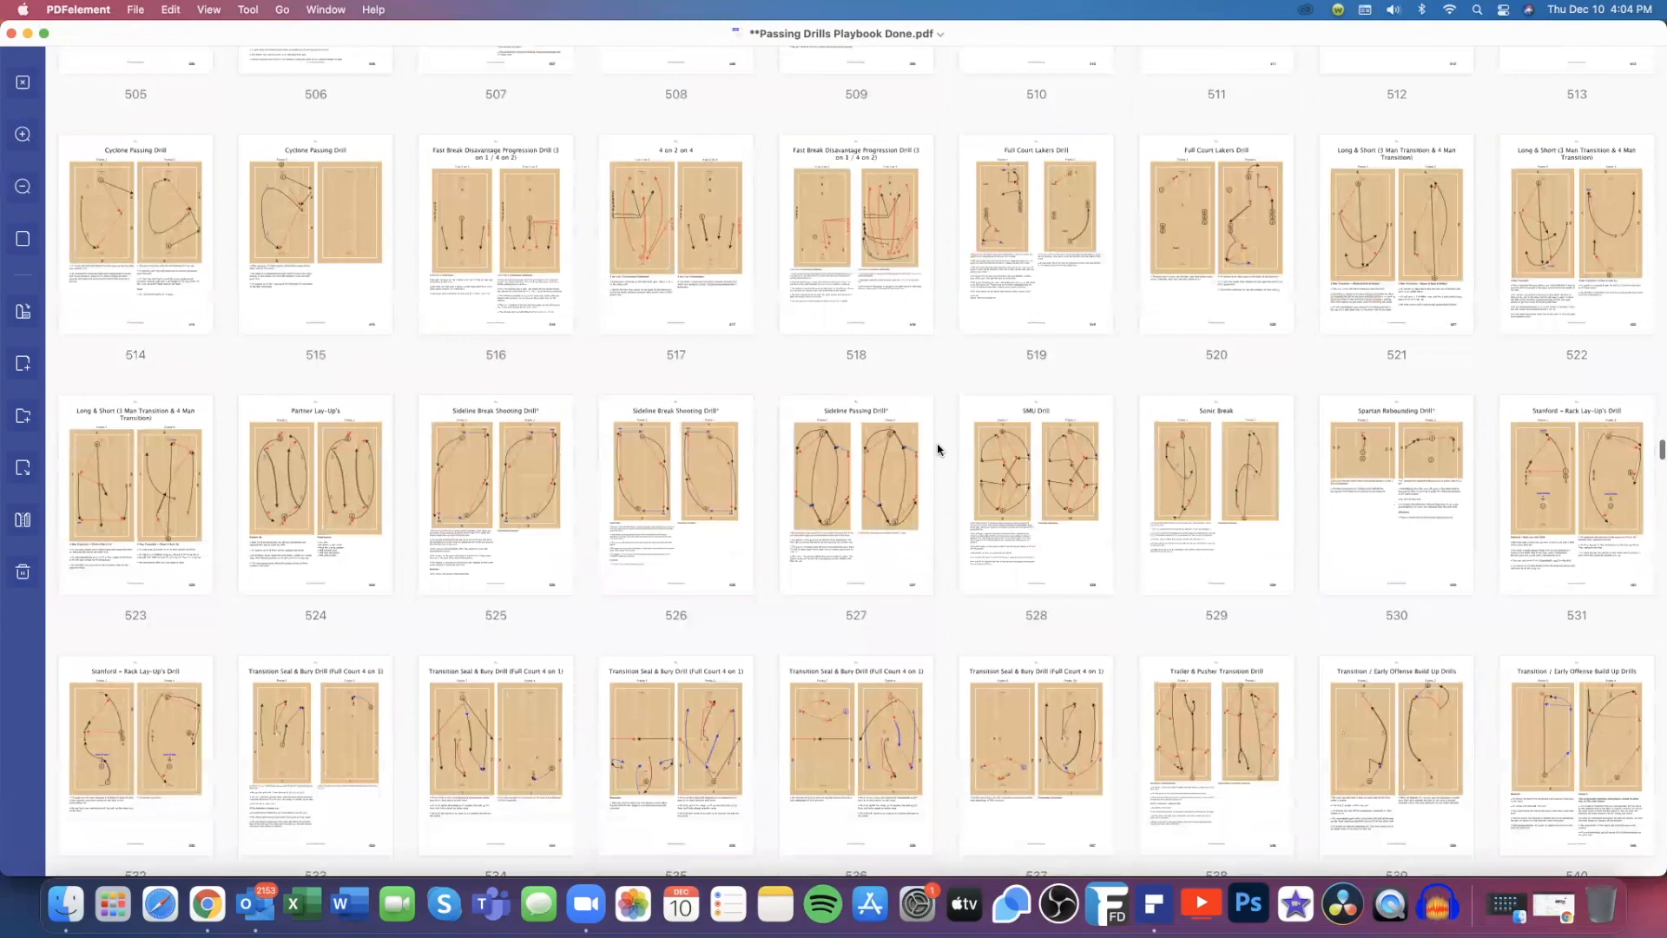
scroll(down, 3)
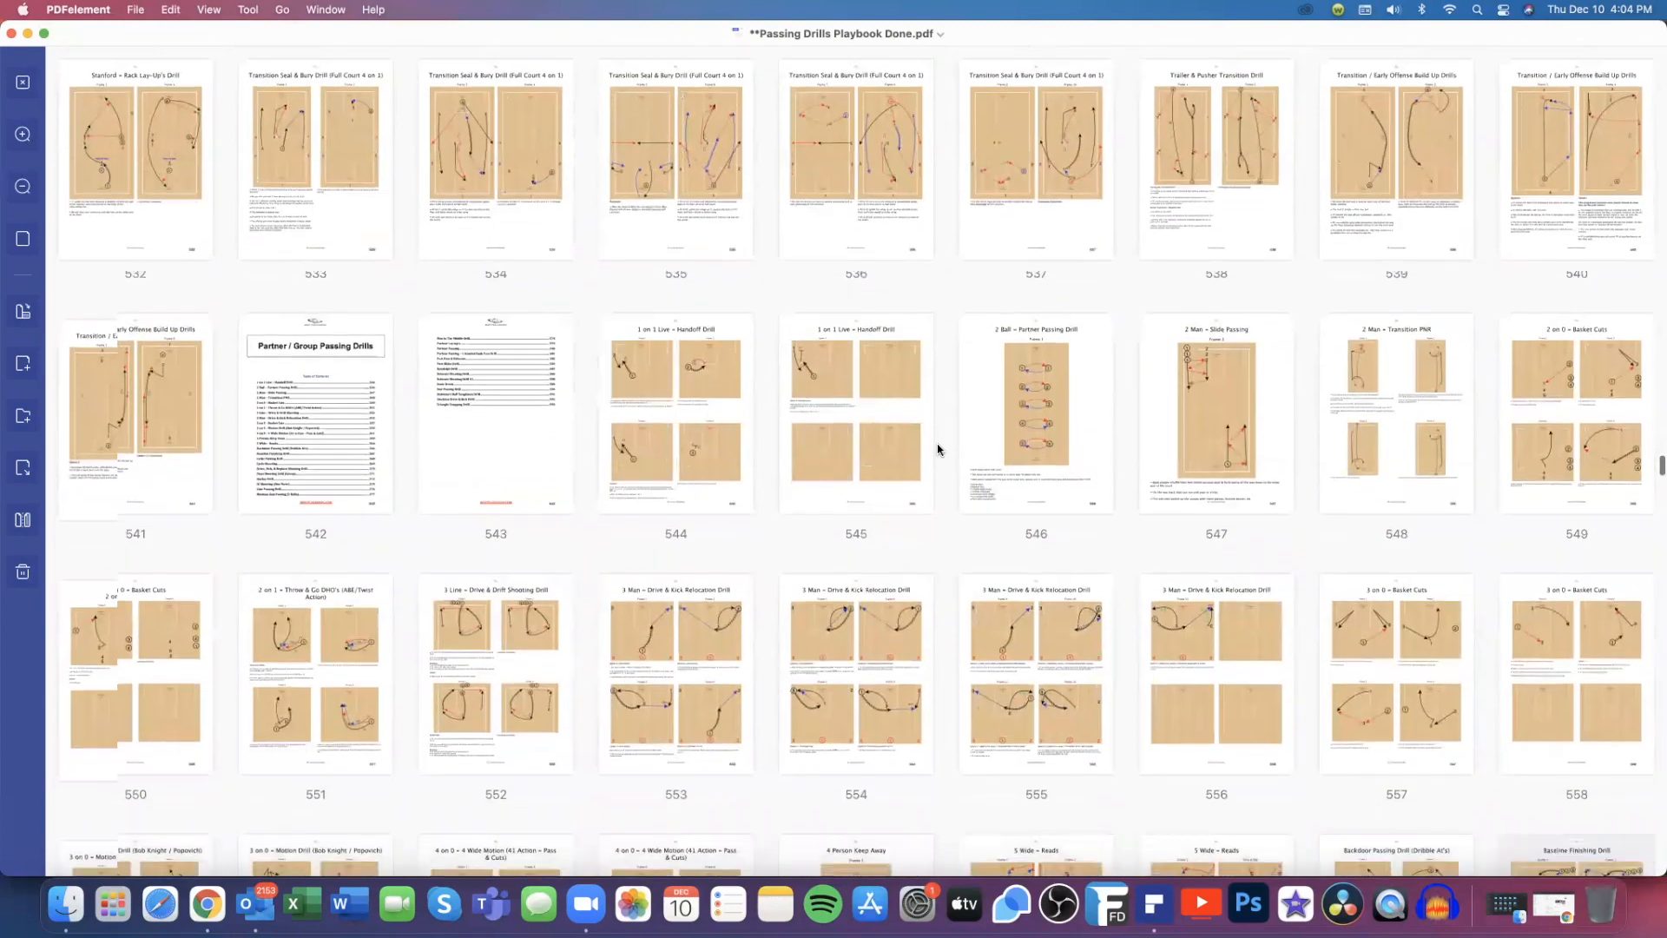
scroll(down, 3)
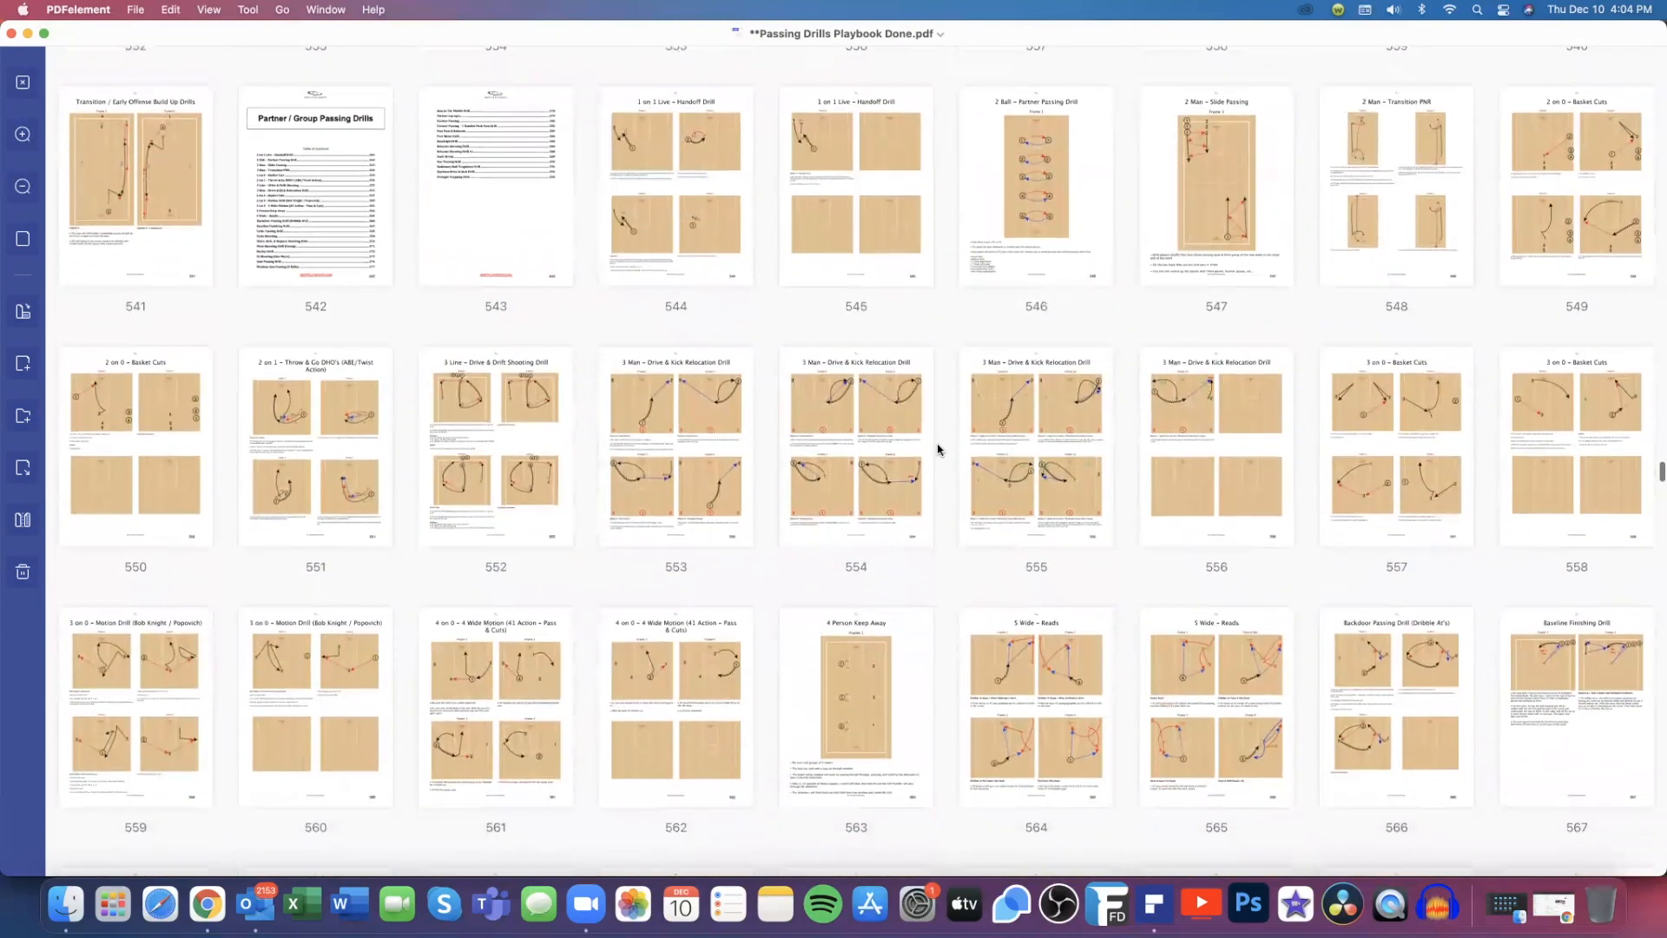
mouse_move(953, 382)
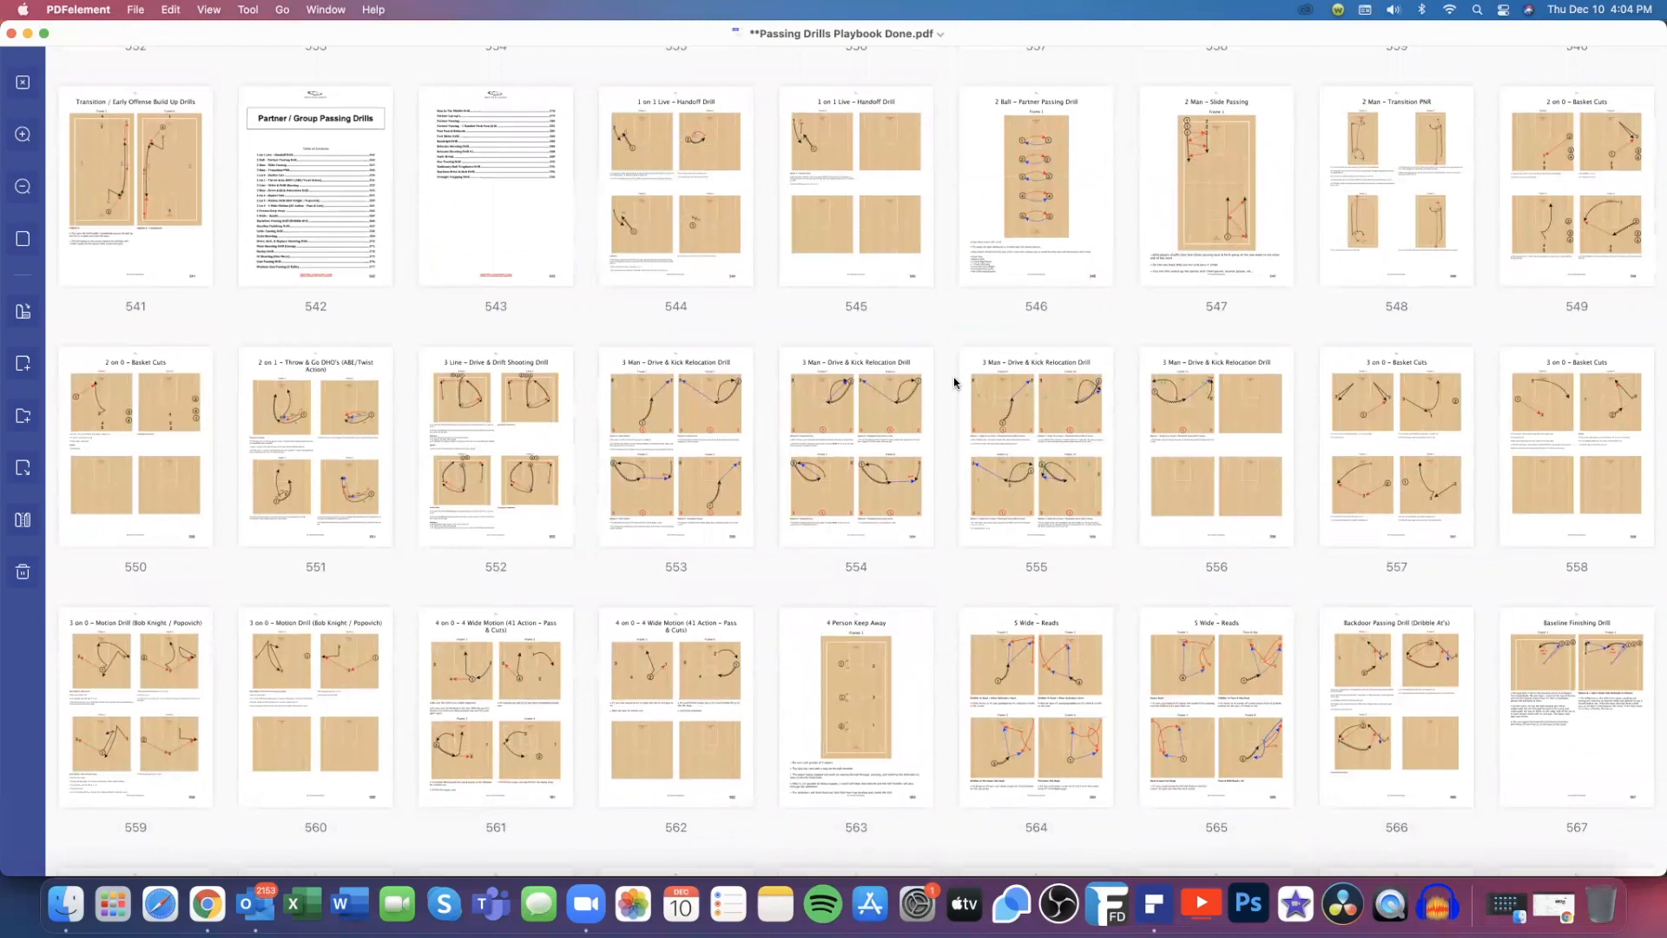
Scroll the thumbnails slightly to bring page 563, 4 Person Keep Away, into view
scroll(down, 3)
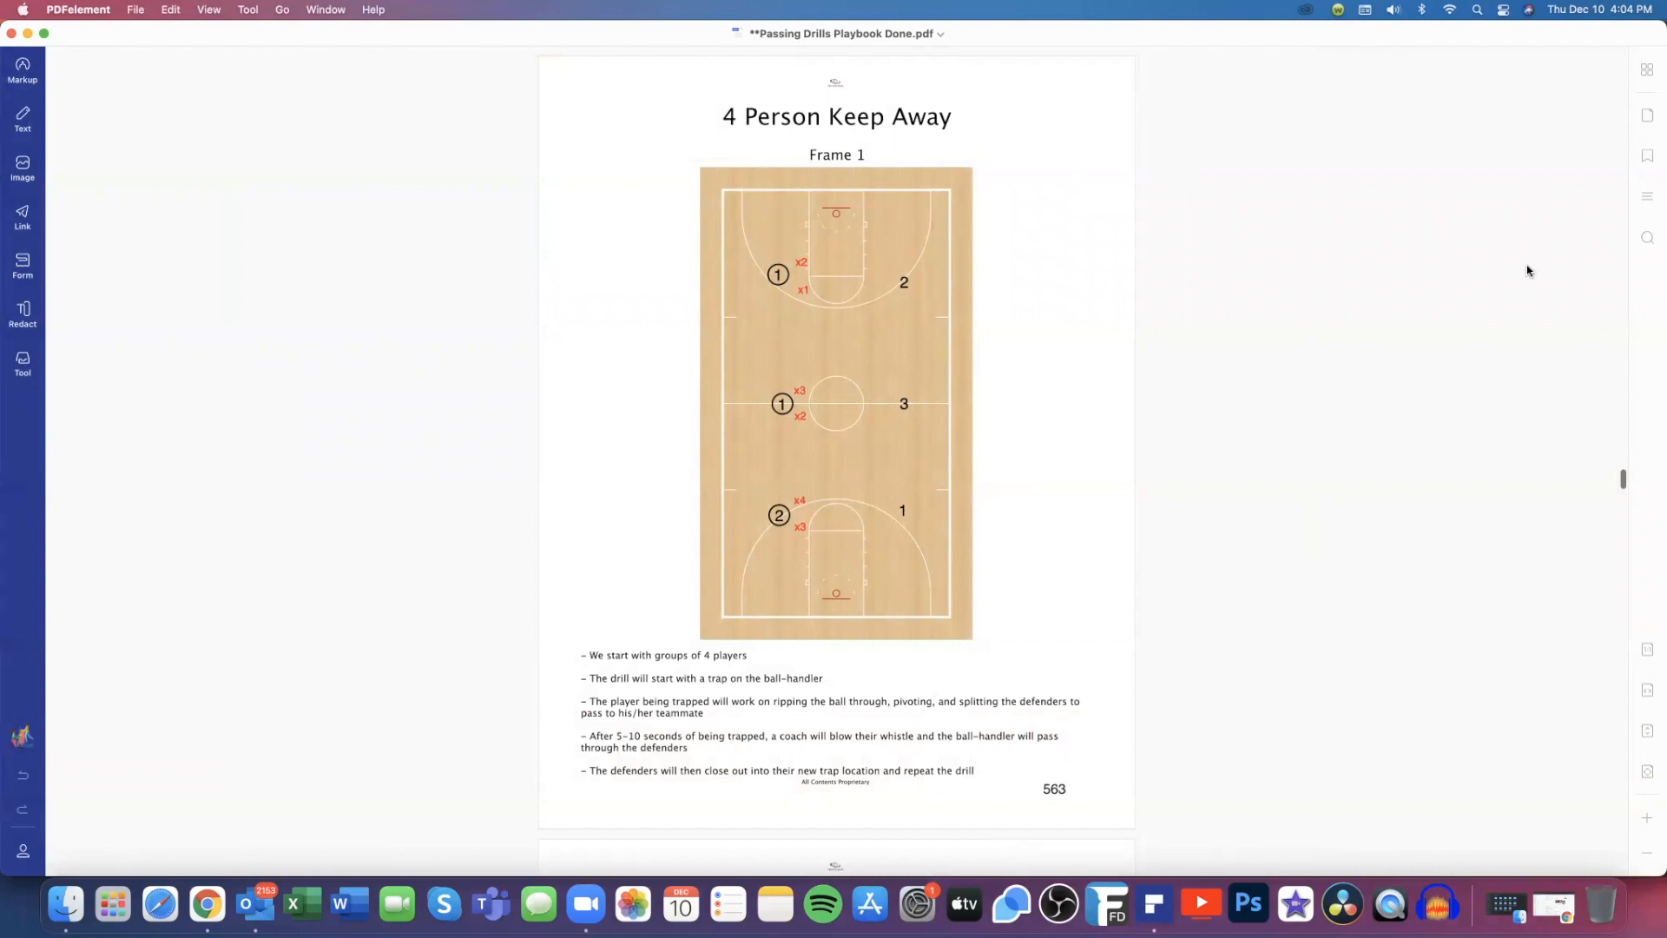
mouse_move(1654, 96)
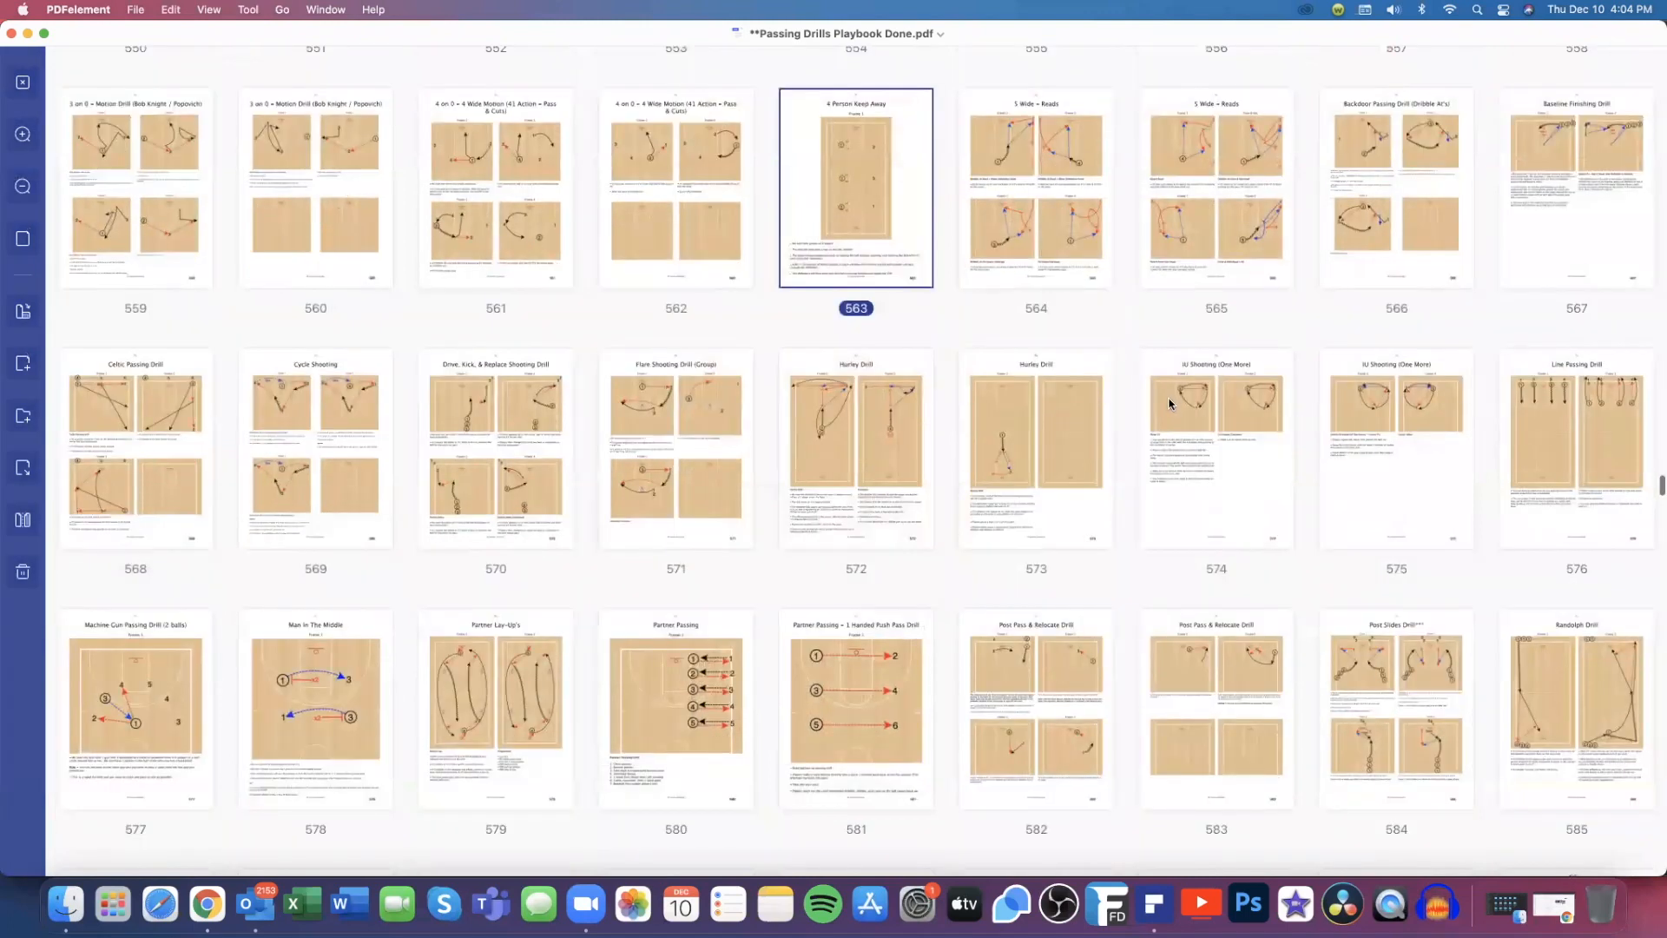
Scroll the thumbnails down to the PNR Passing Drills rows, pages 586–612
scroll(down, 3)
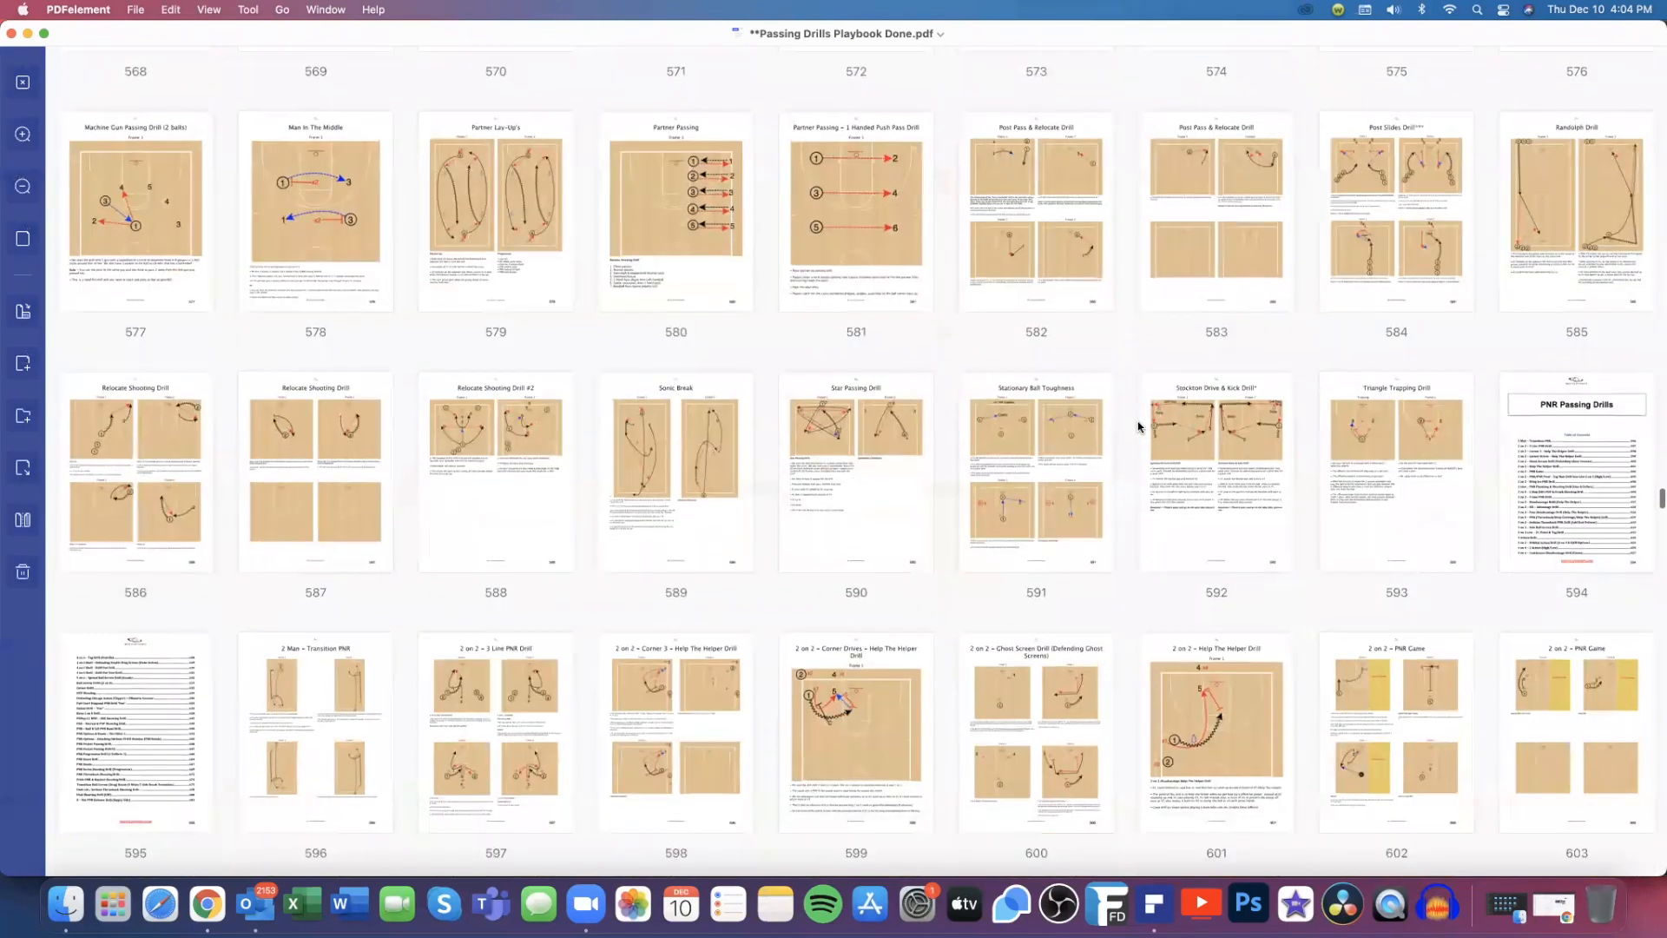
scroll(down, 3)
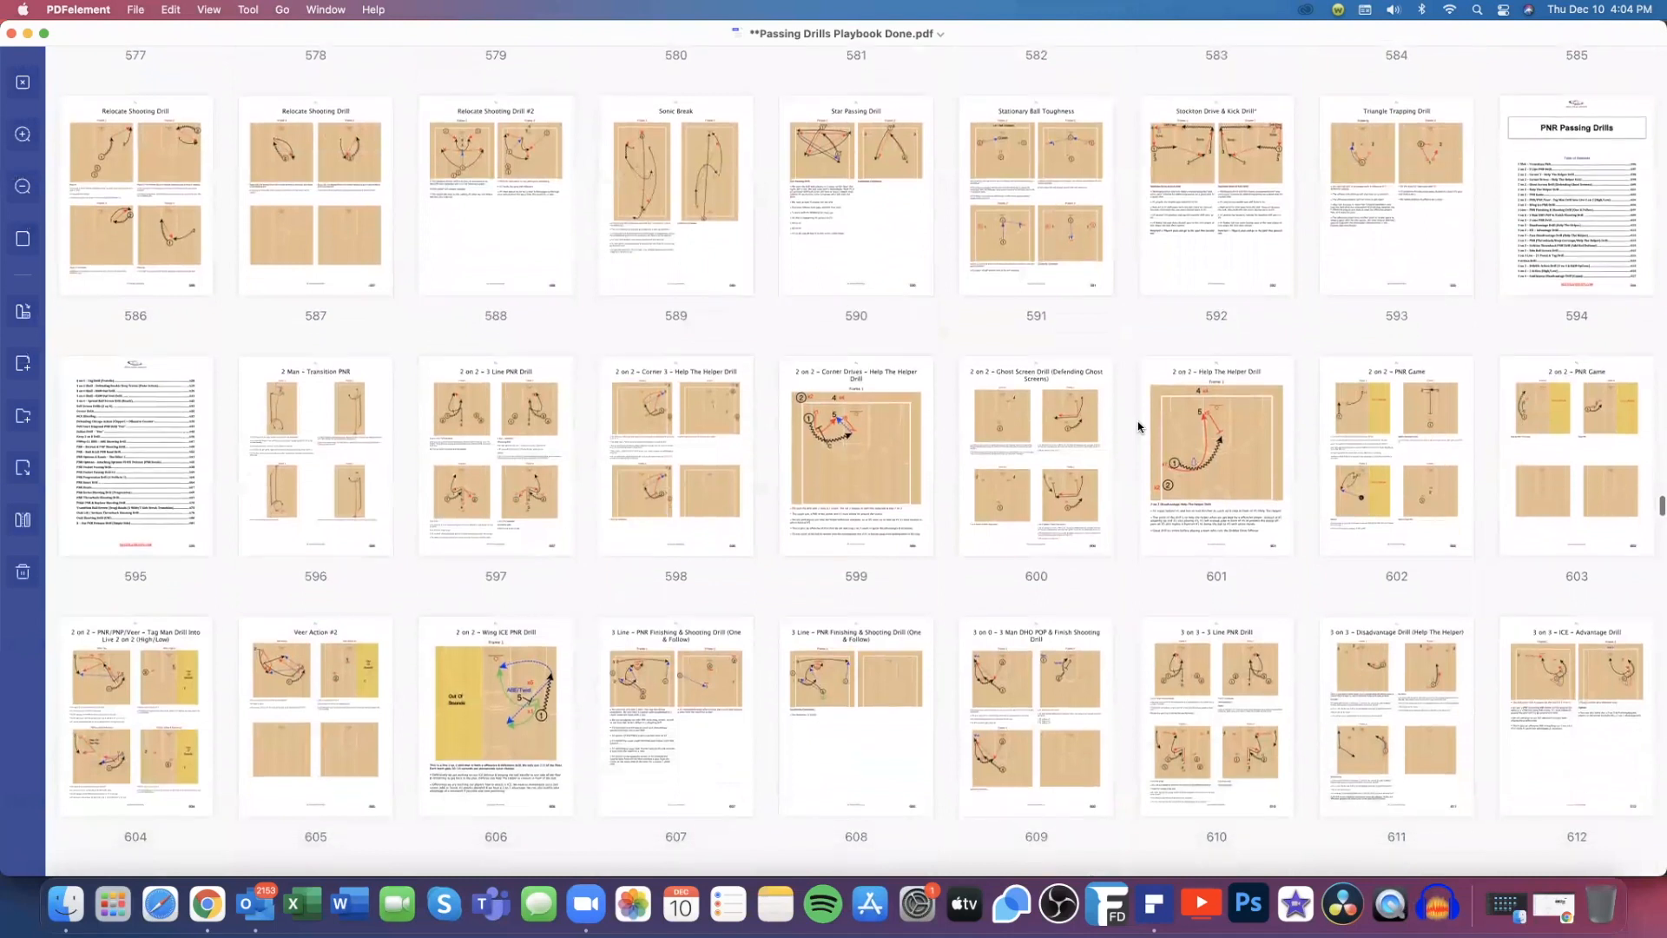
scroll(down, 3)
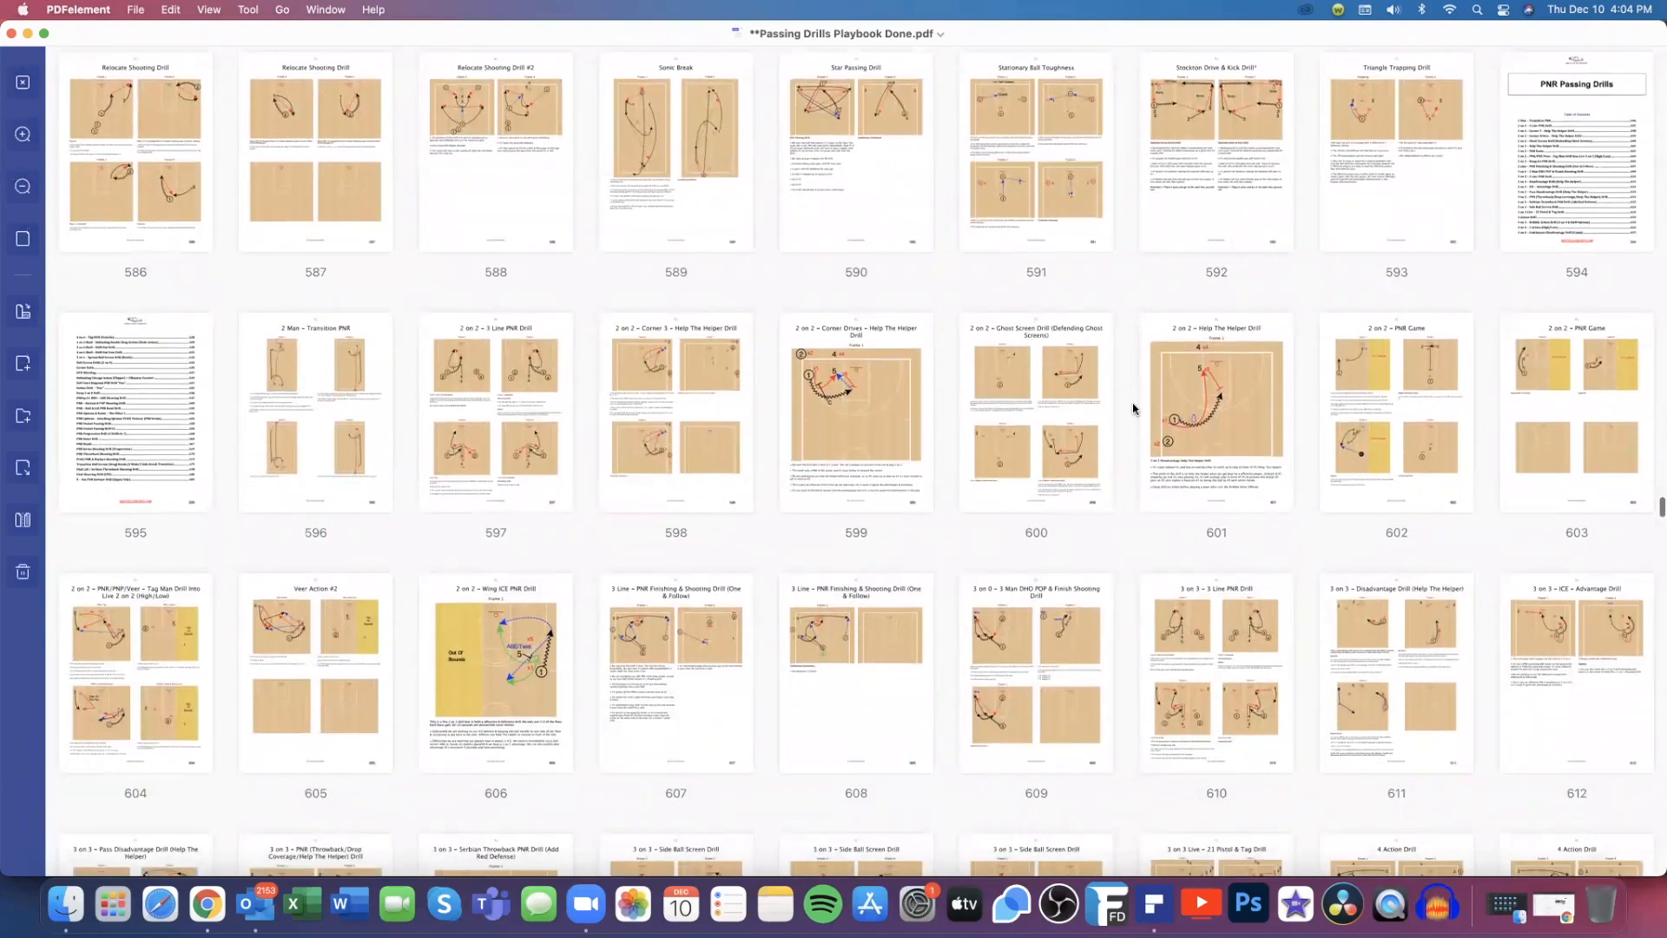
scroll(down, 3)
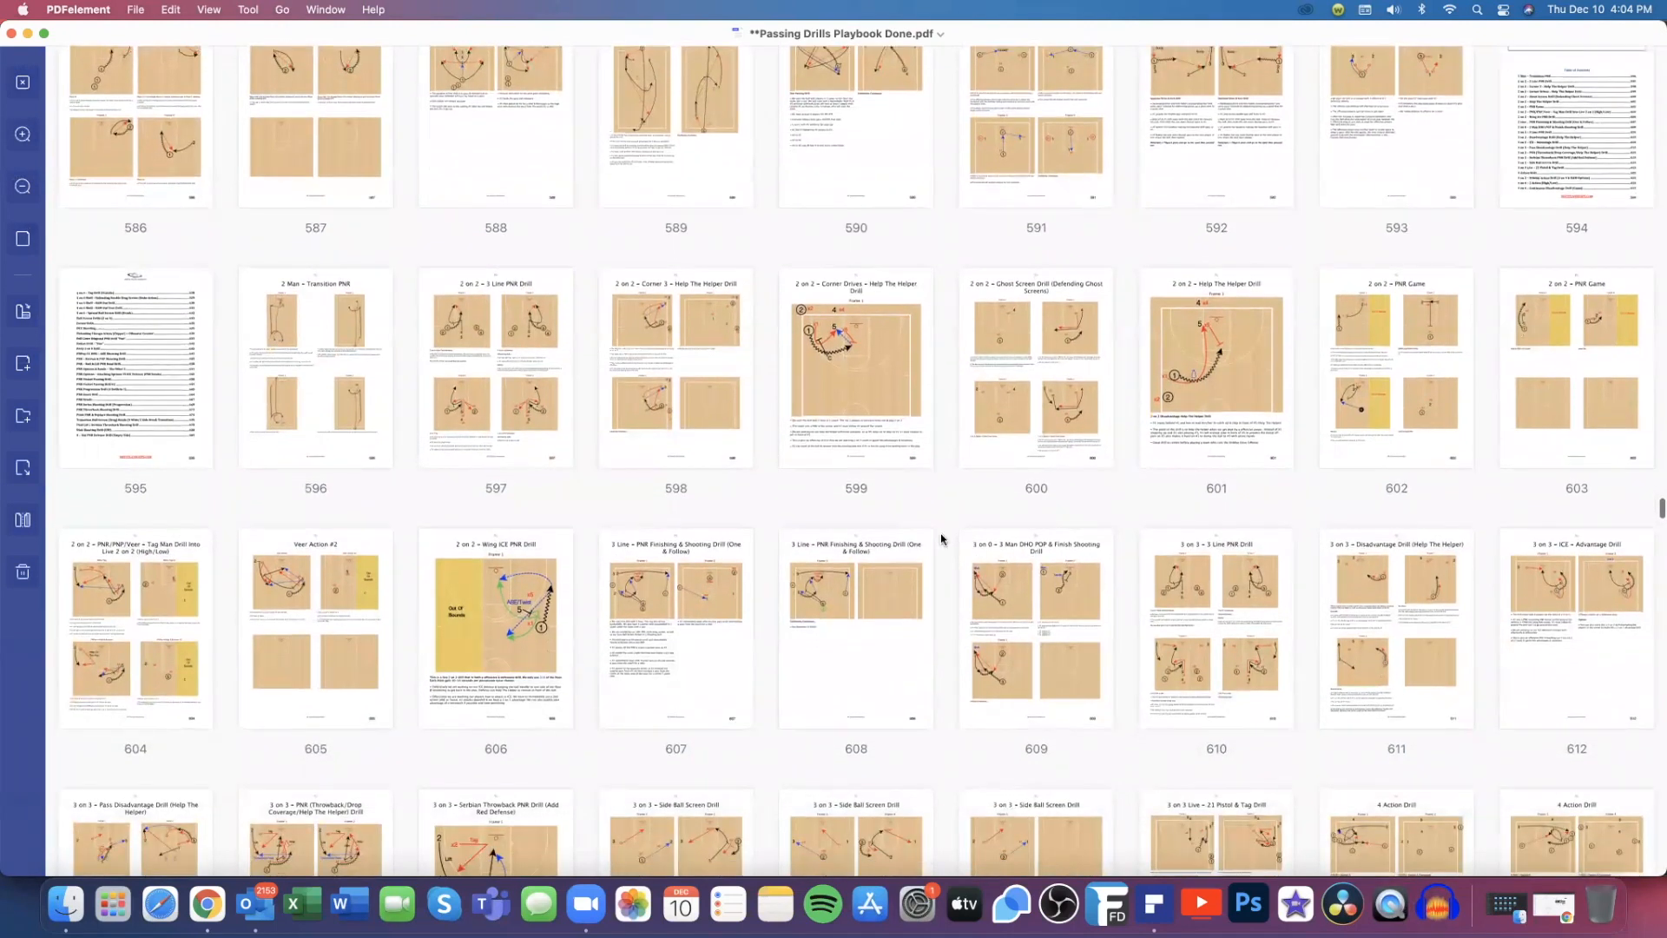
mouse_move(697, 407)
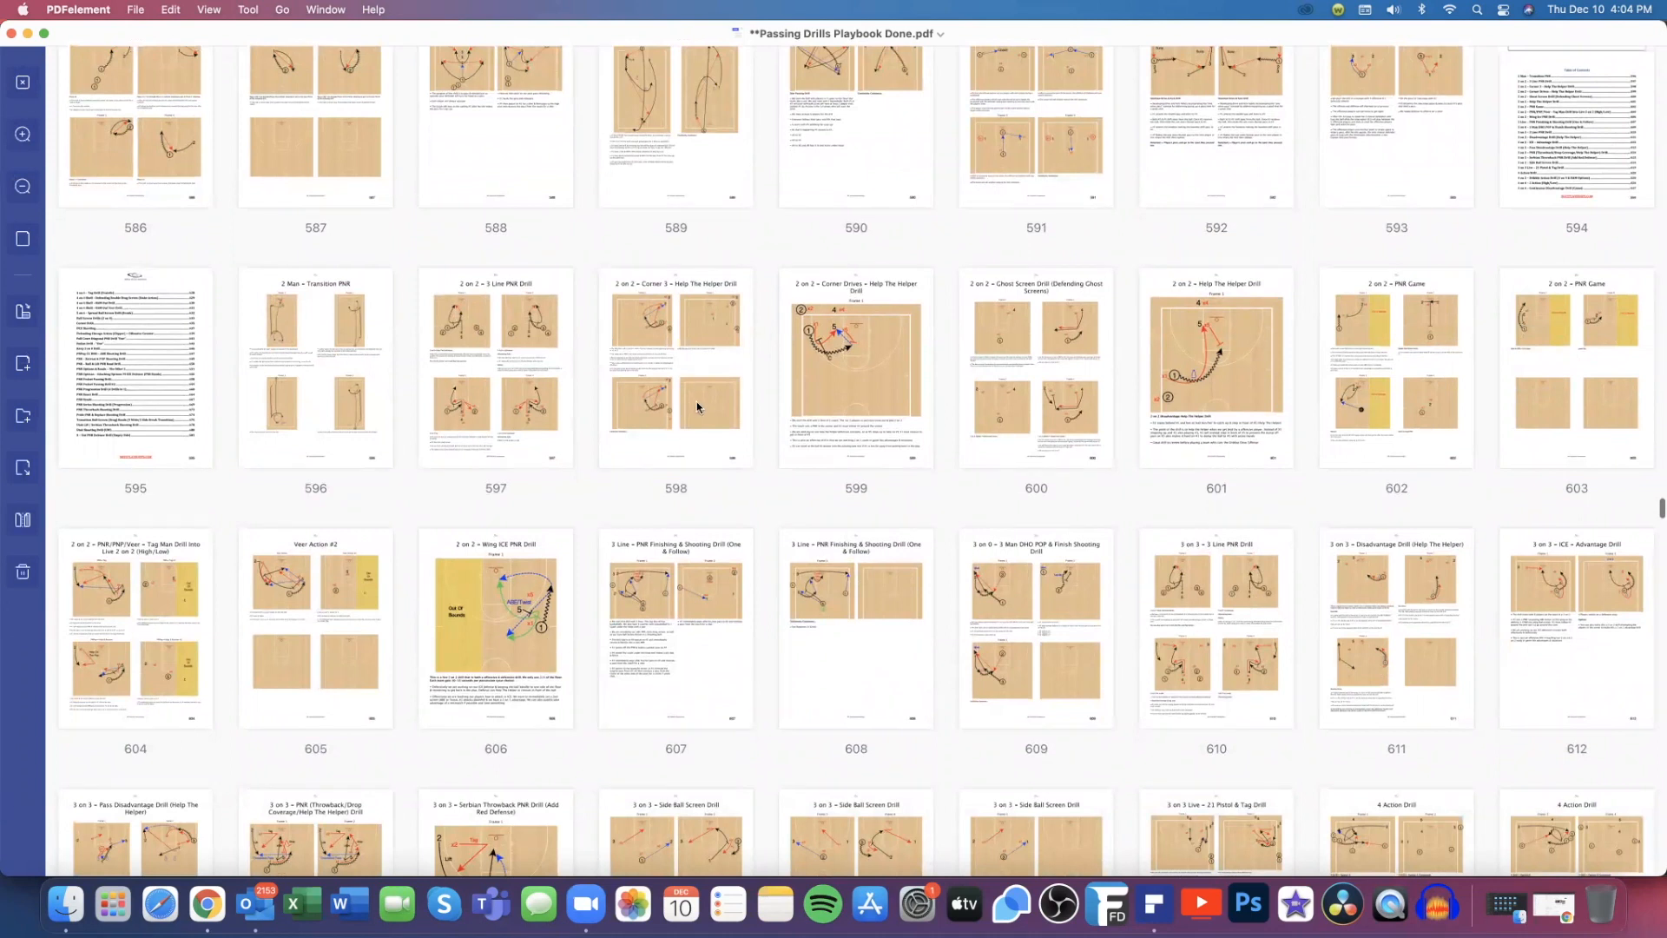
mouse_move(923, 432)
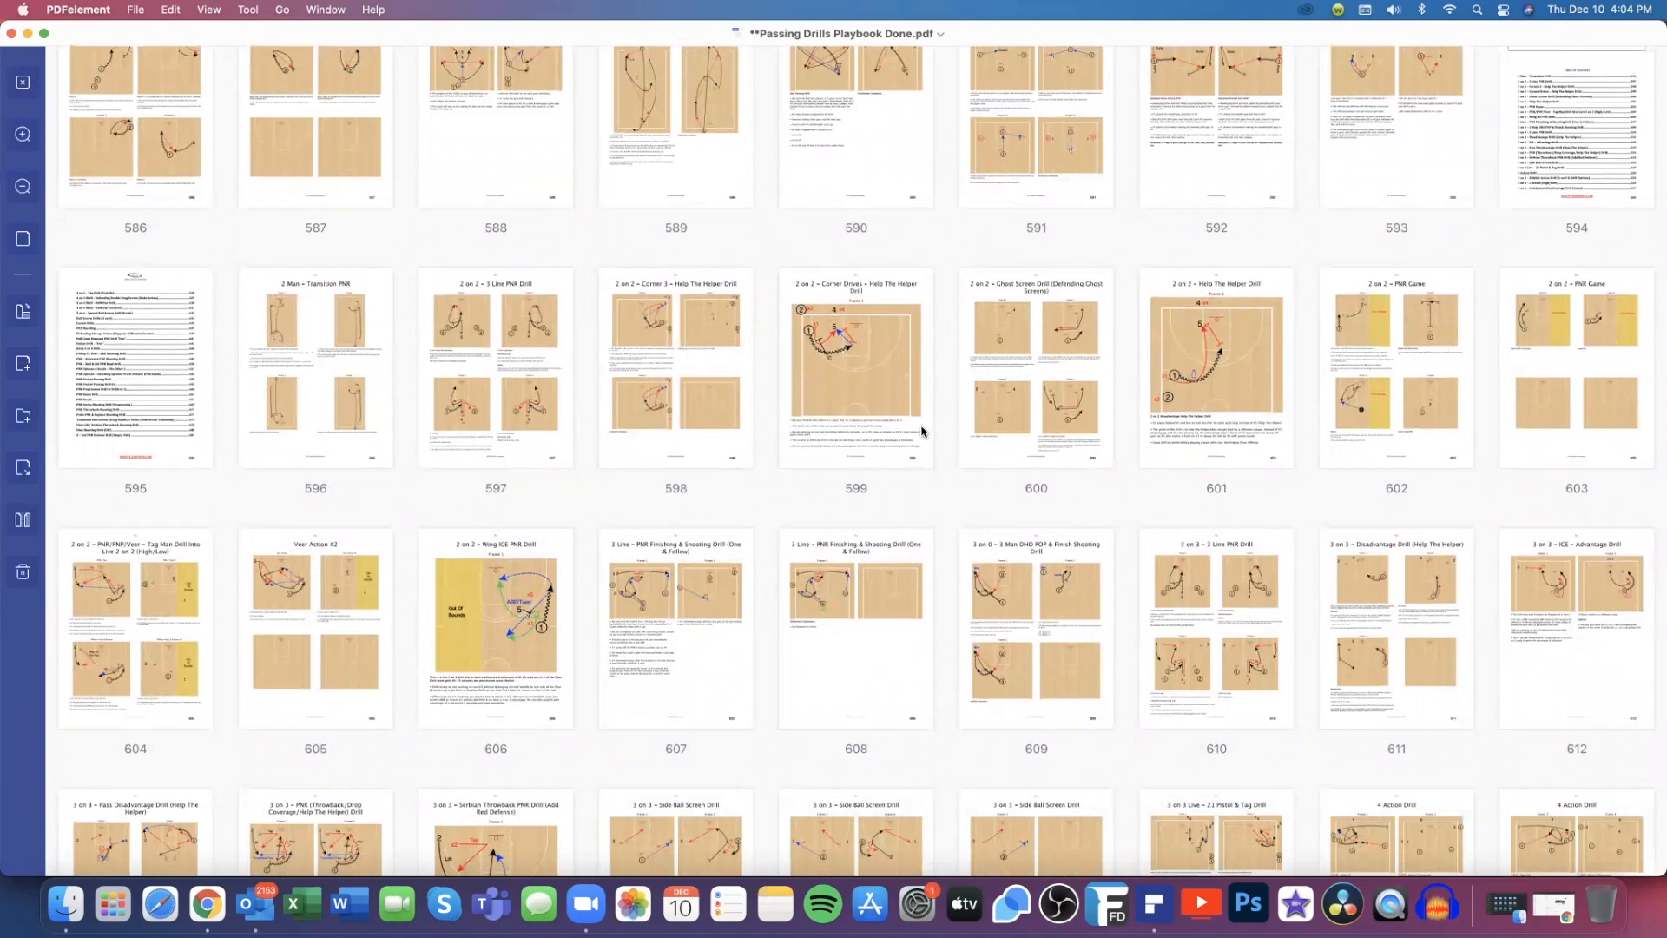
mouse_move(873, 371)
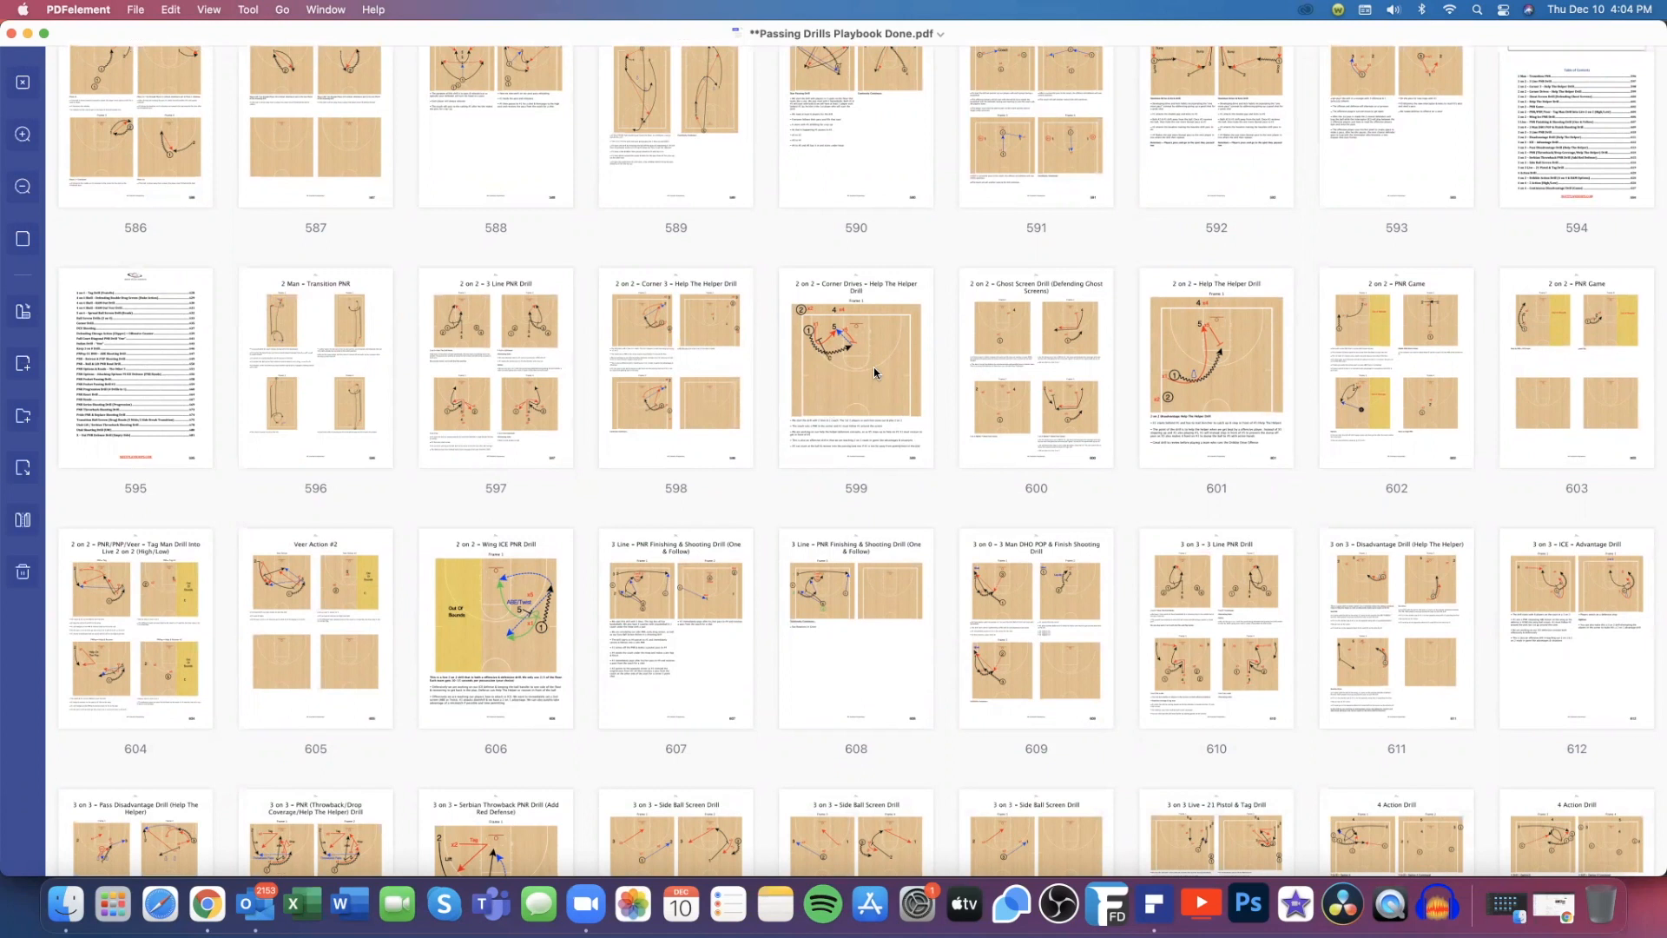
Open page 599, the 2 on 2 – Corner Drives – Help The Helper Drill
double_click(856, 366)
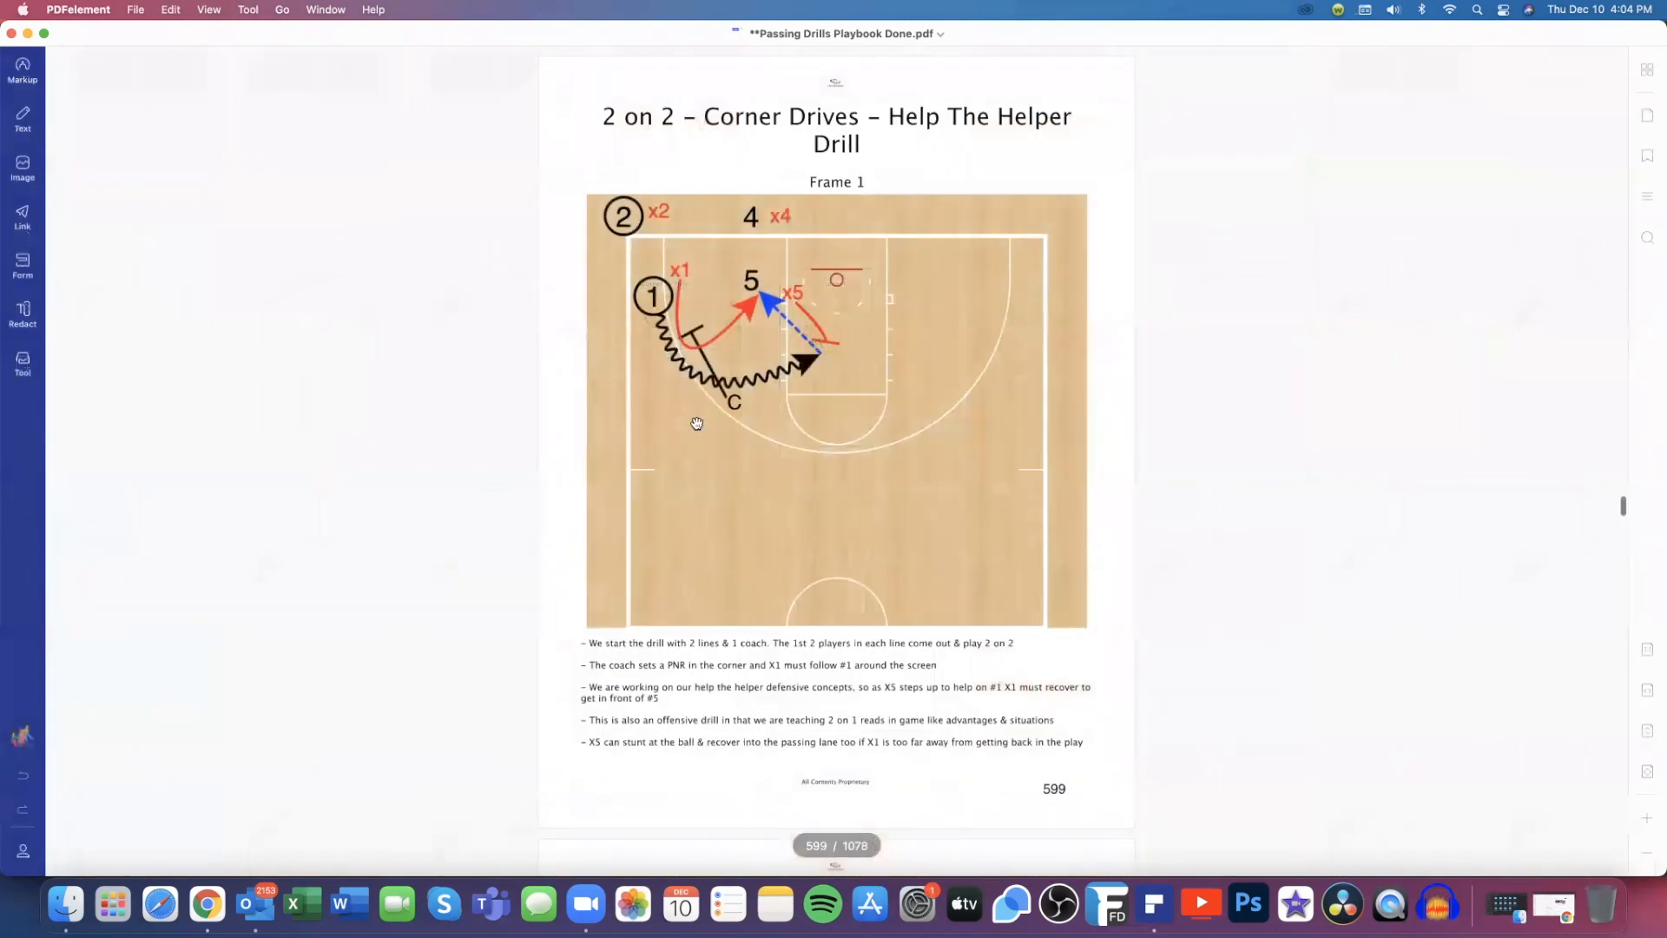
mouse_move(872, 130)
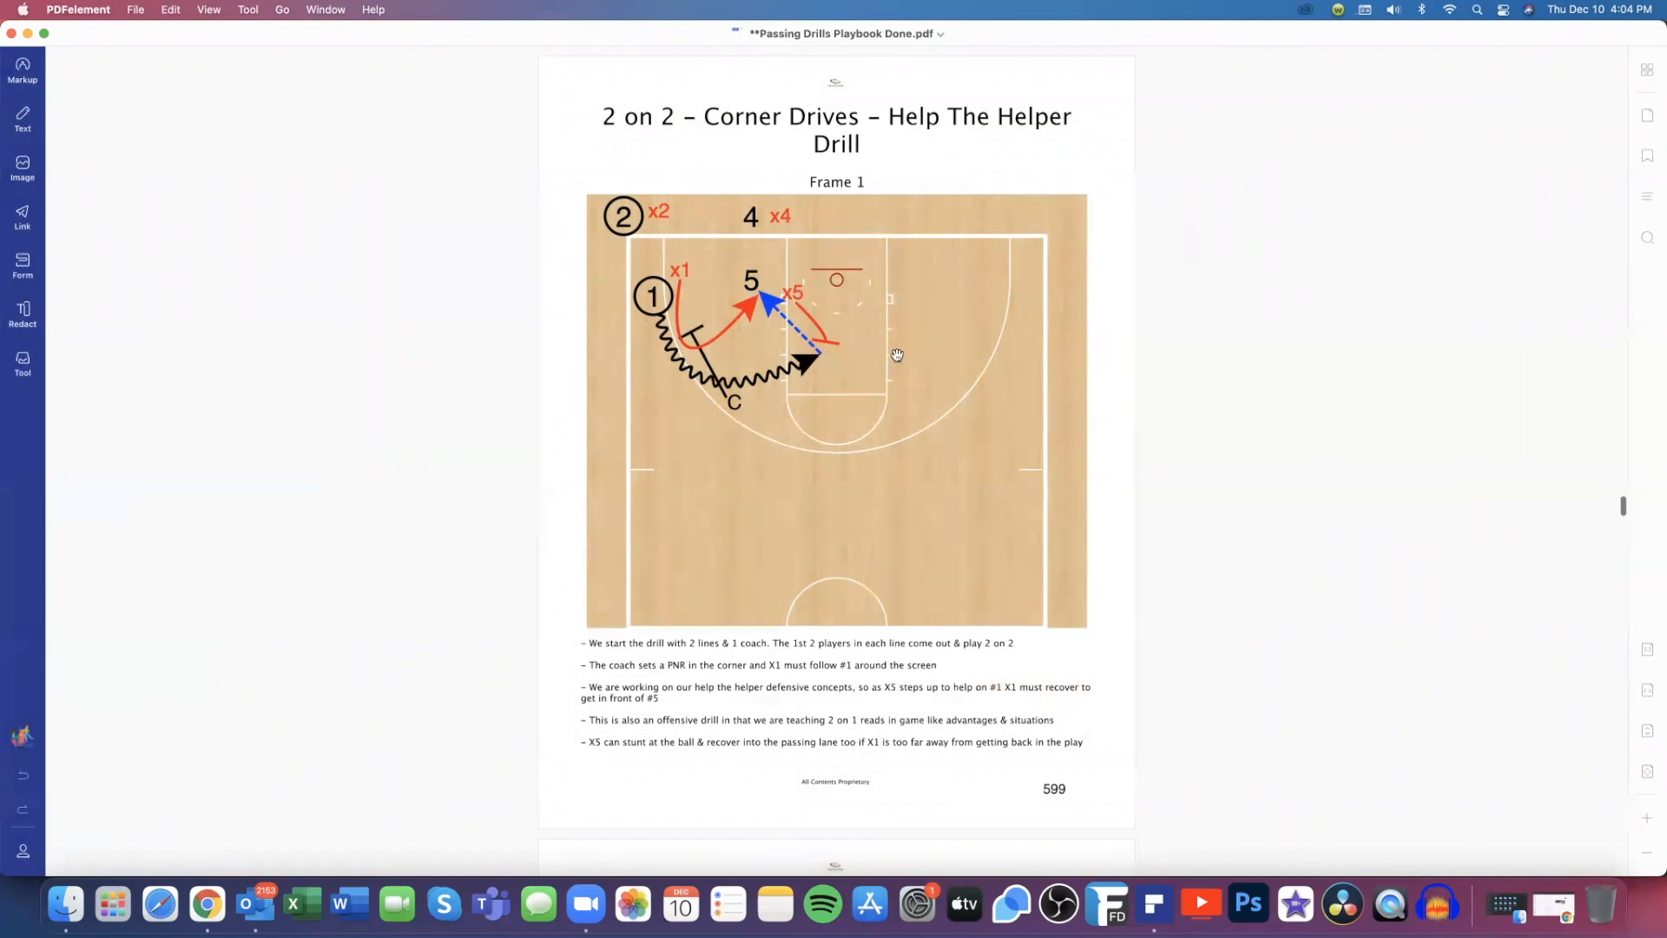
mouse_move(700, 332)
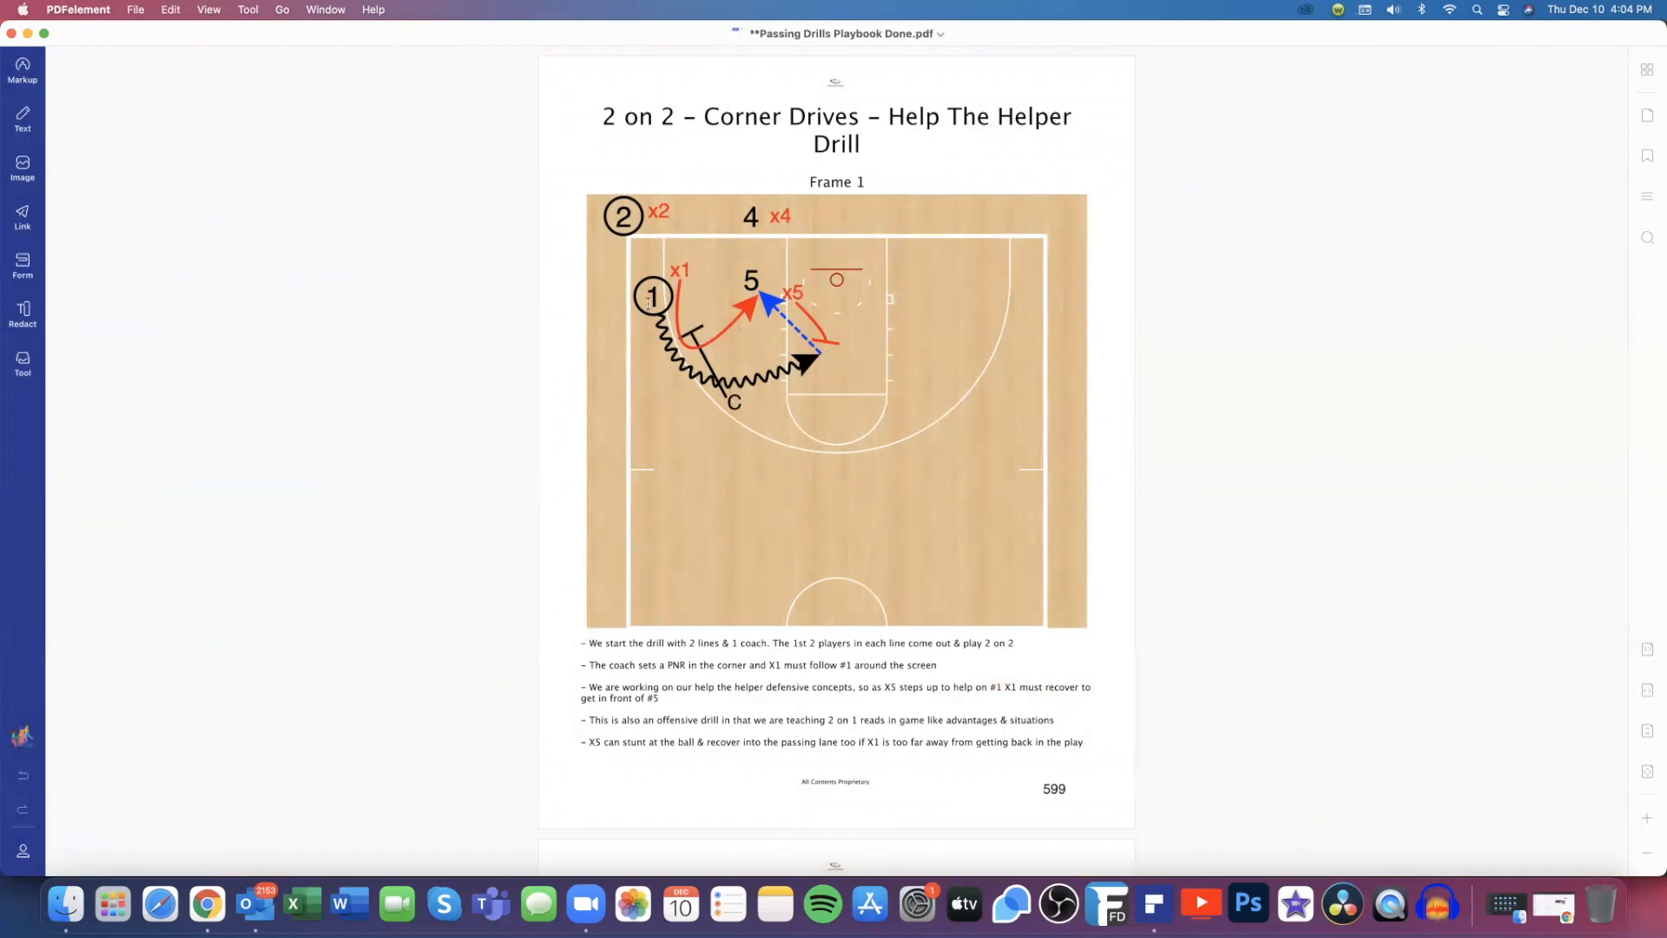
mouse_move(787, 329)
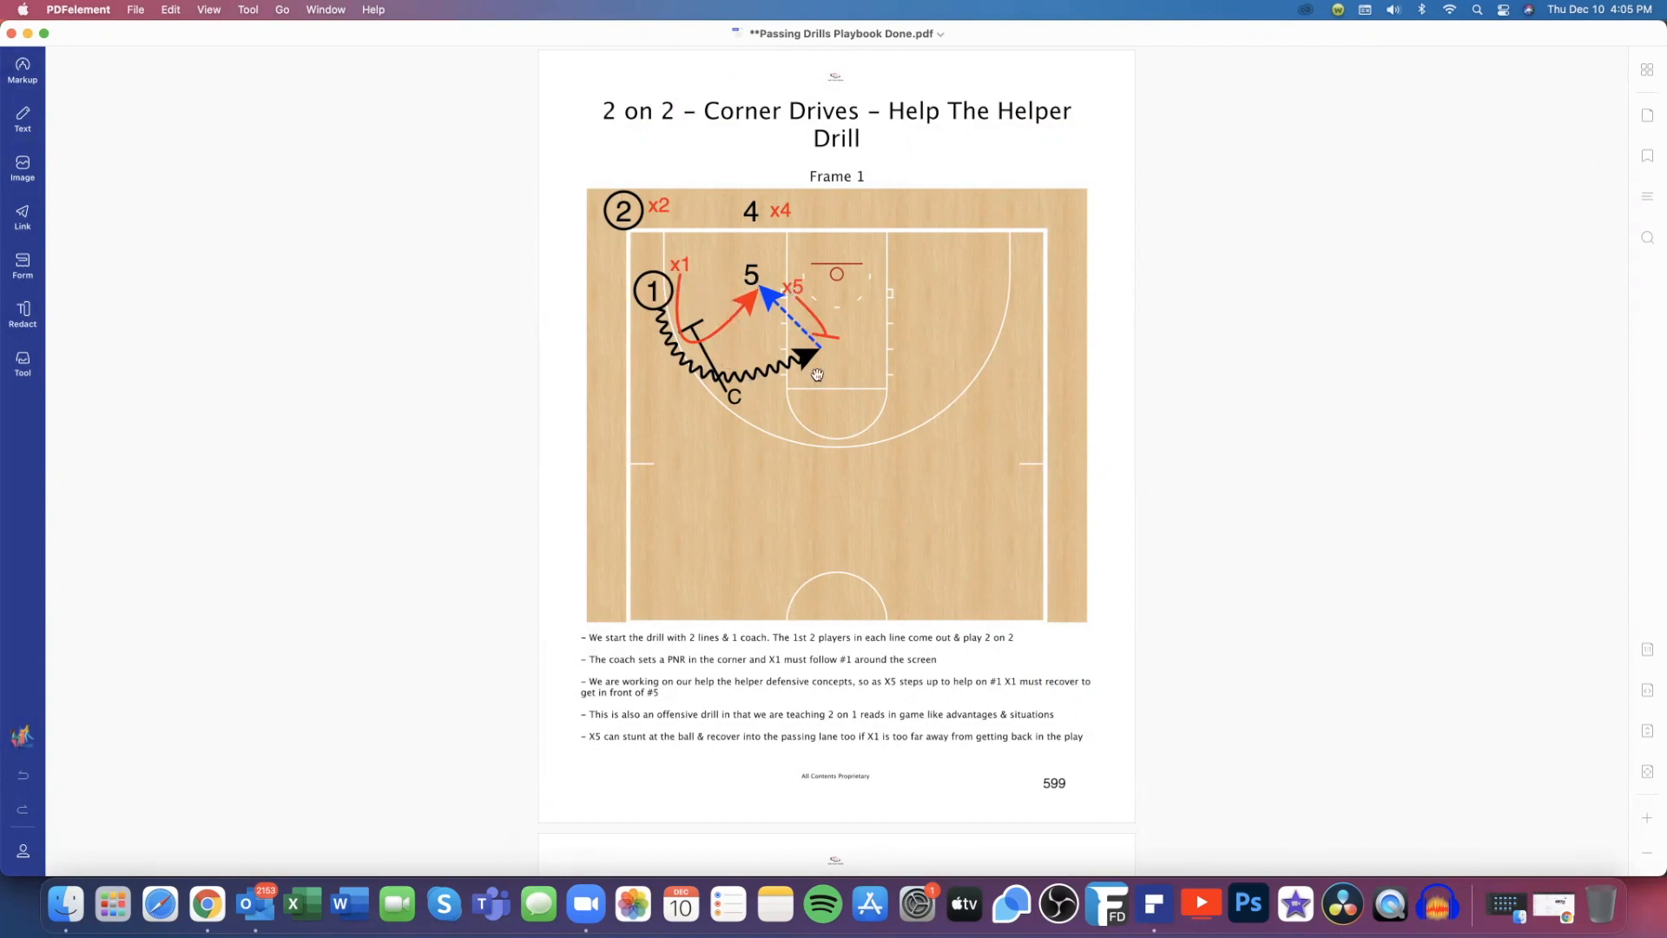
mouse_move(831, 342)
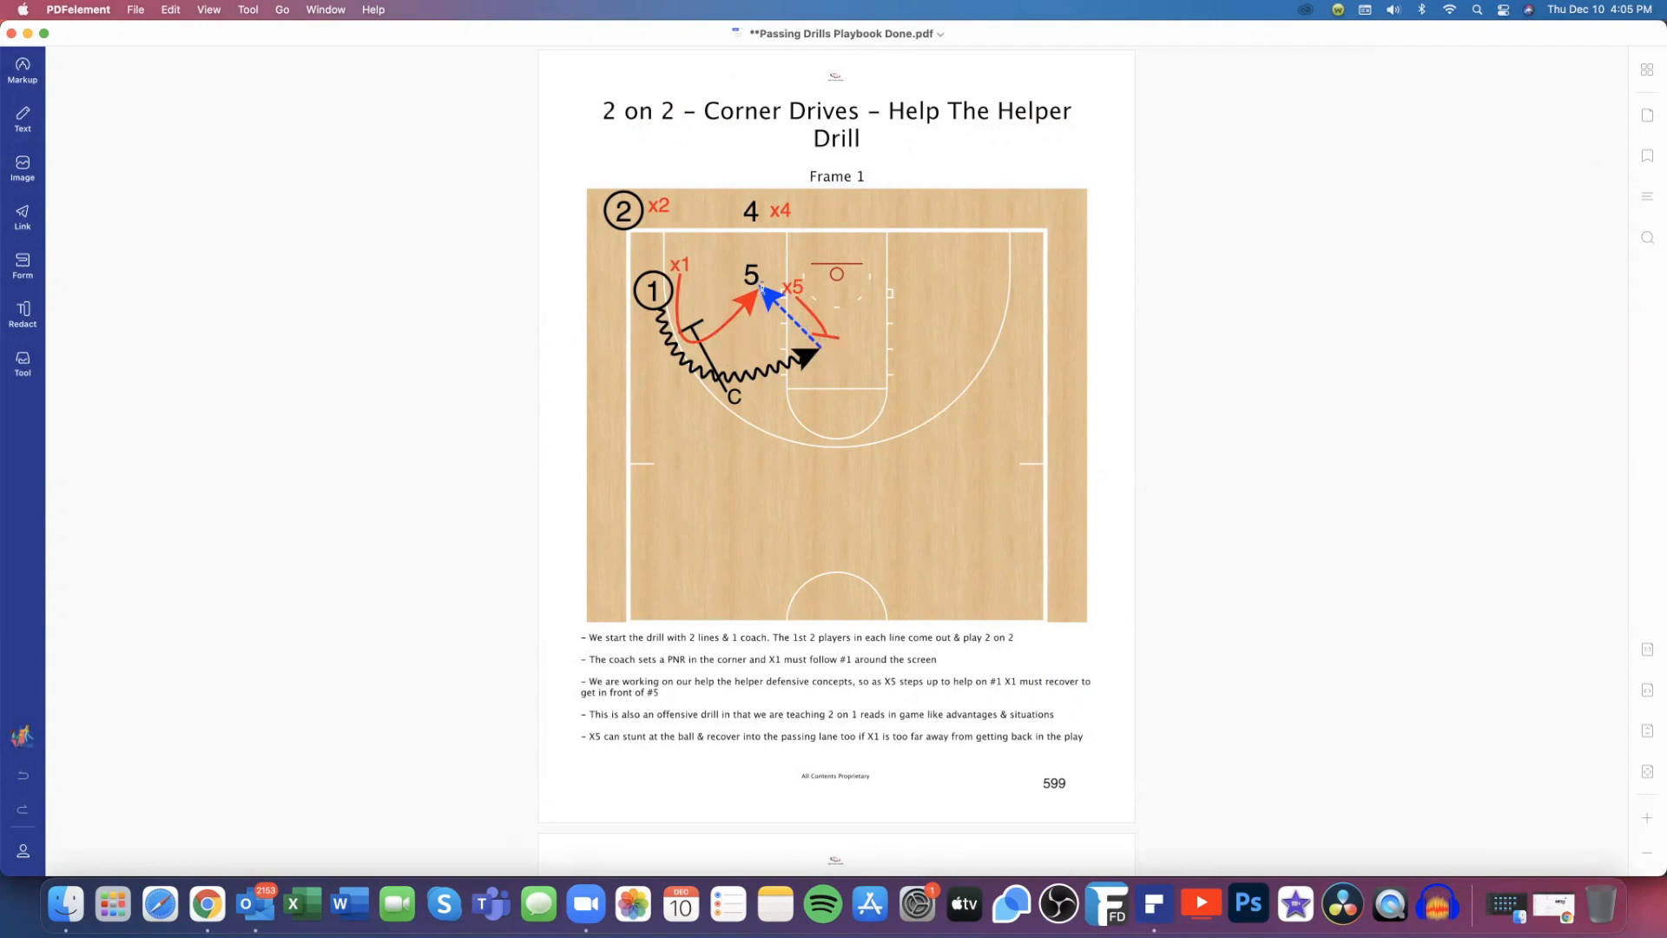
mouse_move(764, 285)
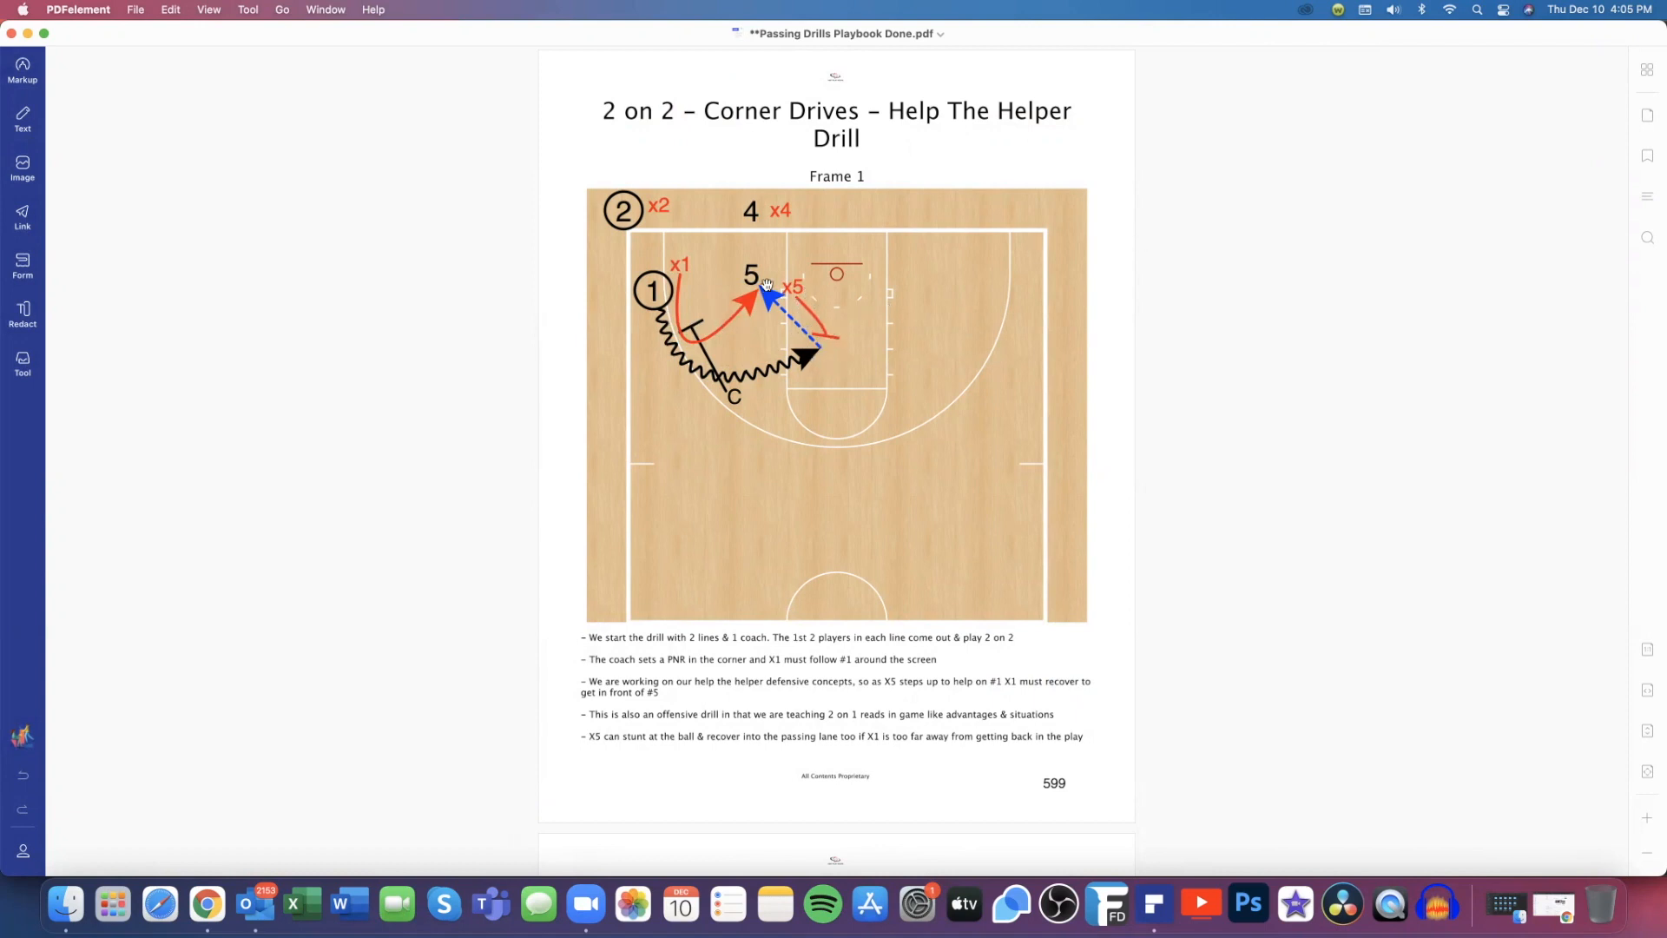
mouse_move(1584, 101)
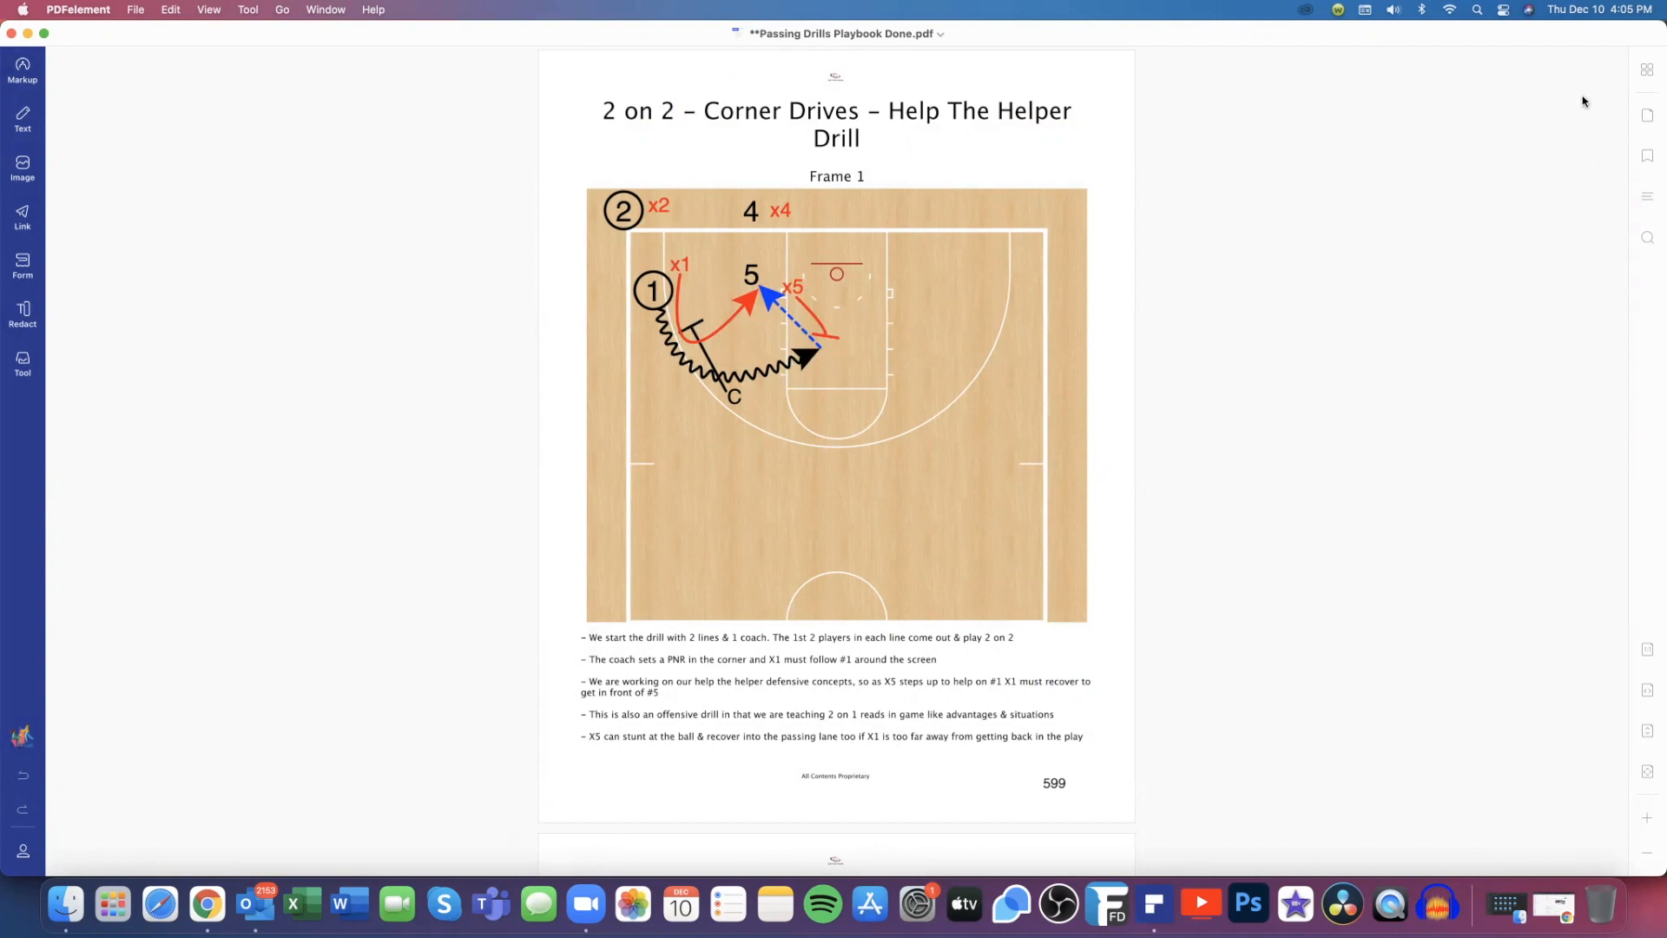
mouse_move(1636, 106)
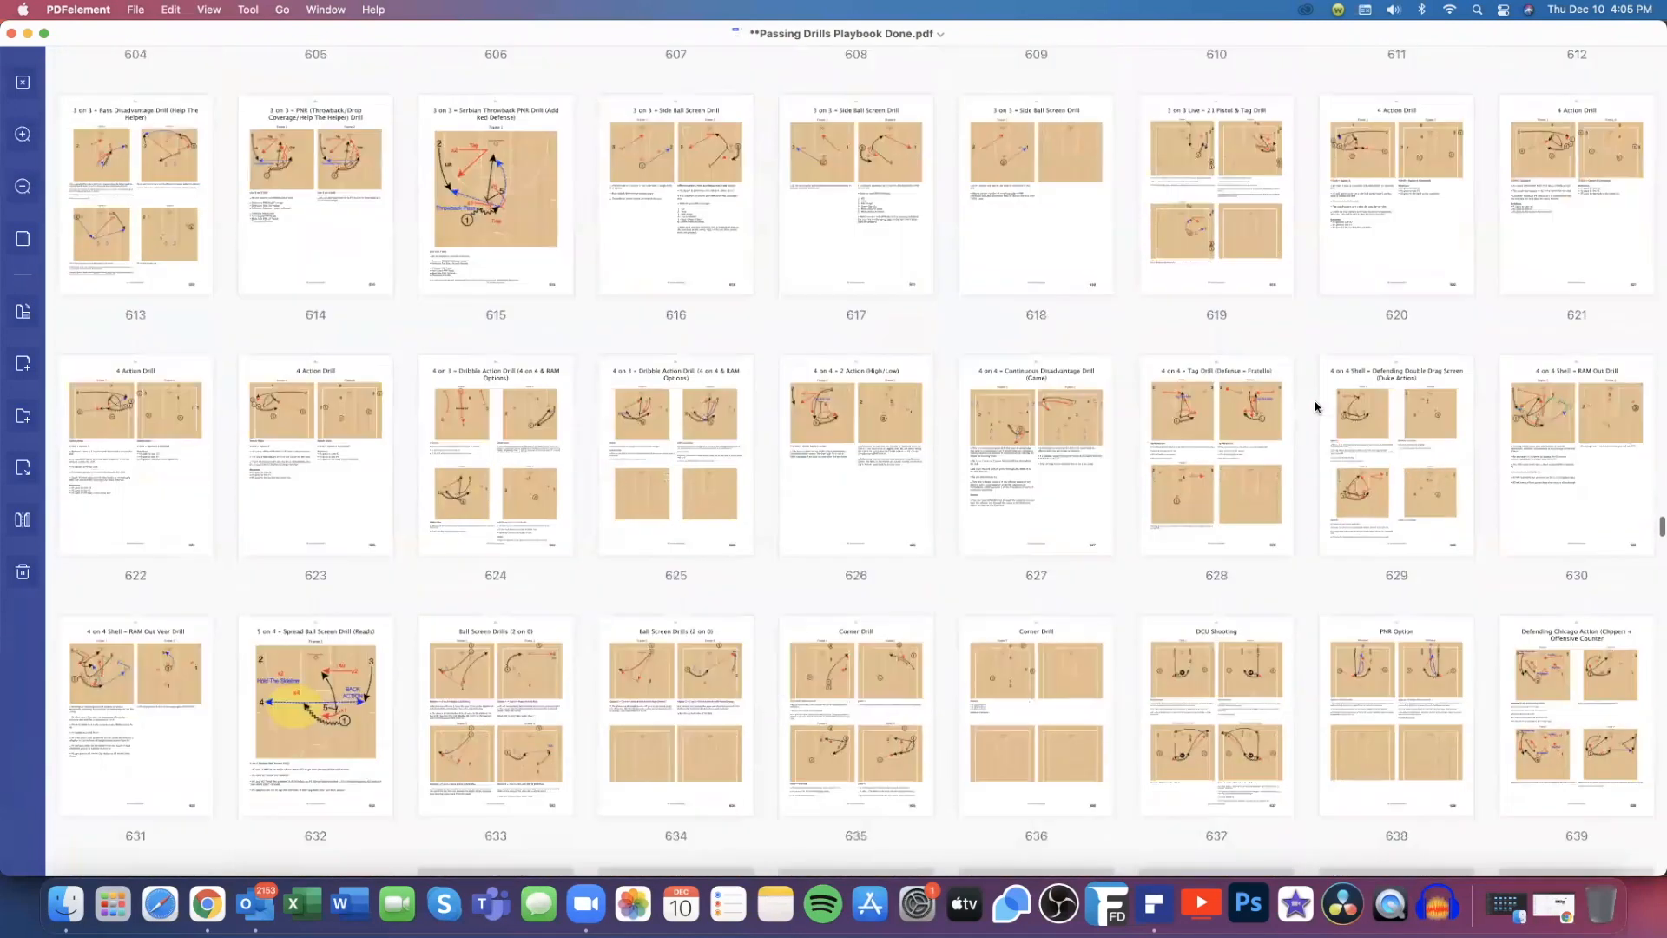
Scroll the thumbnail grid down from the 600s through the following drill sections
scroll(down, 3)
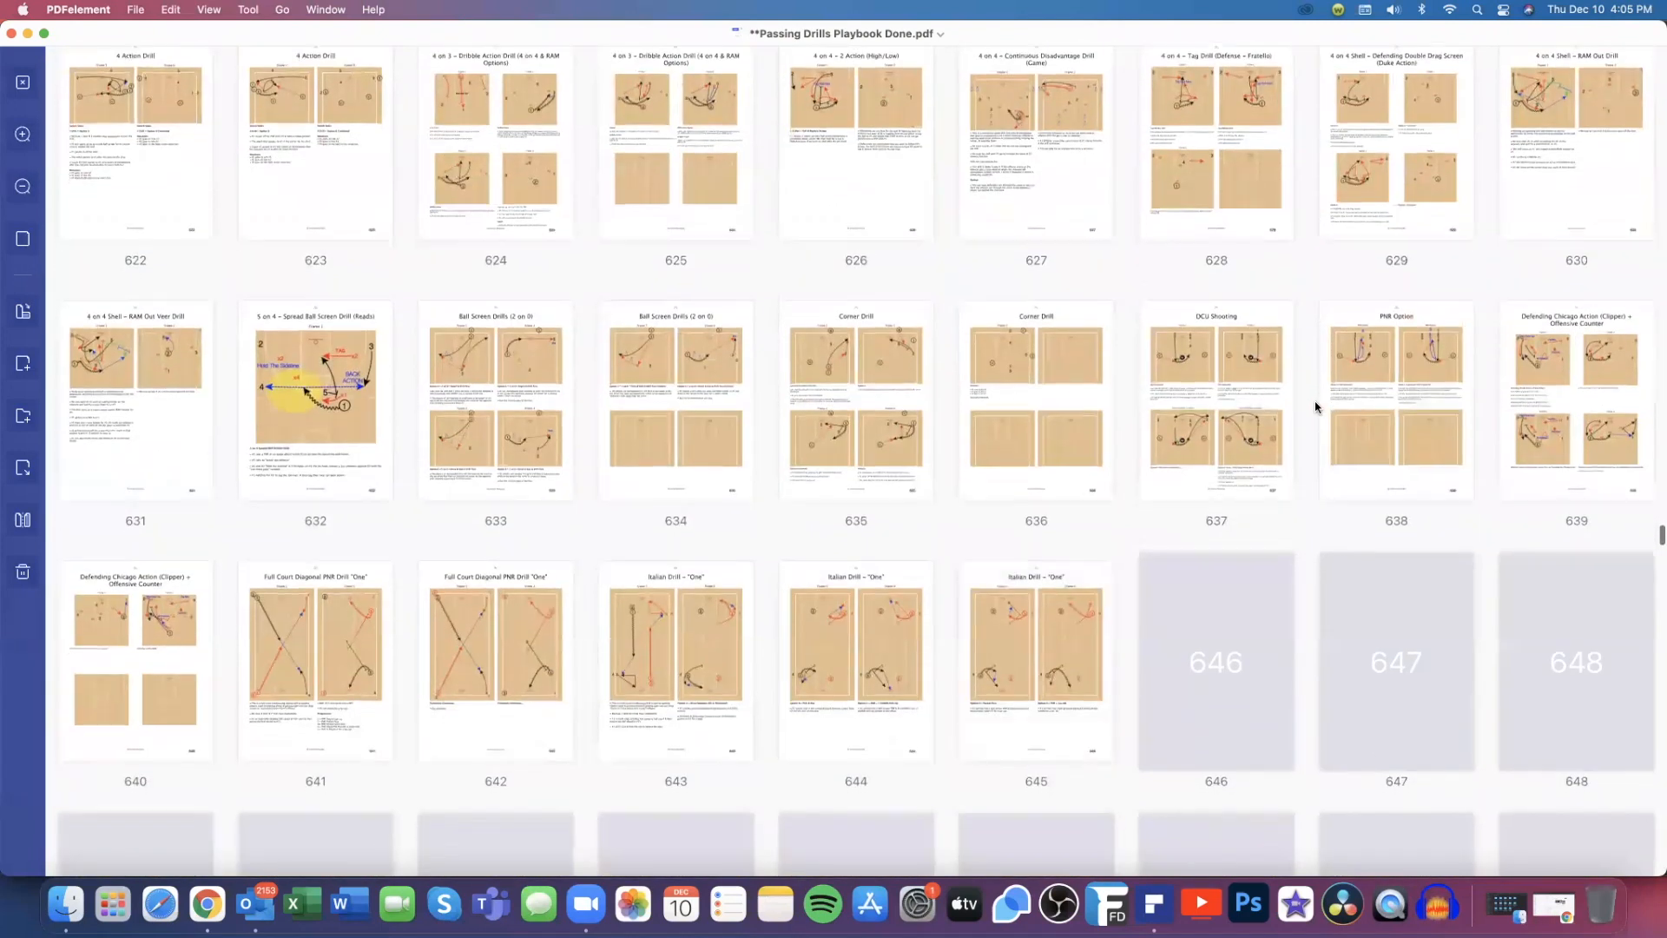
scroll(down, 3)
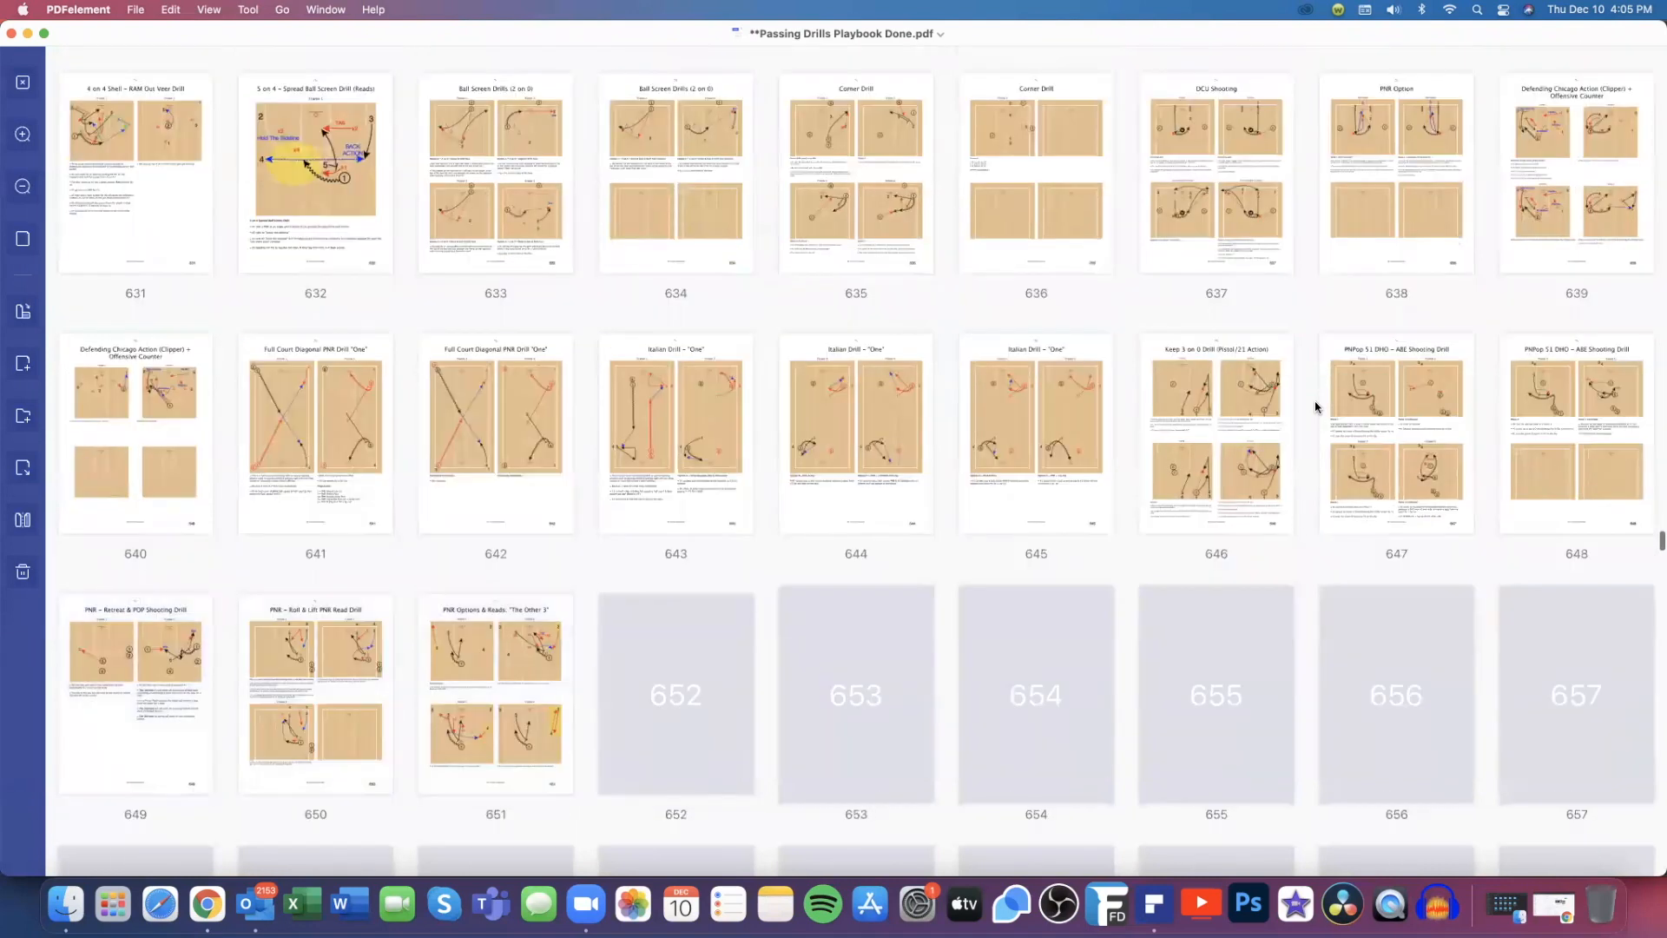
scroll(down, 3)
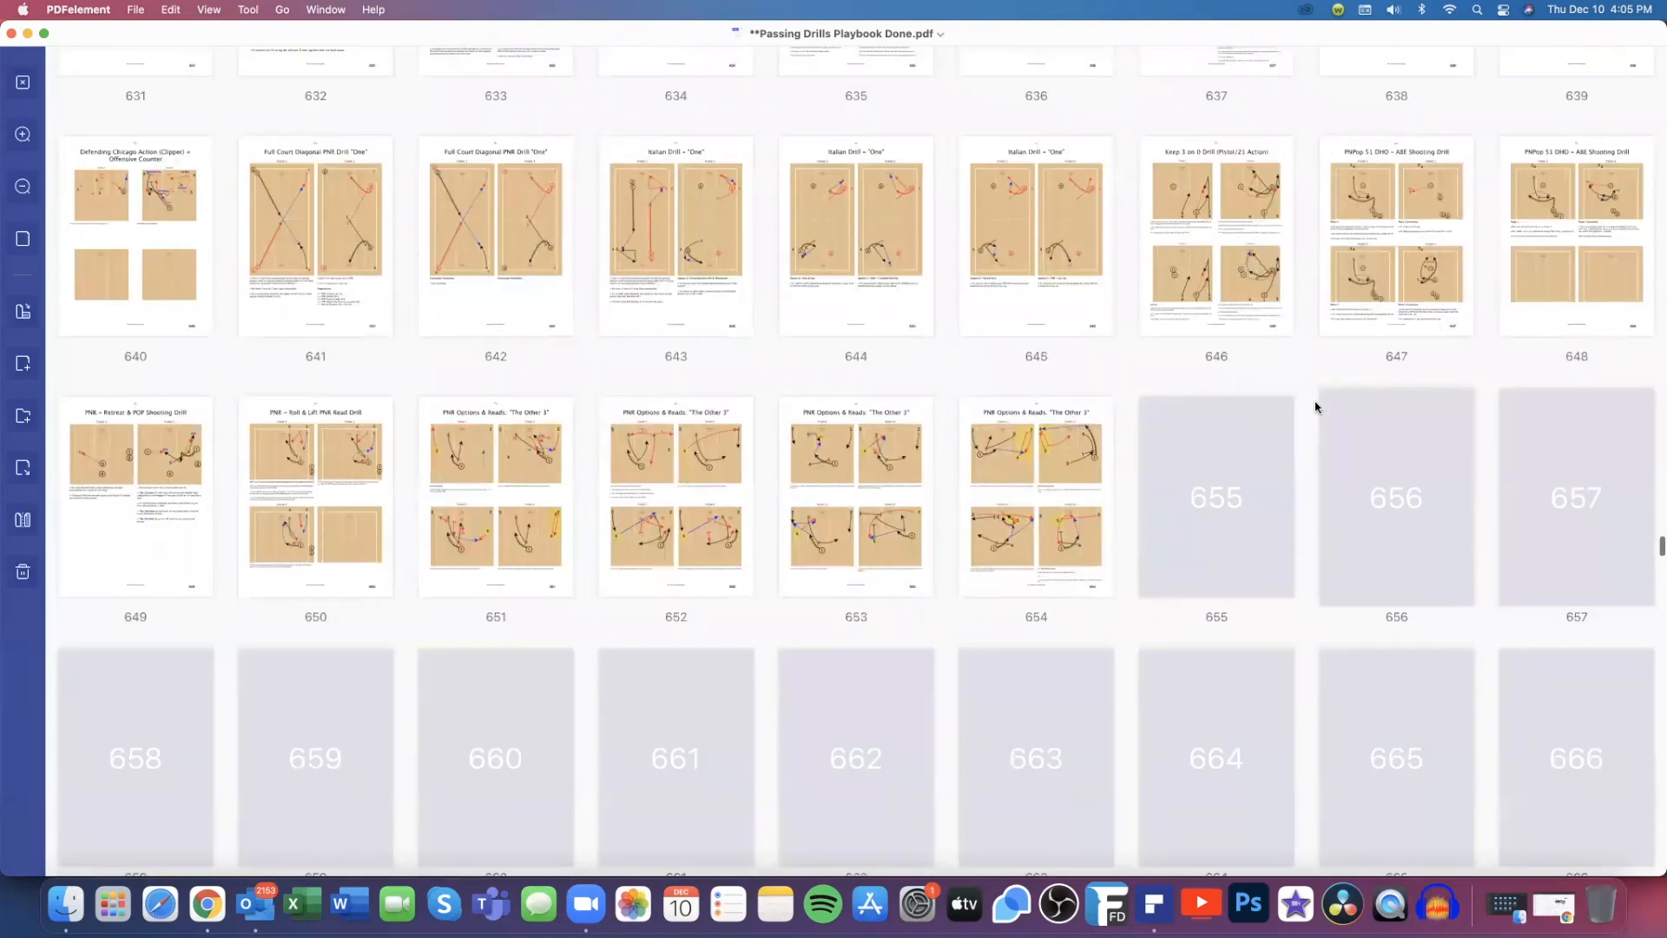
scroll(down, 3)
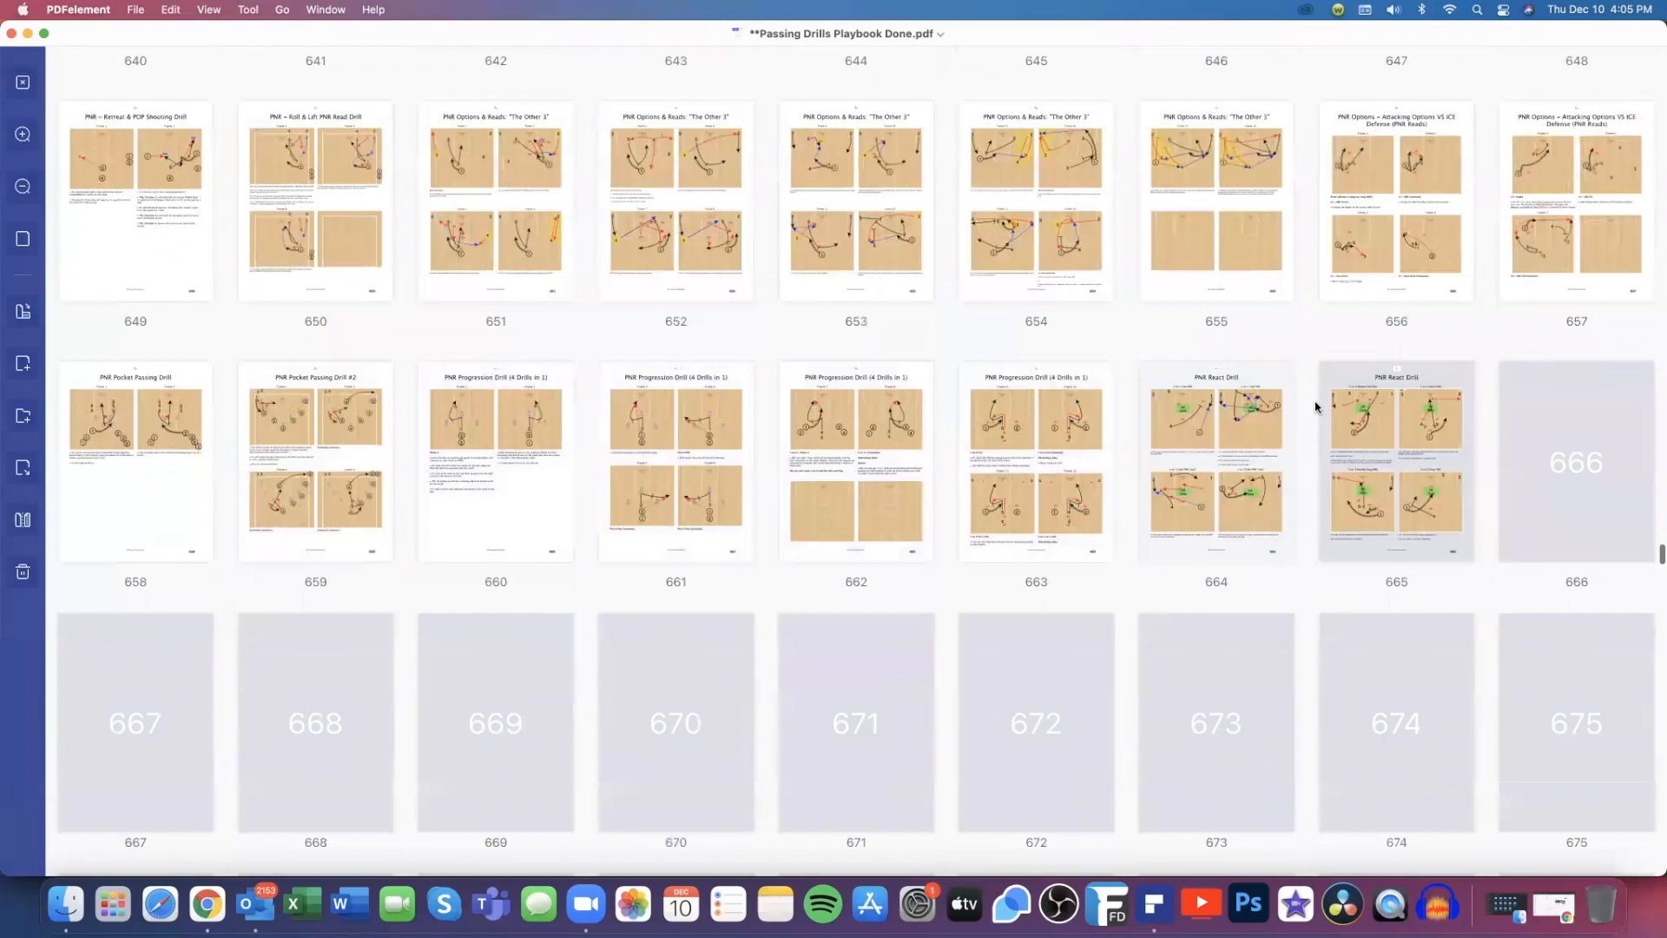
scroll(down, 3)
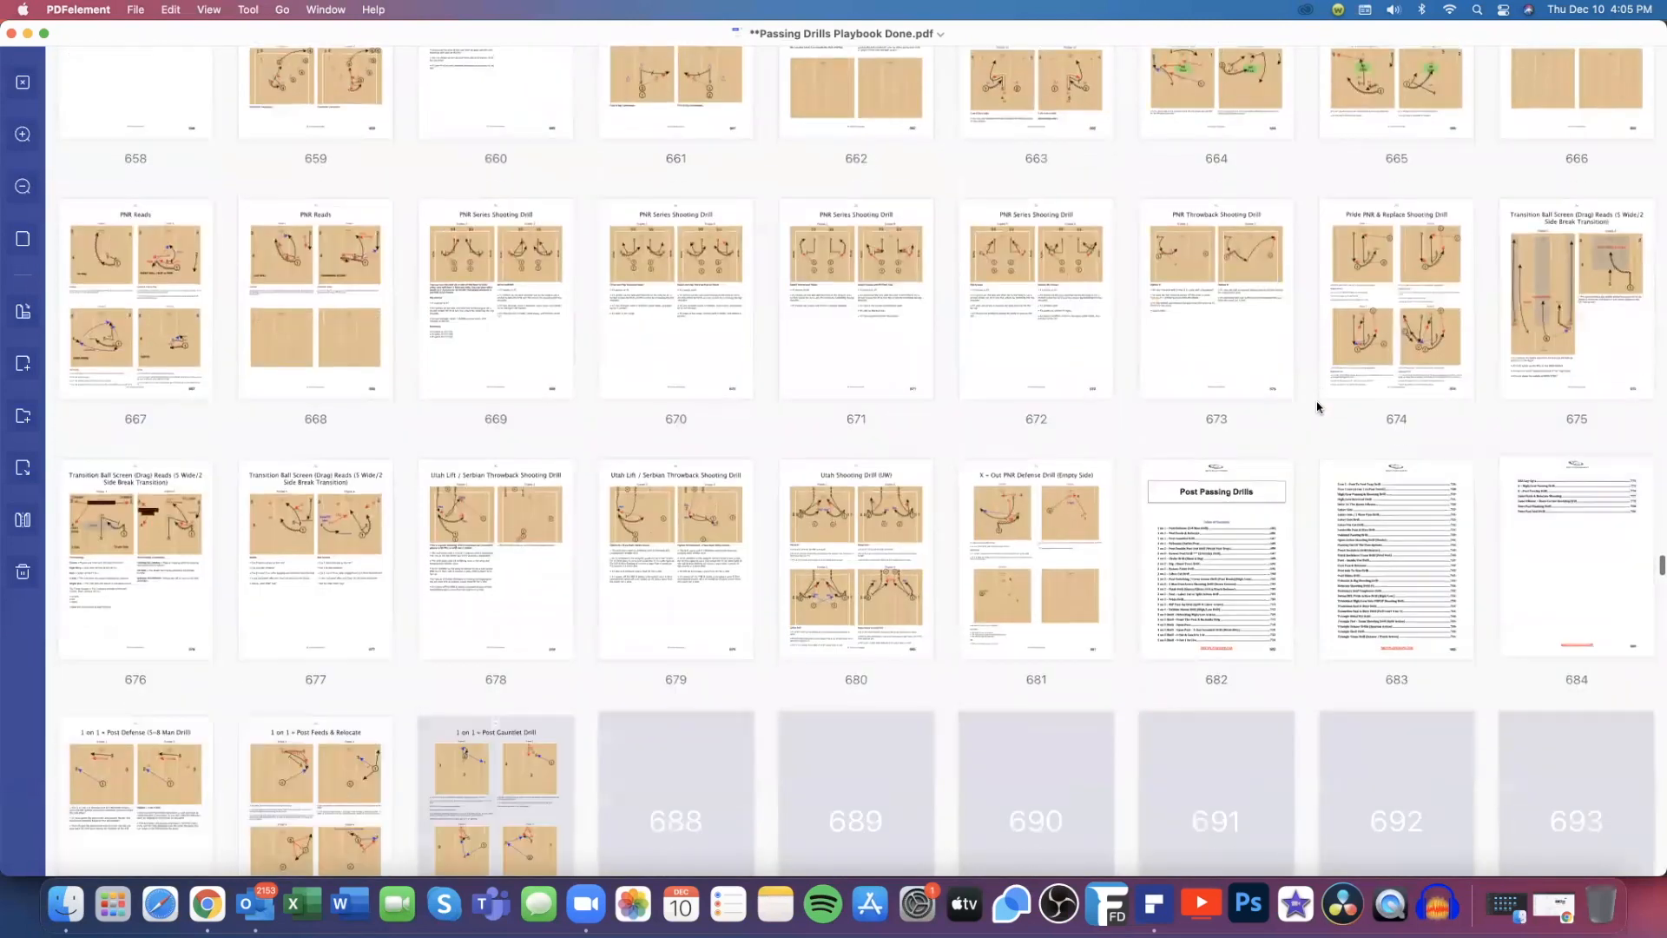
scroll(down, 3)
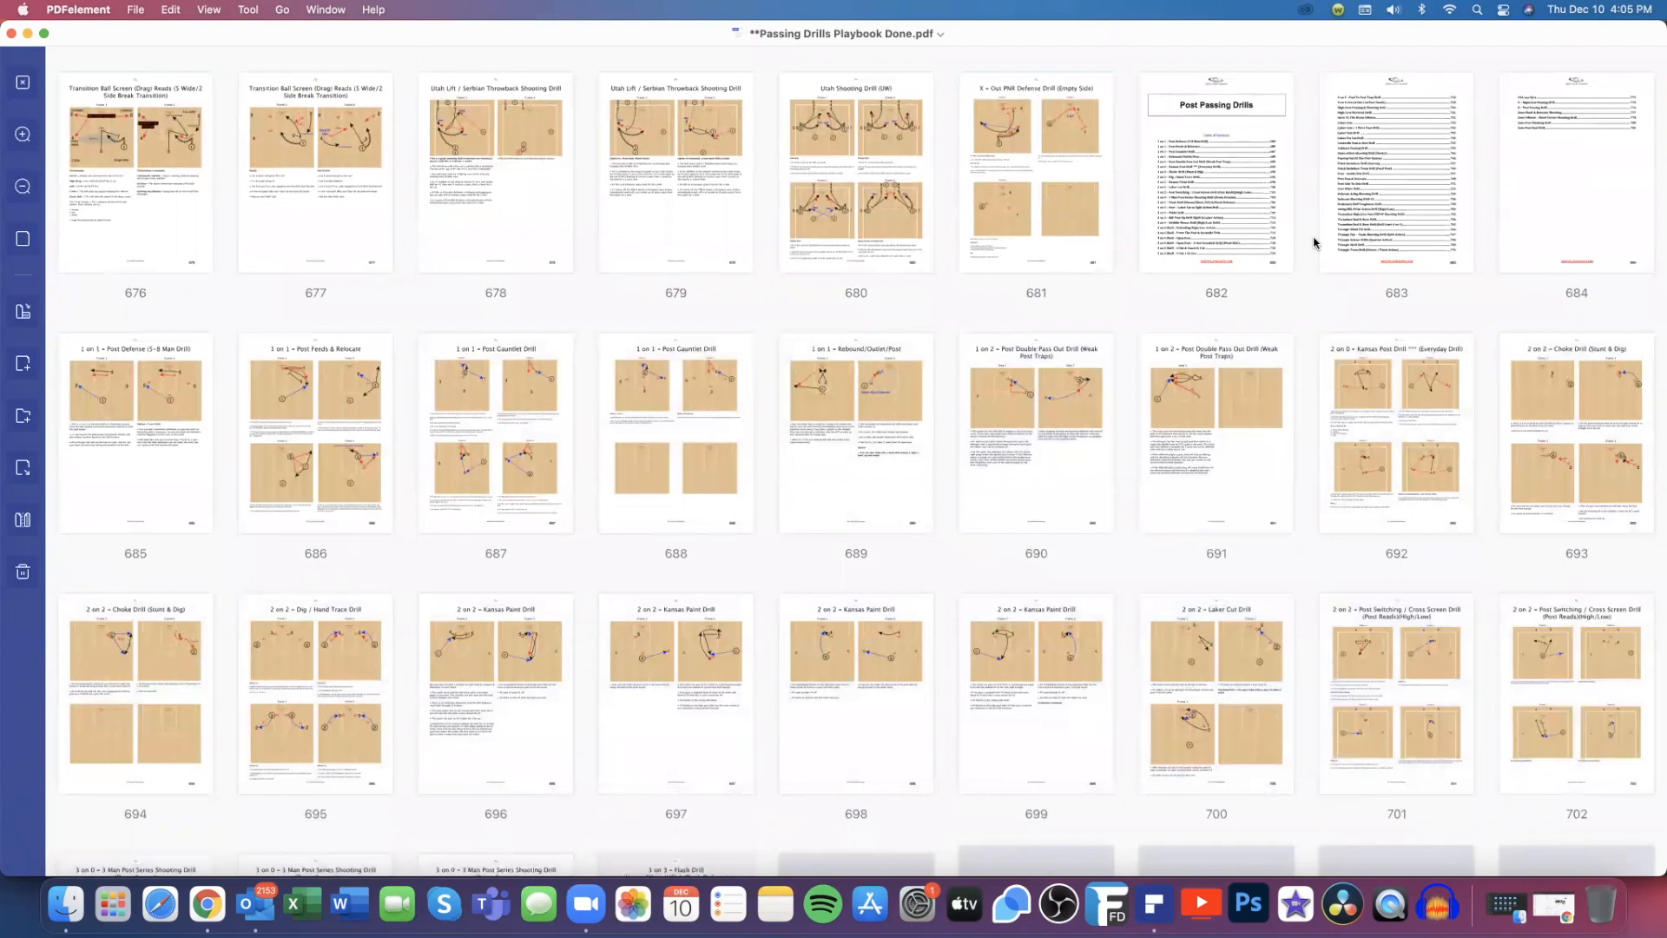
scroll(down, 3)
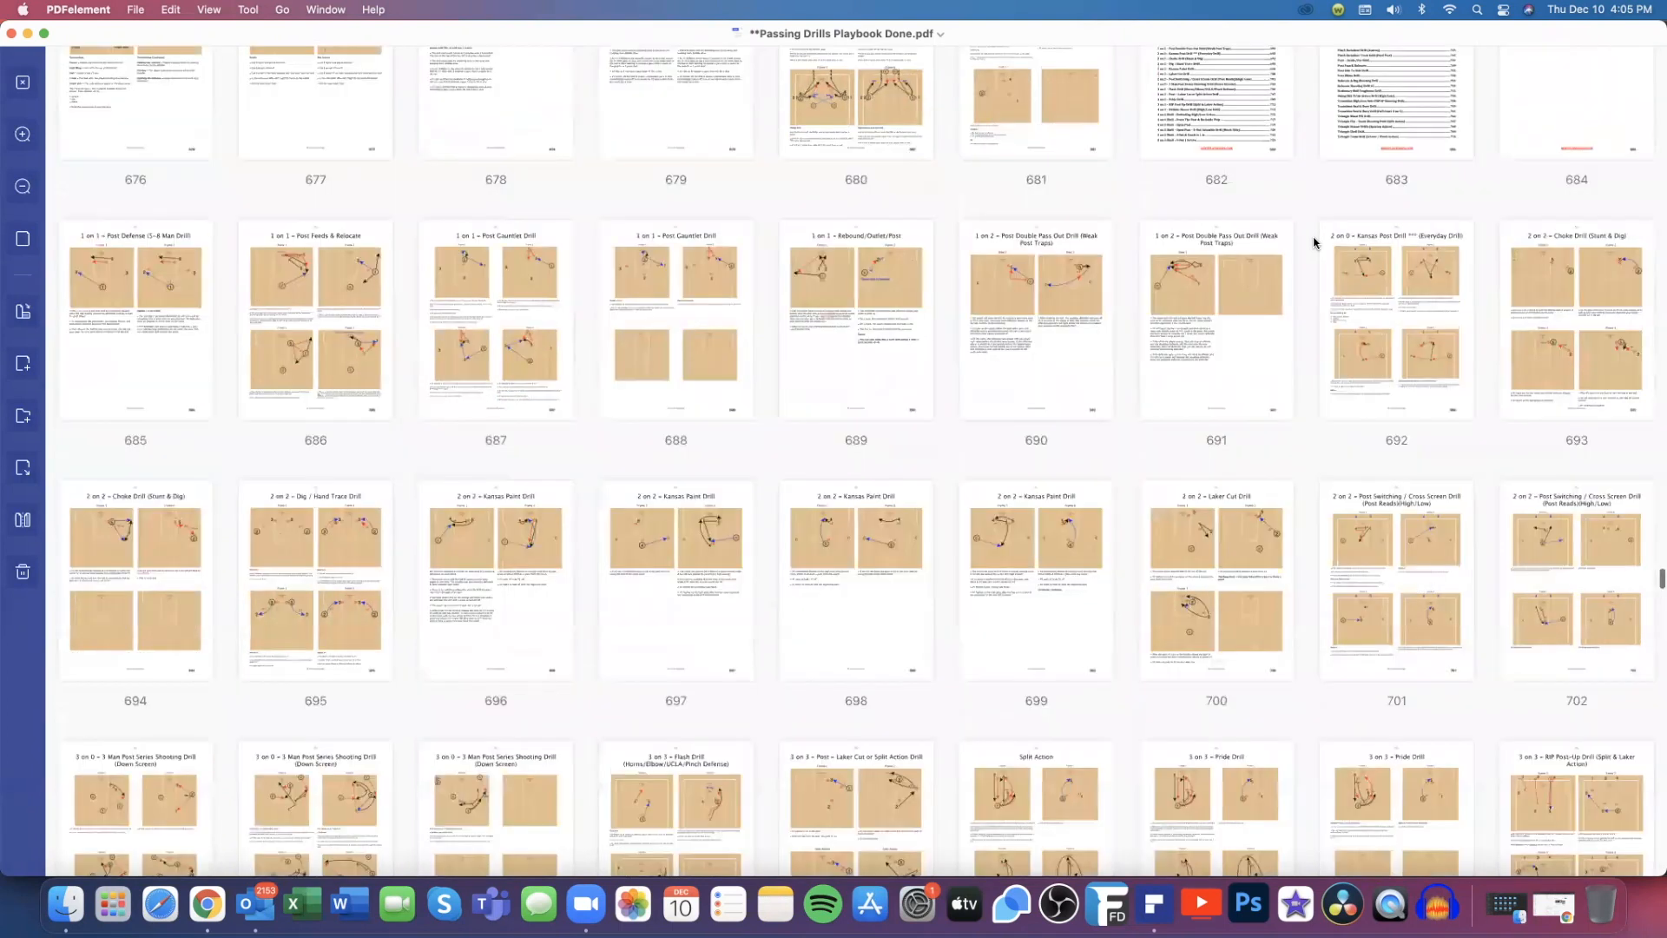
scroll(down, 3)
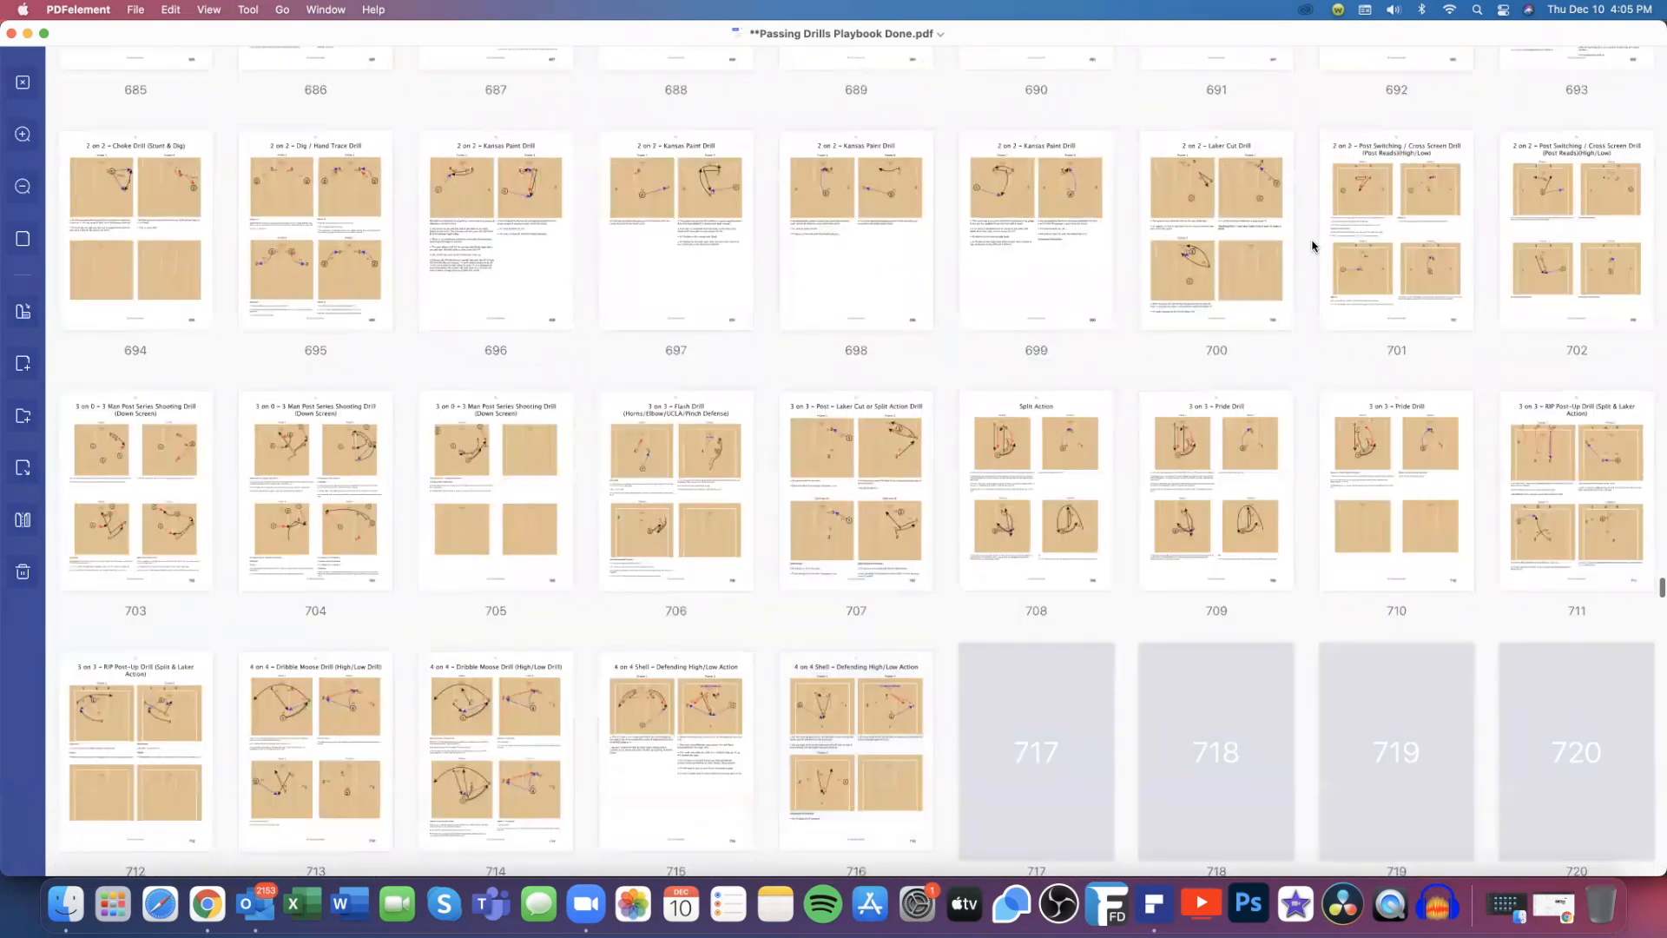
scroll(down, 3)
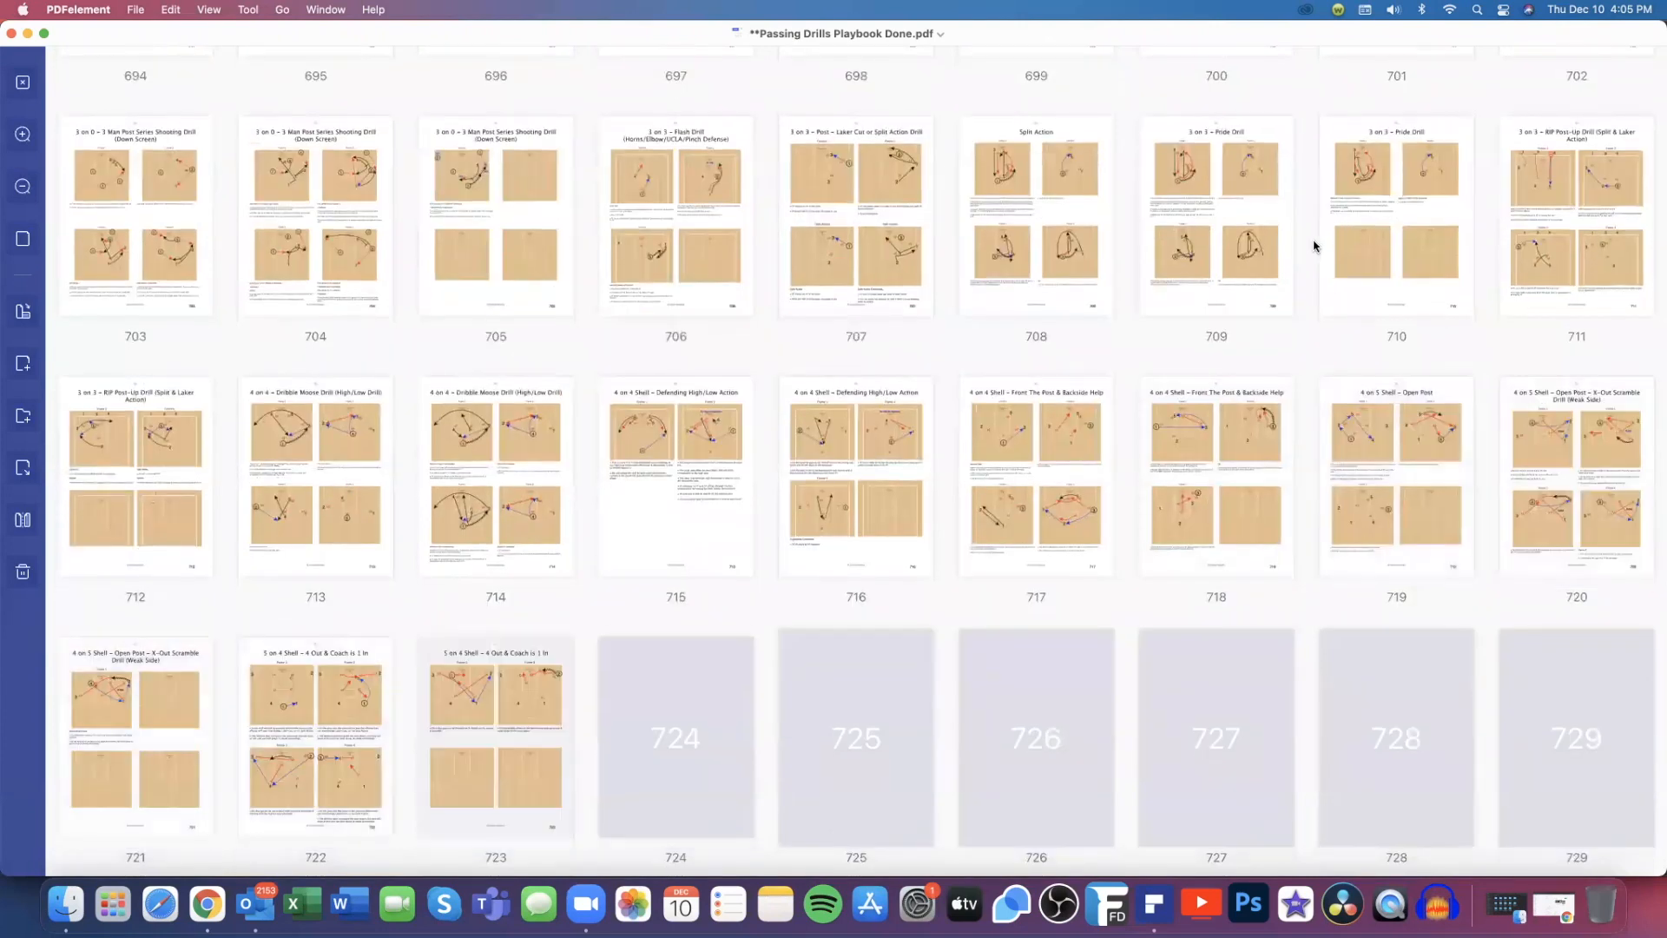
scroll(down, 3)
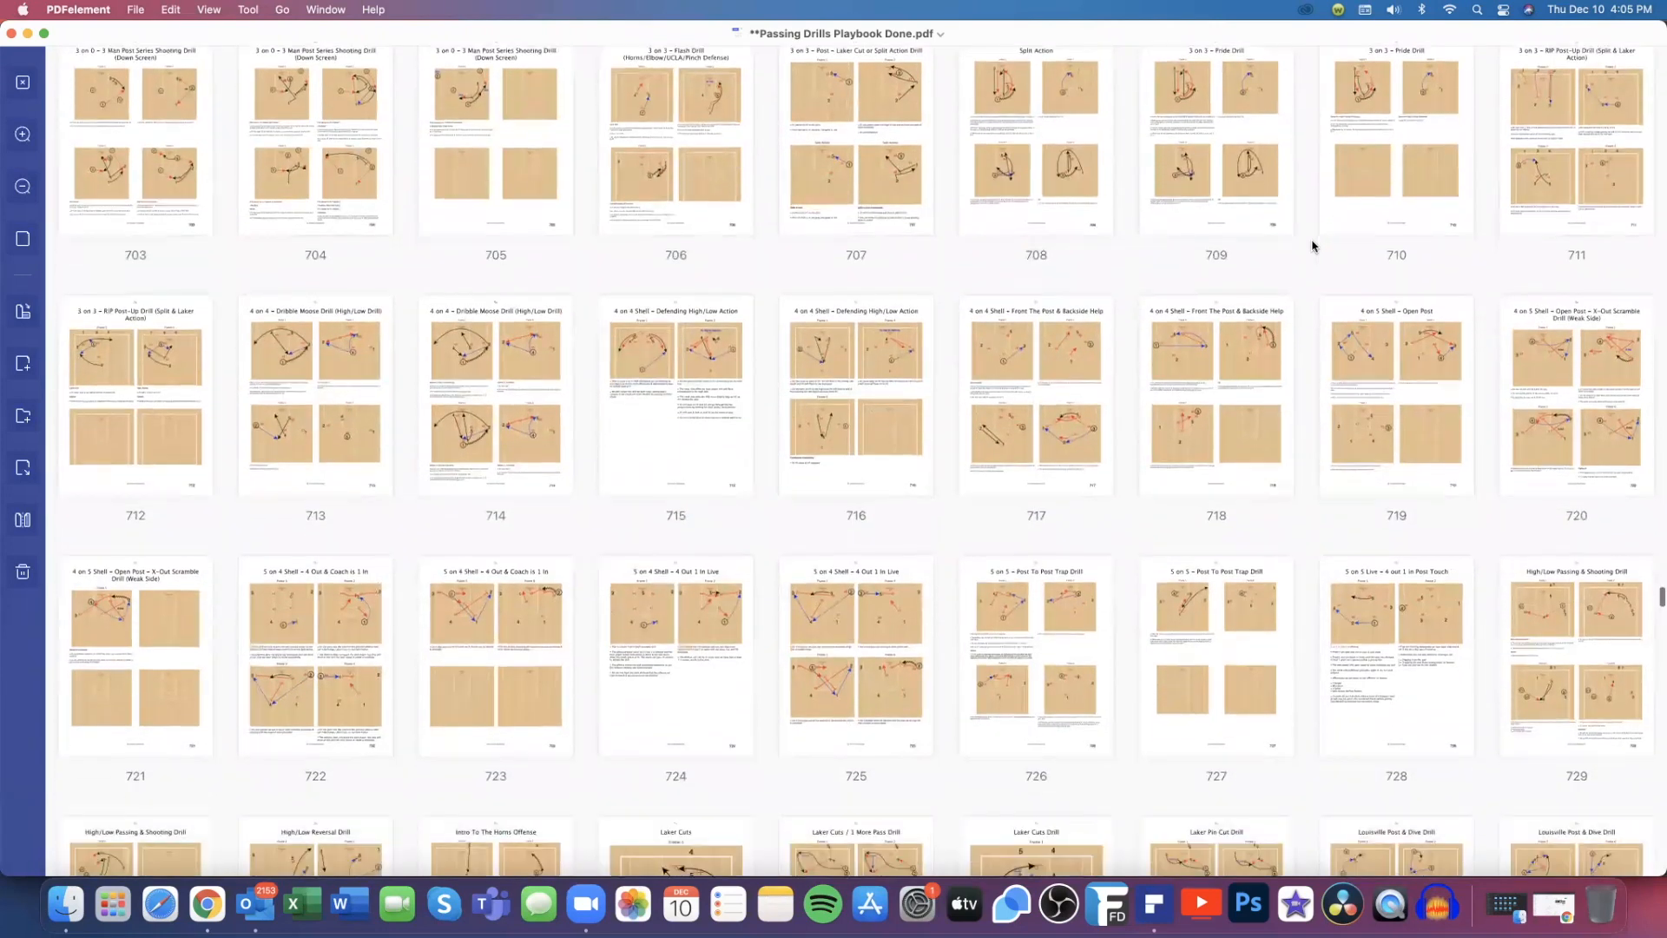
scroll(down, 3)
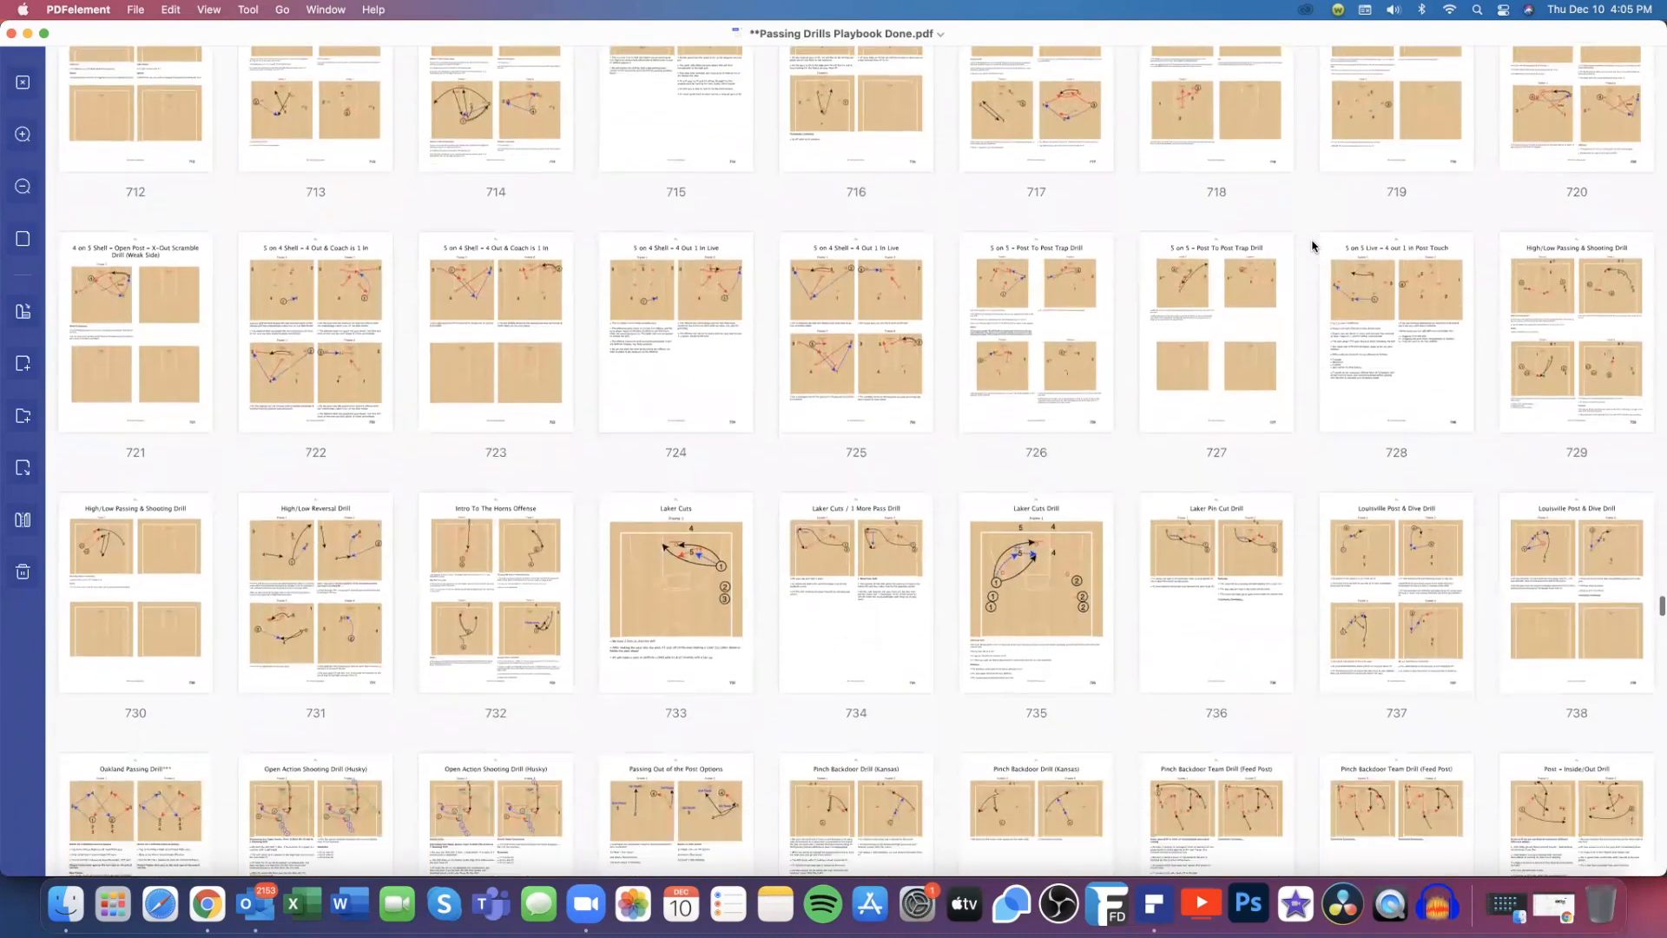
scroll(down, 3)
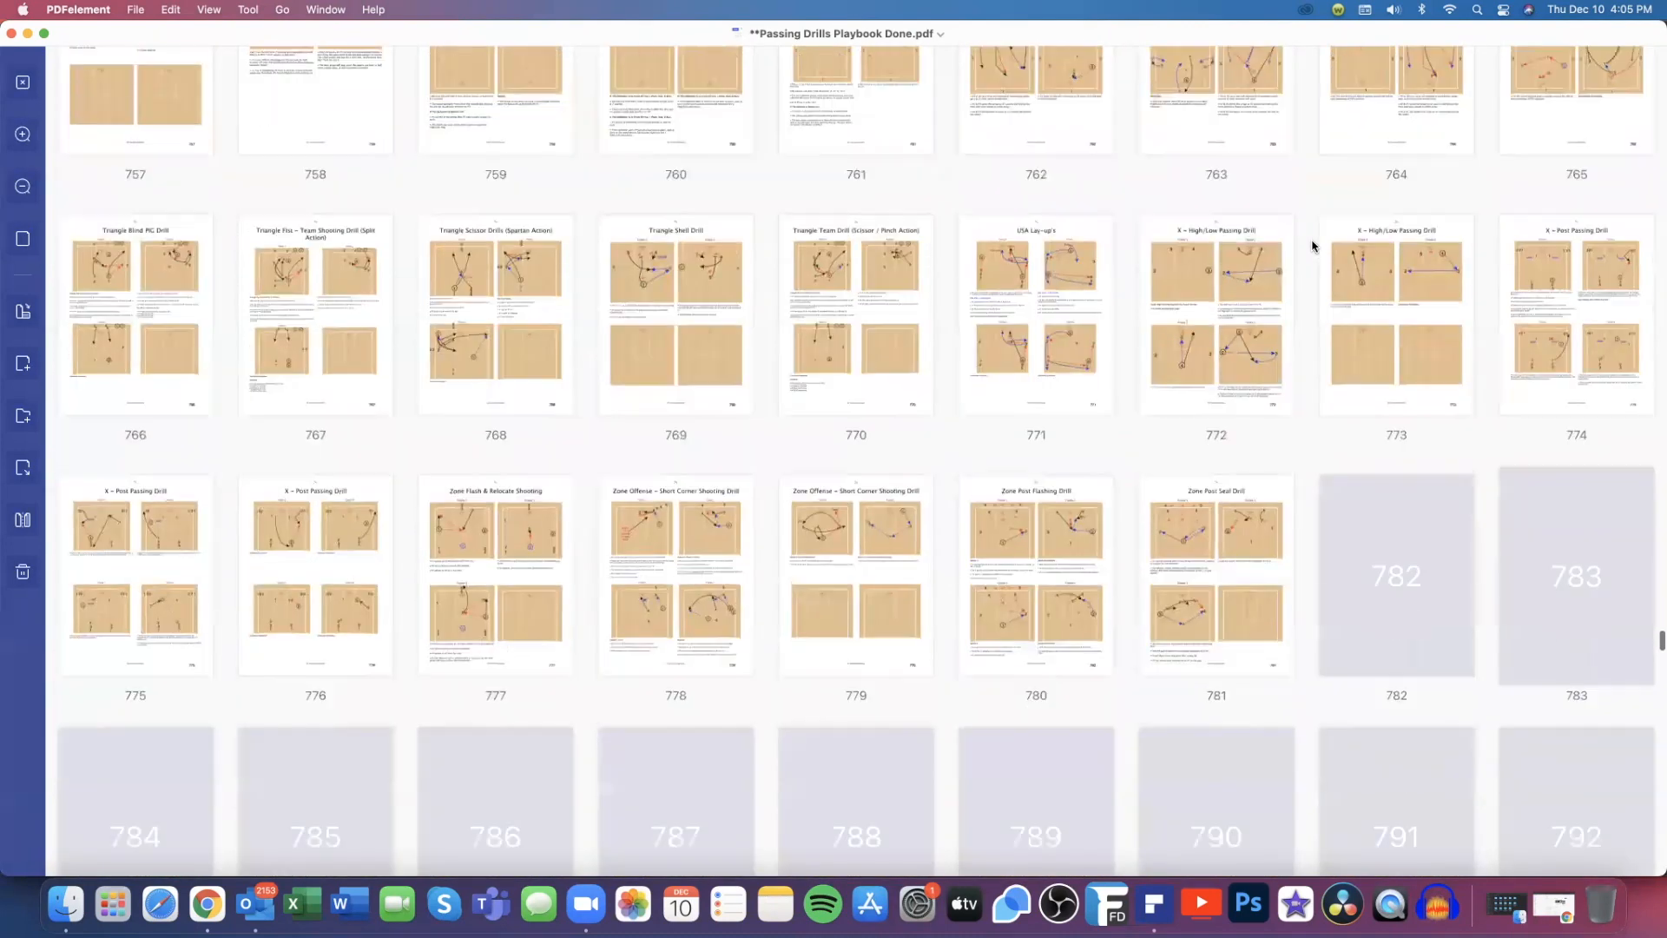
Reach page 889 in the thumbnails and open the 5 on 4 – Spread Ball Screen Drill (Reads)
scroll(down, 3)
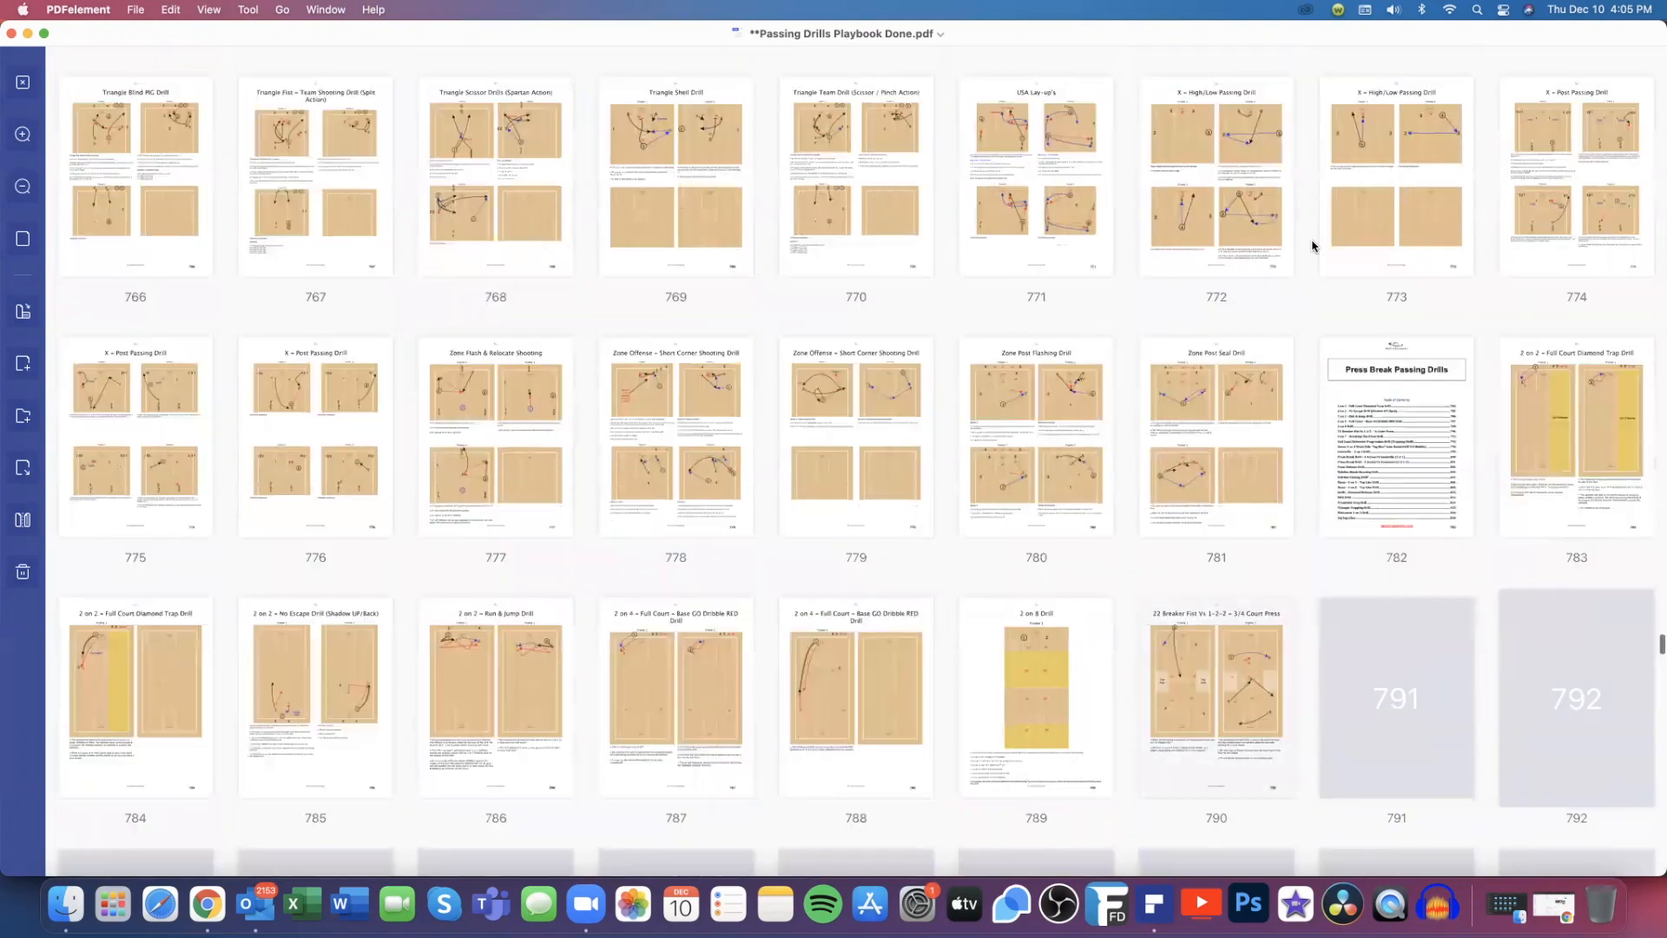
scroll(down, 3)
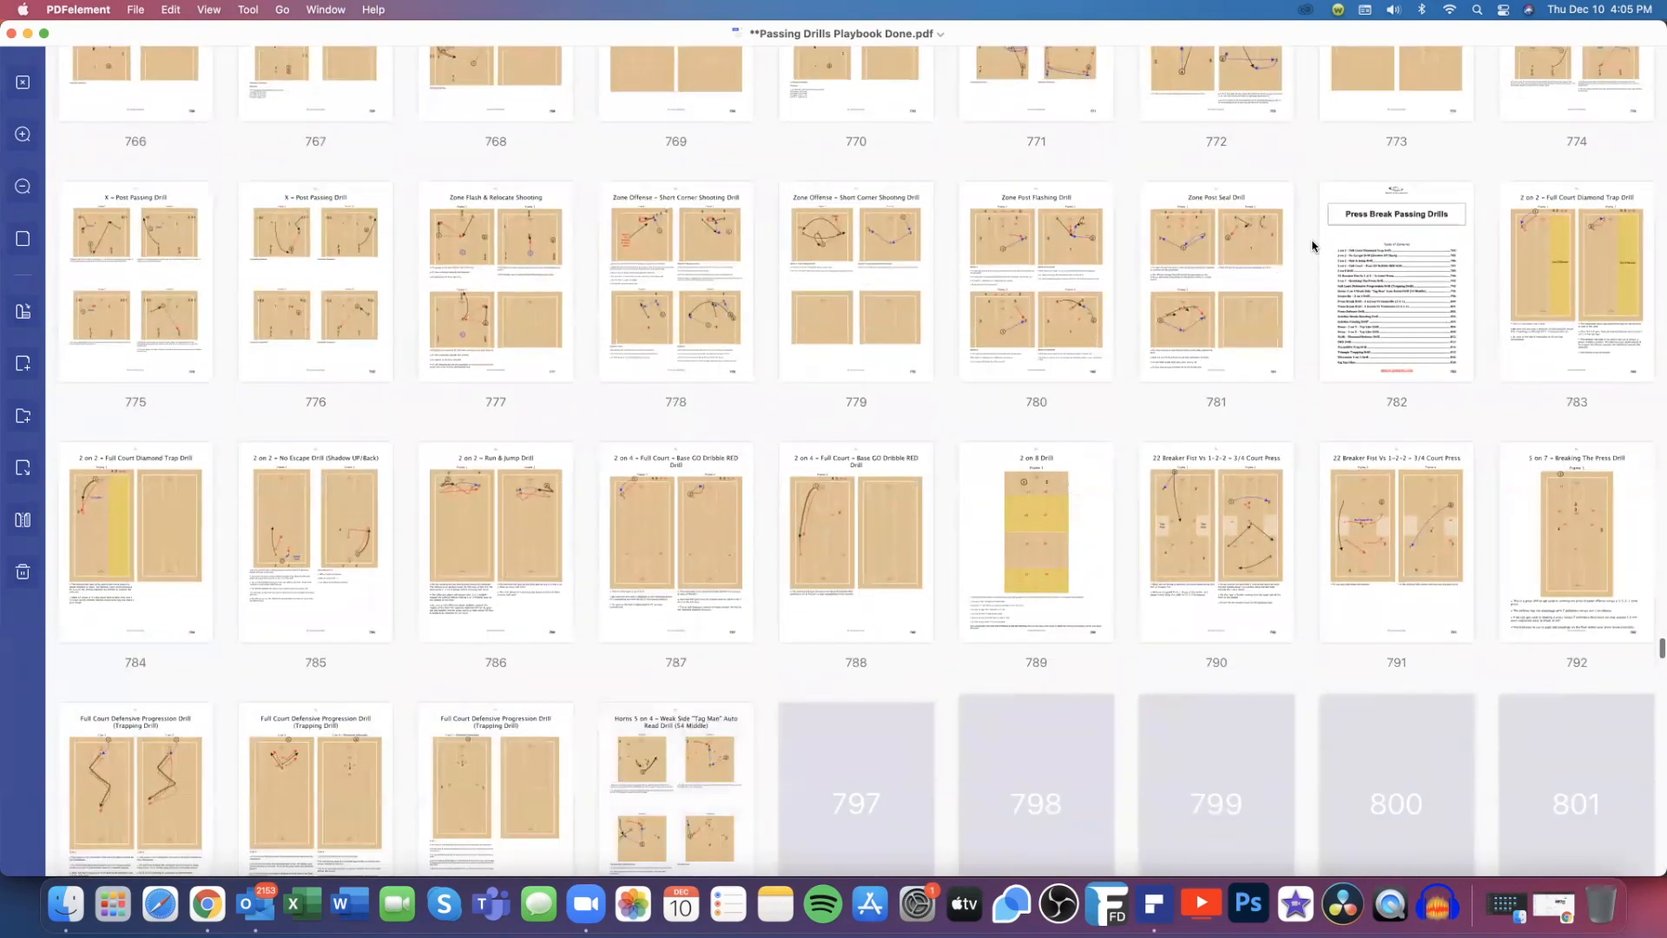
scroll(down, 3)
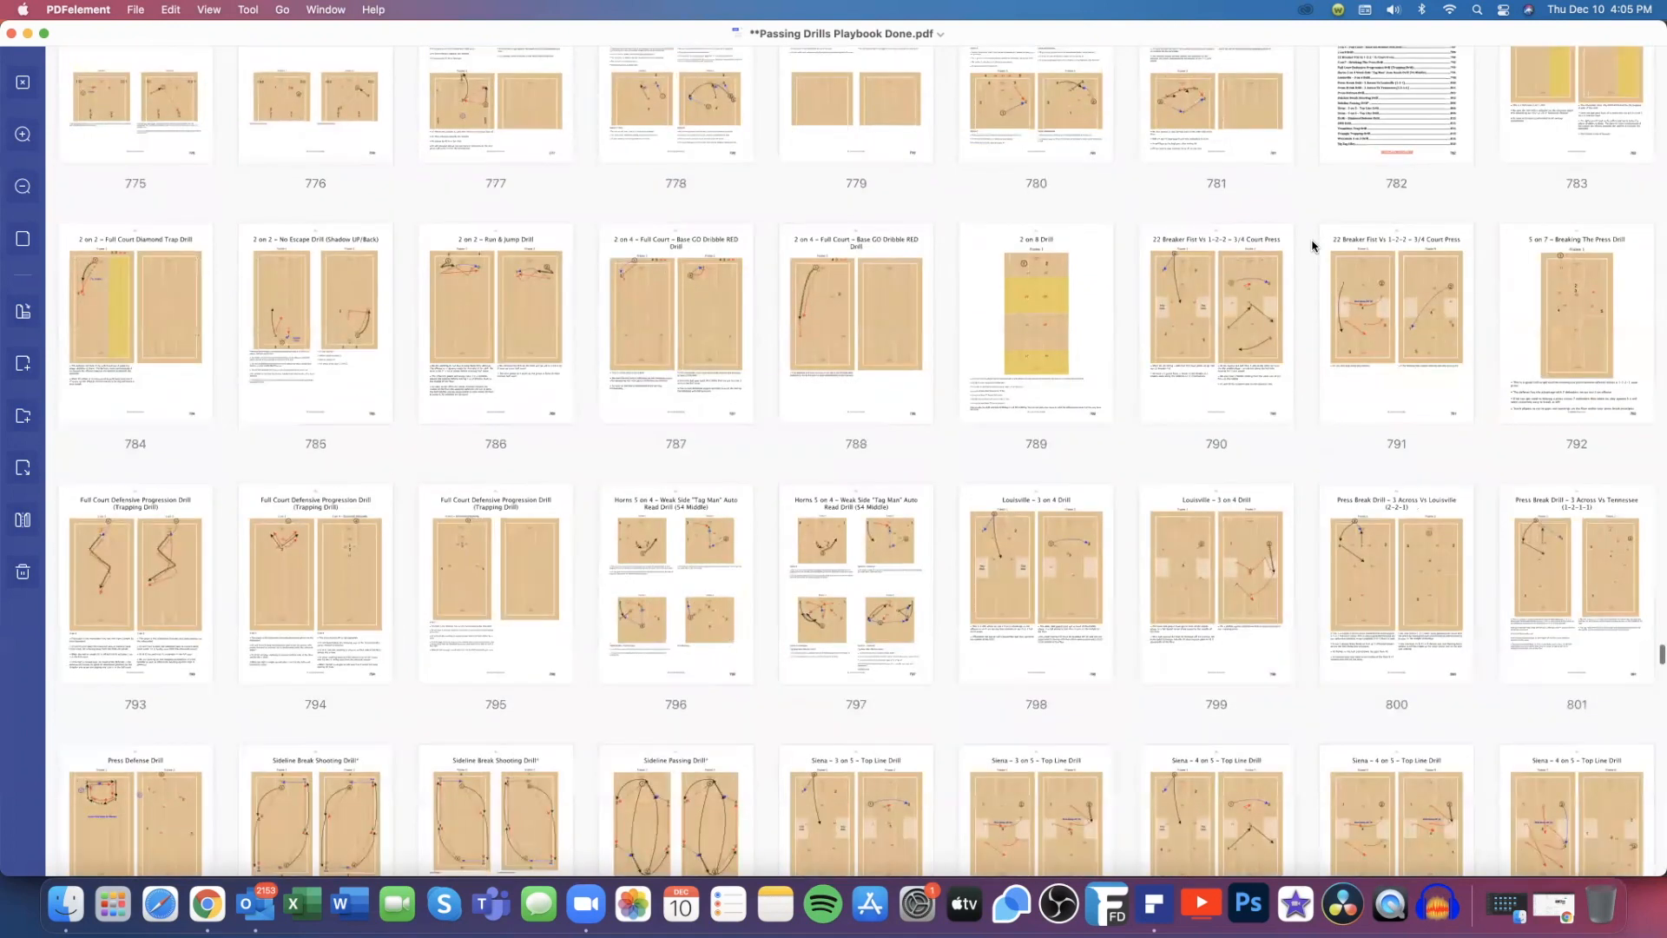
scroll(down, 3)
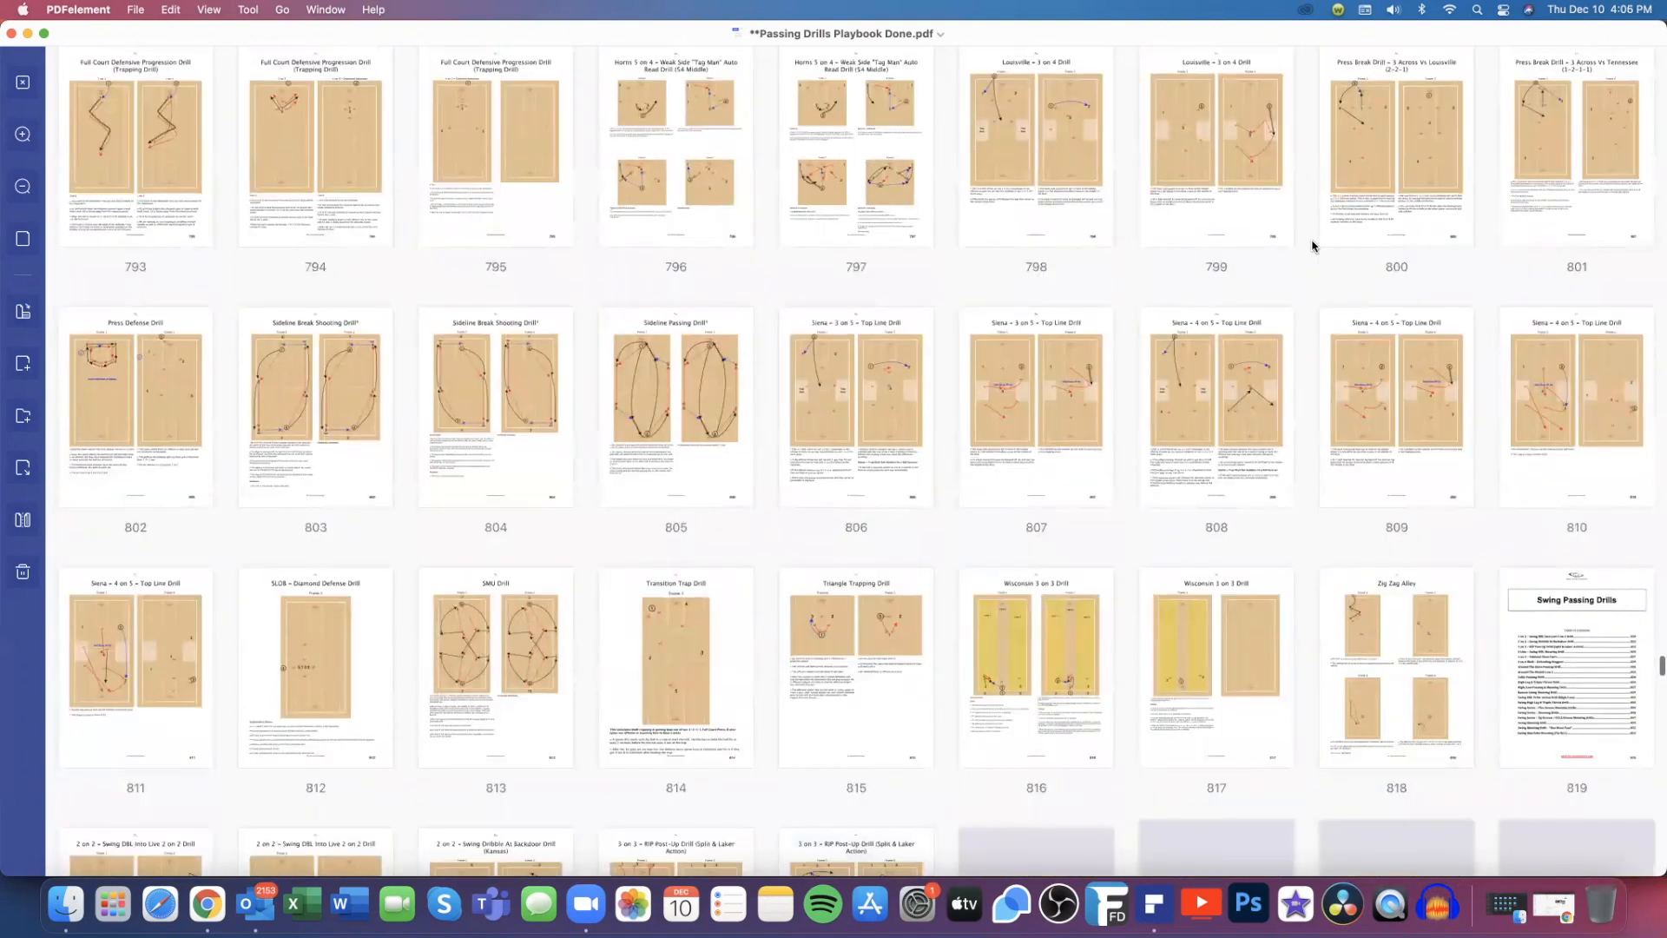
scroll(down, 3)
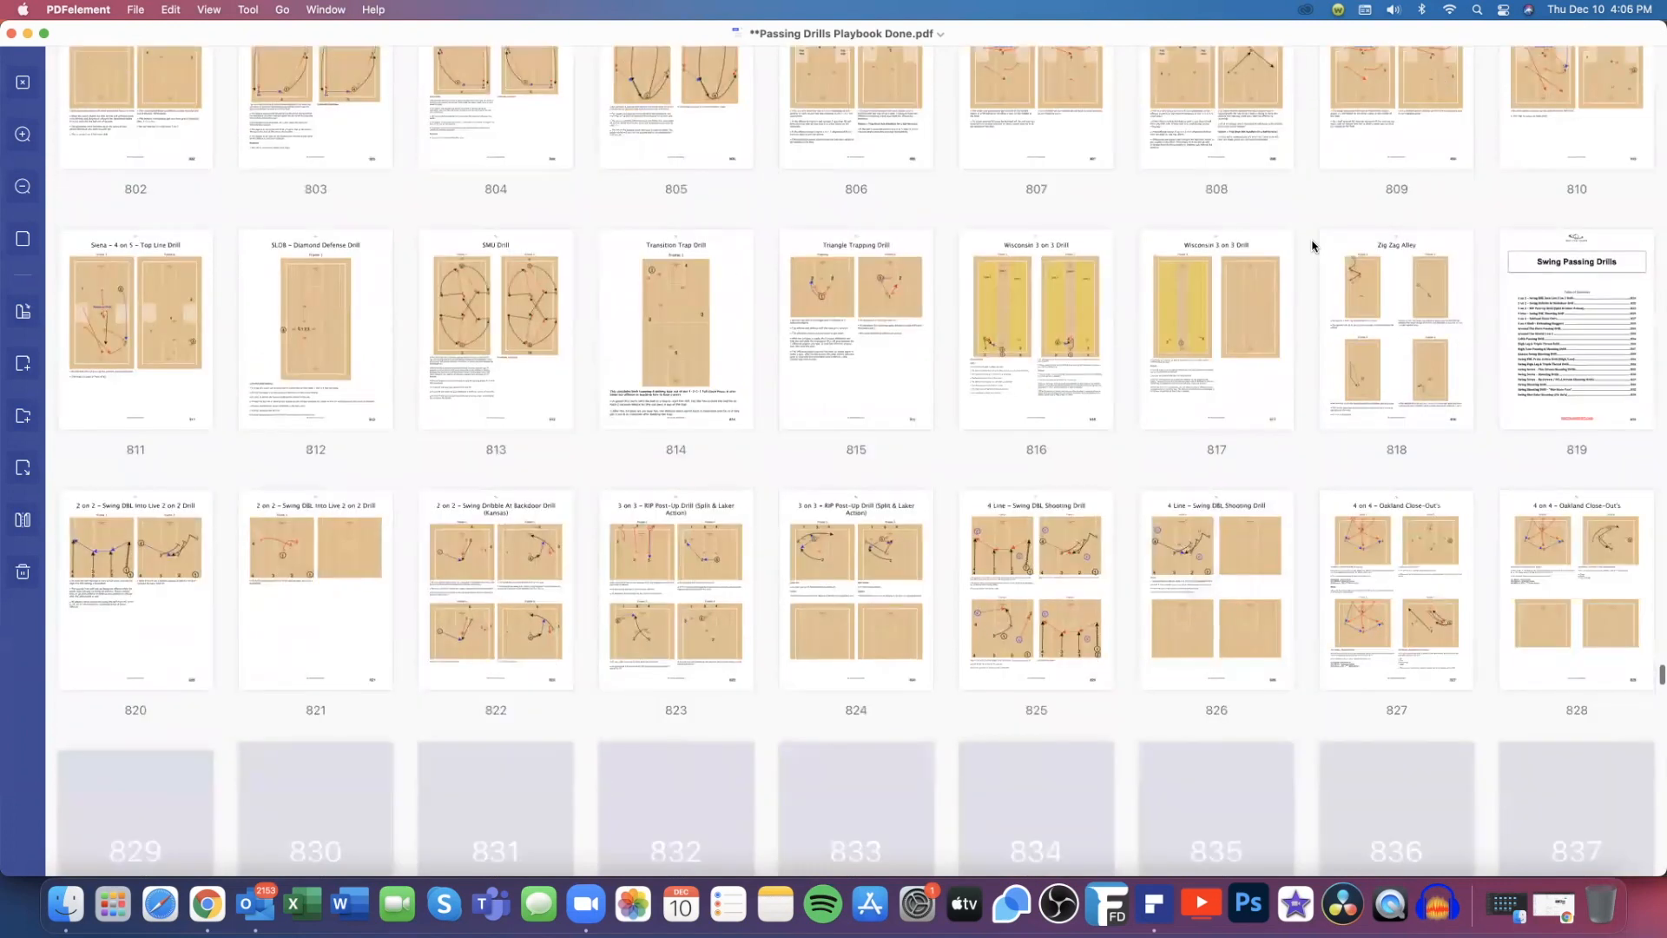
scroll(down, 3)
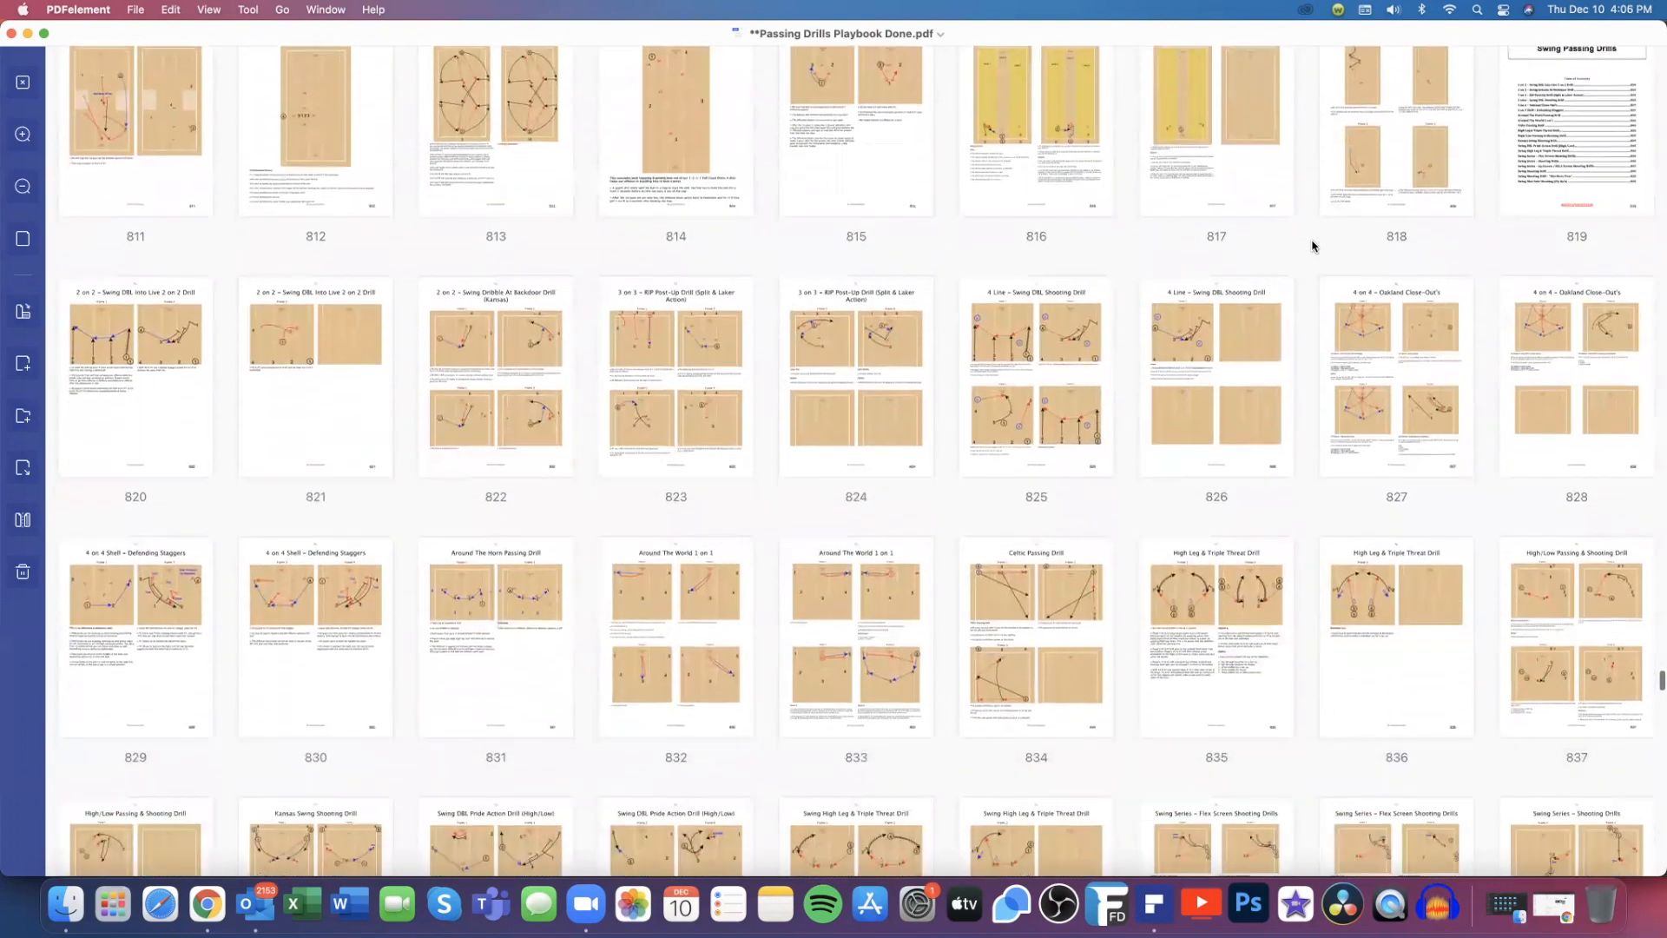
scroll(down, 3)
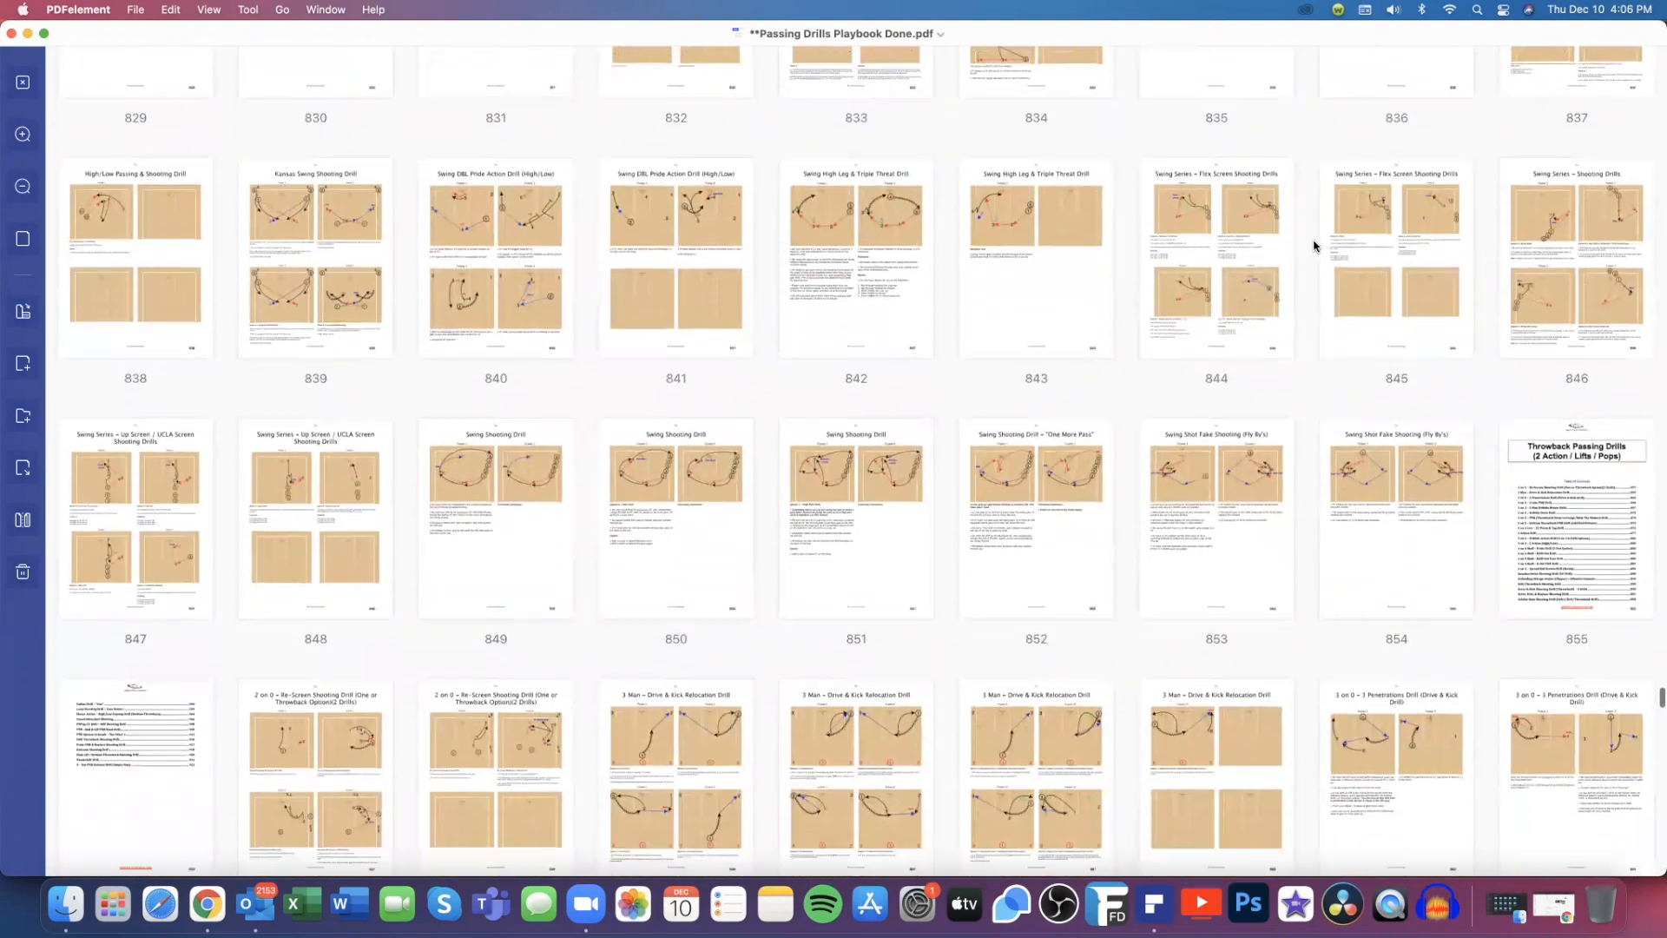
scroll(down, 3)
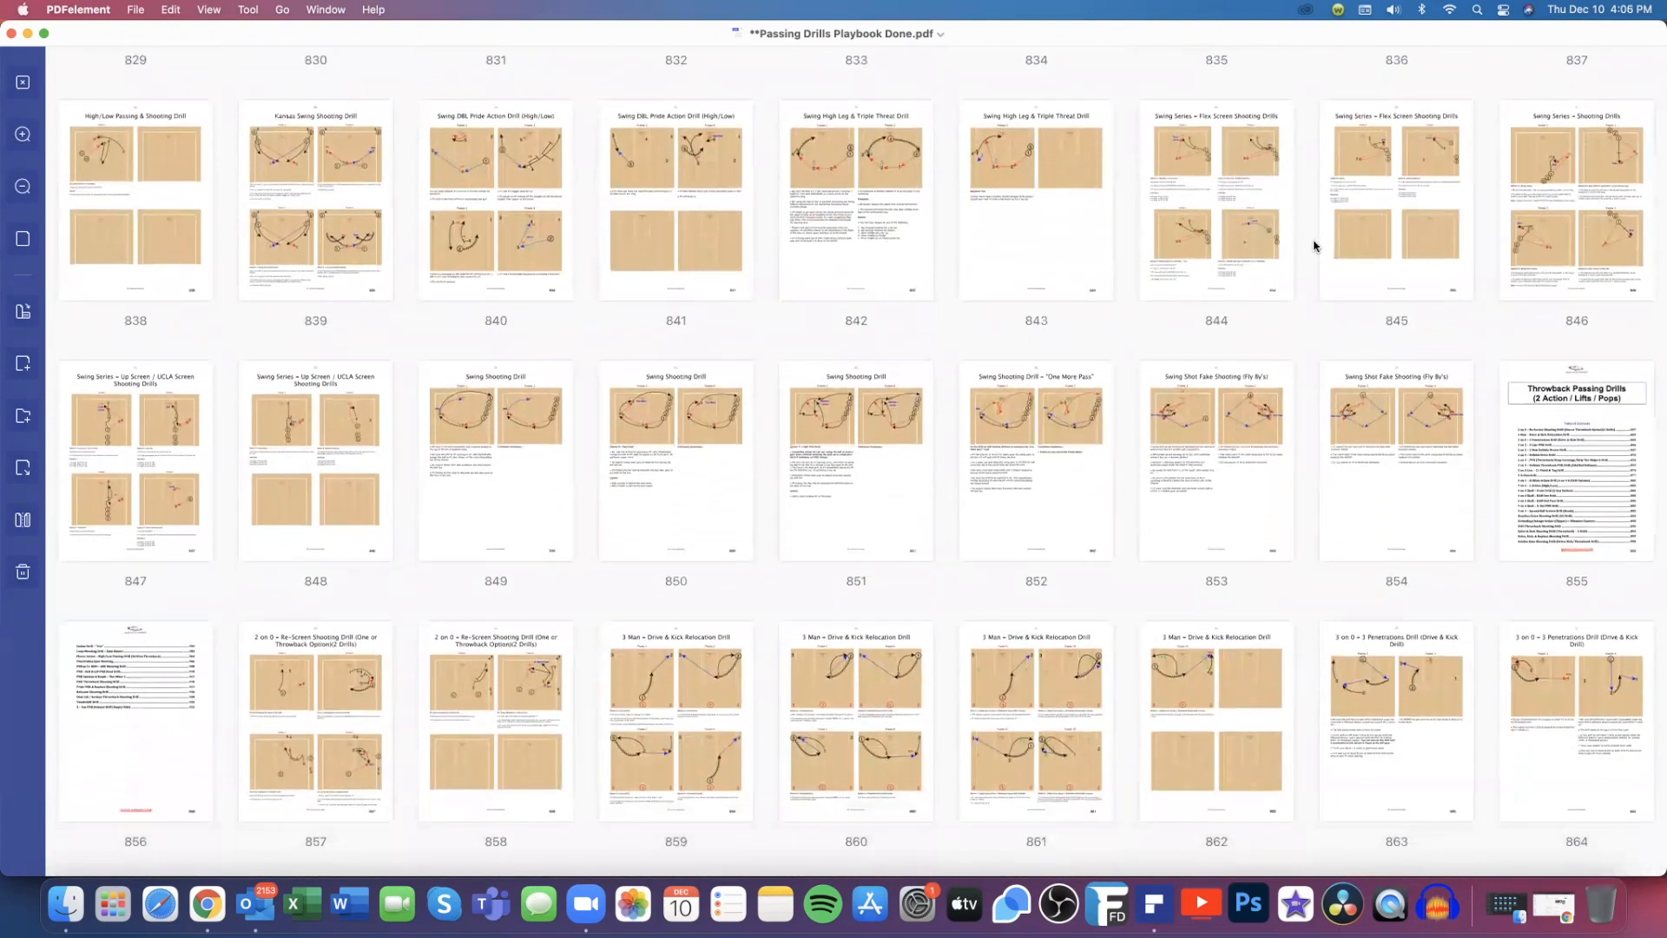
scroll(down, 3)
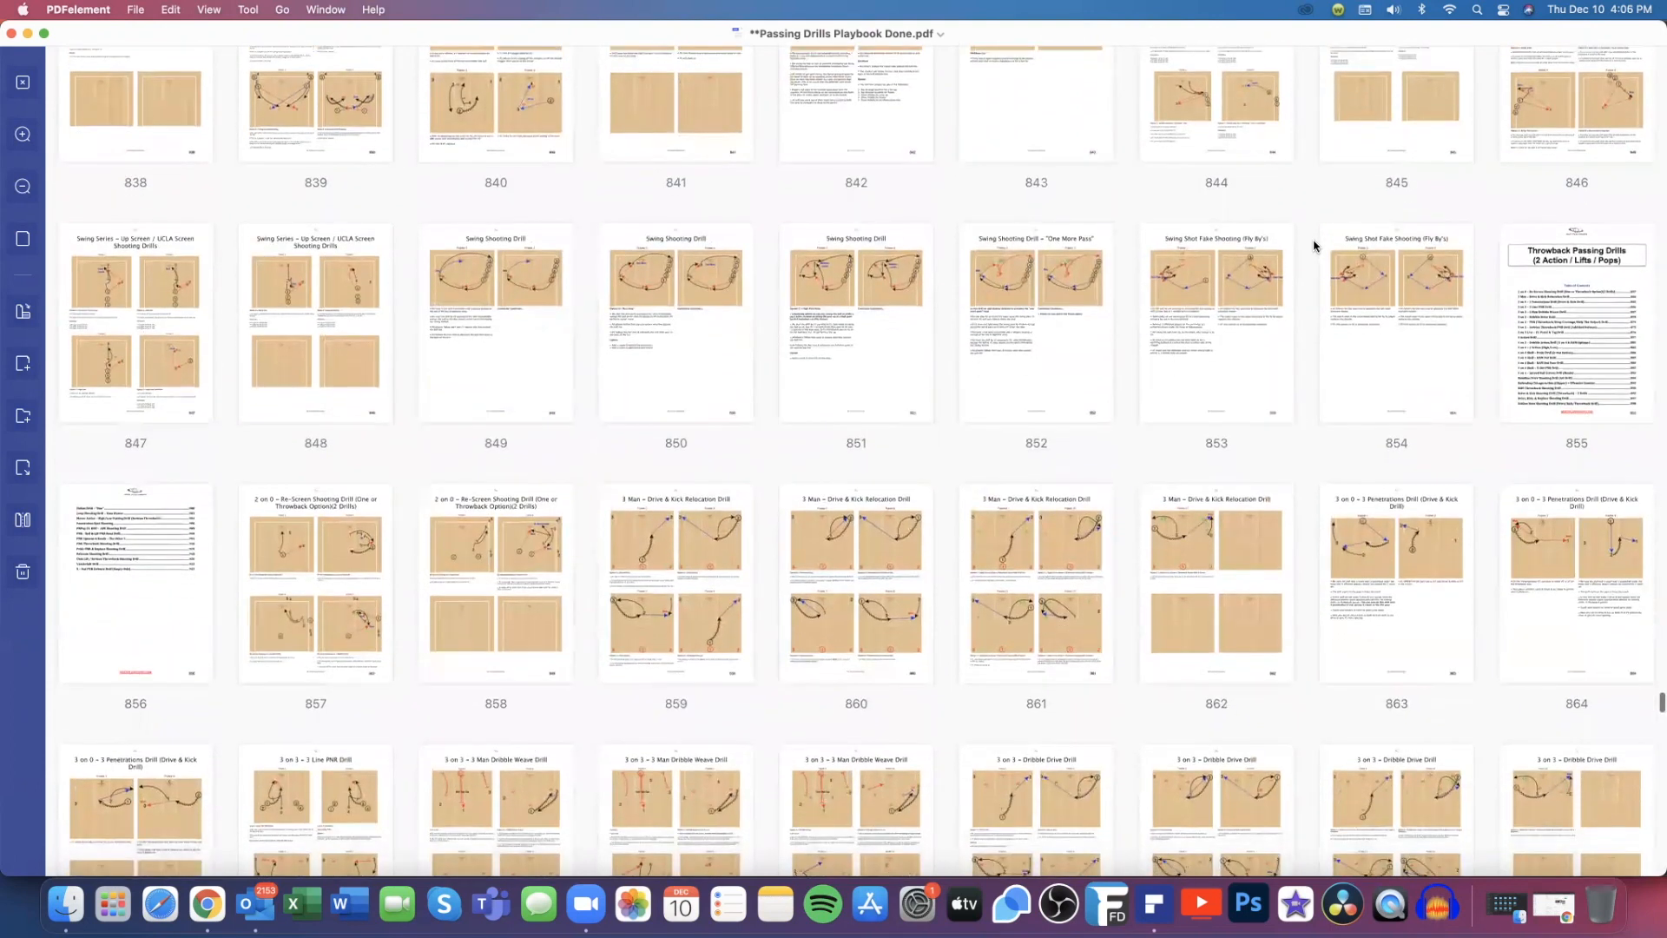
scroll(down, 3)
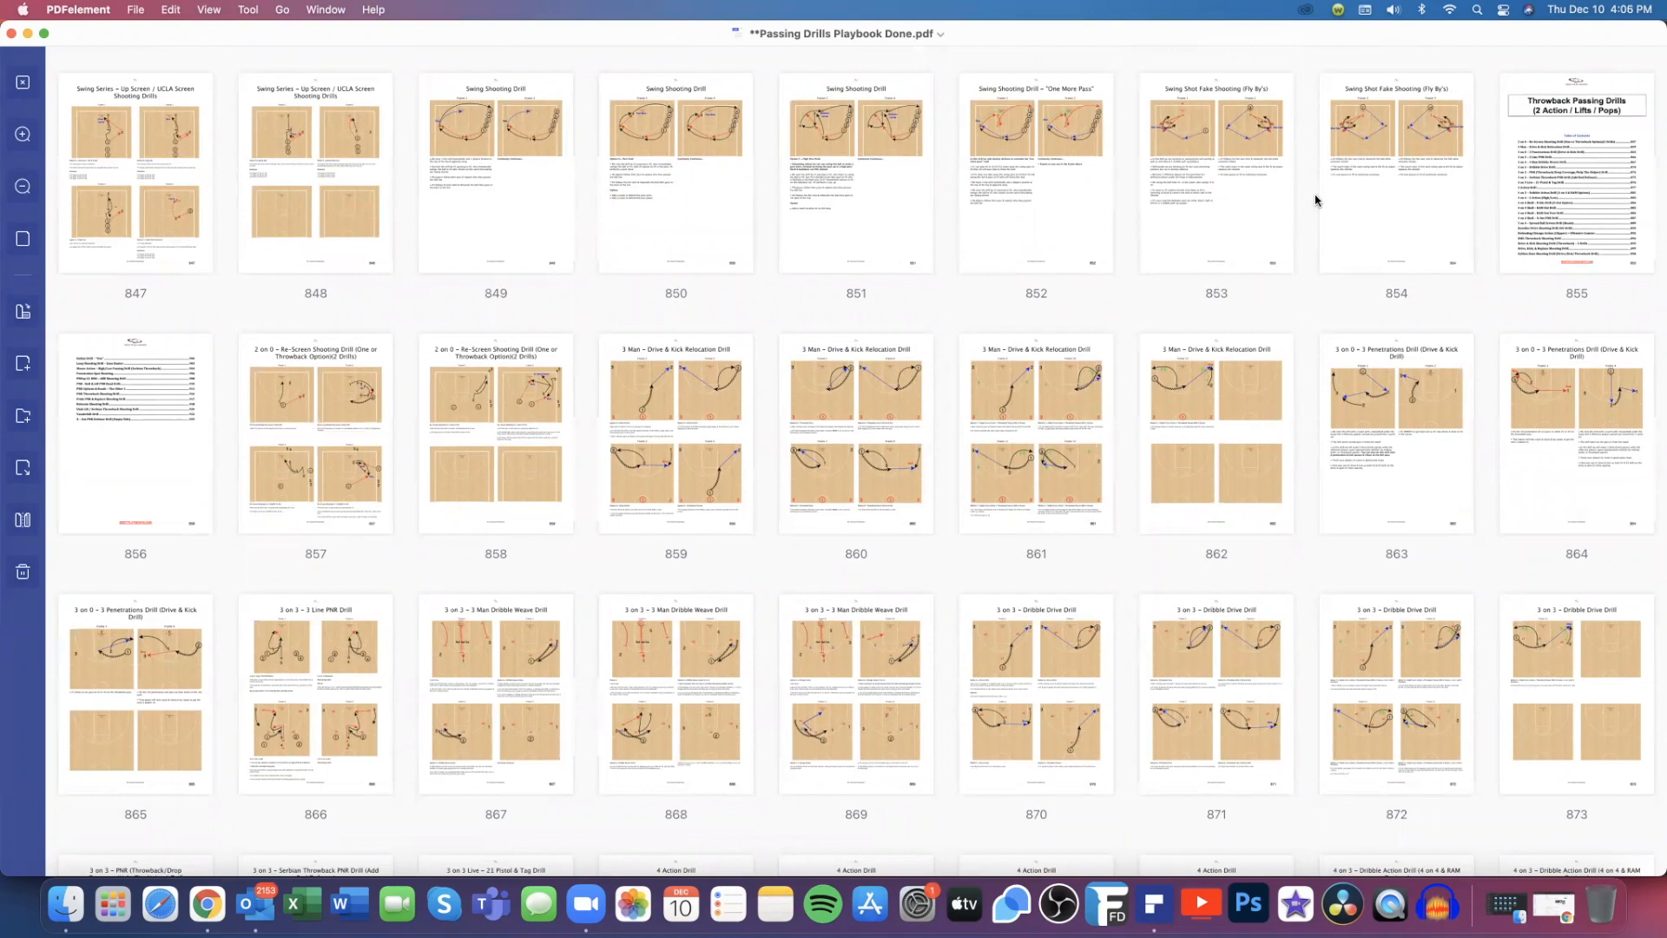
scroll(down, 3)
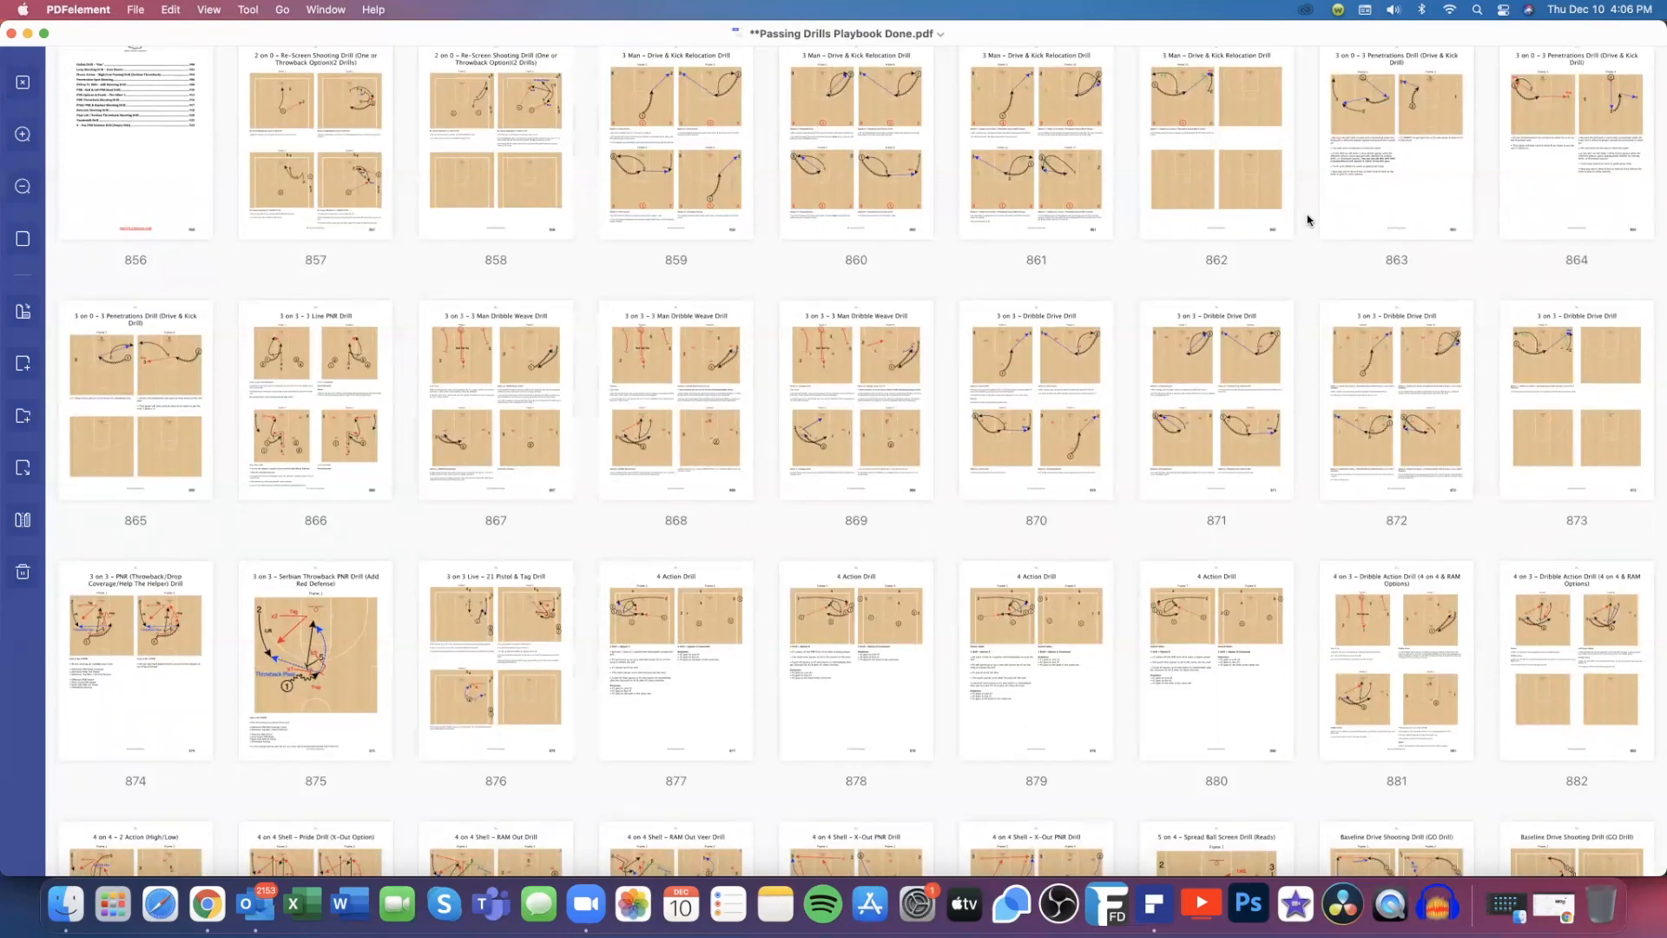
mouse_move(1312, 248)
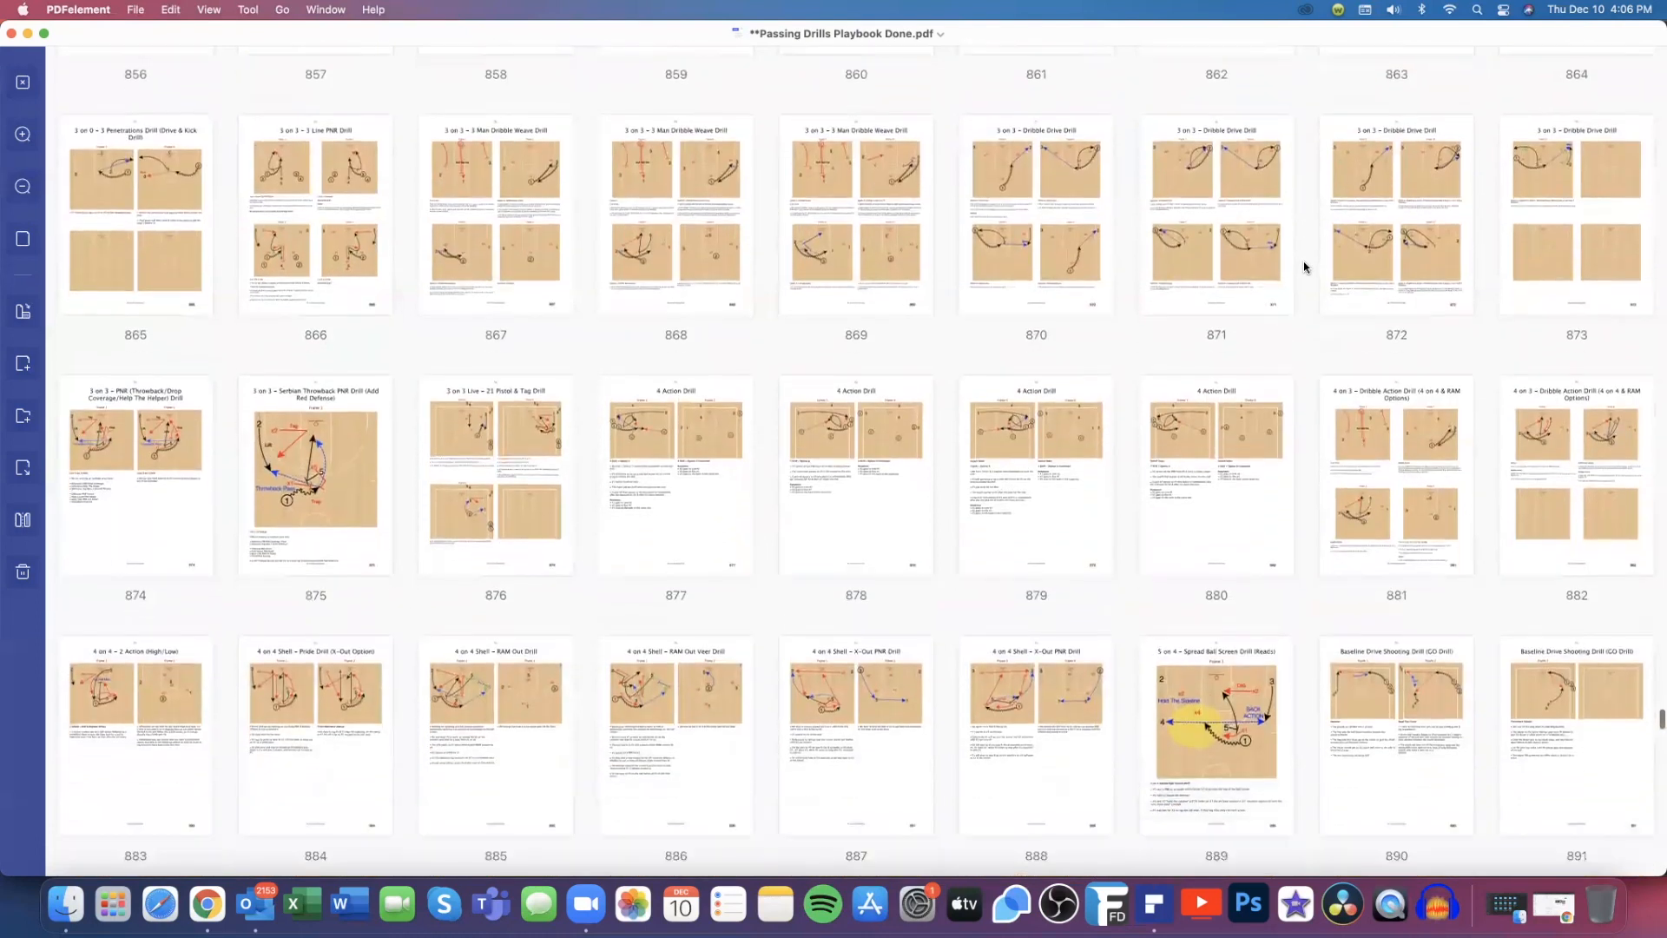
scroll(down, 3)
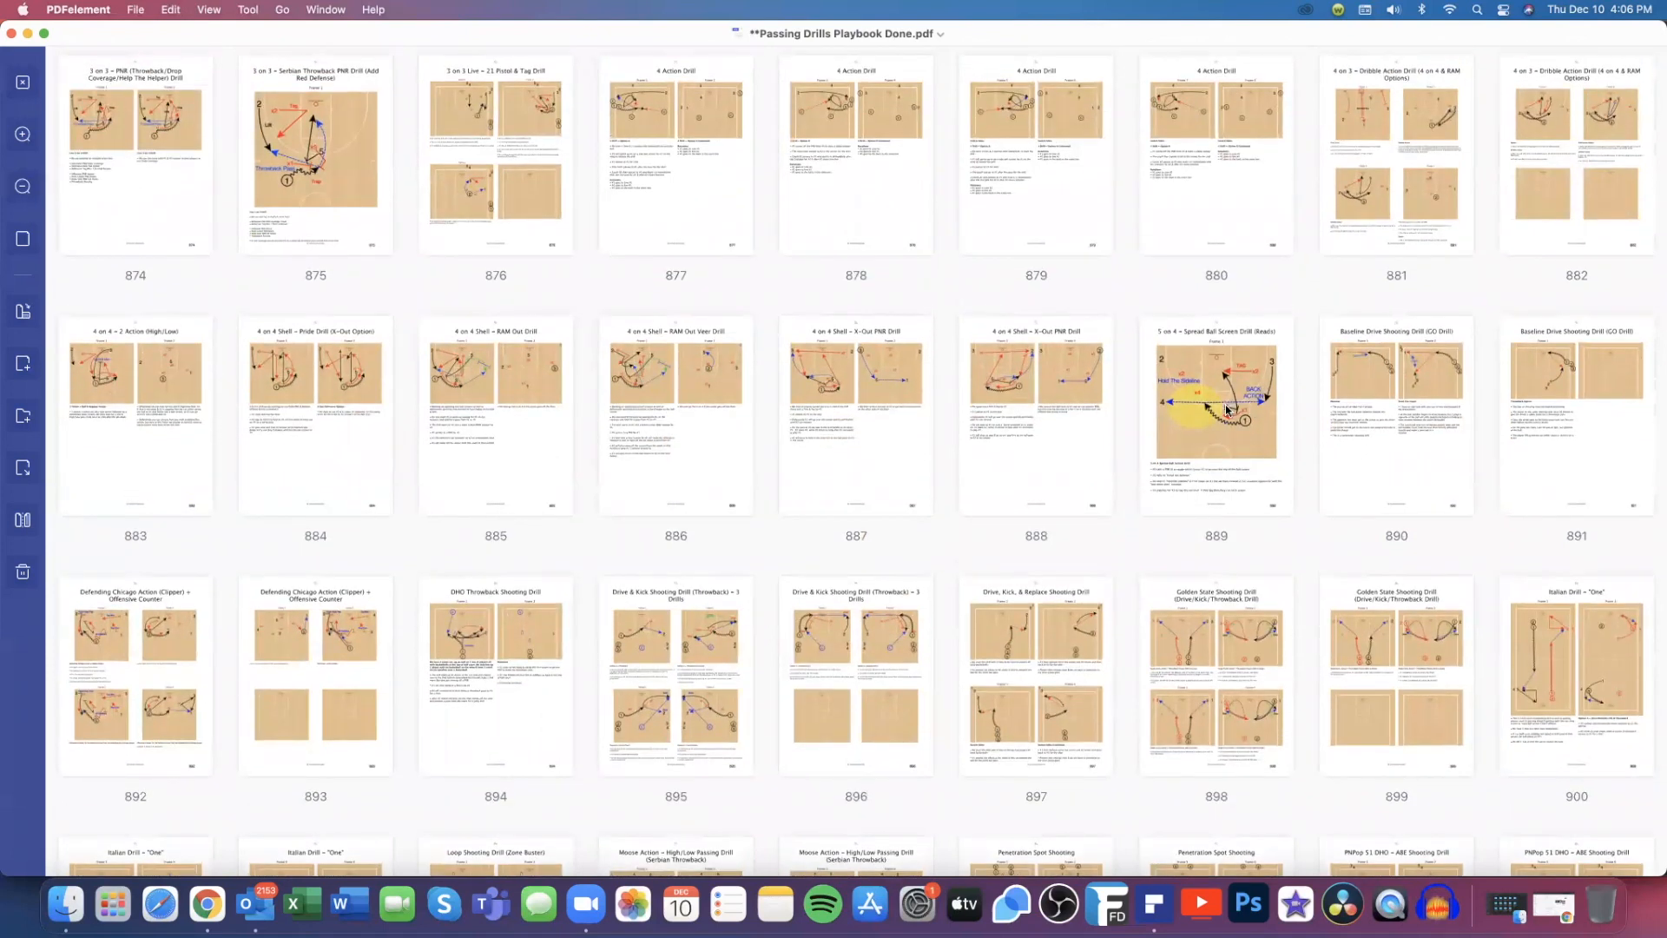
double_click(1216, 414)
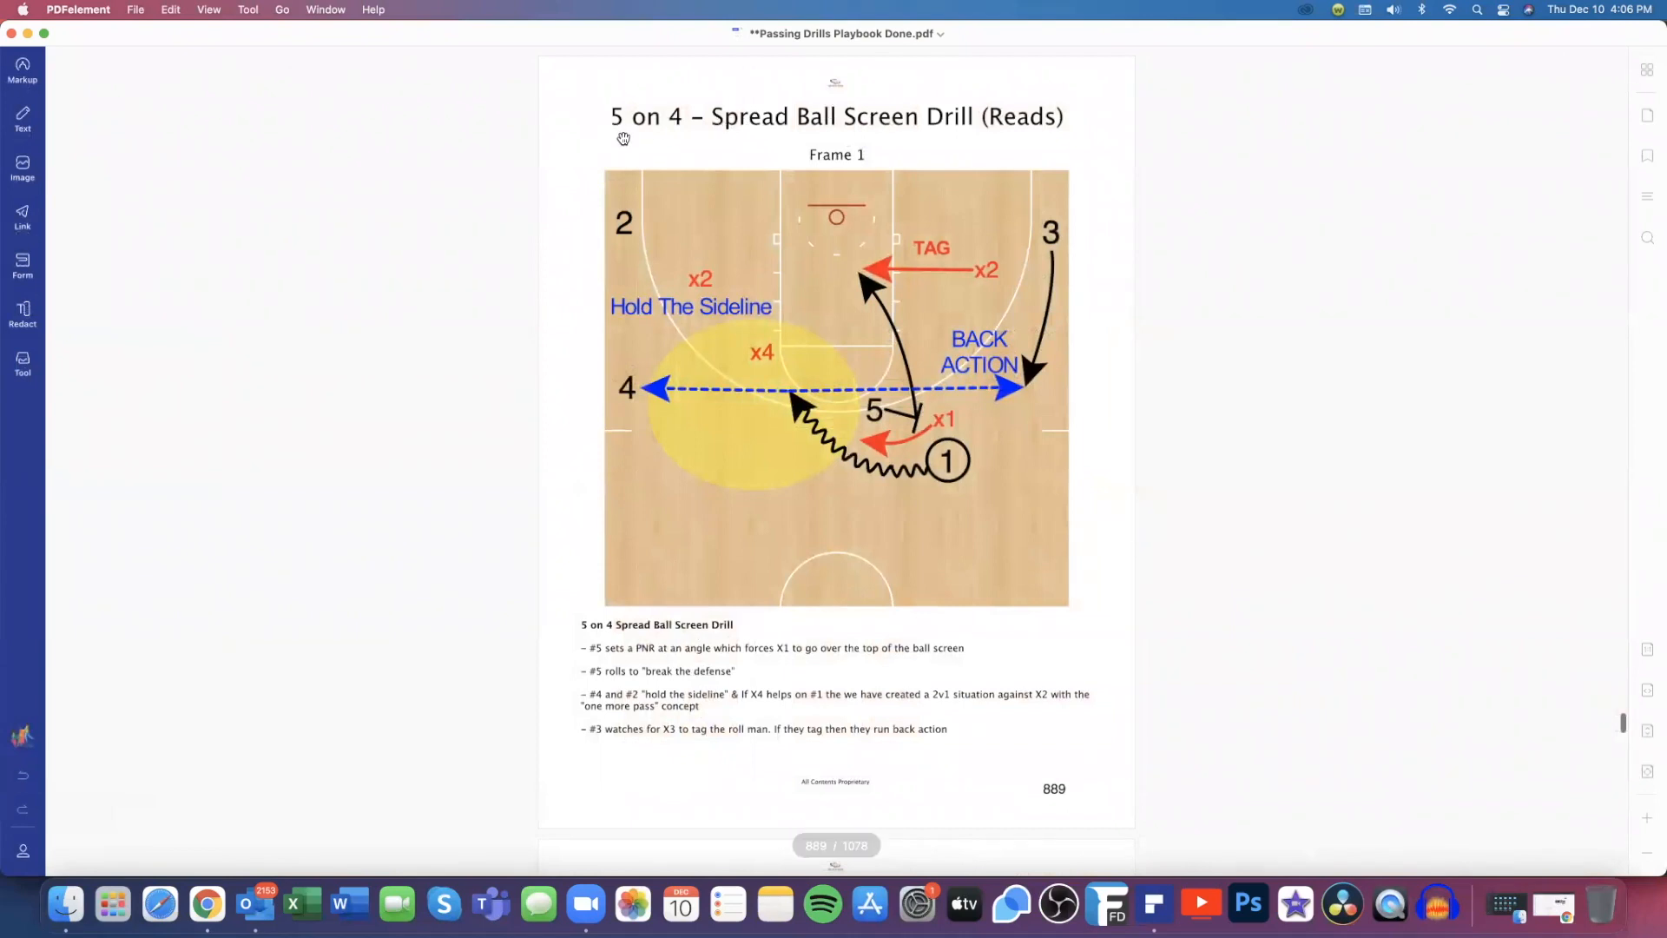
mouse_move(984, 439)
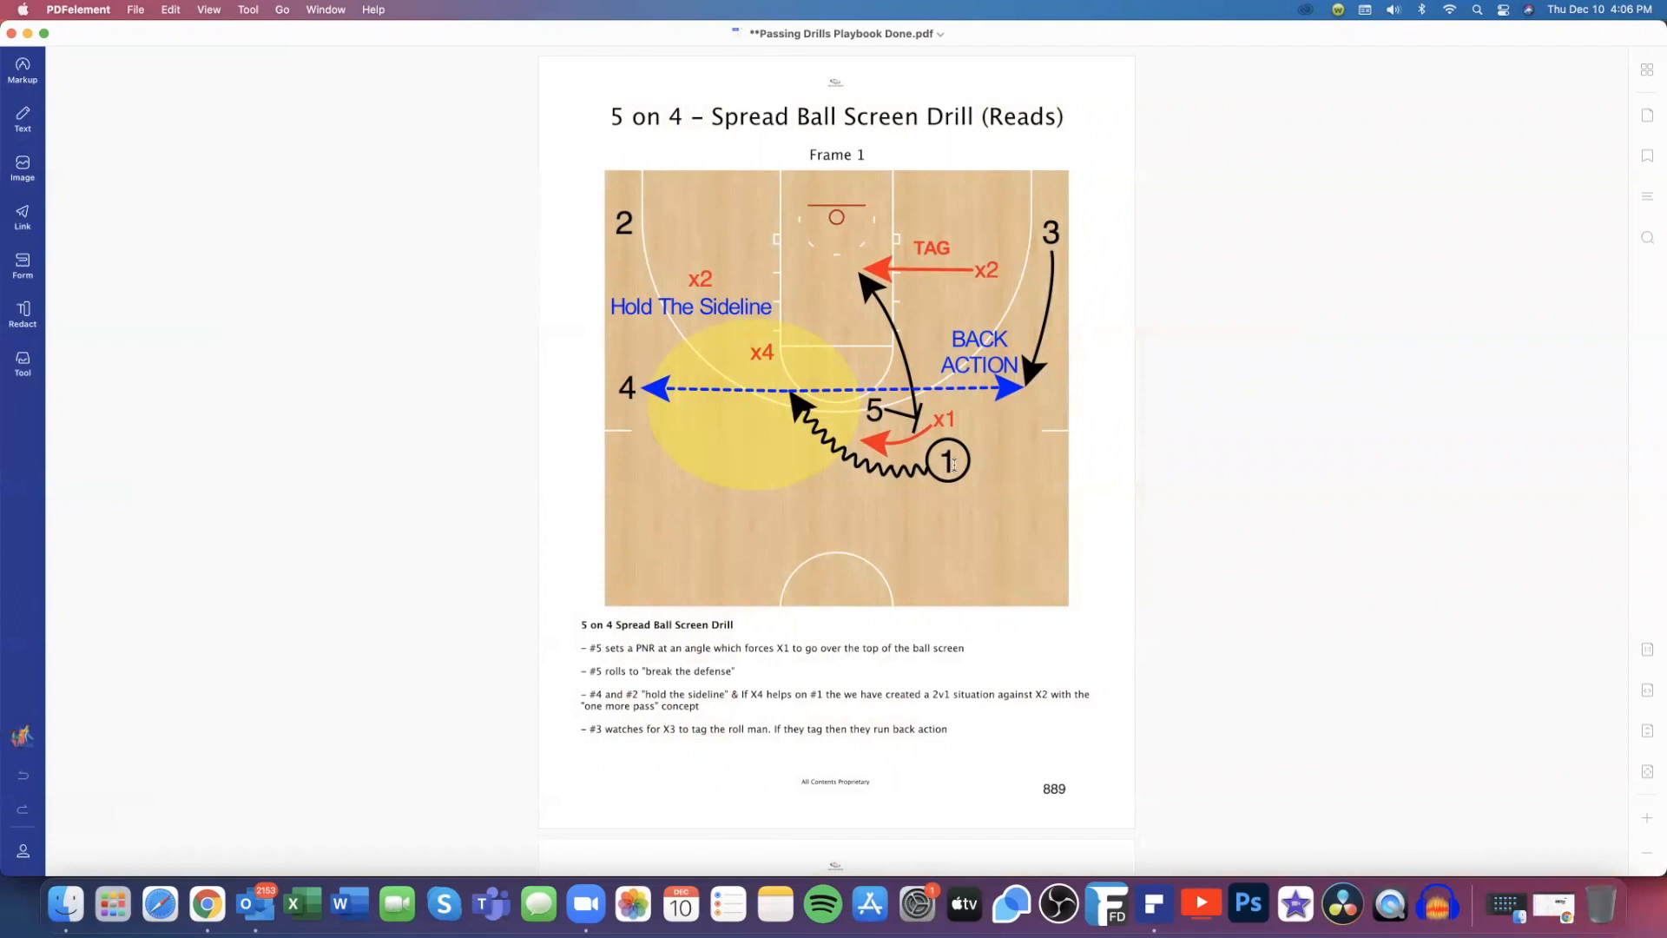
mouse_move(959, 421)
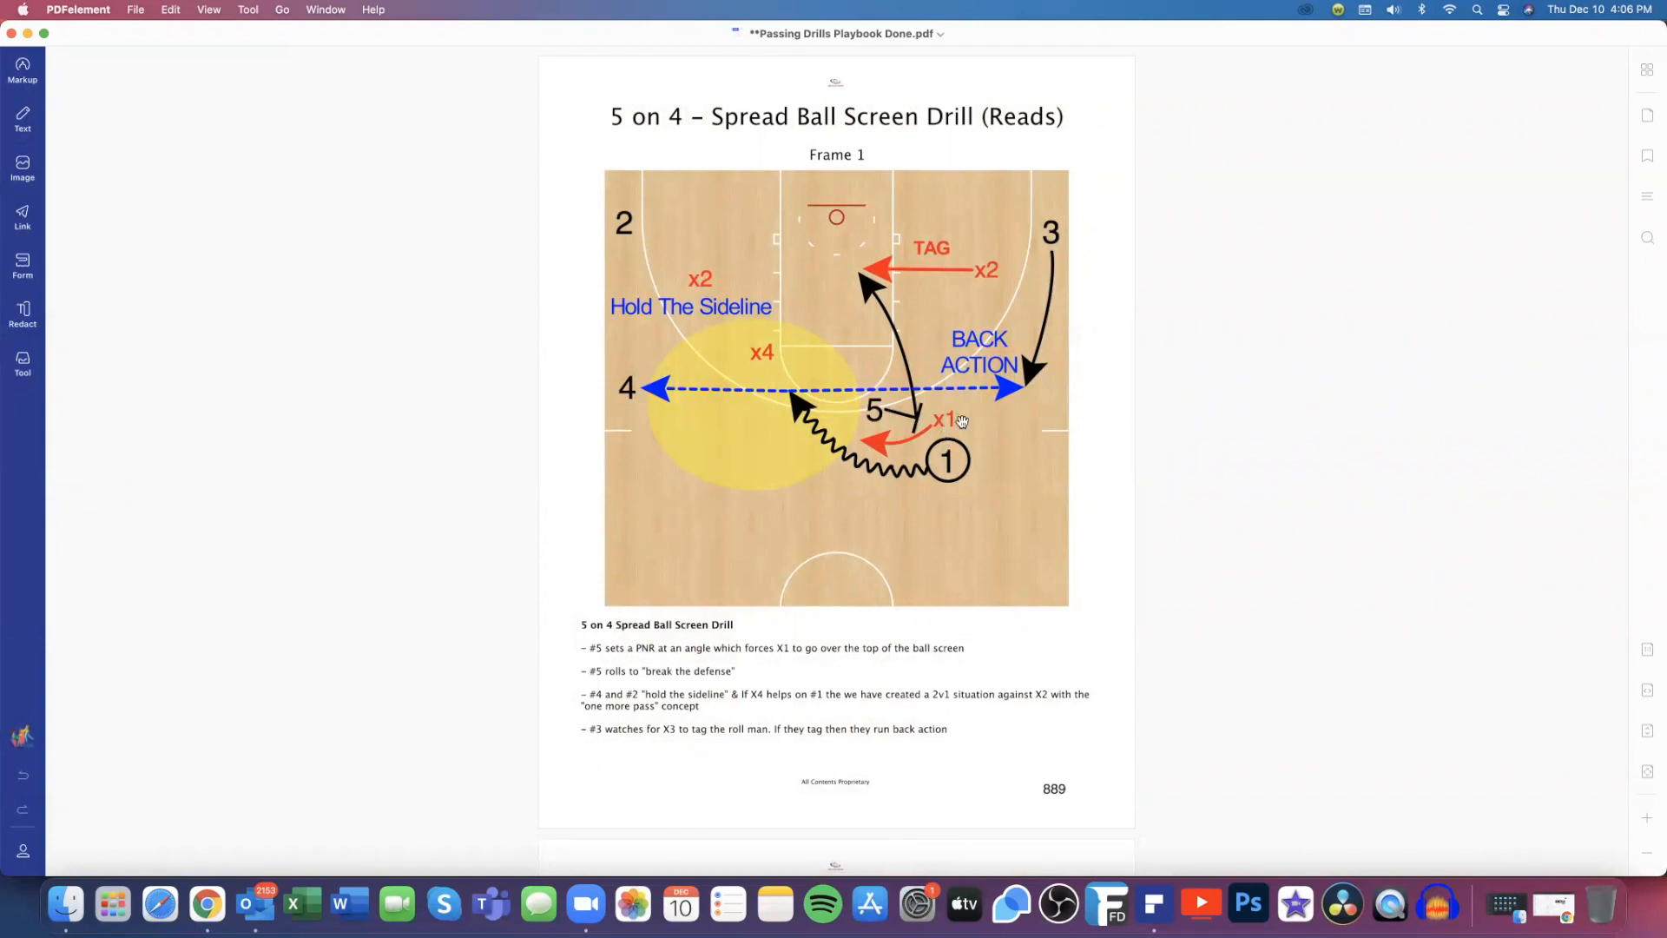
mouse_move(949, 269)
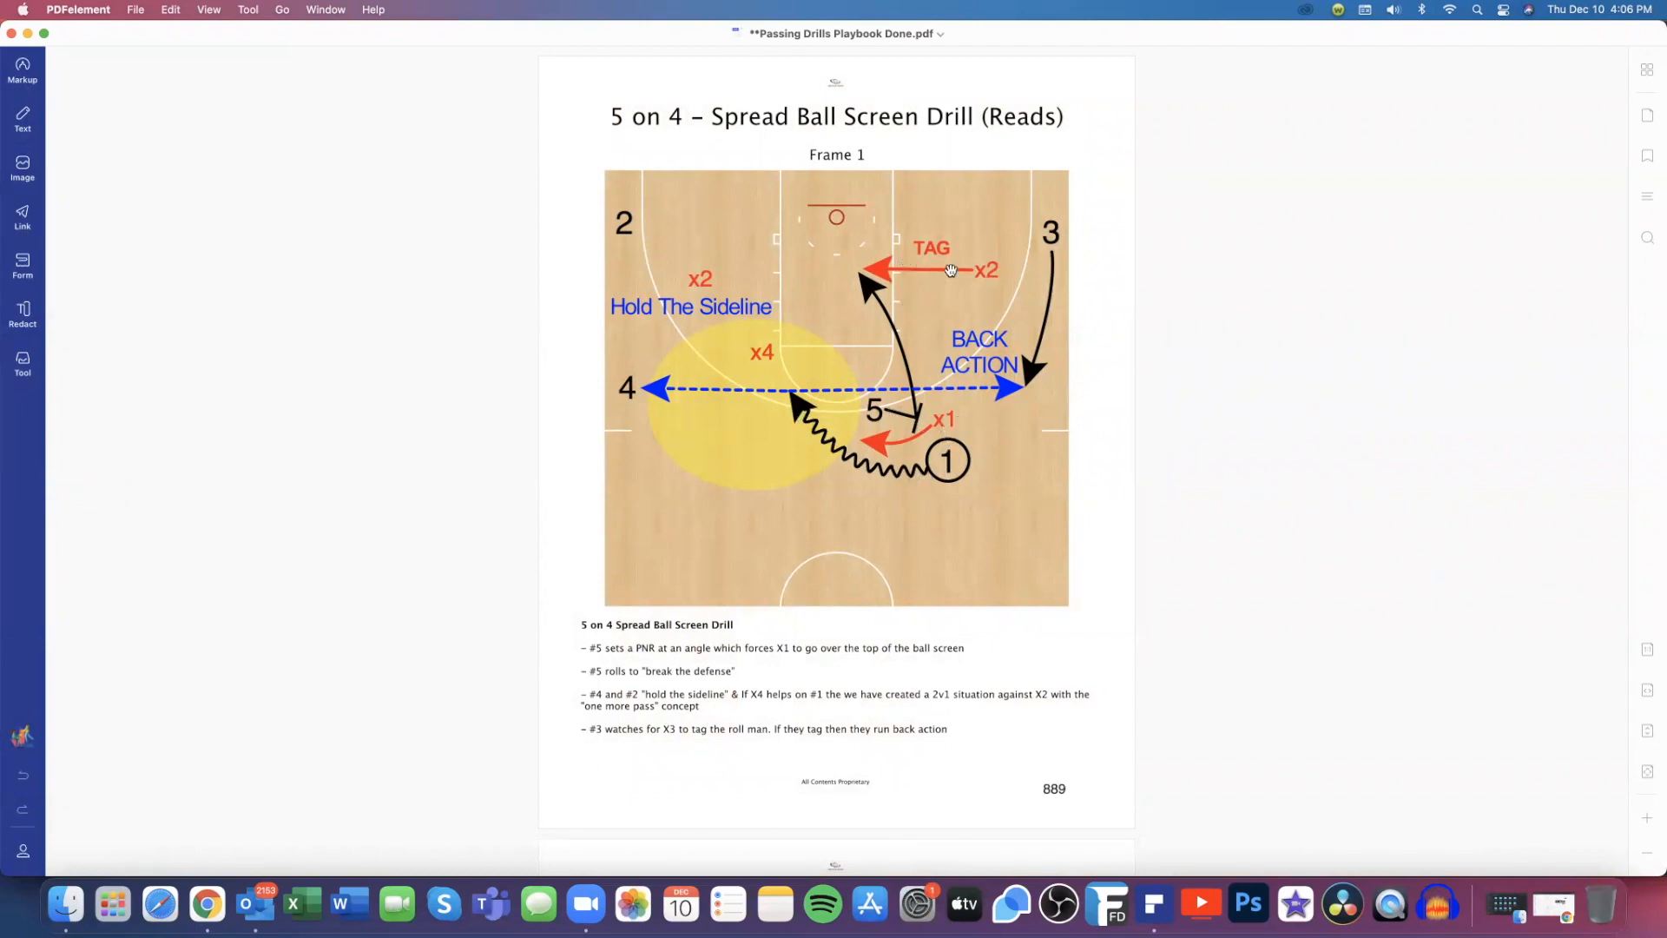
mouse_move(745, 395)
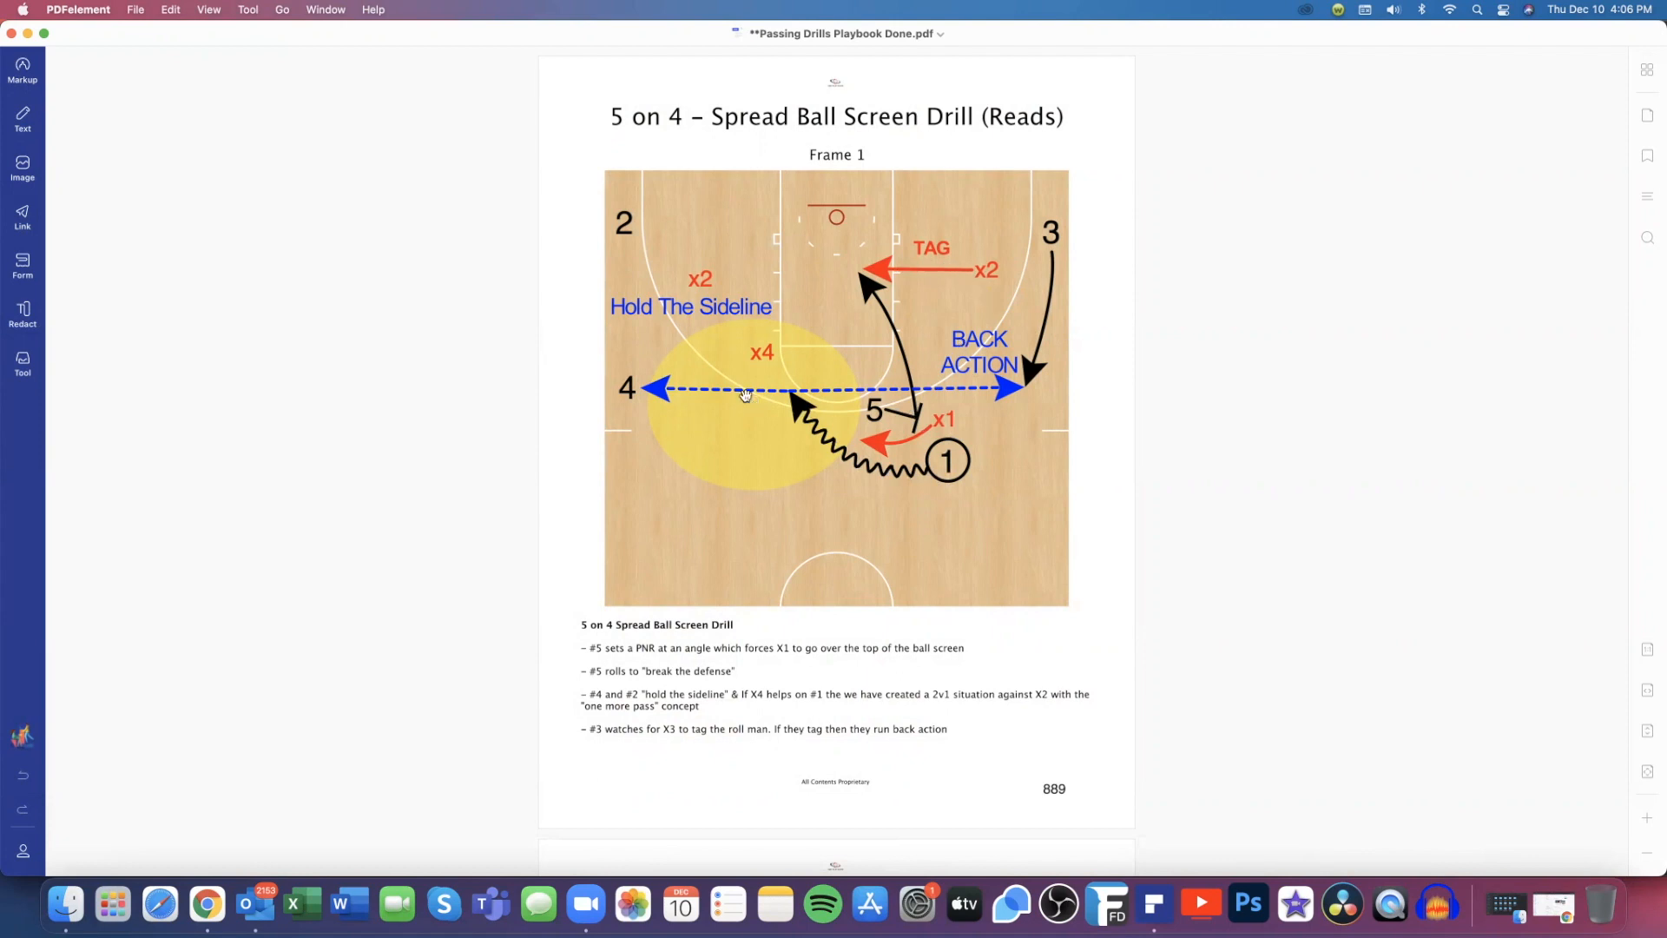
mouse_move(849, 359)
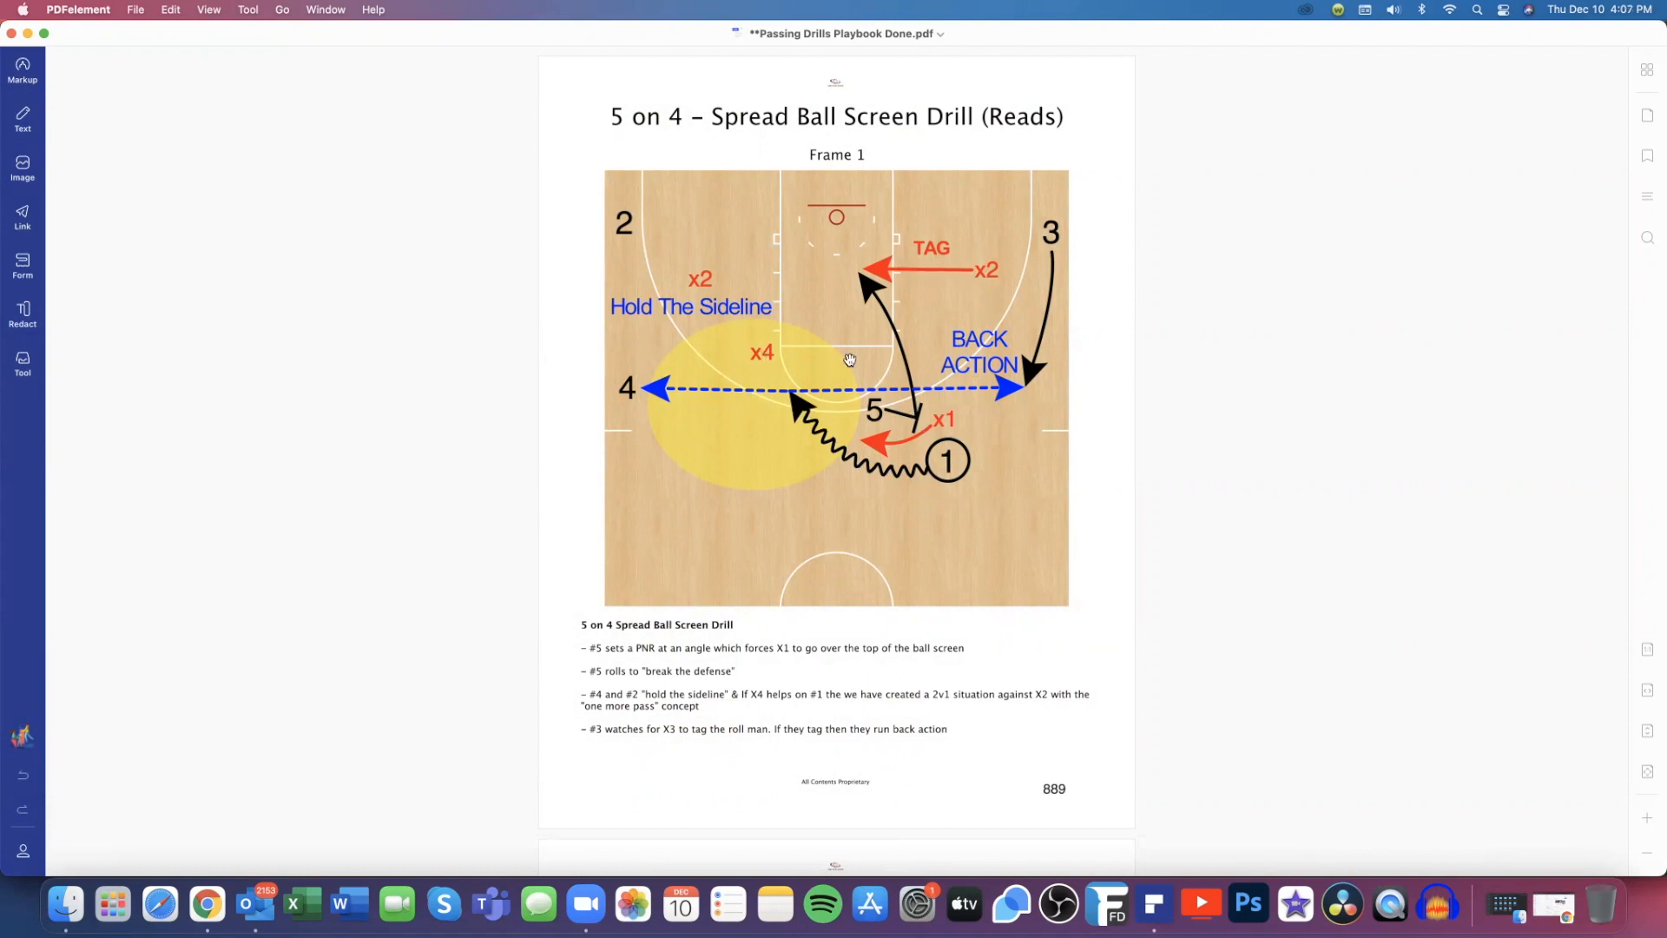
mouse_move(966, 391)
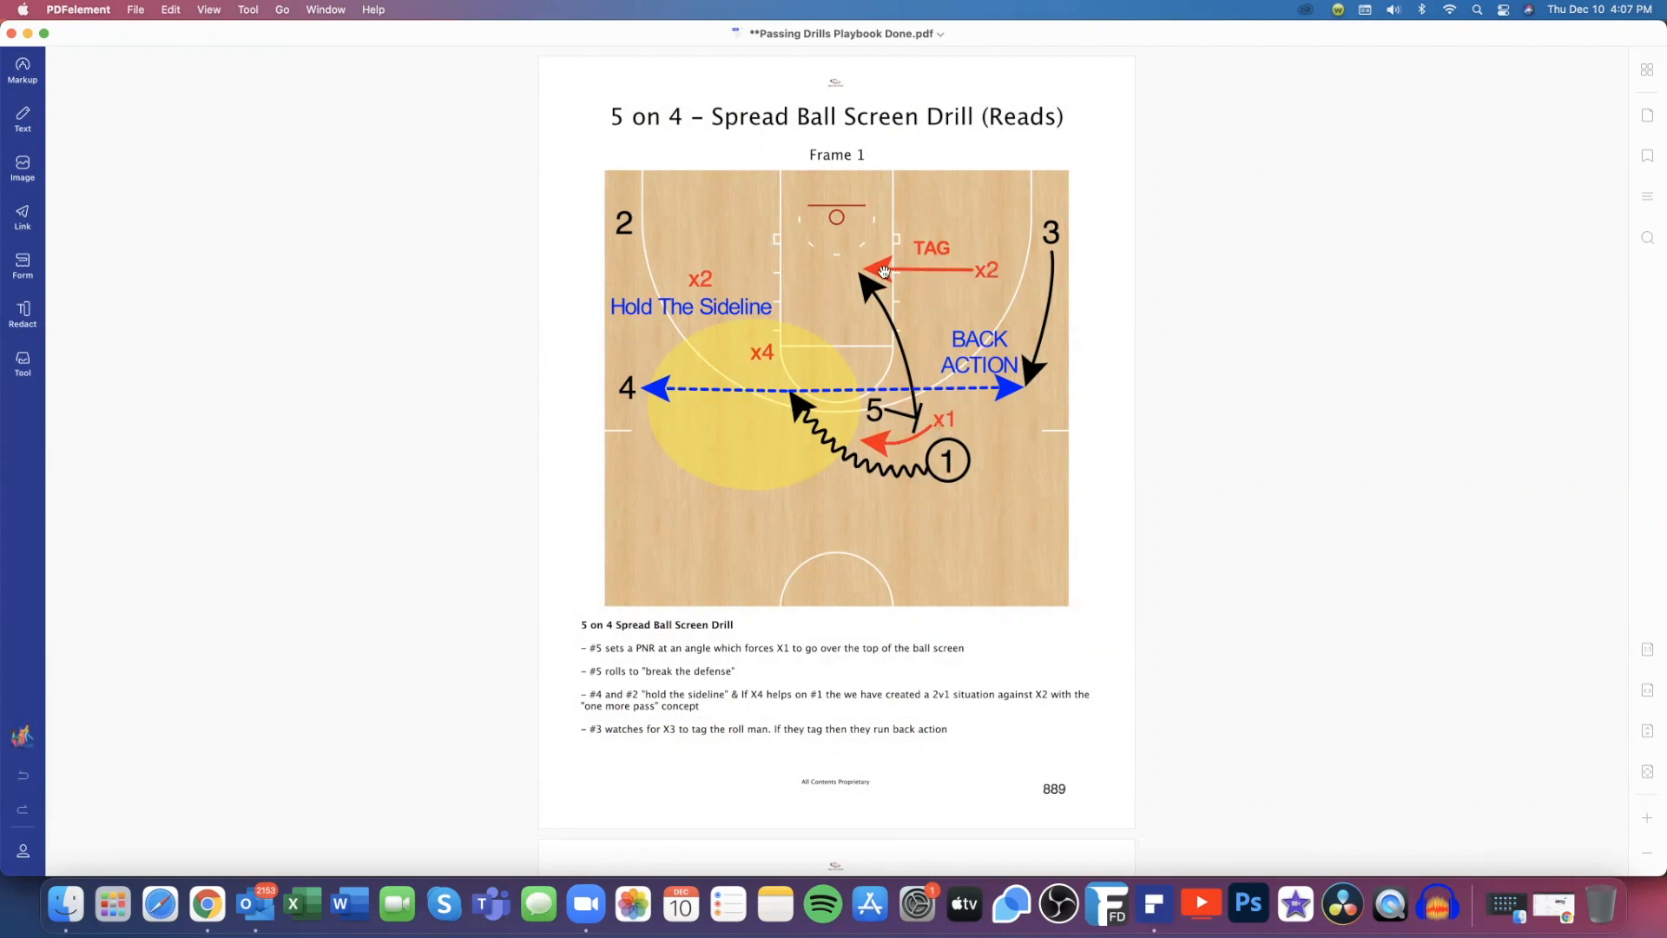
mouse_move(1071, 274)
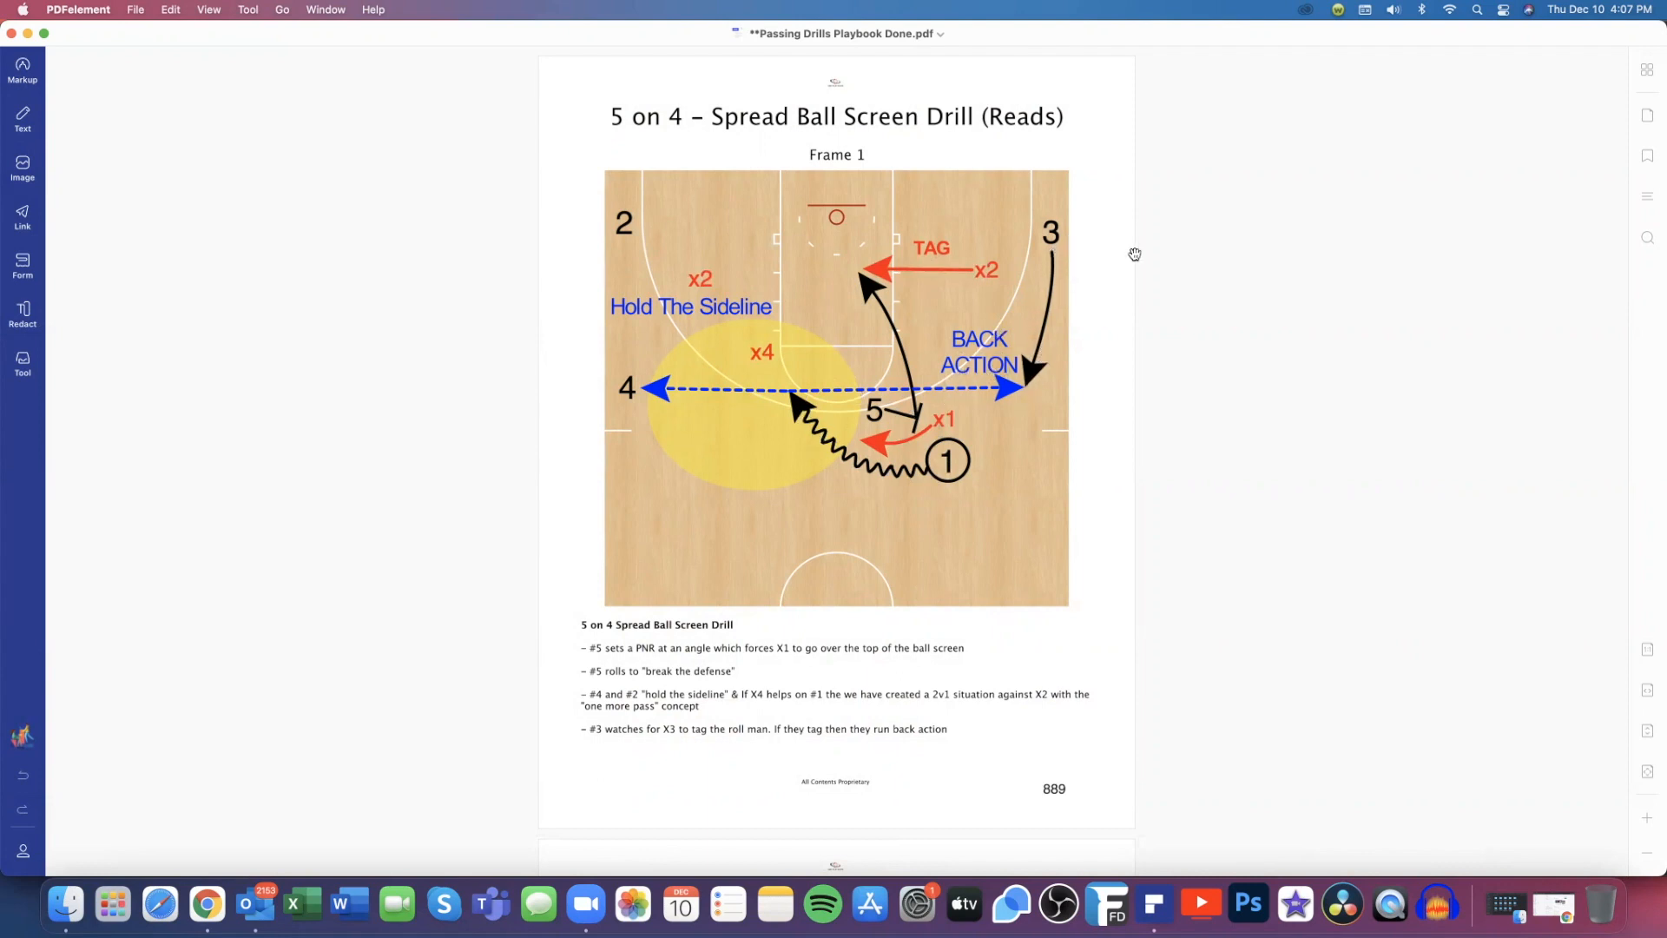
mouse_move(957, 316)
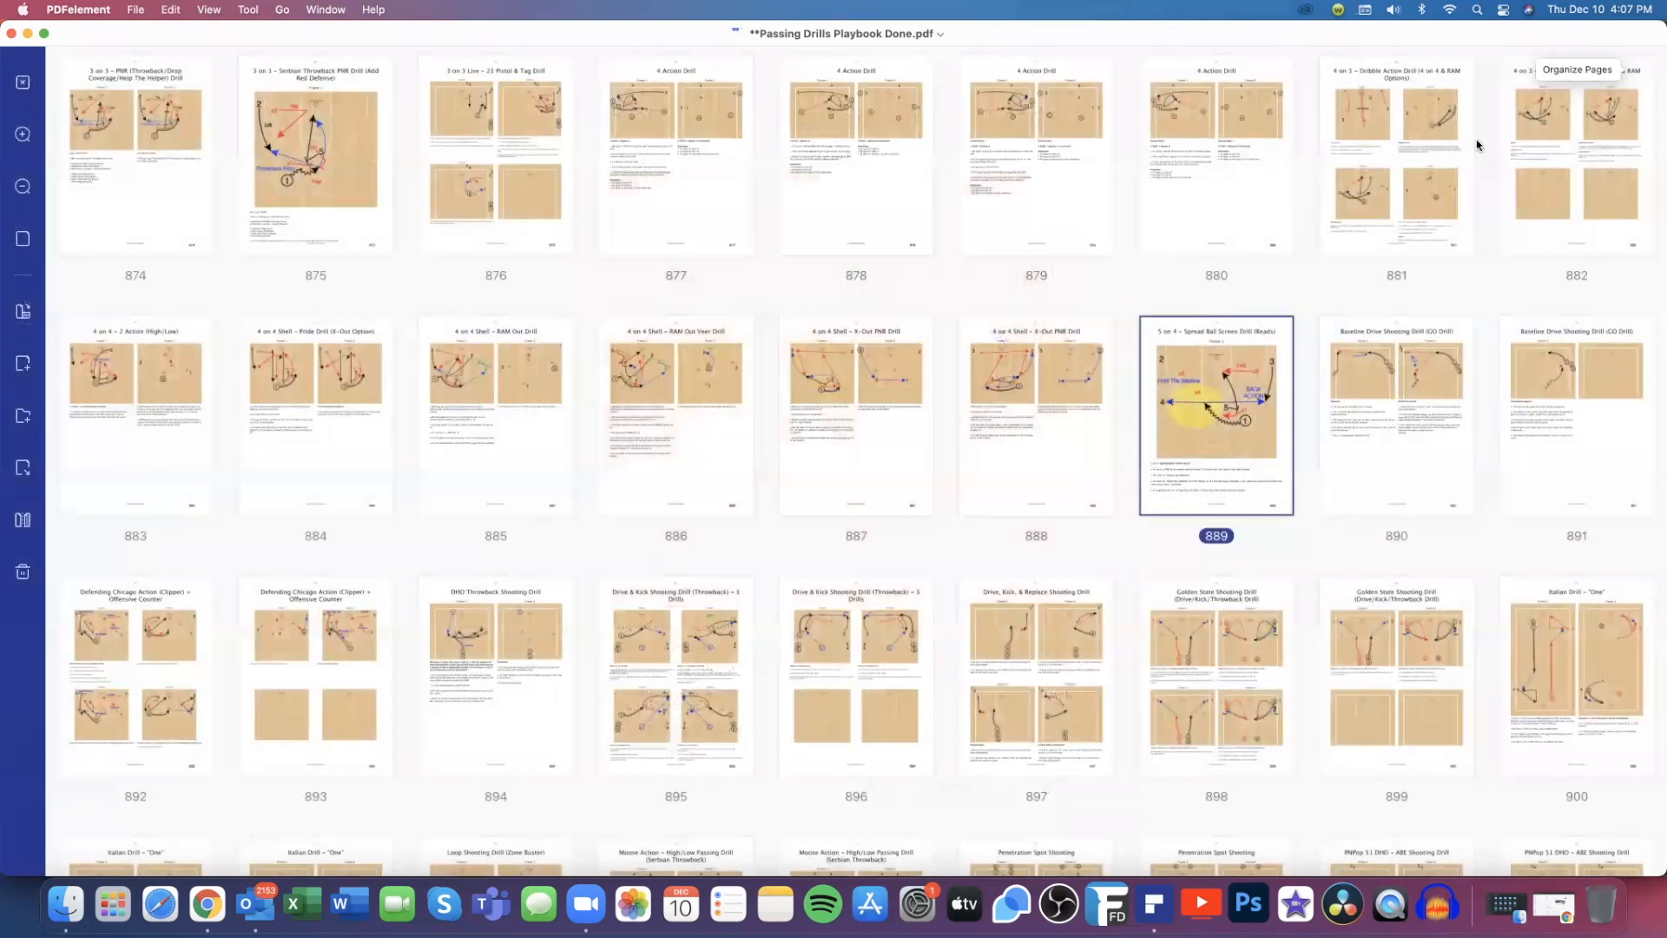
Scroll the thumbnail grid through the Transition Seal & Bury drills until pages 1018–1044 are visible
scroll(down, 3)
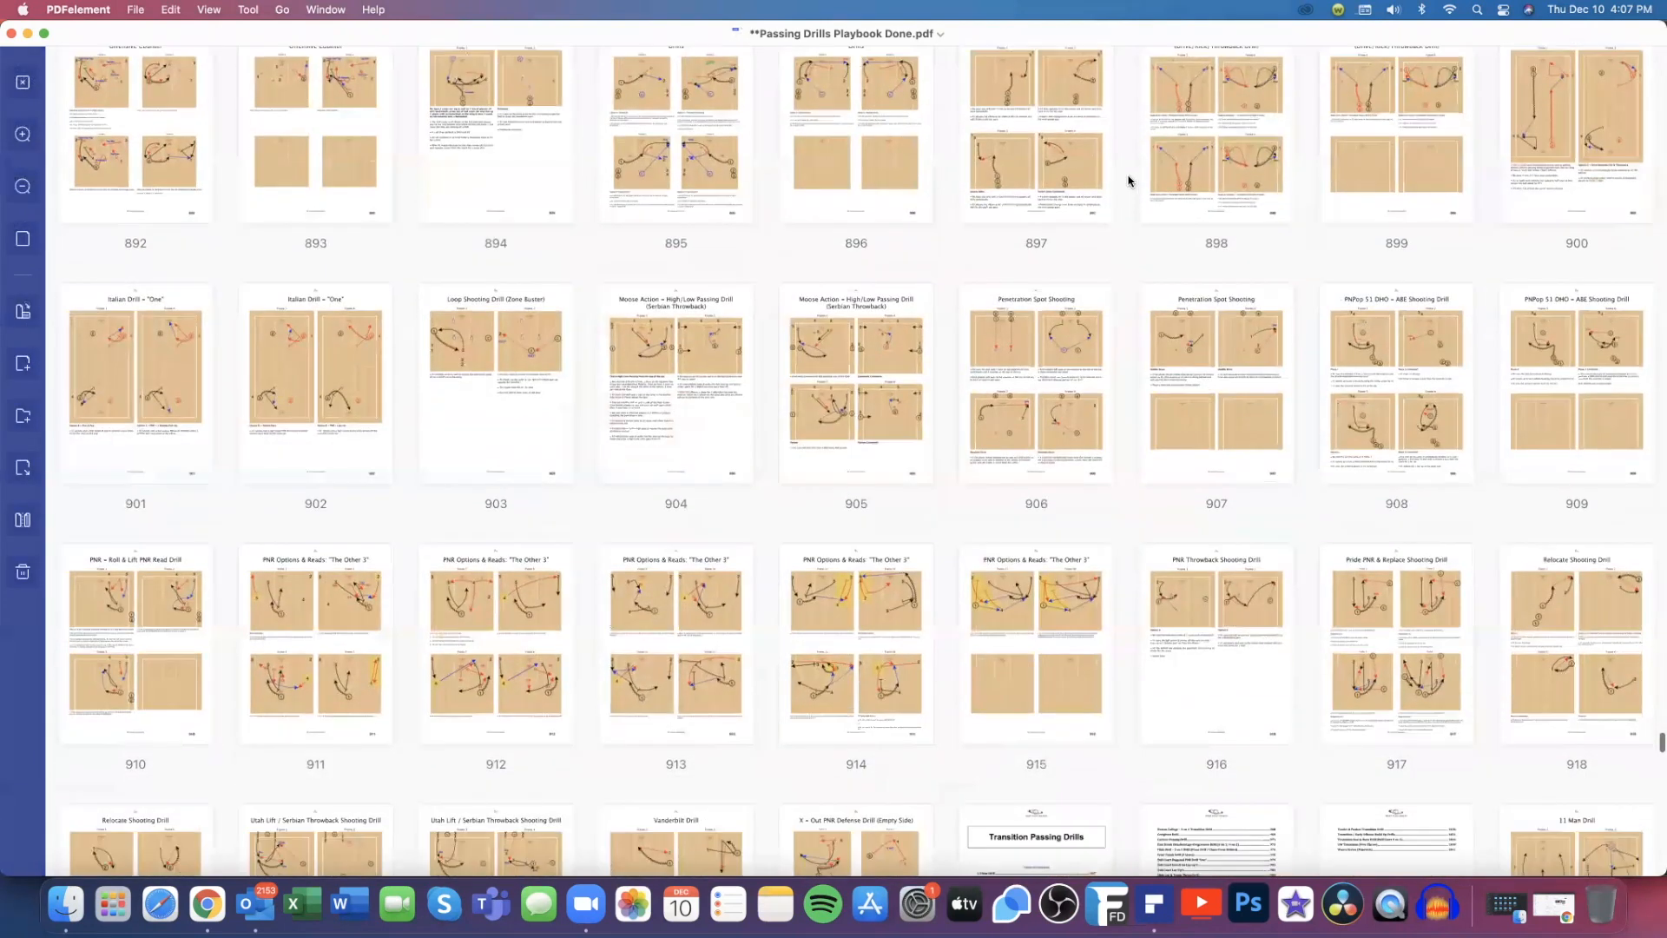
scroll(down, 3)
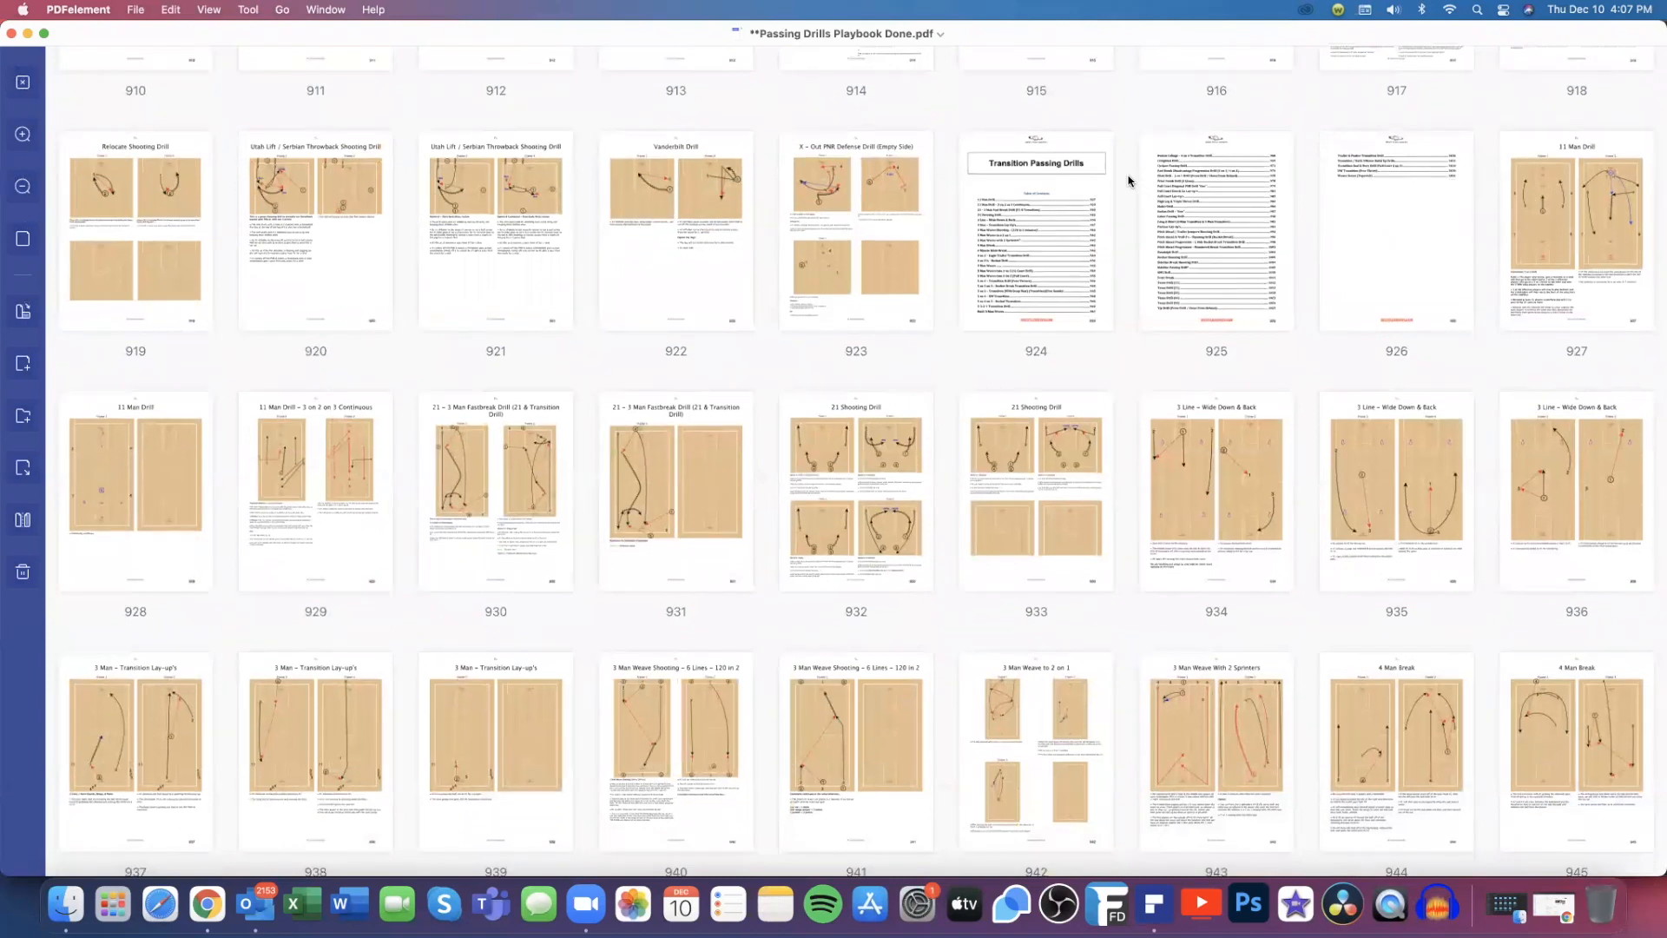
scroll(down, 3)
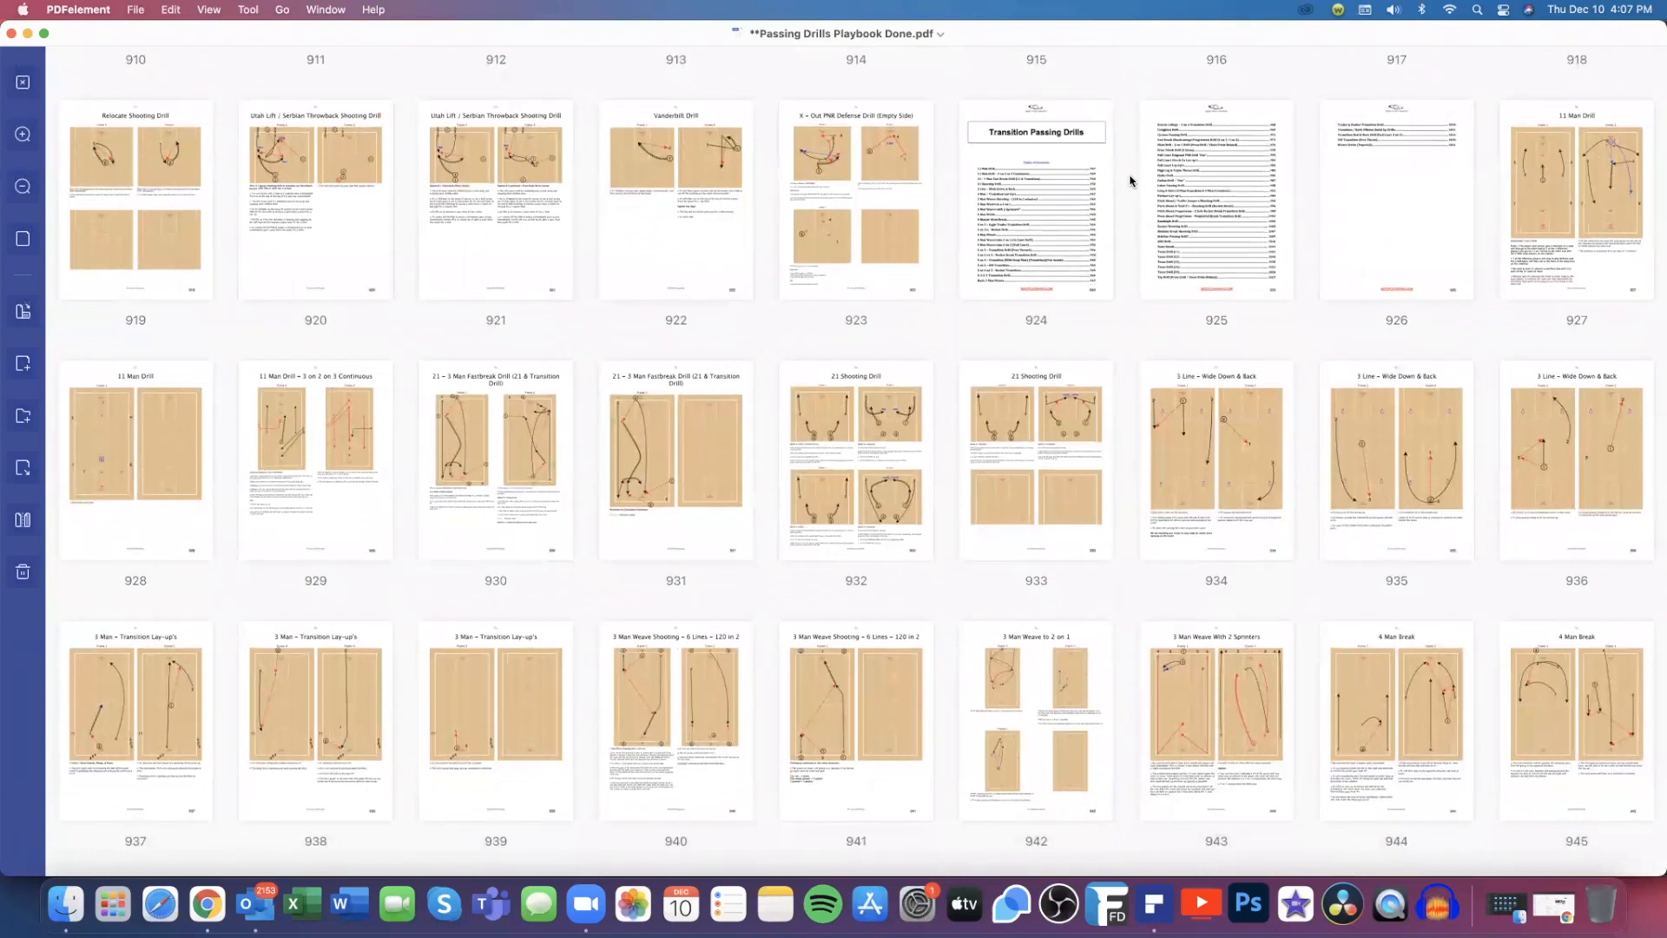
scroll(down, 3)
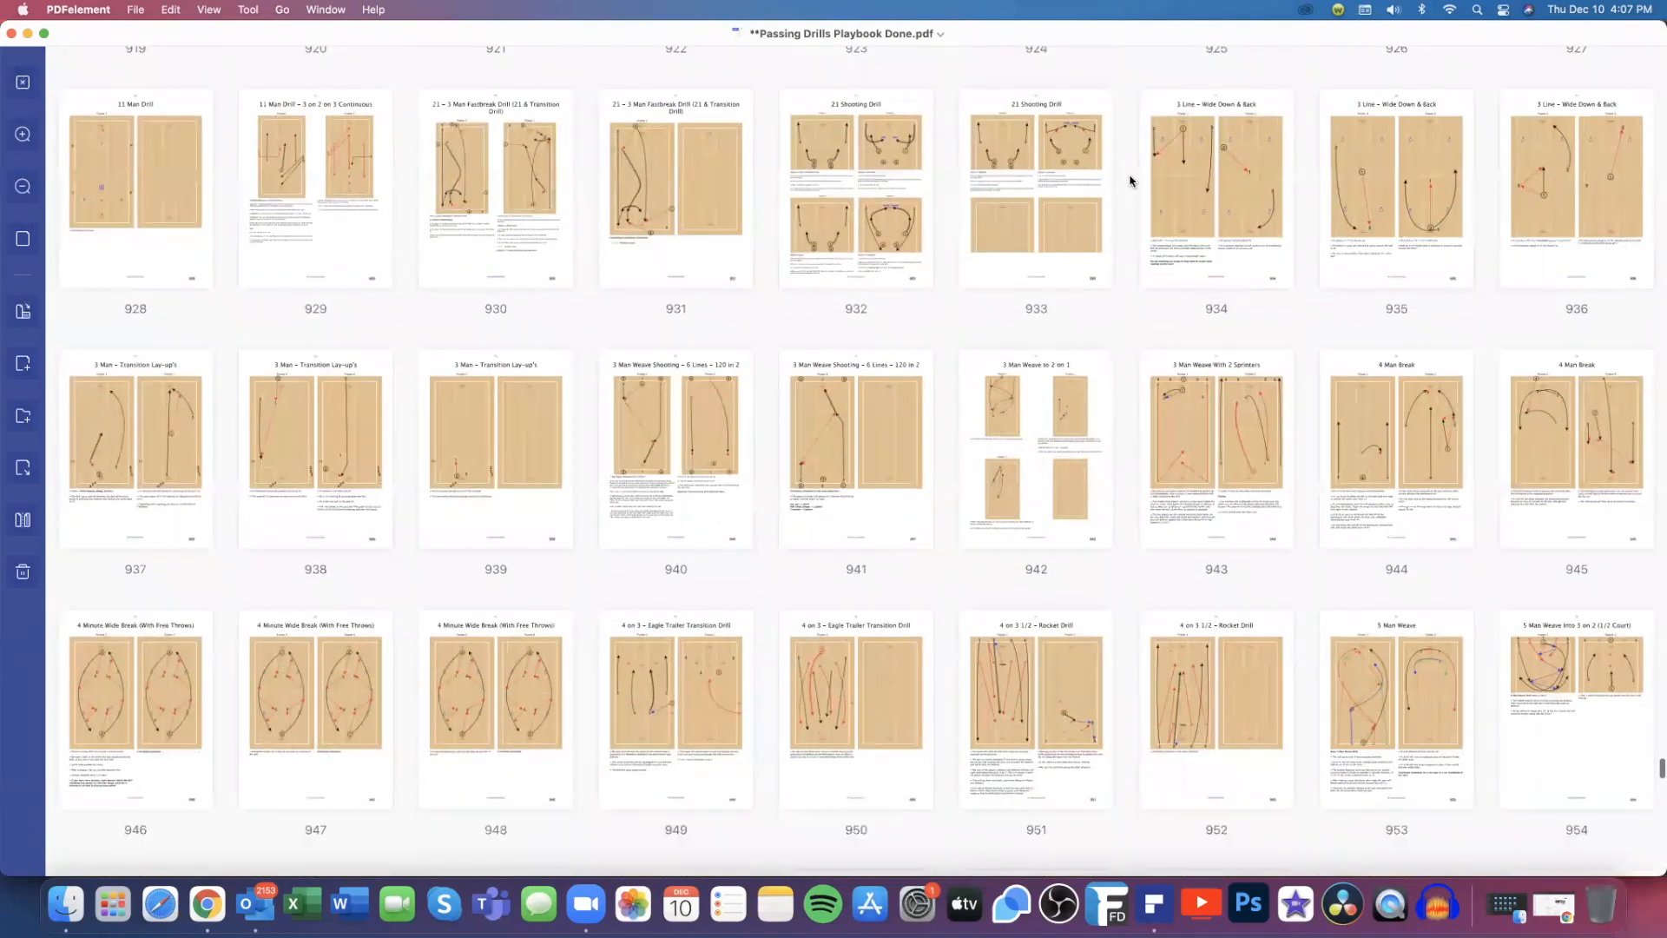
scroll(down, 3)
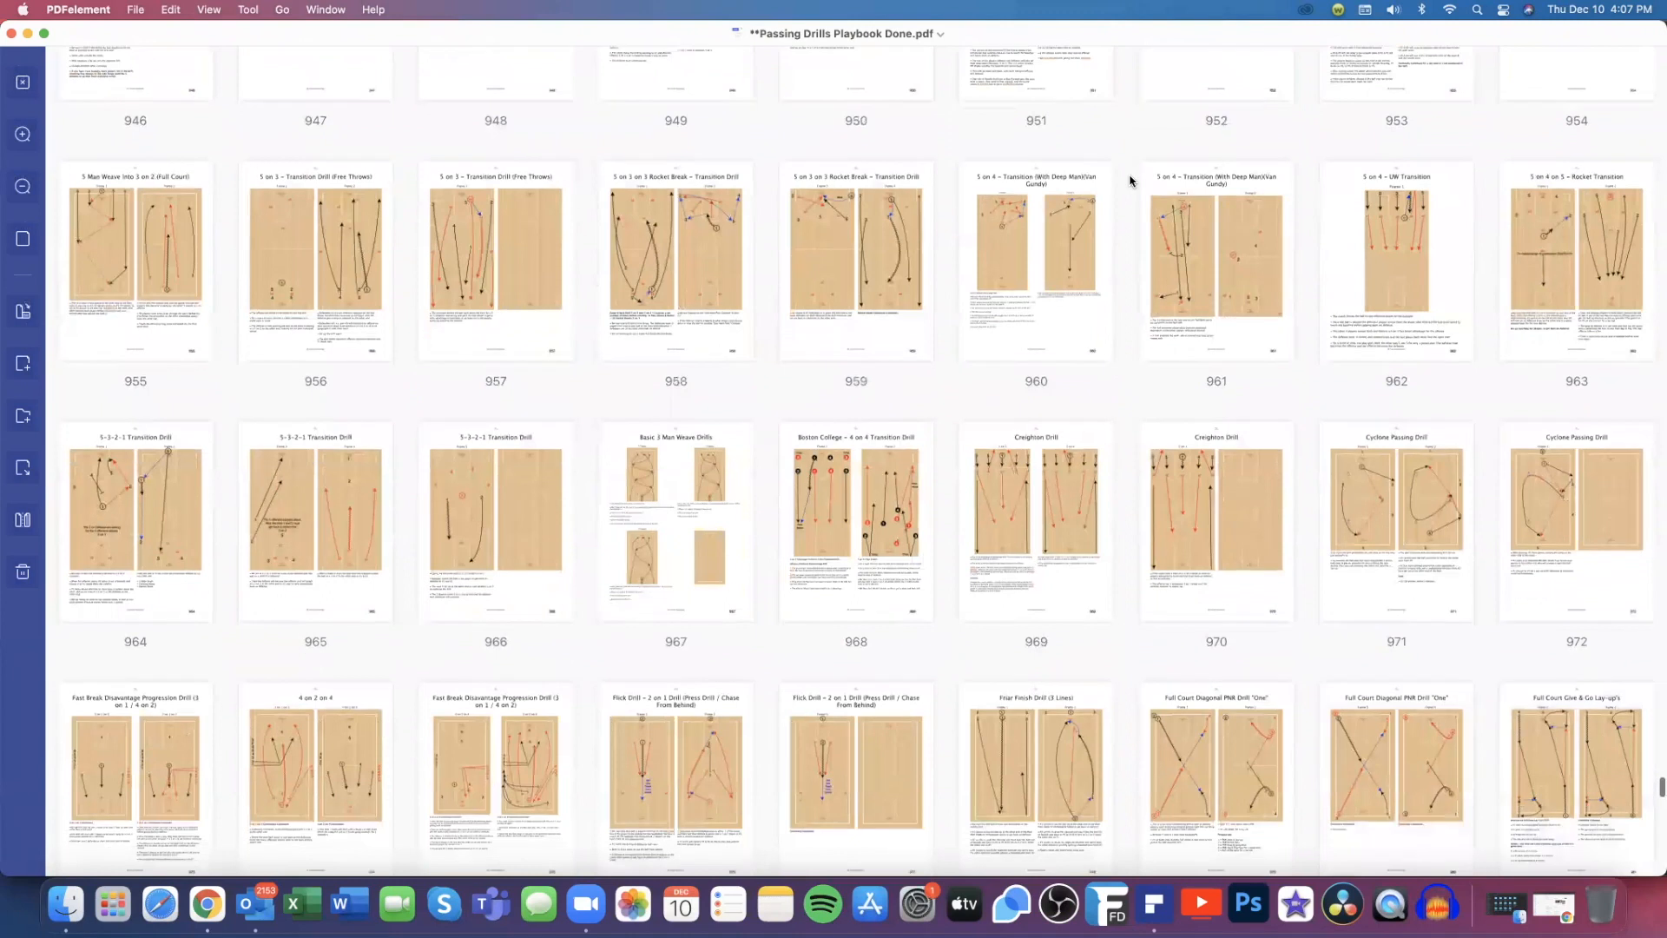
scroll(down, 3)
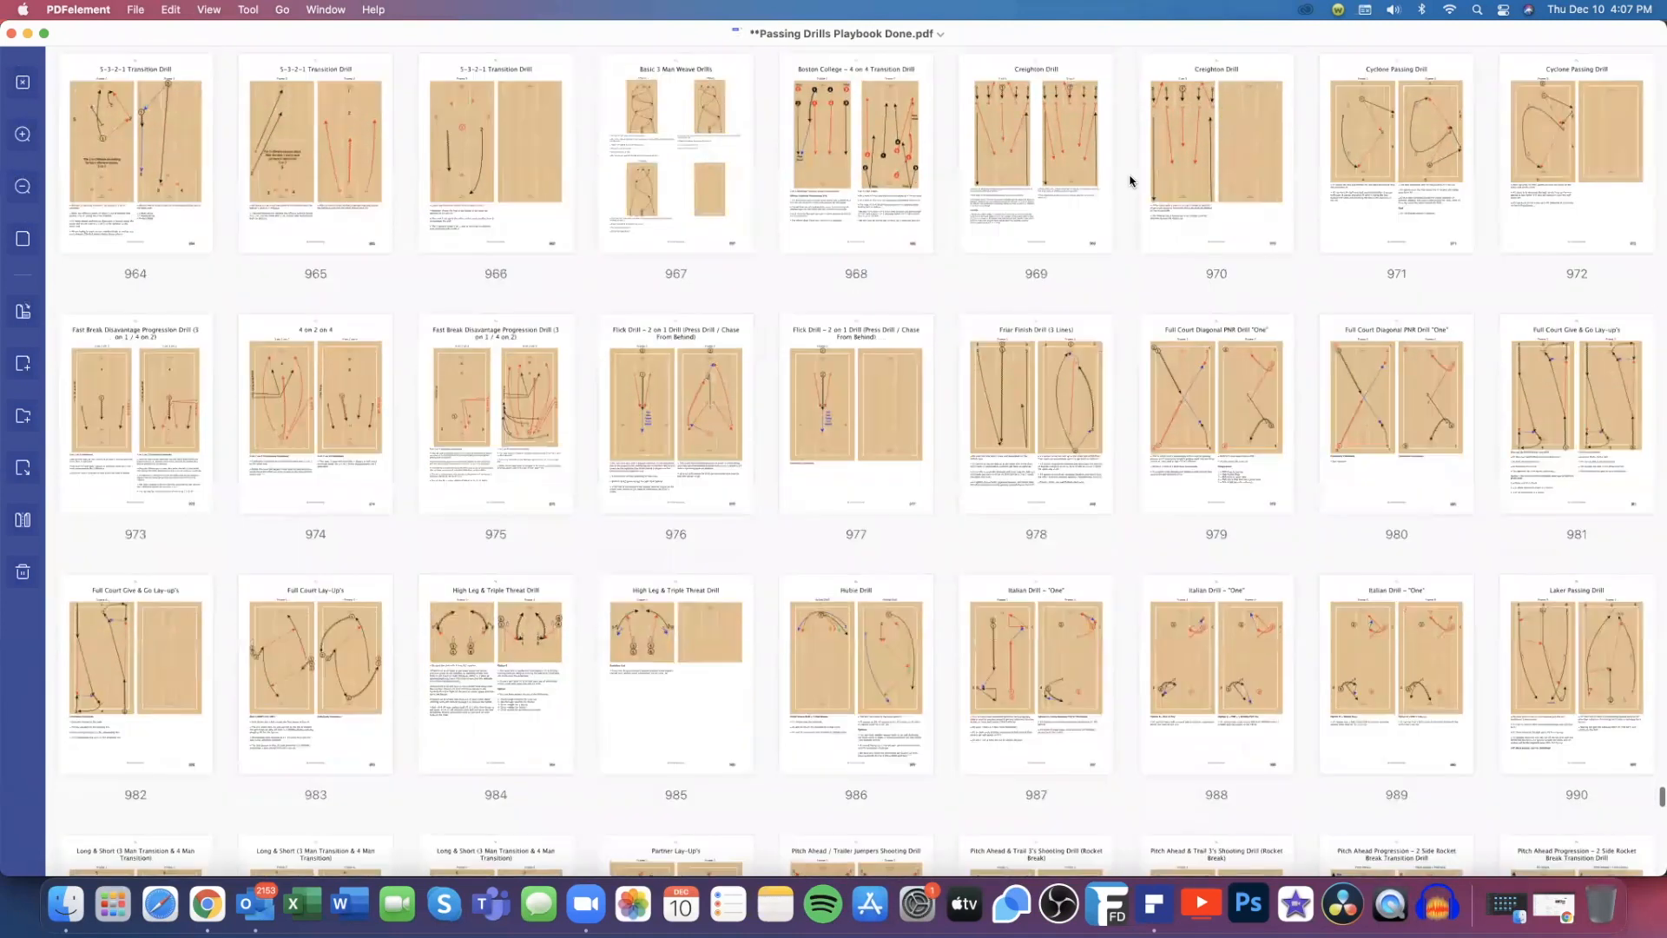
scroll(down, 3)
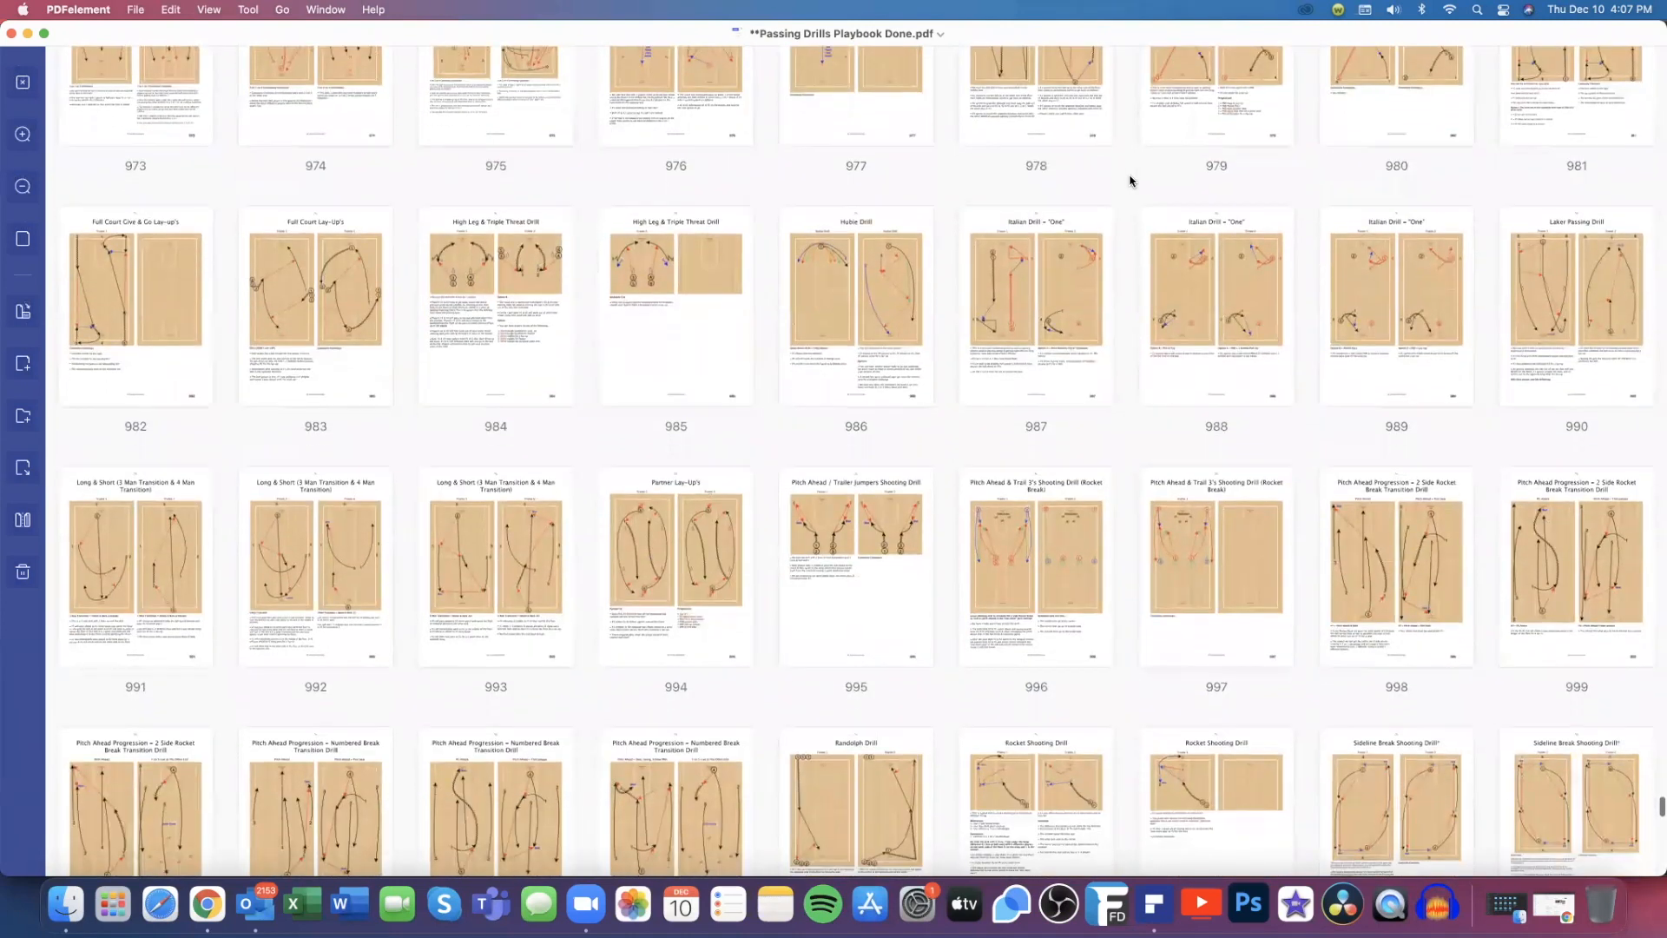
scroll(down, 3)
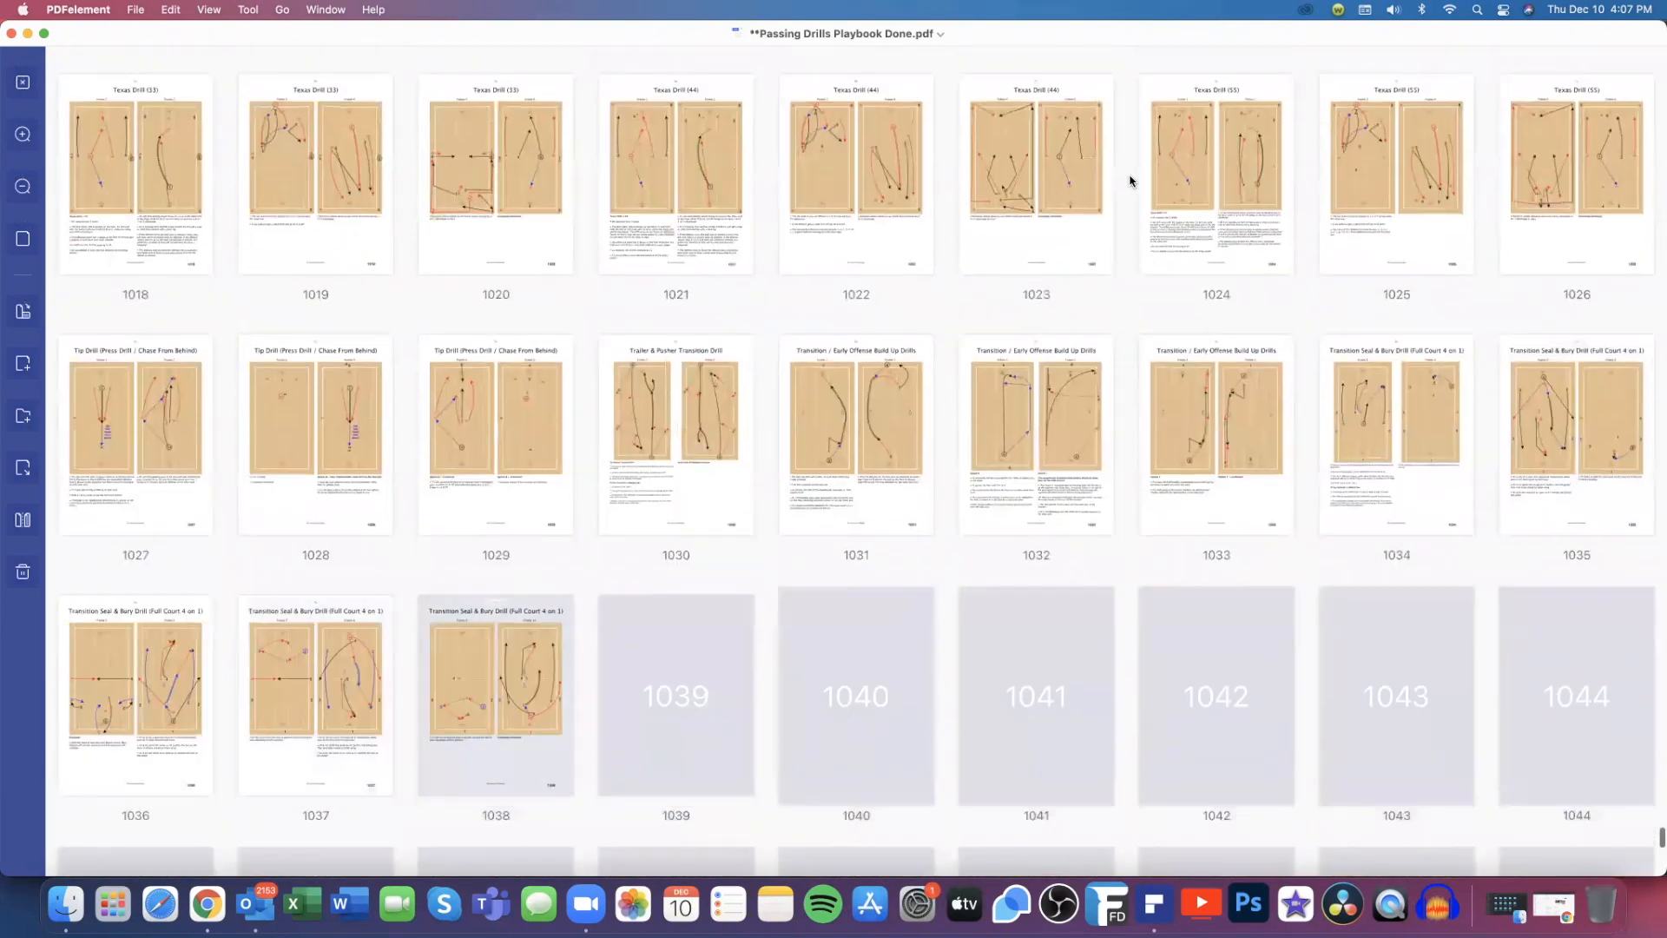
Scroll the thumbnail grid through Zone Passing Drills to the final page, 1078
scroll(down, 3)
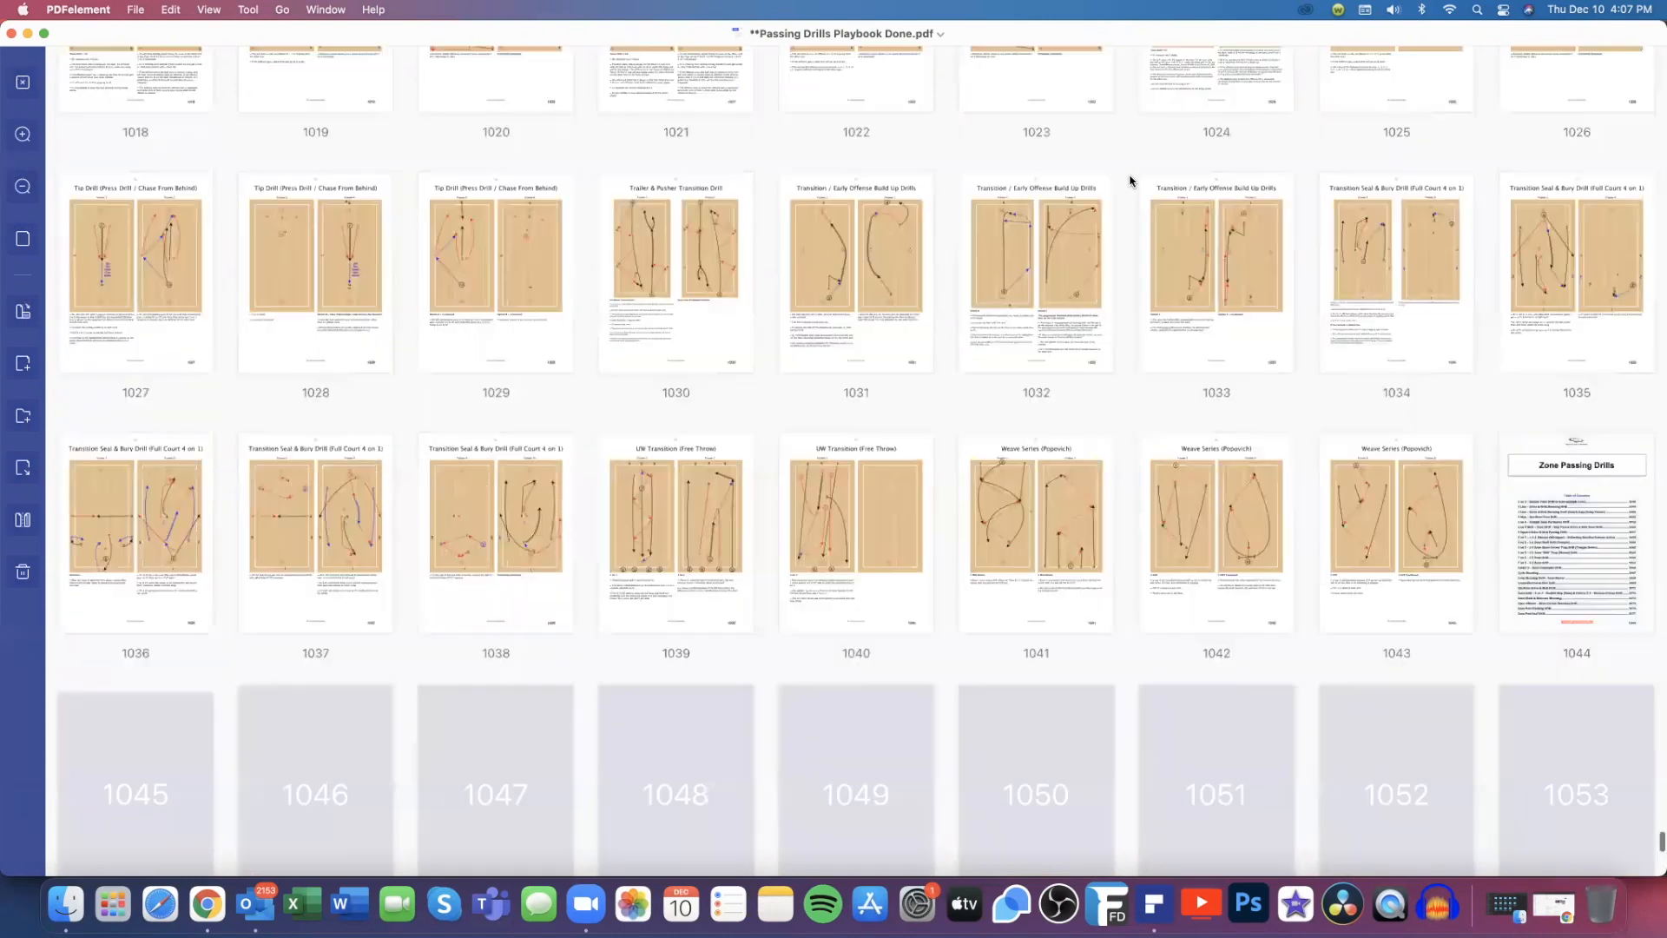
scroll(down, 3)
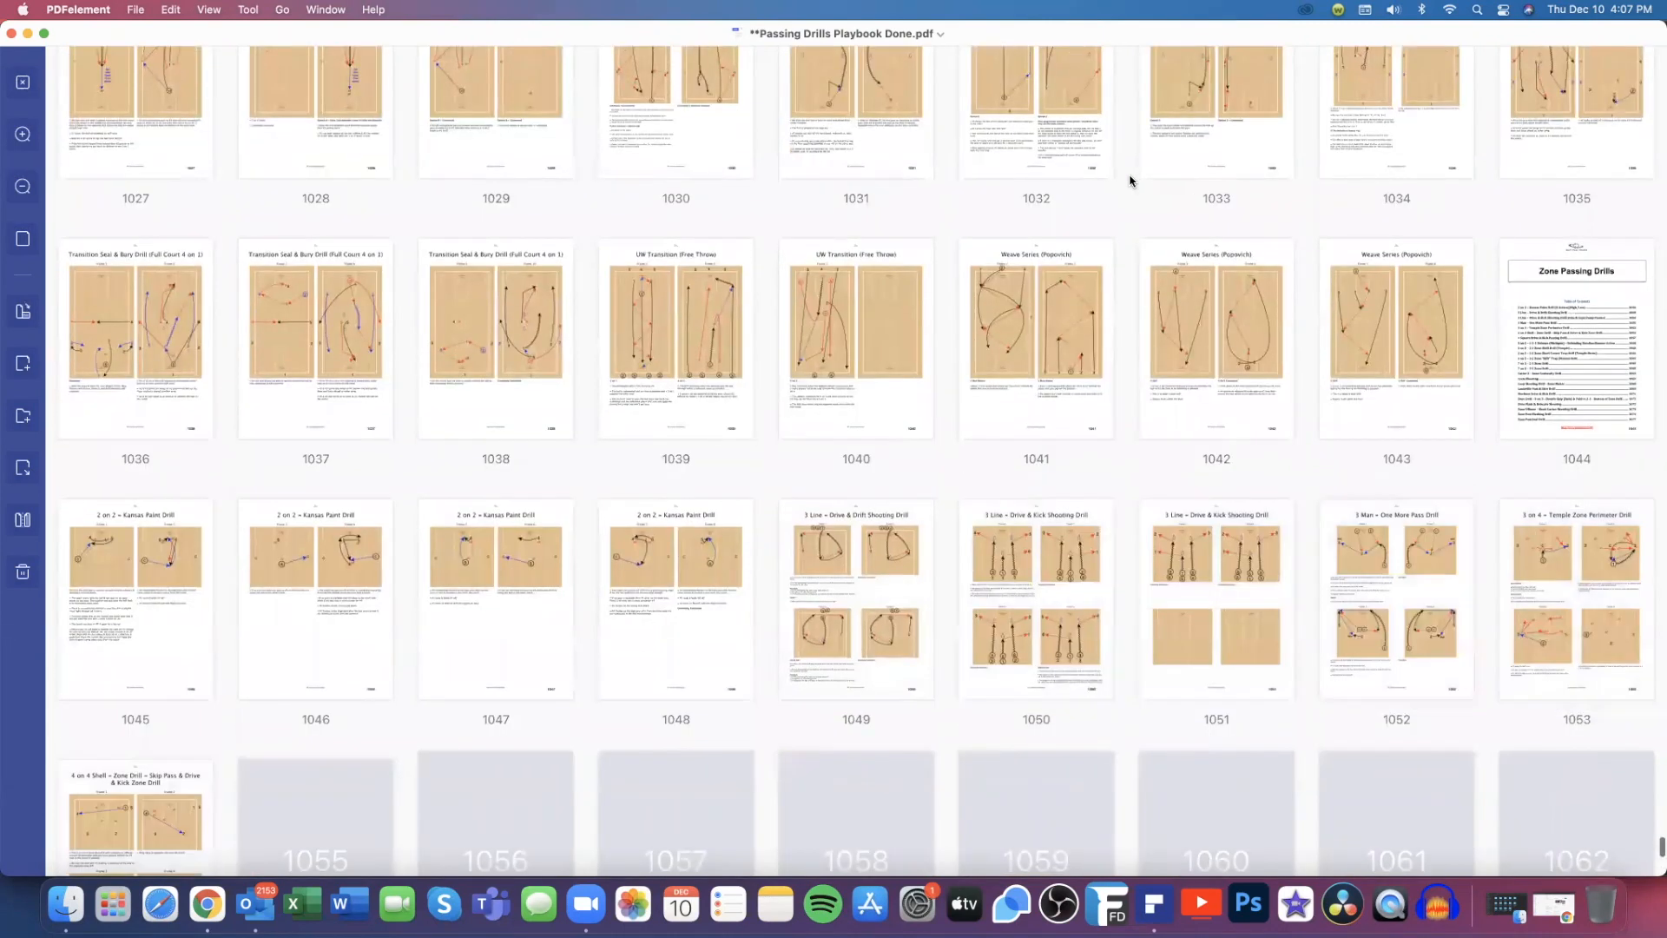
scroll(down, 3)
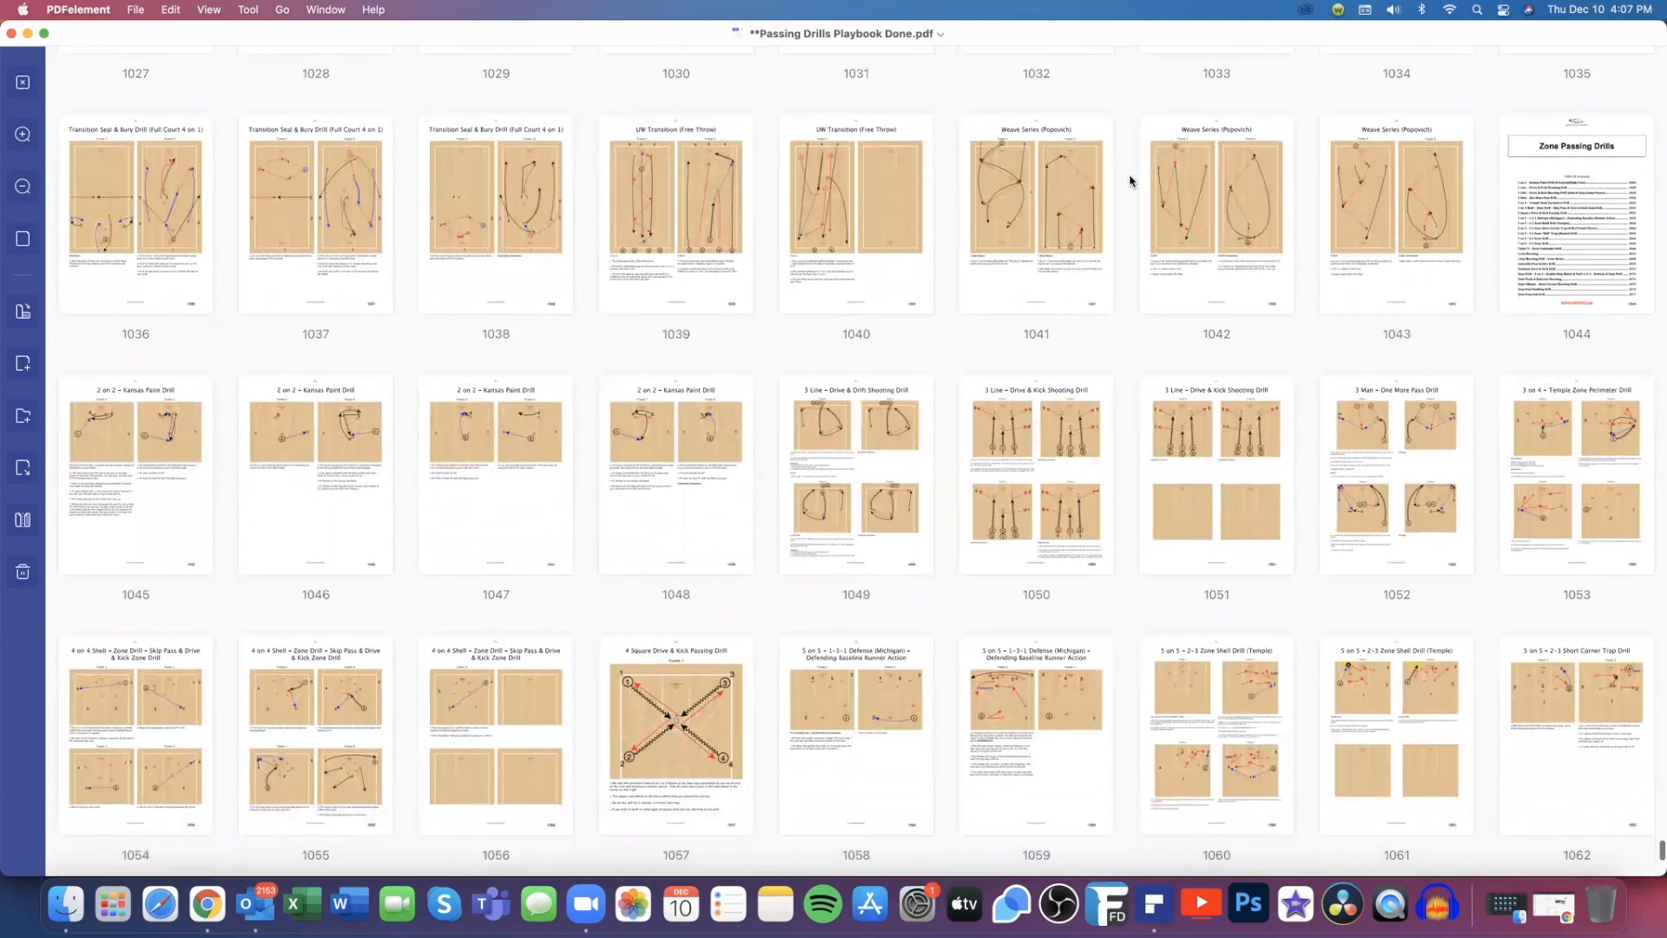
scroll(down, 3)
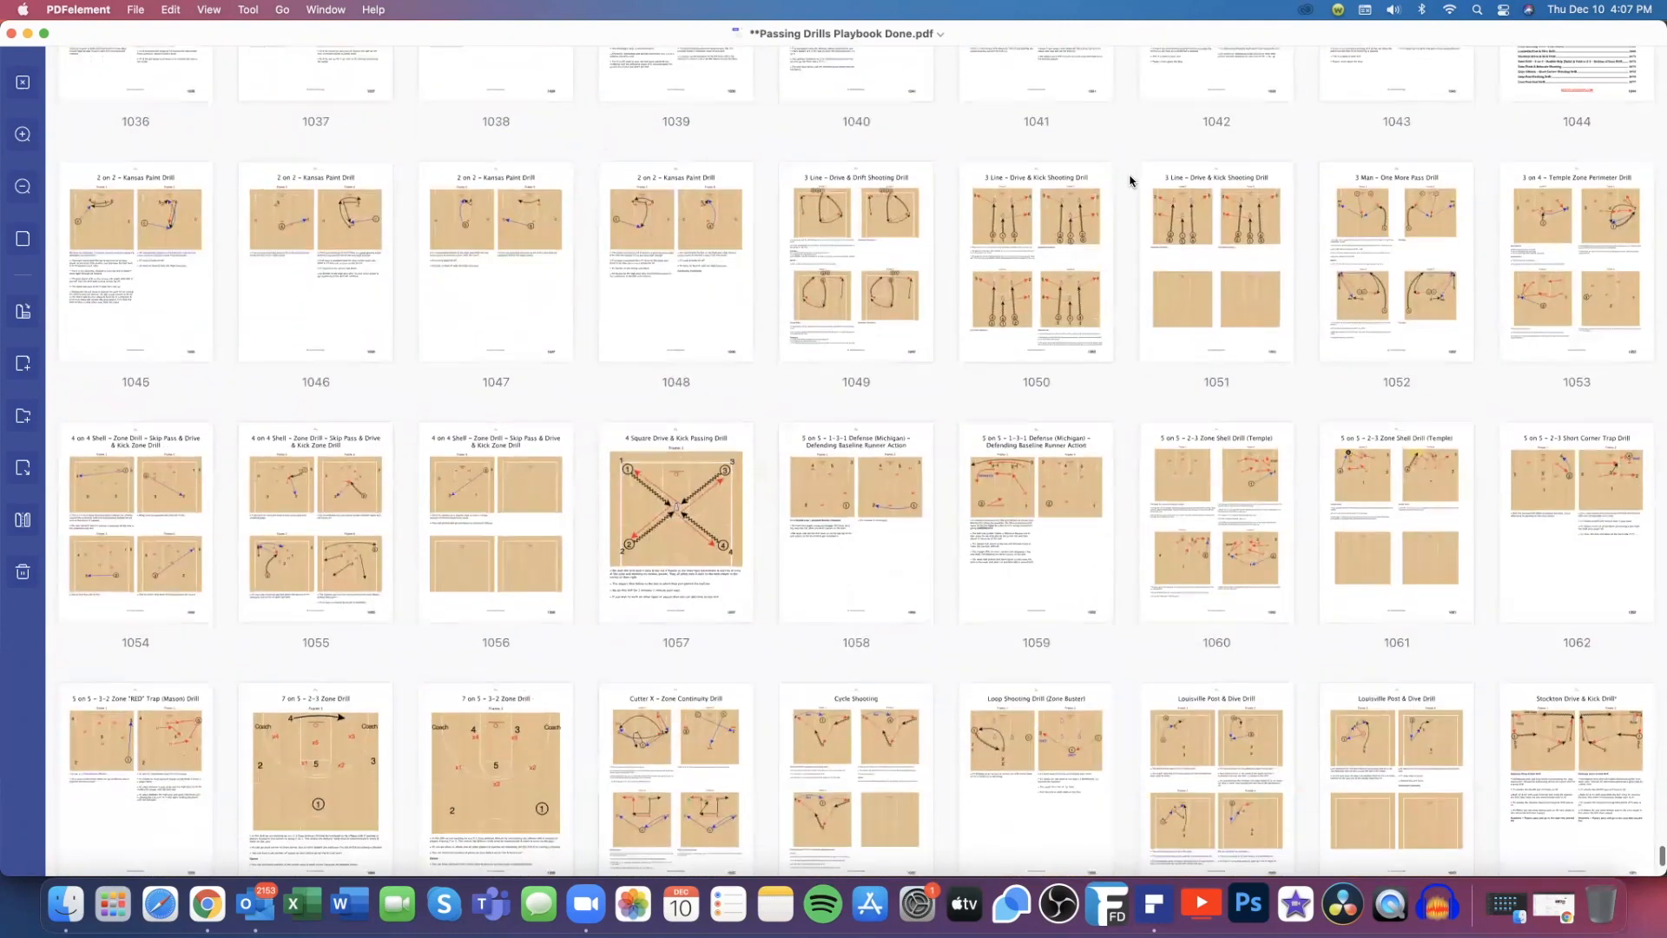
scroll(down, 3)
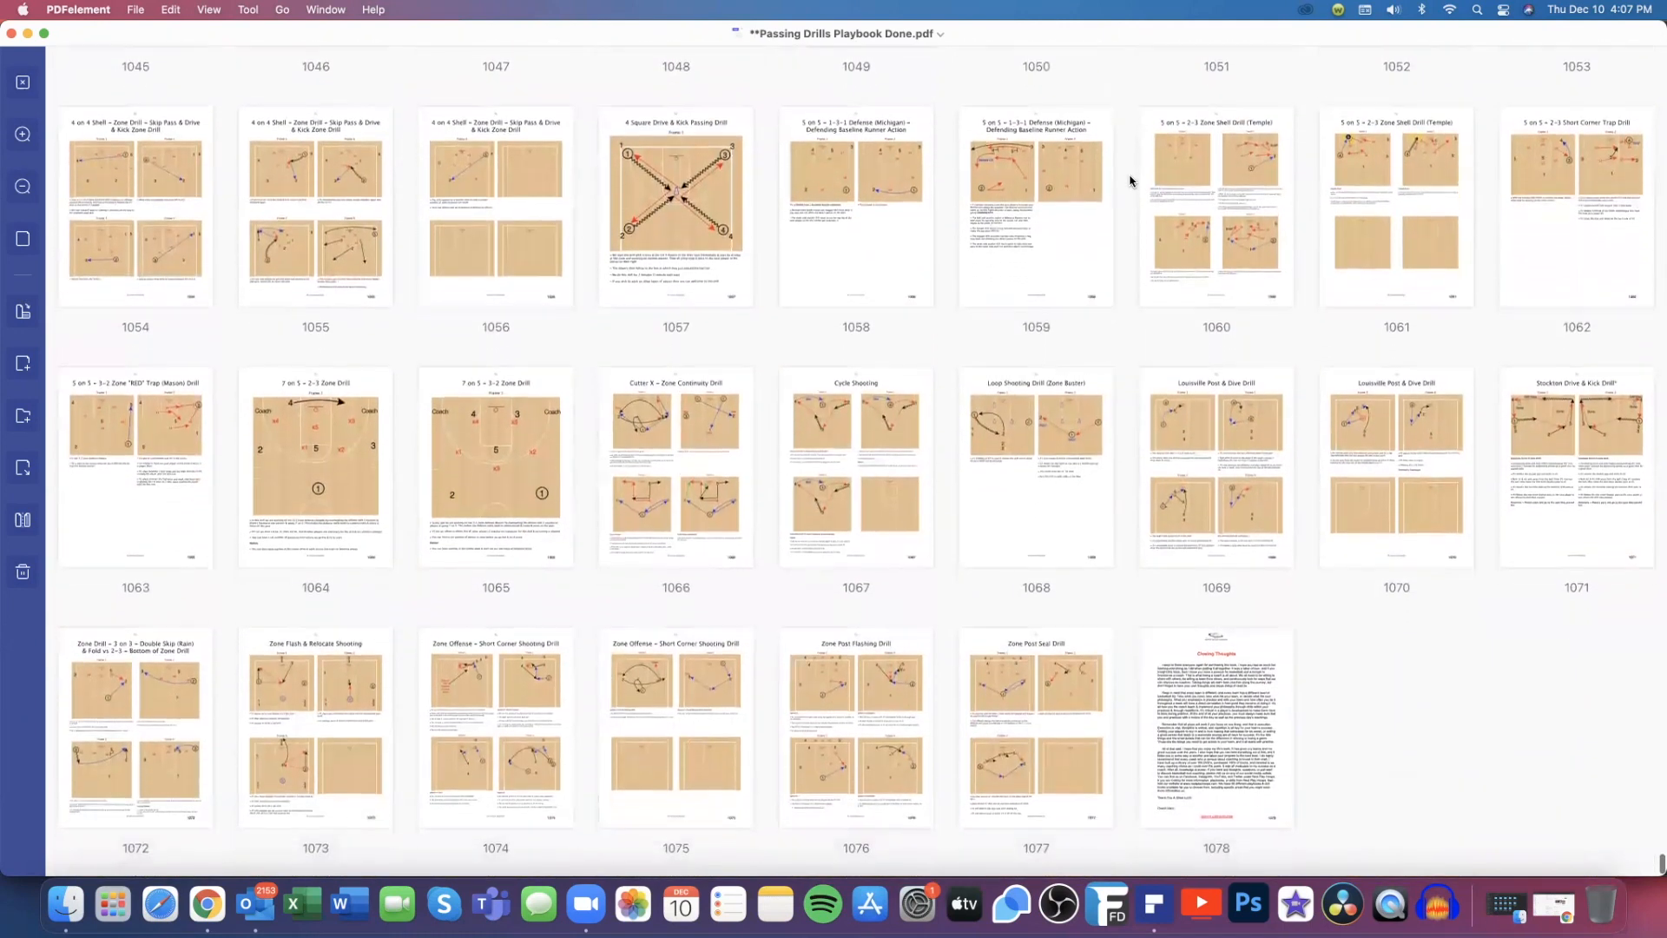
scroll(down, 3)
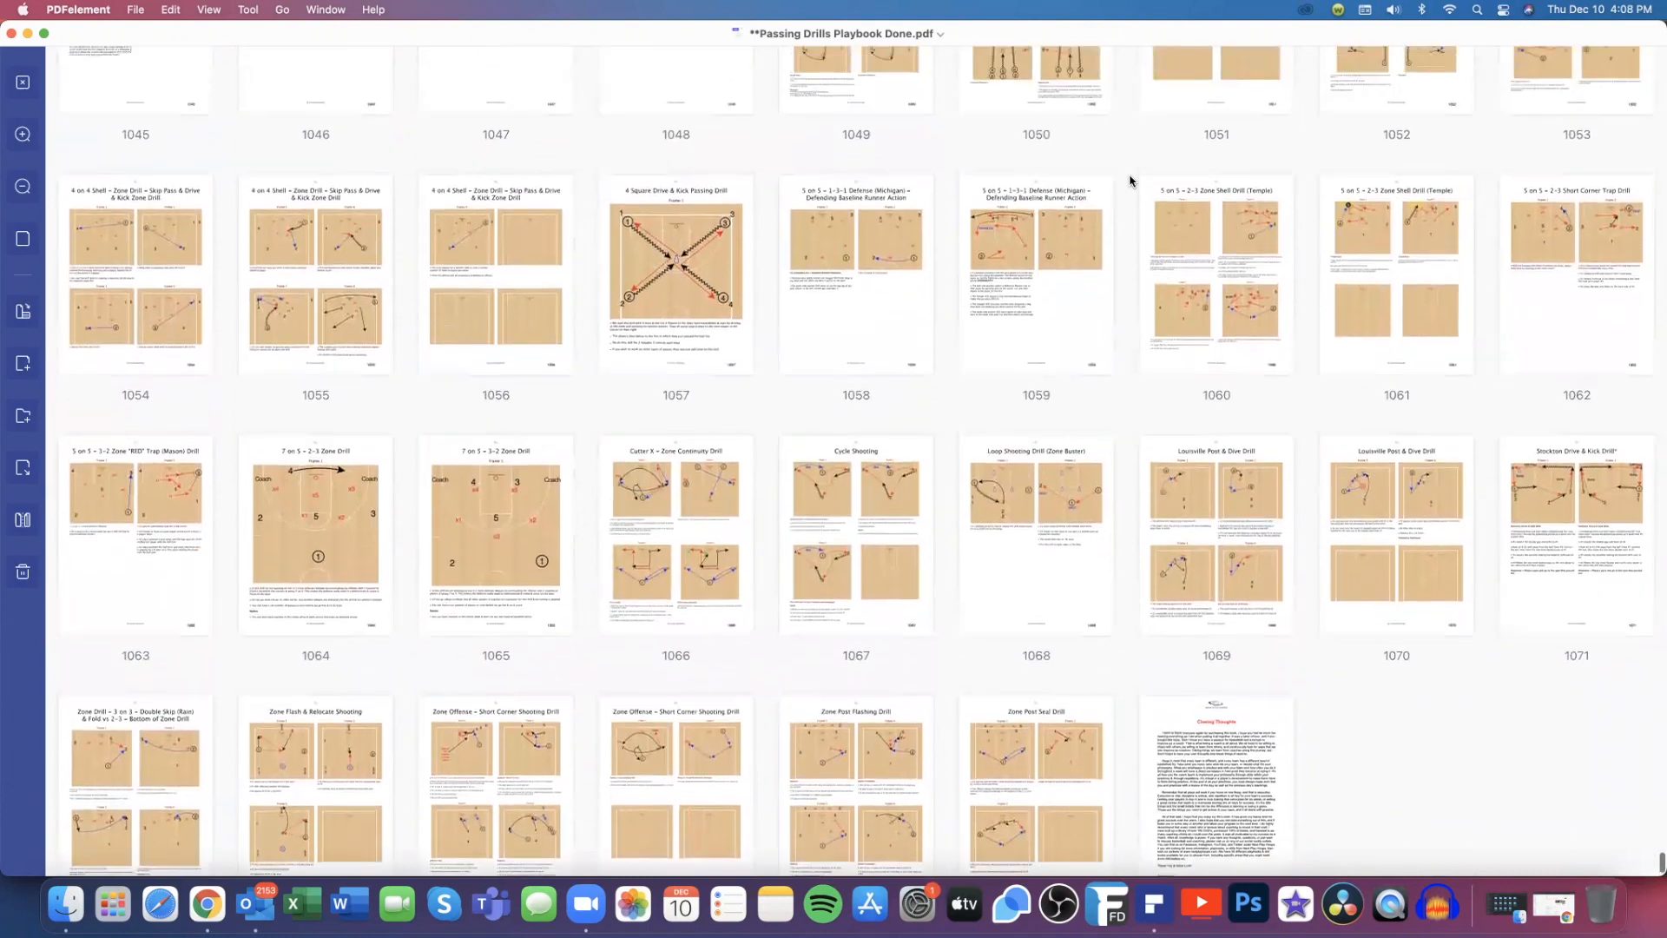